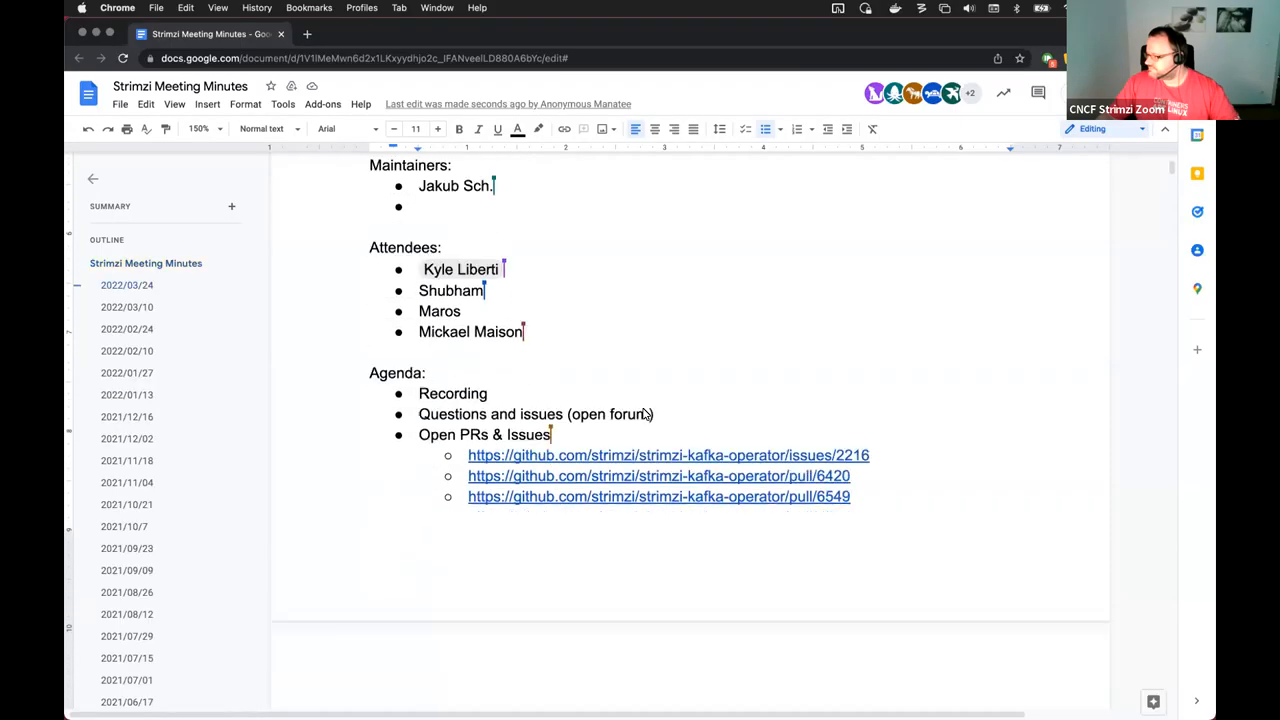
{"action": "scroll", "scroll_direction": "down", "scroll_amount": 3}
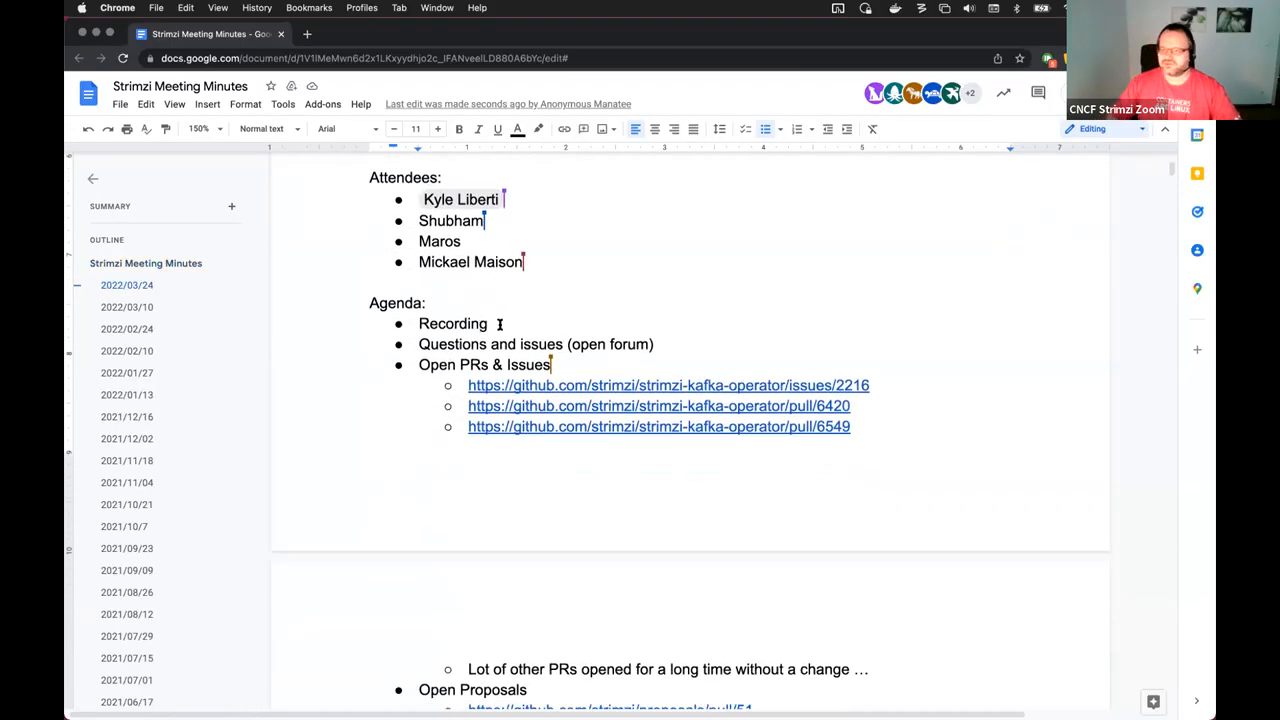
{"action": "key", "text": "Backspace"}
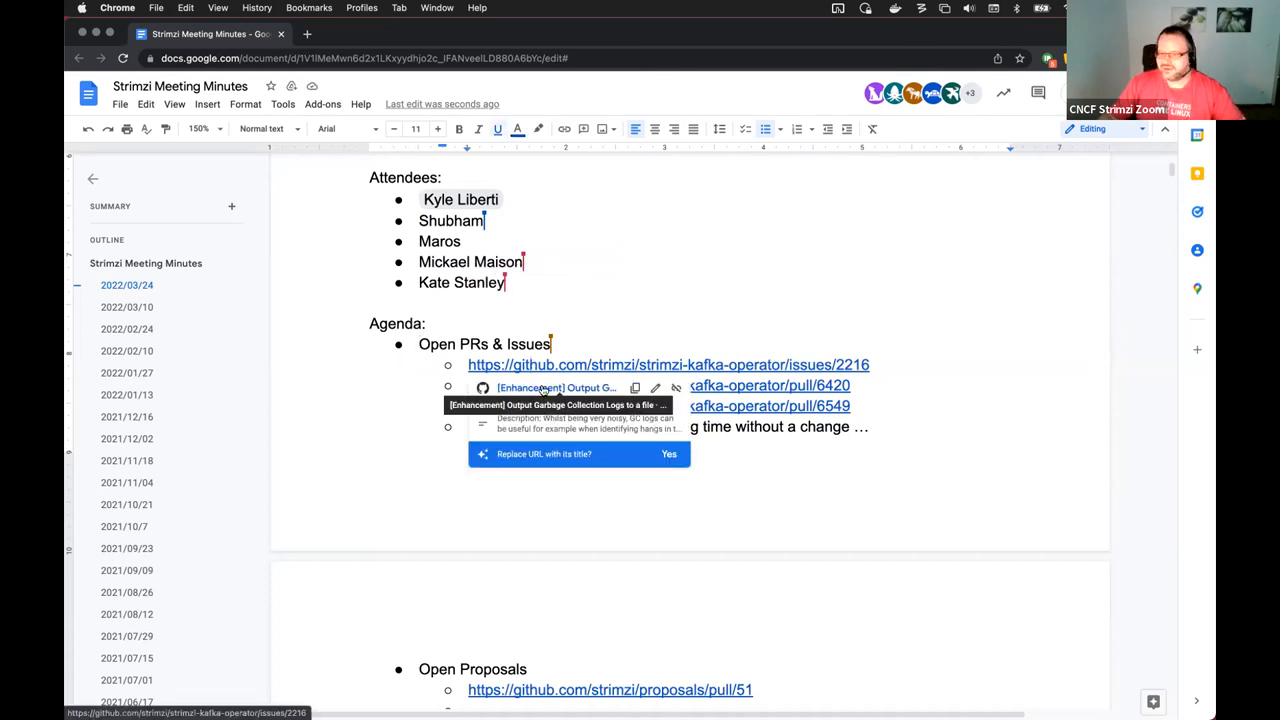
- Follow the issue #2216 link and scroll to its latest triage comment
{"action": "left_click", "coordinate": [668, 364]}
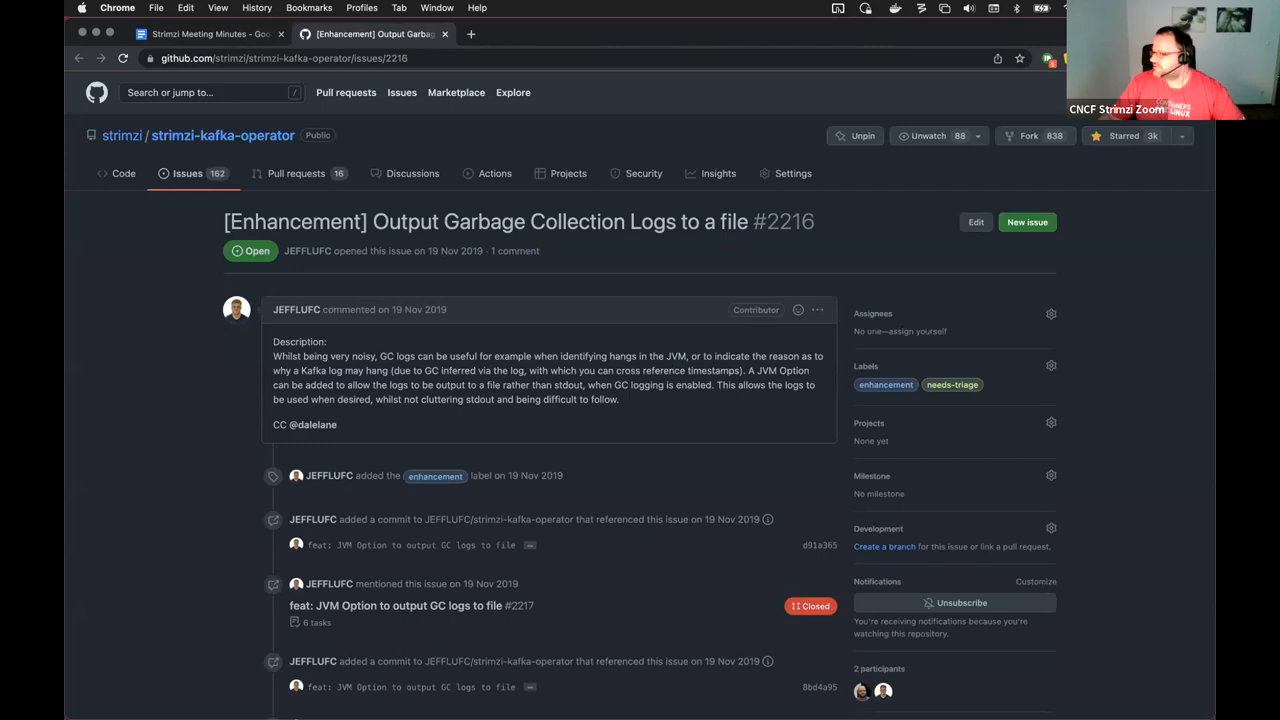
{"action": "left_click", "coordinate": [1064, 58]}
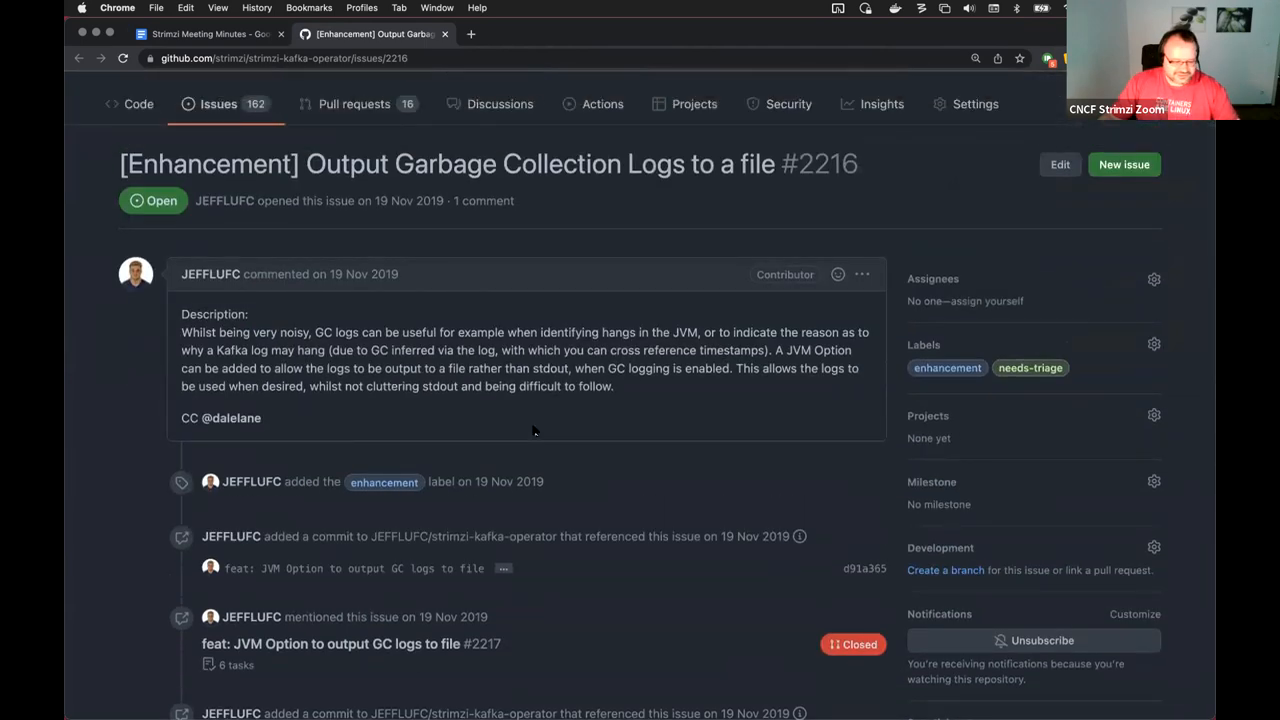
{"action": "scroll", "scroll_direction": "down", "scroll_amount": 3}
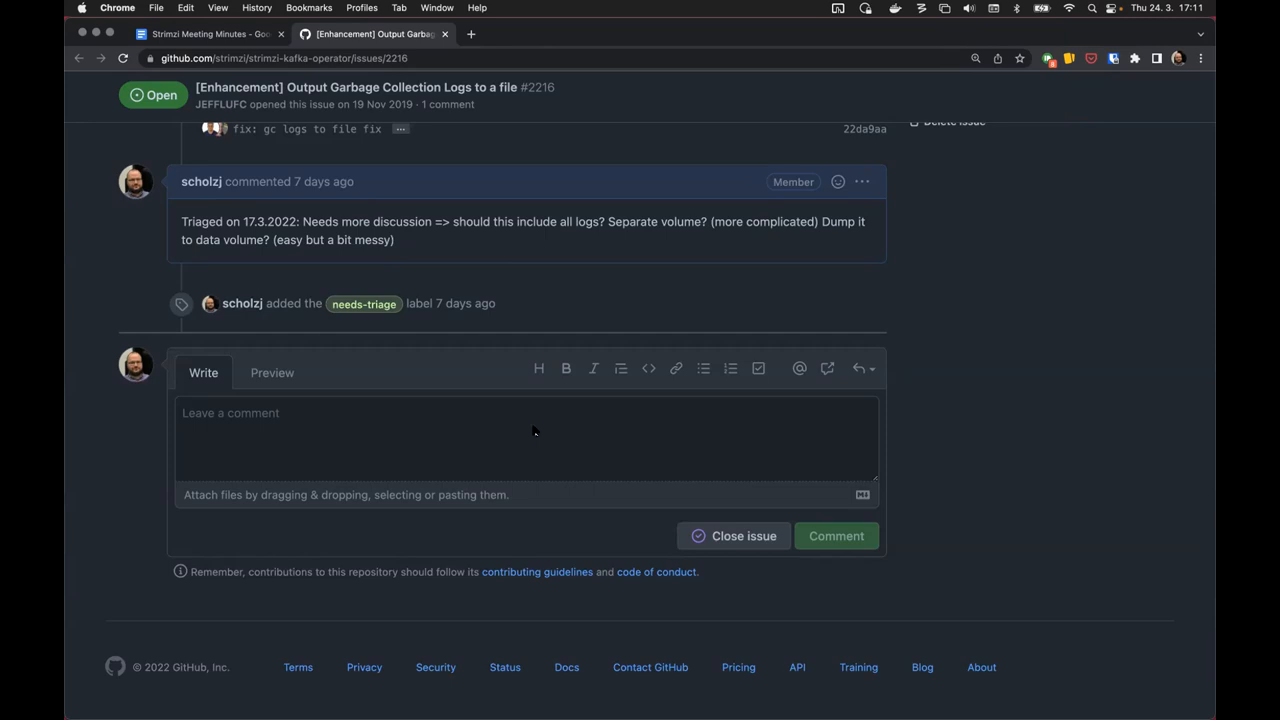
- Draft a comment noting the 24th March community call wants a generic design covering all logs, not just GC logs
{"action": "type", "text": "Discussed on the"}
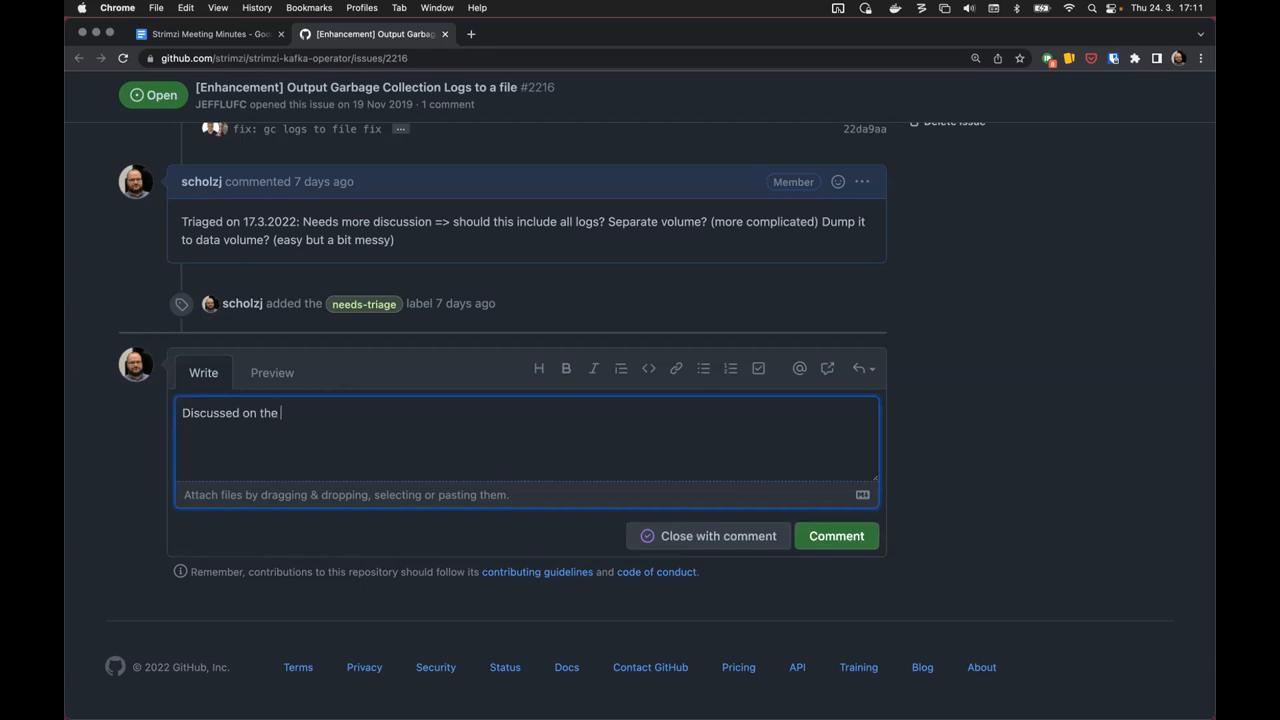
{"action": "type", "text": "Strimzi community call o"}
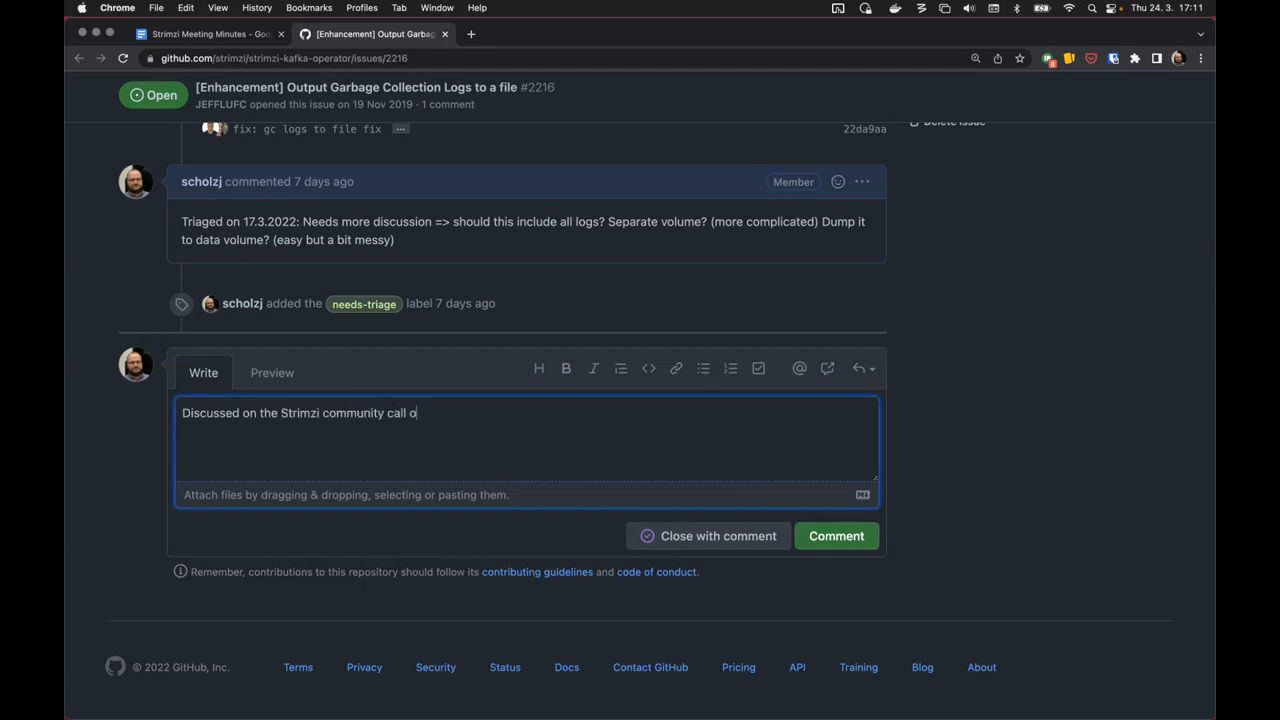
{"action": "type", "text": "n"}
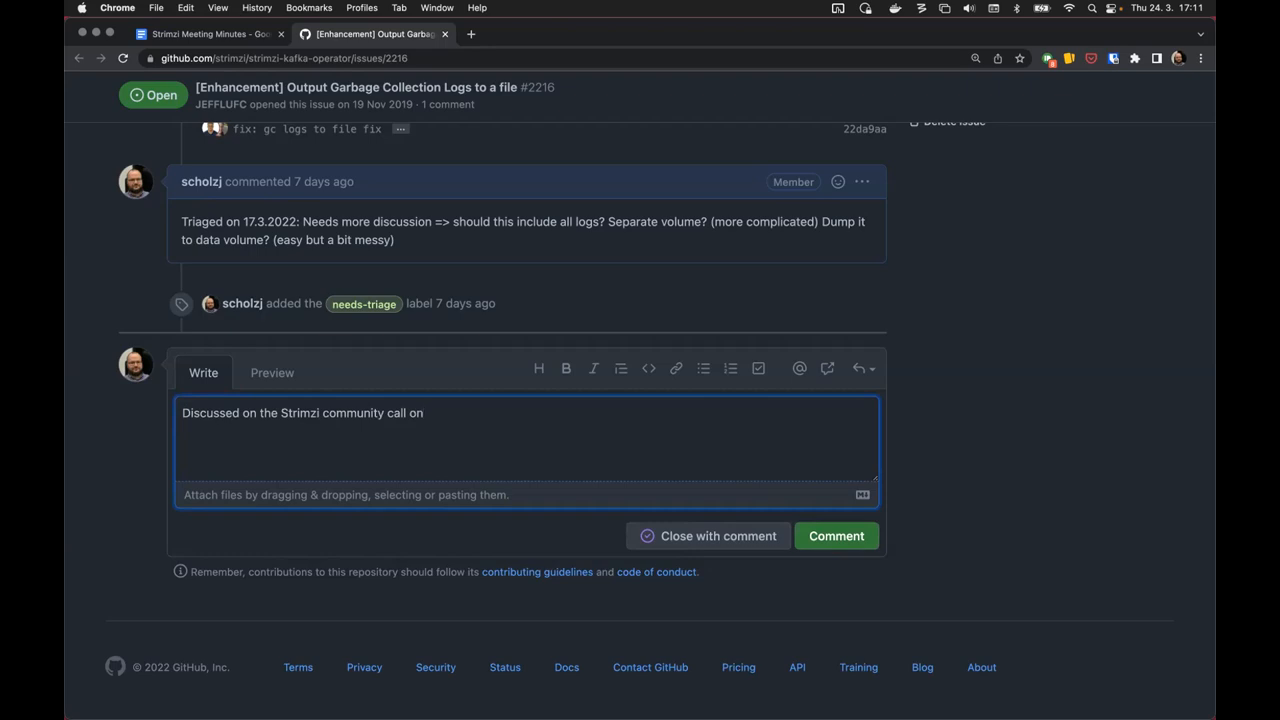
{"action": "type", "text": "24th"}
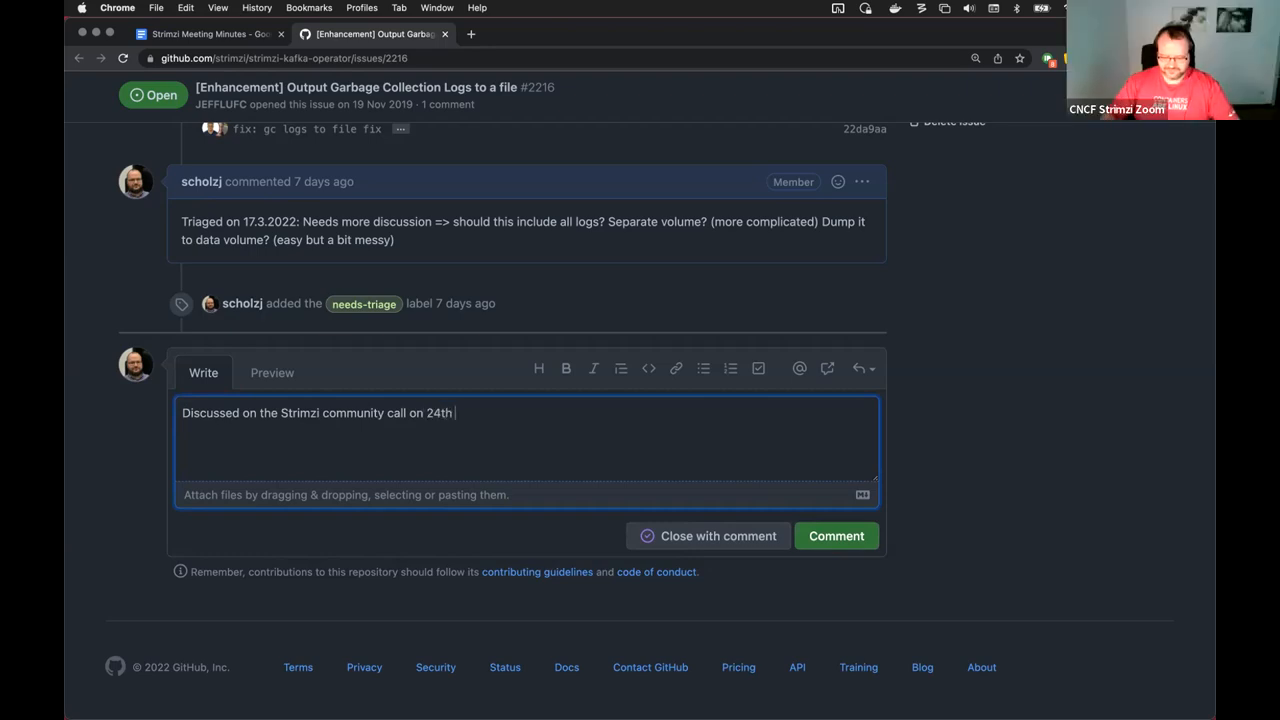
{"action": "type", "text": "M"}
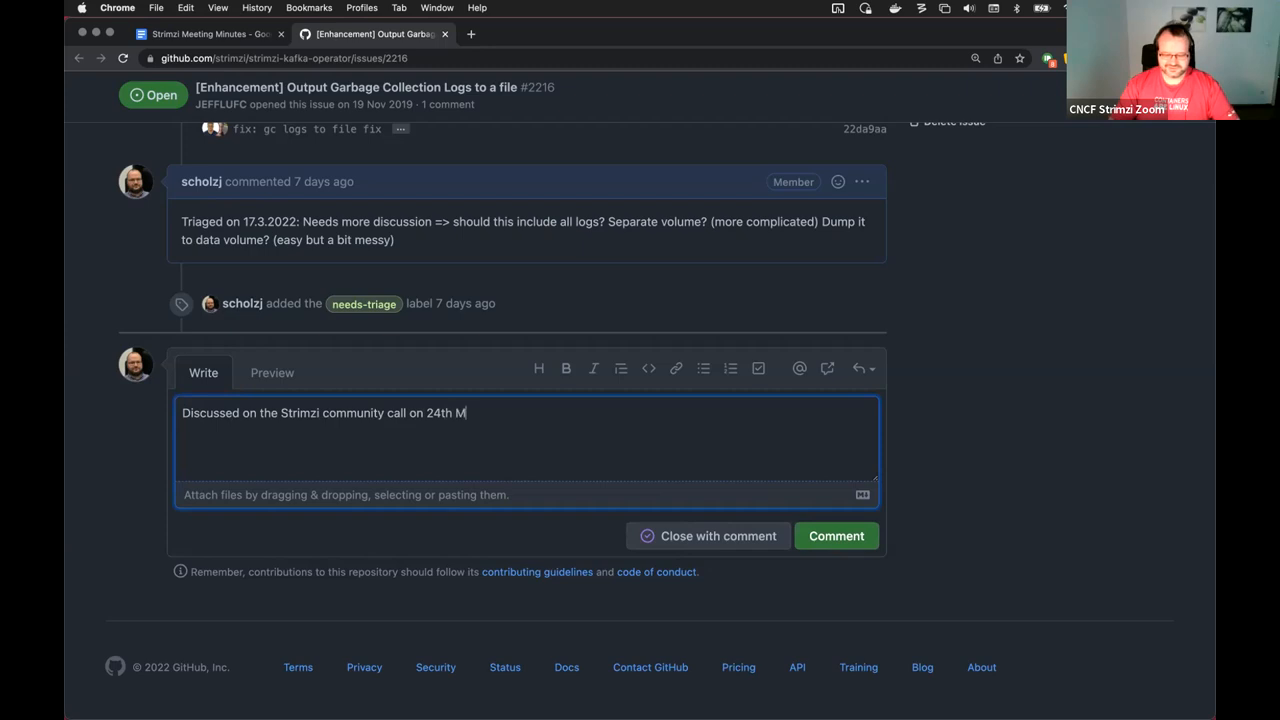
{"action": "type", "text": "arch"}
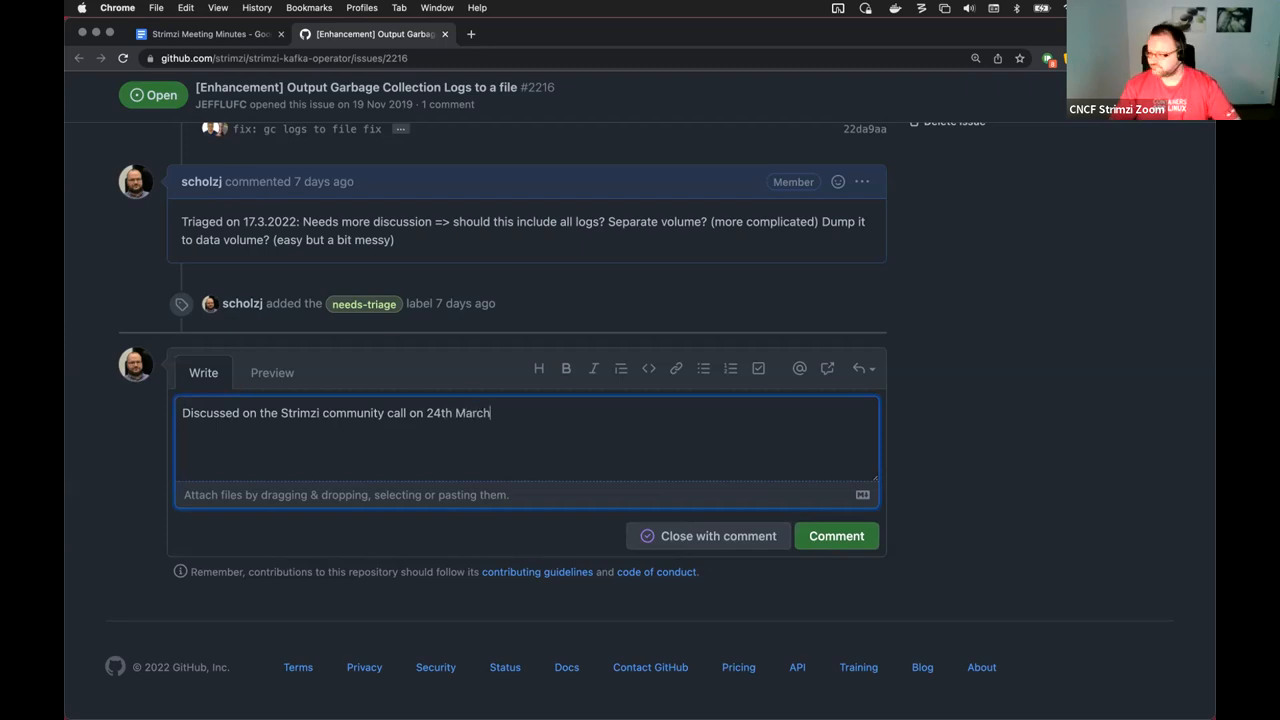
{"action": "type", "text": ":"}
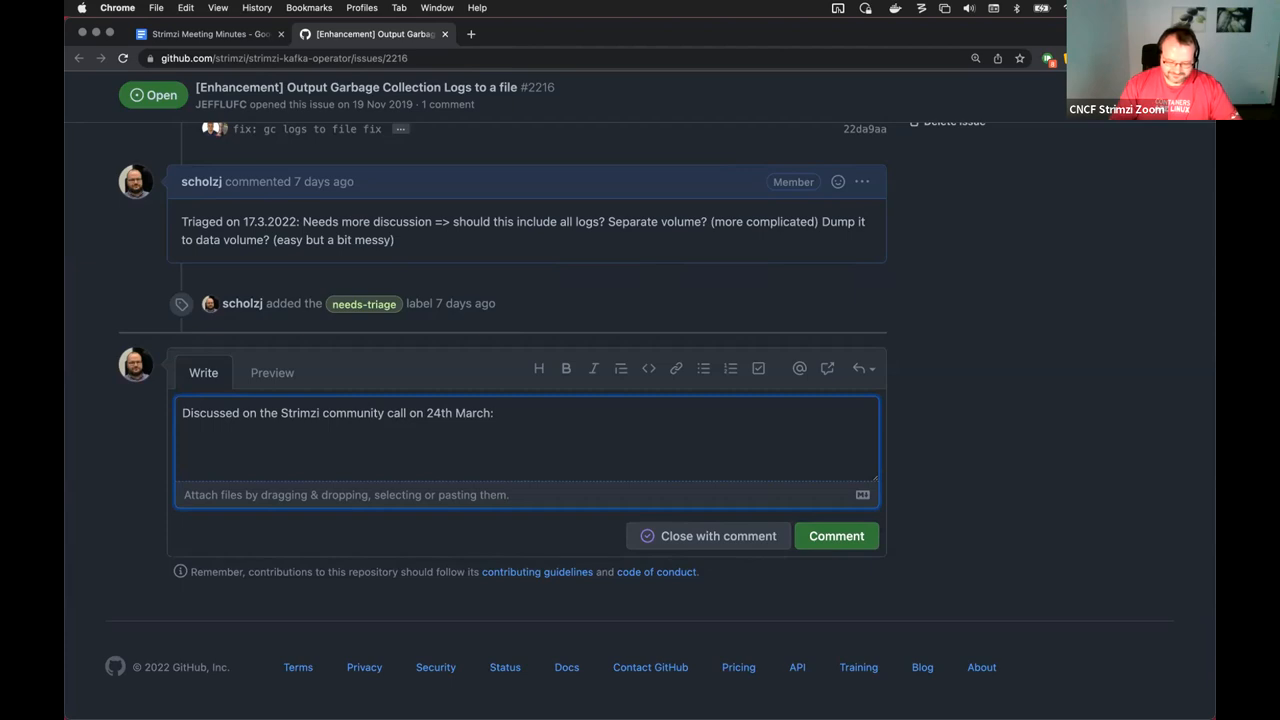
{"action": "type", "text": "E"}
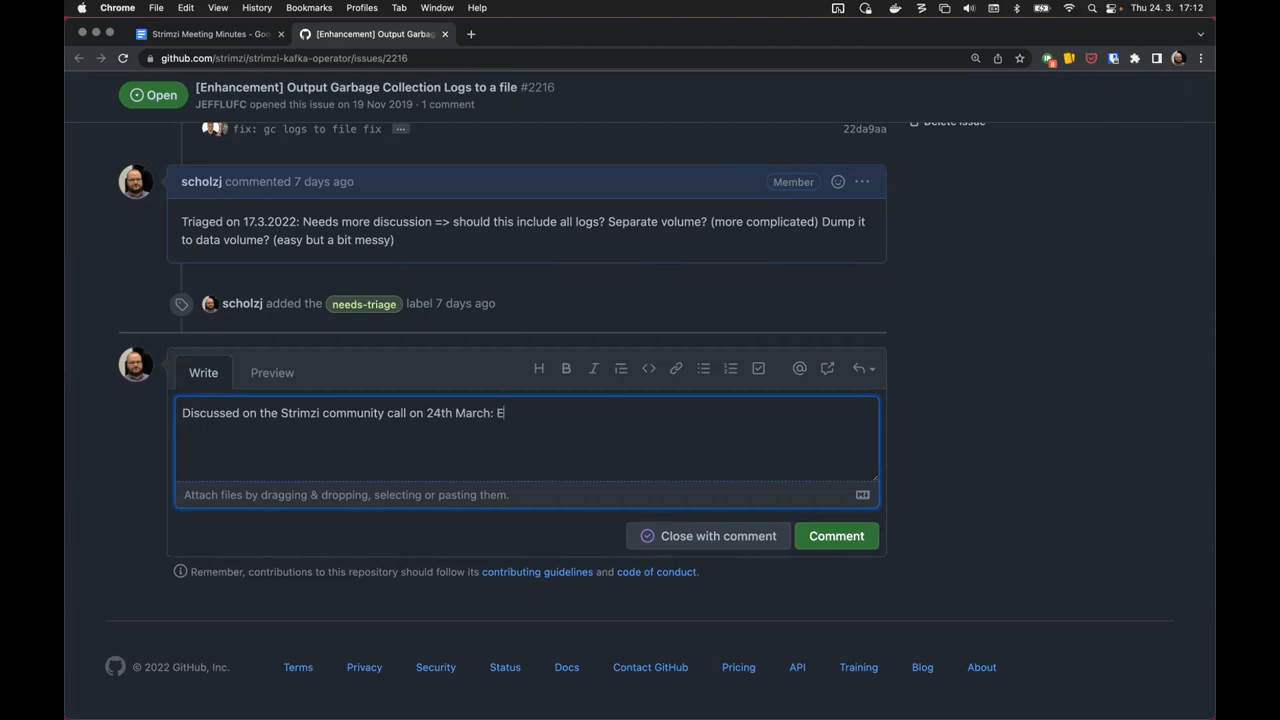
{"action": "type", "text": "This should"}
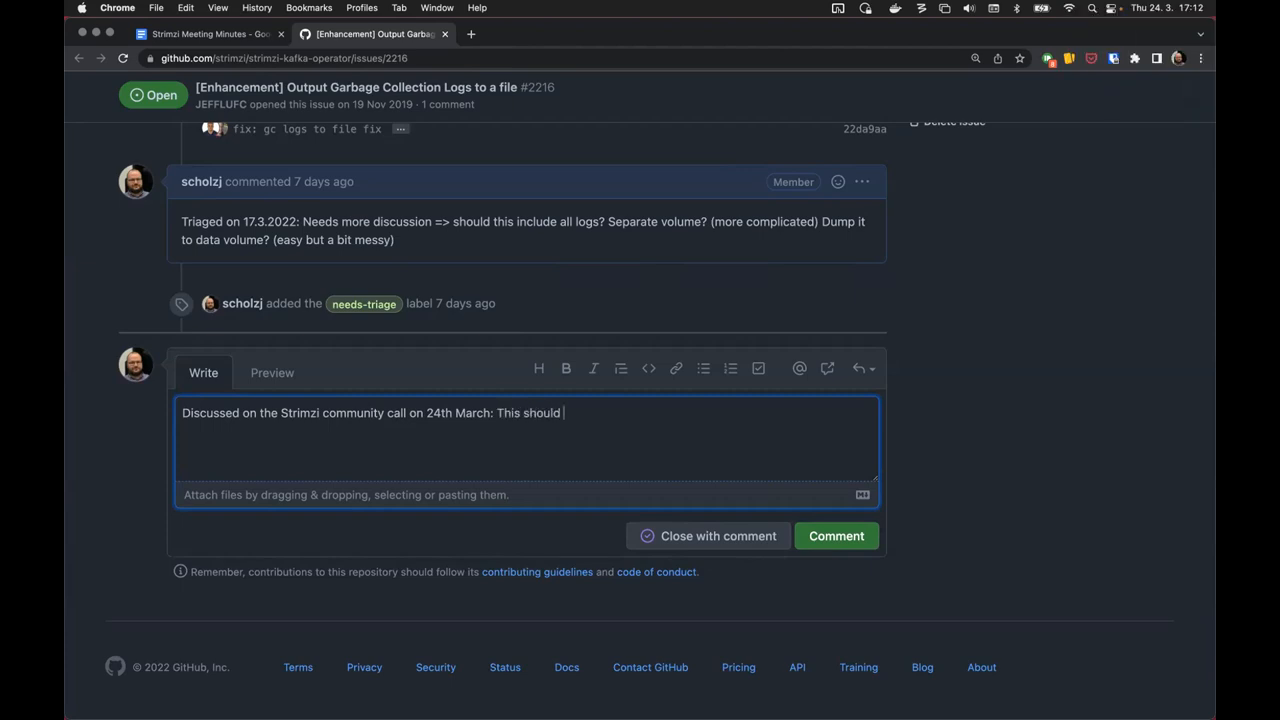
{"action": "type", "text": "be a generic t"}
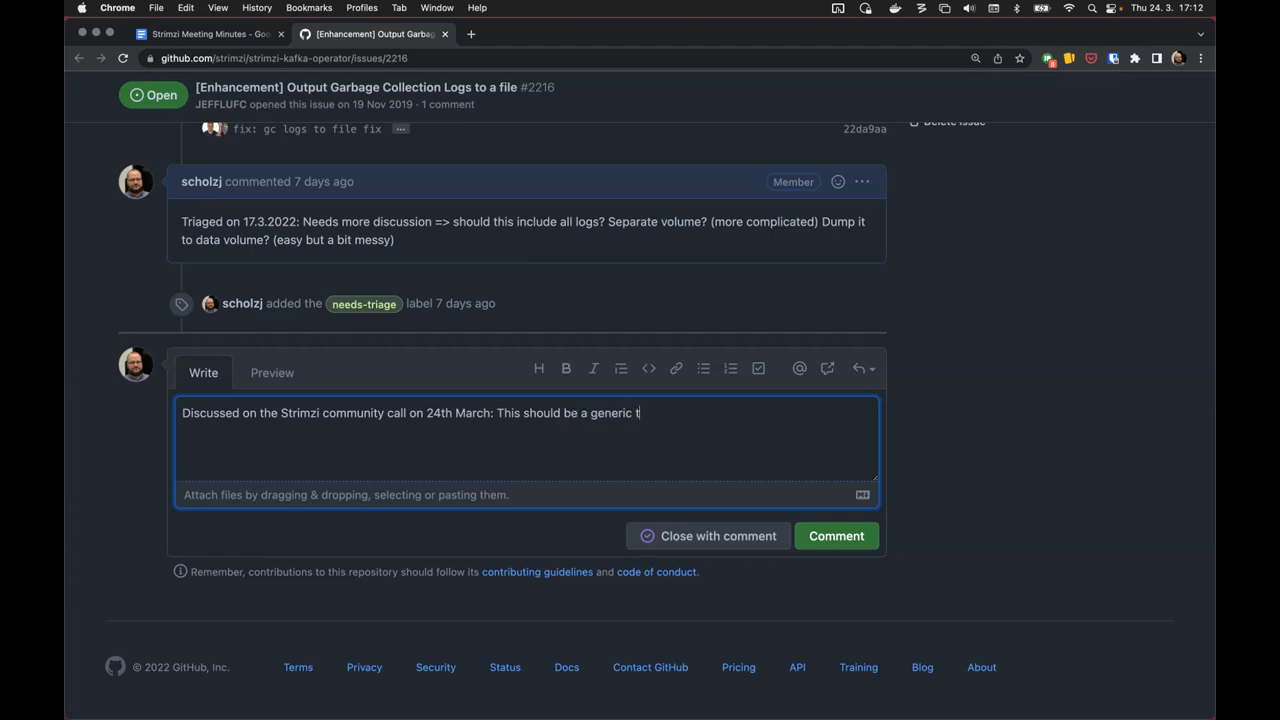
{"action": "type", "text": "o cover all logs and not"}
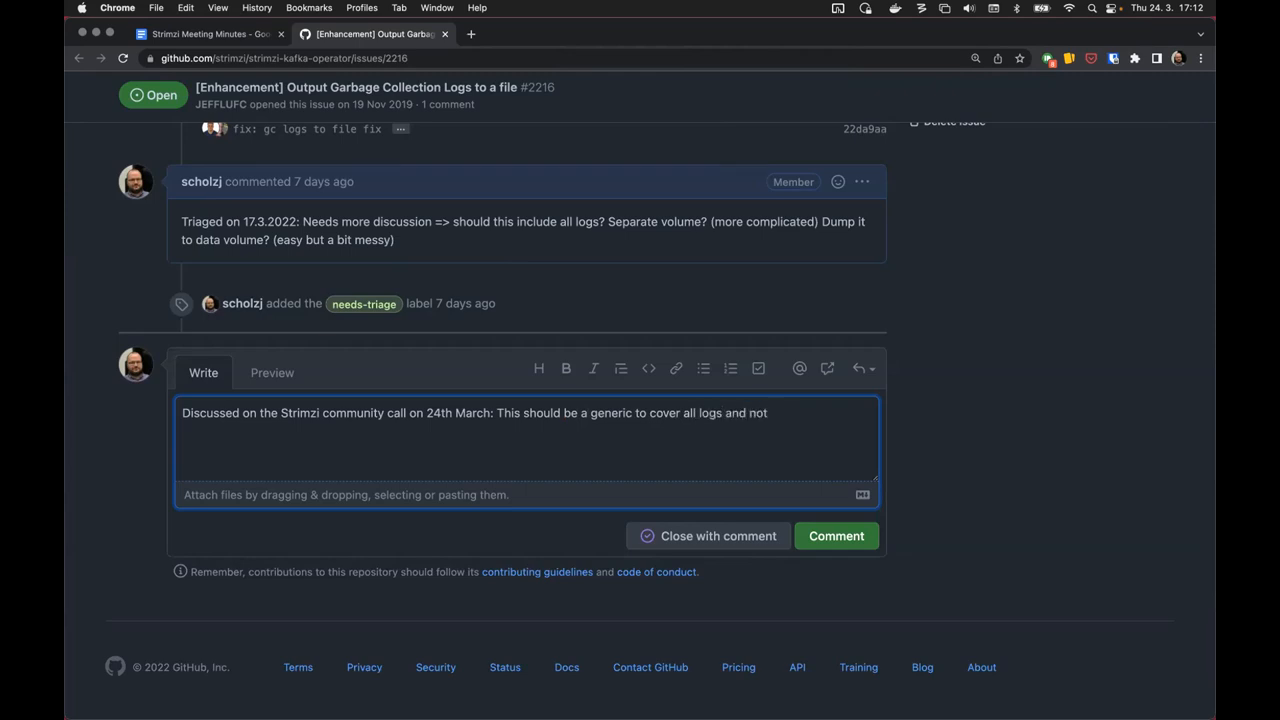
{"action": "type", "text": "just GC logs."}
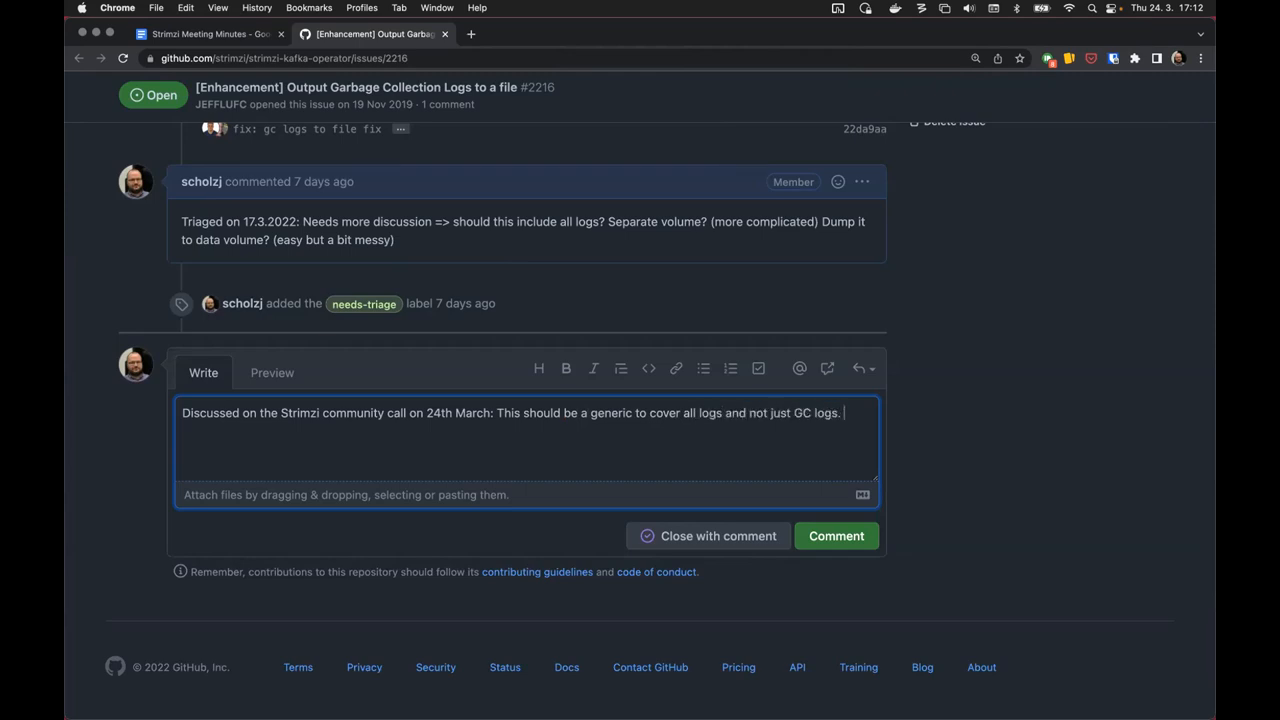
- Add that a proposal should discuss details and whether it should cover Kafka message logs etc
{"action": "type", "text": "A proposal should be writt"}
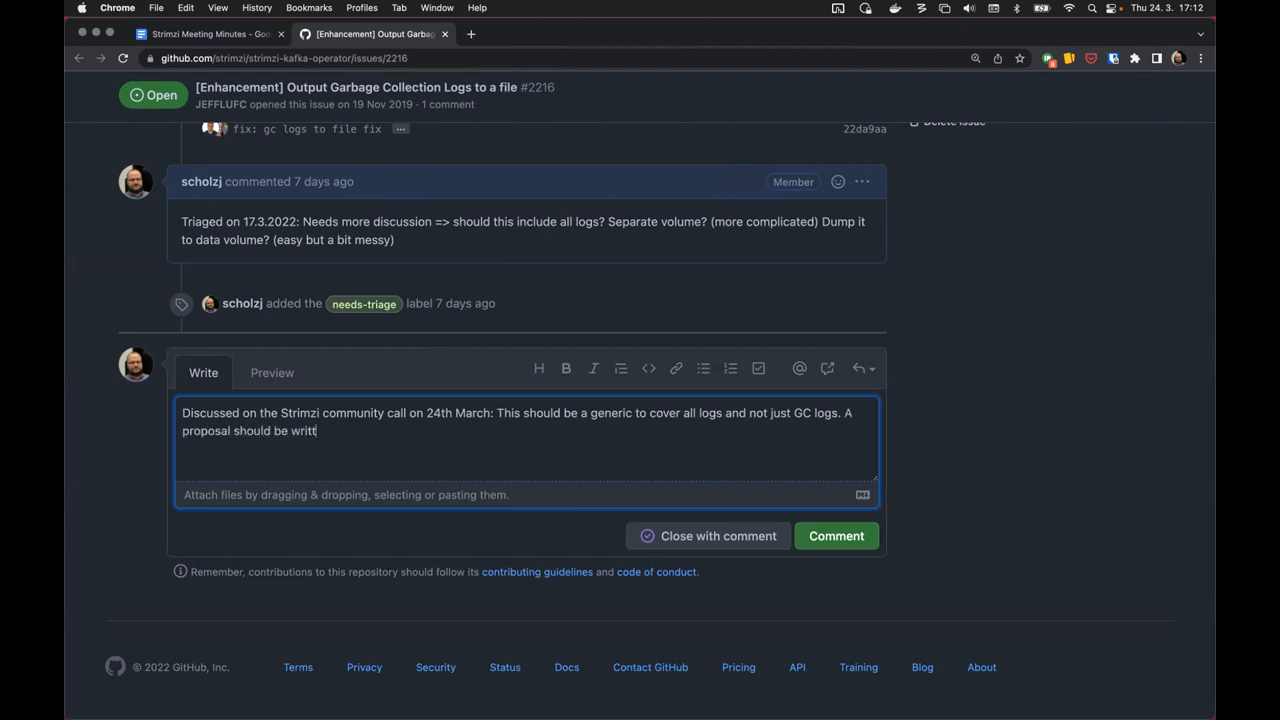
{"action": "type", "text": "en to"}
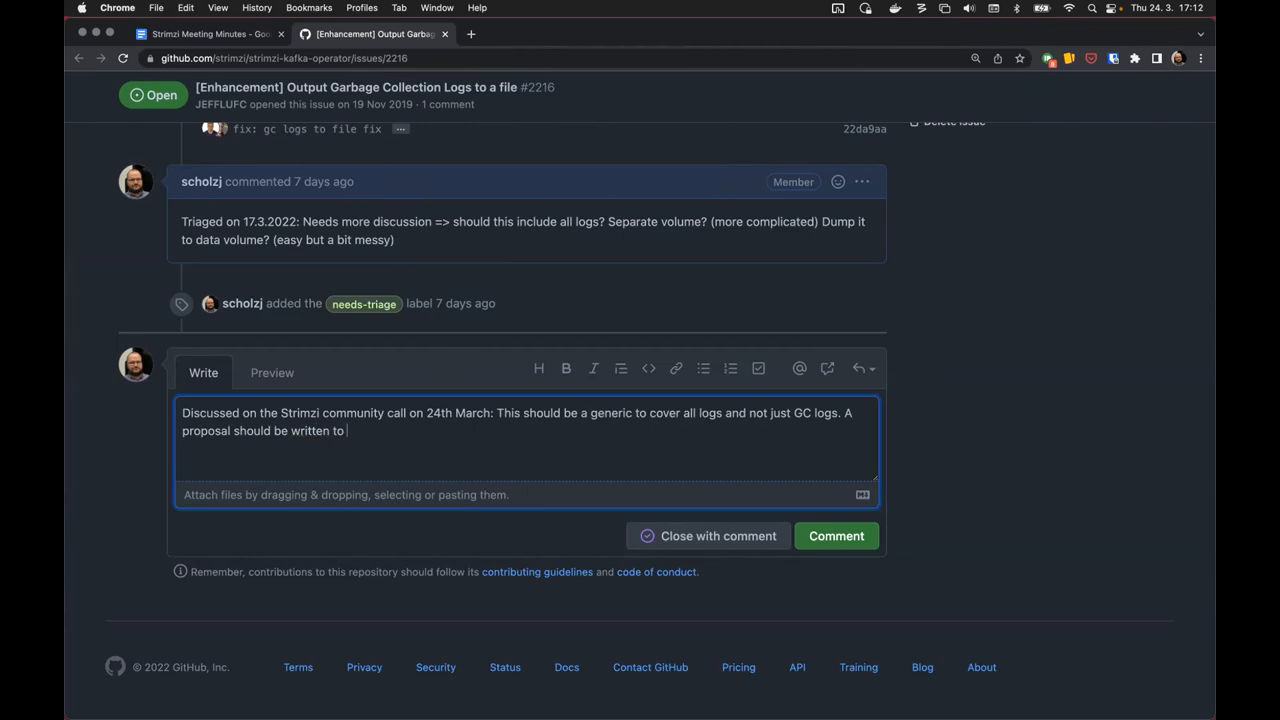
{"action": "type", "text": "discuss th"}
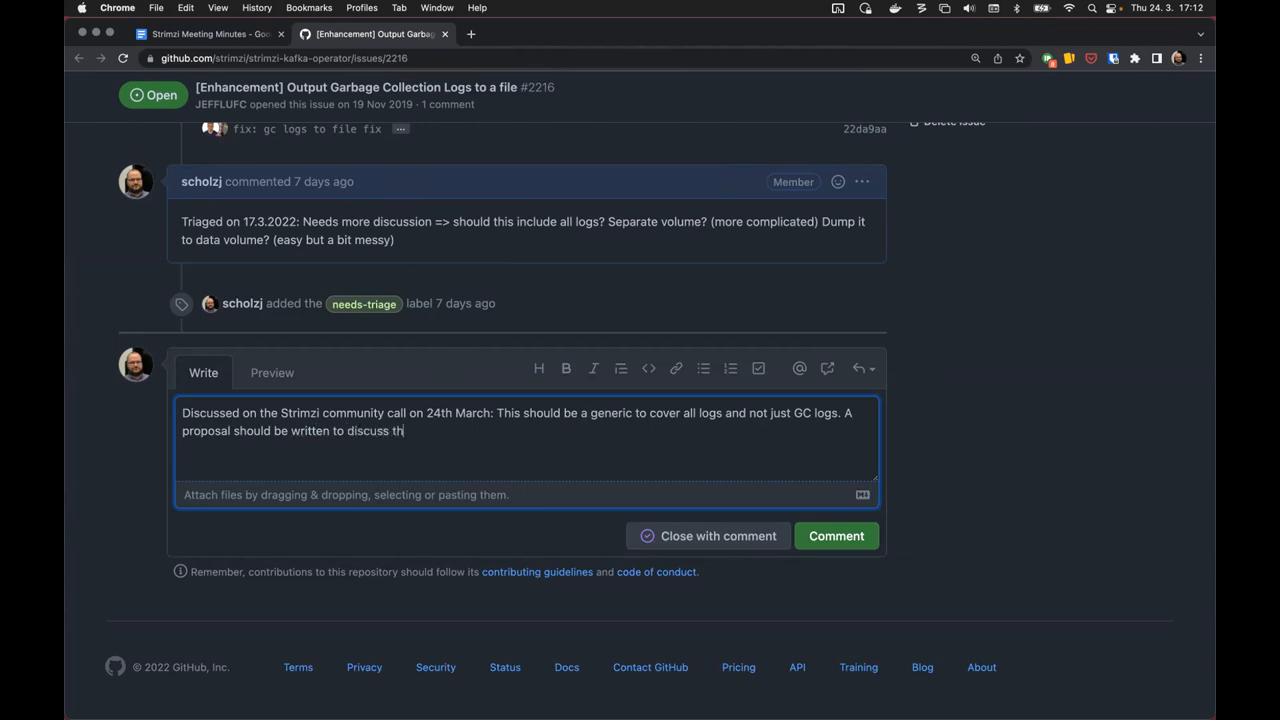
{"action": "type", "text": "e details and e"}
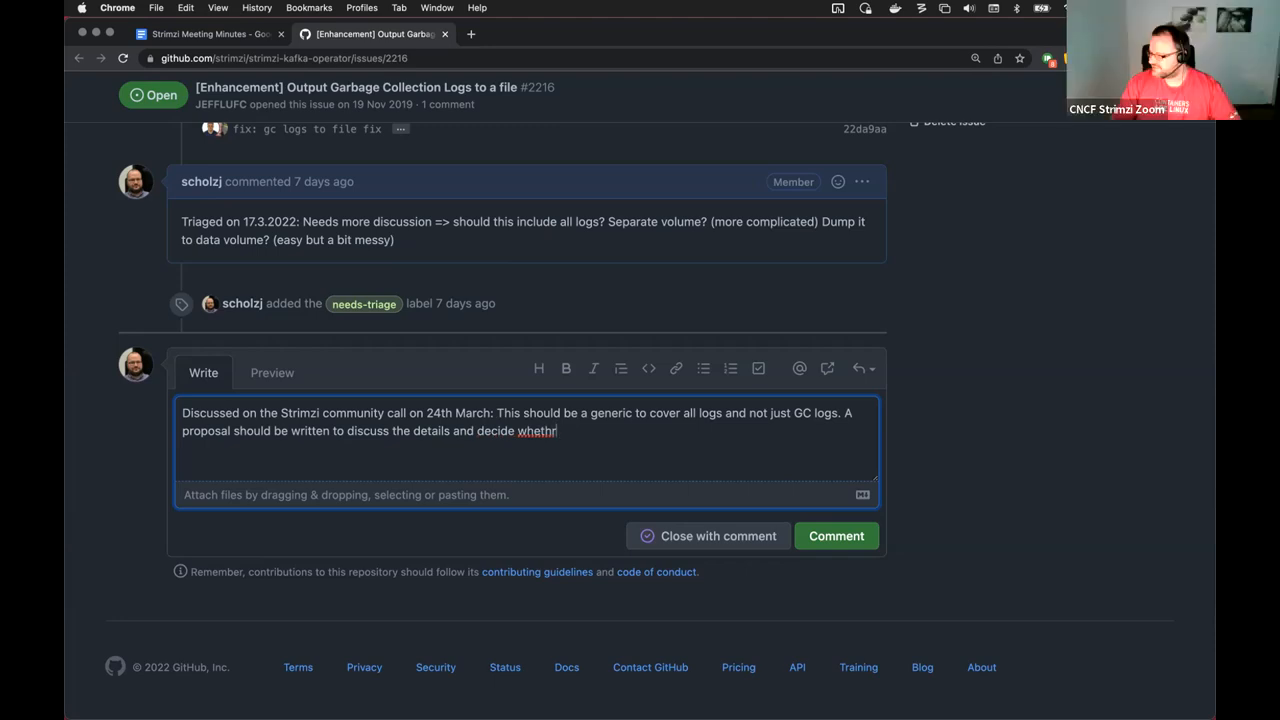
{"action": "key", "text": "Backspace"}
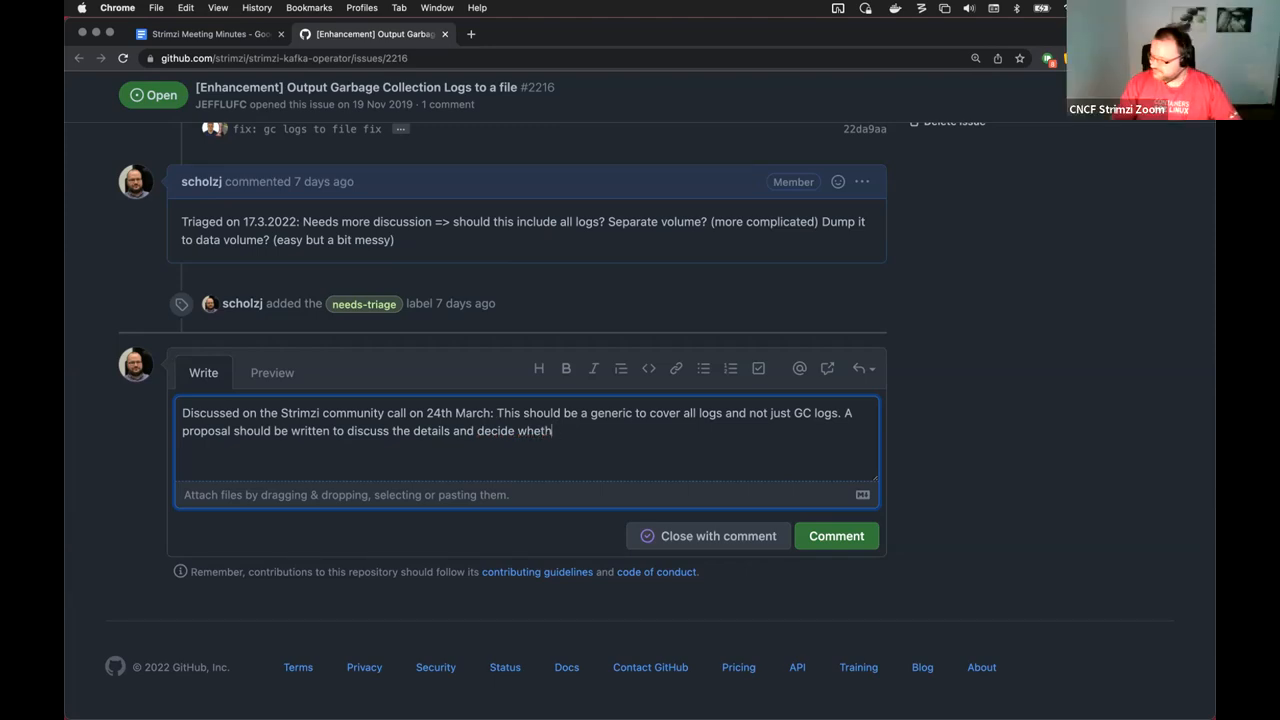
{"action": "type", "text": "er"}
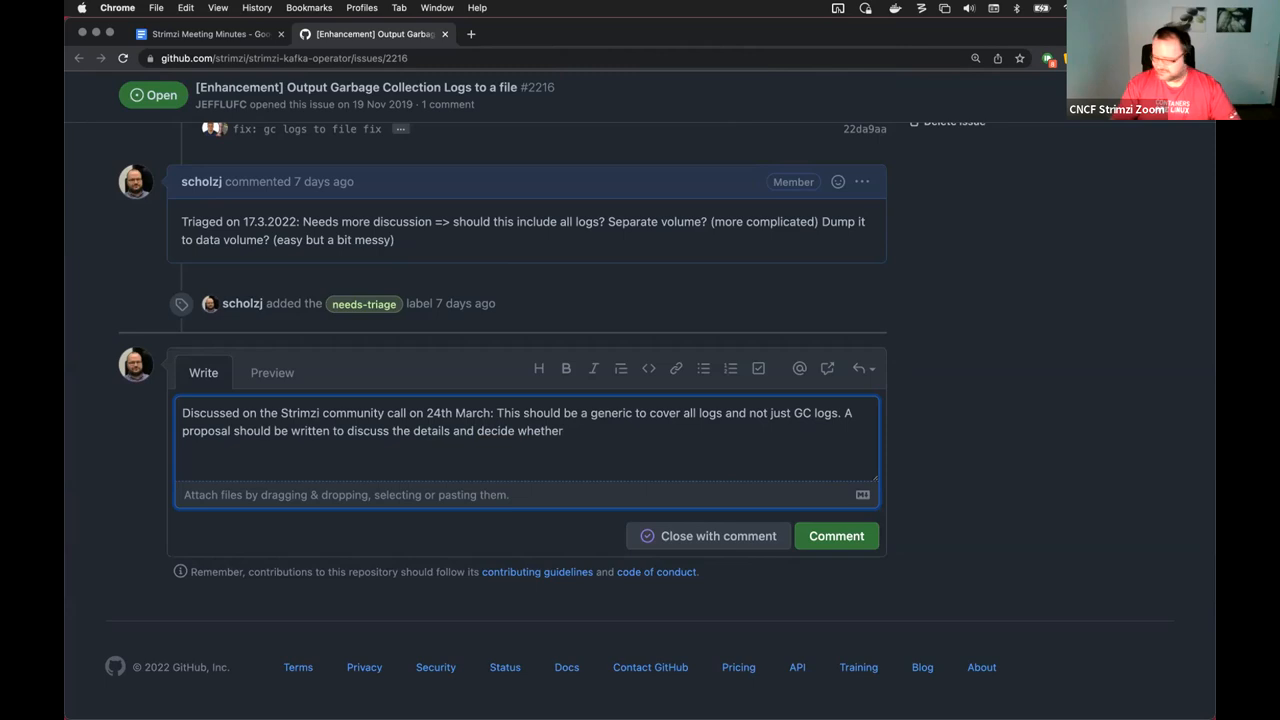
{"action": "type", "text": "it should use a completely separate logging volume, or us"}
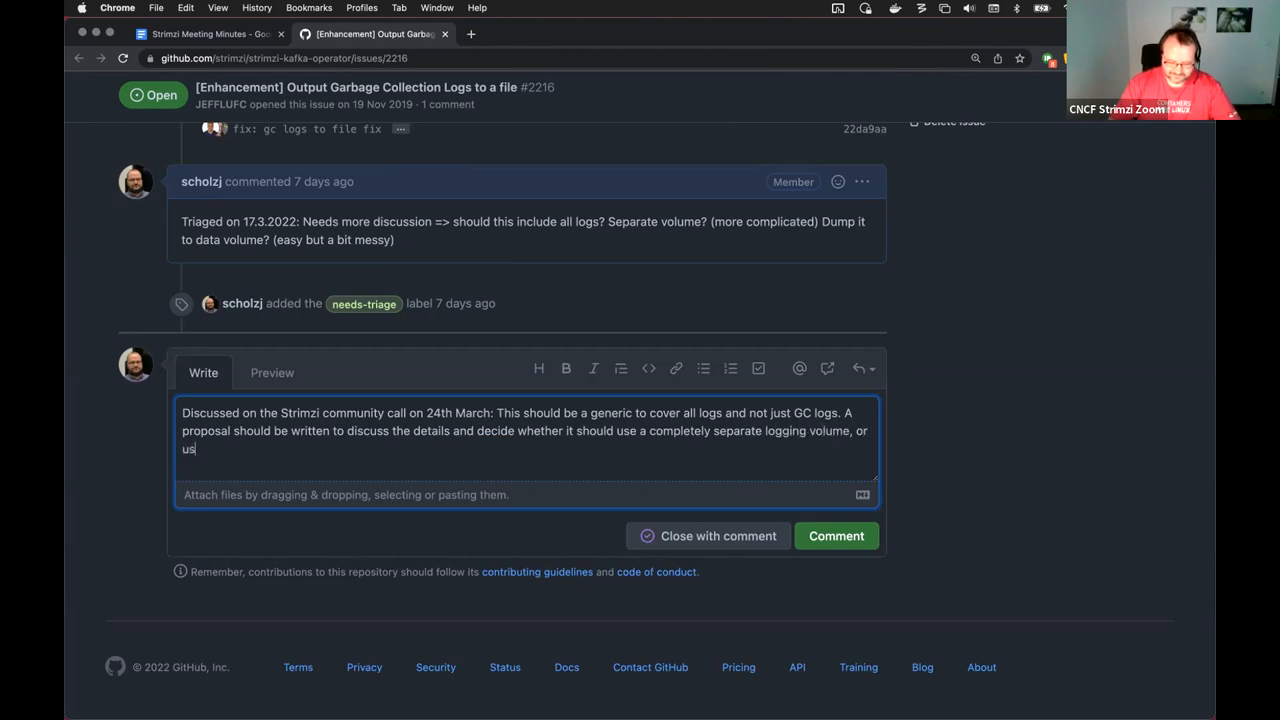
{"action": "type", "text": "e the Data volumes used for Ka"}
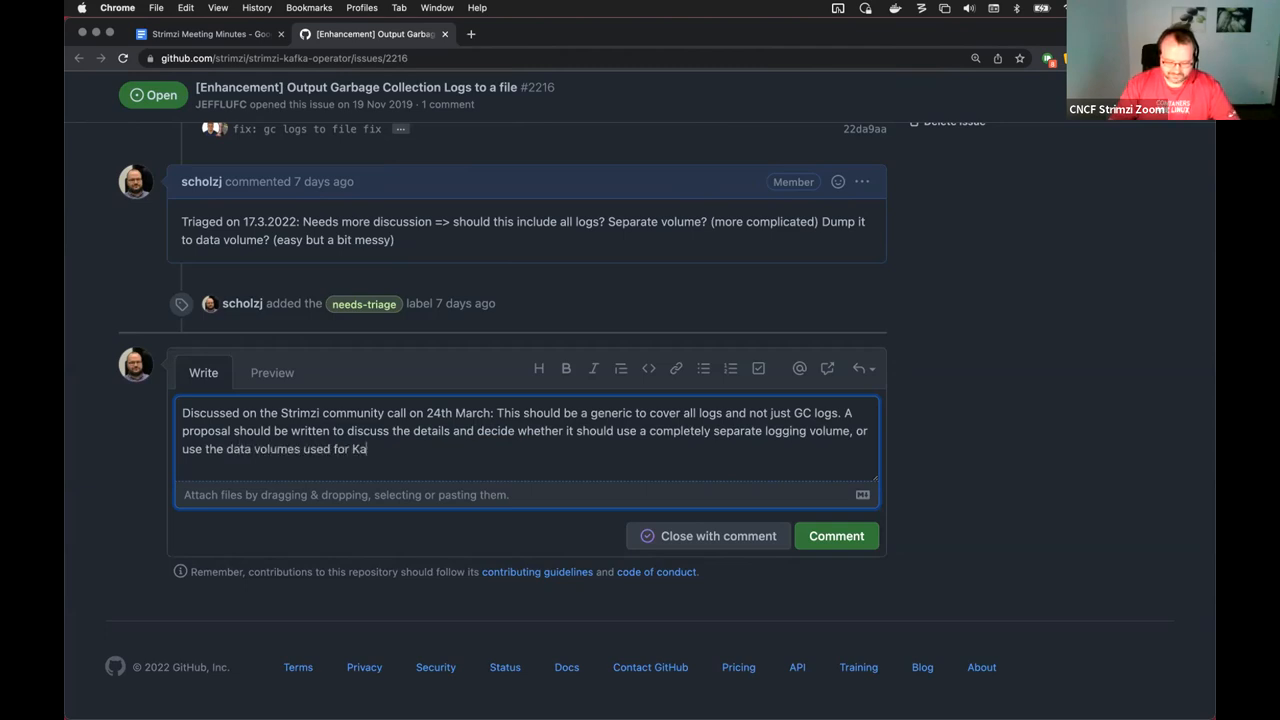
{"action": "type", "text": "fka messa"}
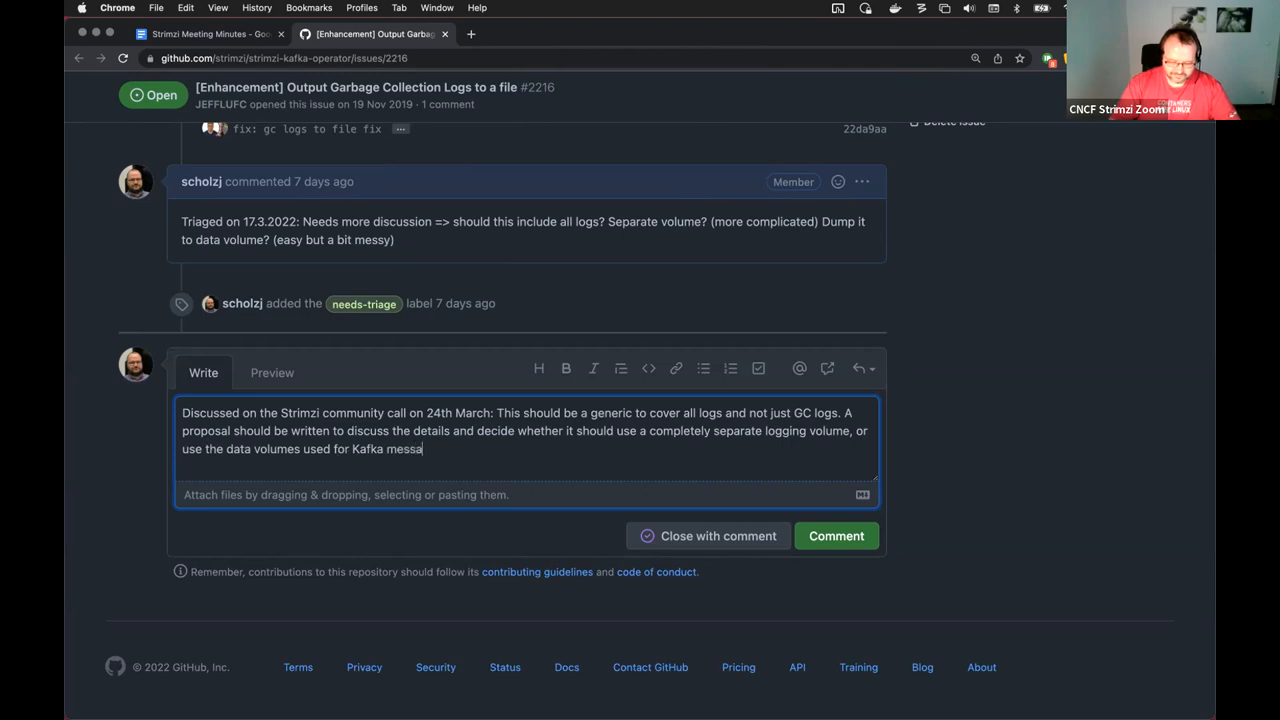
{"action": "type", "text": "ge logs etc."}
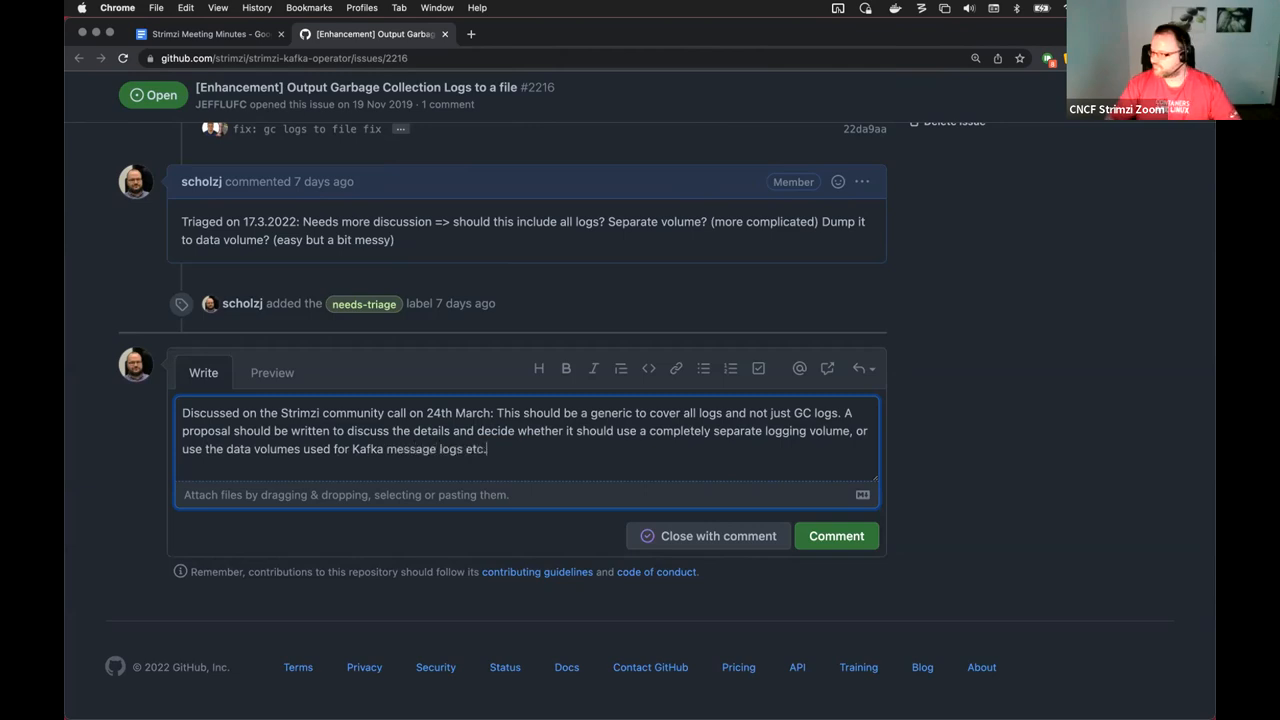
{"action": "mouse_move", "coordinate": [910, 464]}
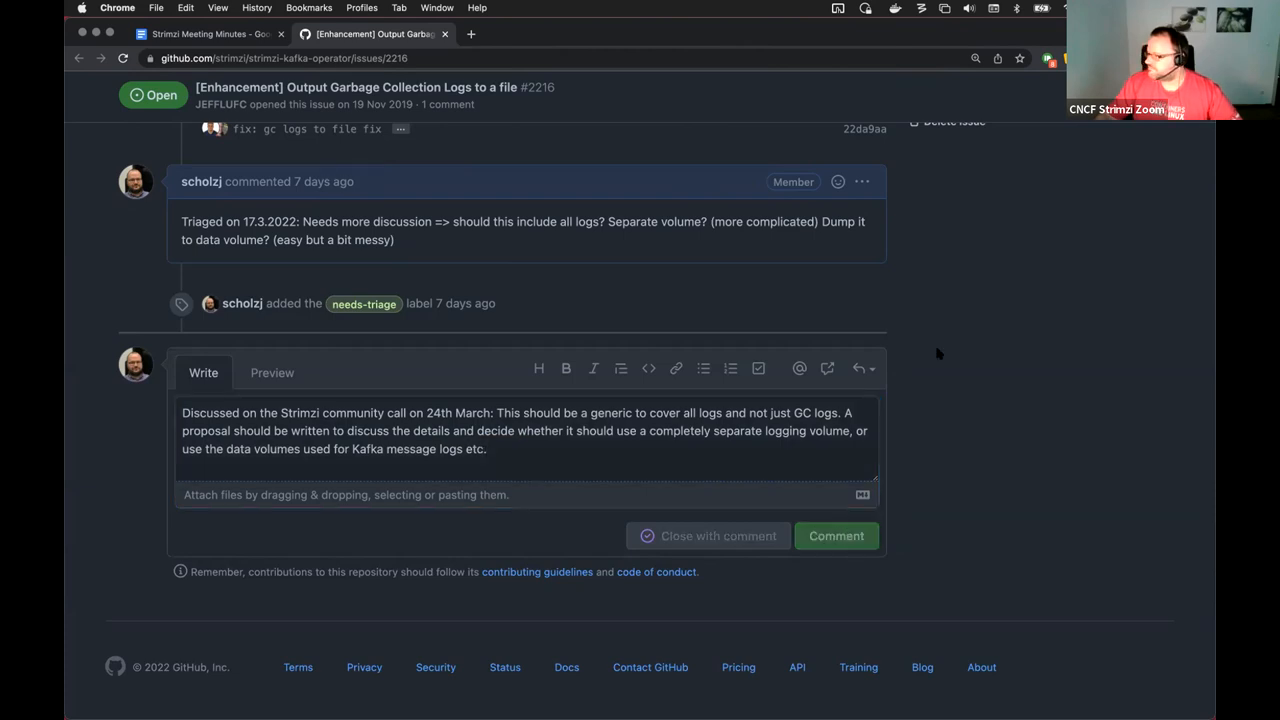
- Retitle the issue 'Support storing logs on persistent volumes instead of always sending them only to STDOUT'
{"action": "scroll", "scroll_direction": "up", "scroll_amount": 3}
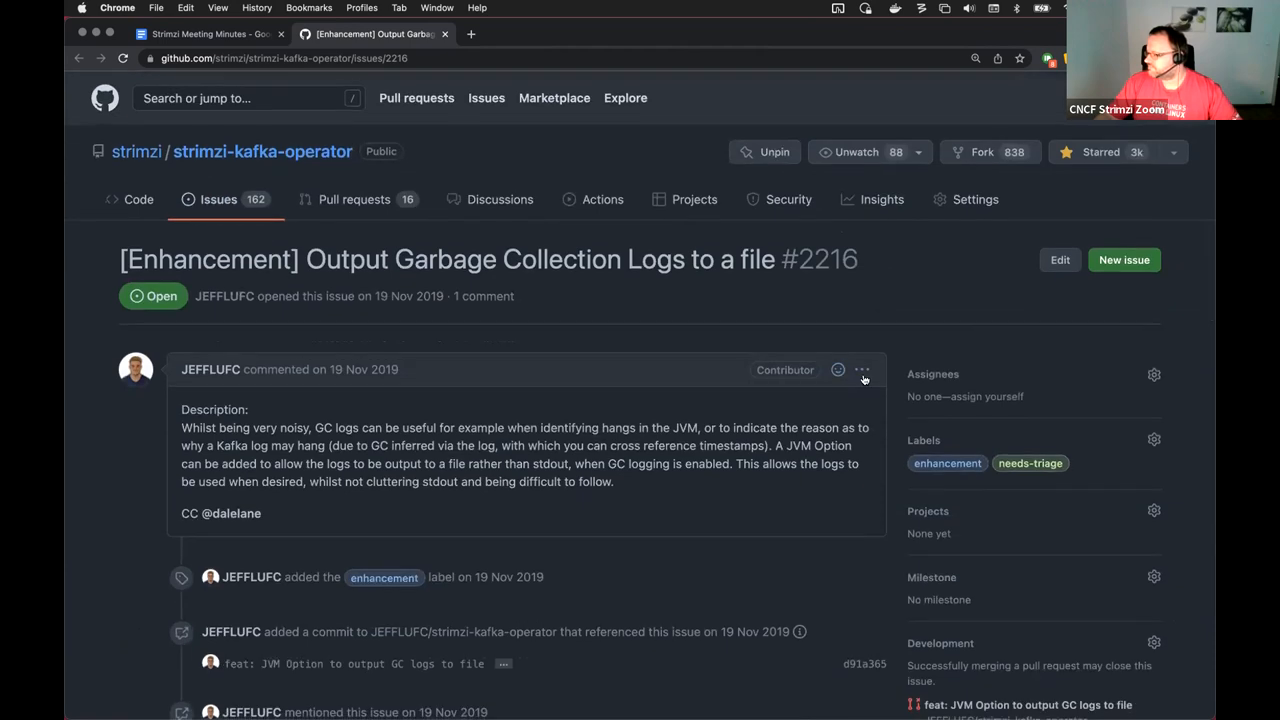
{"action": "left_click", "coordinate": [1060, 260]}
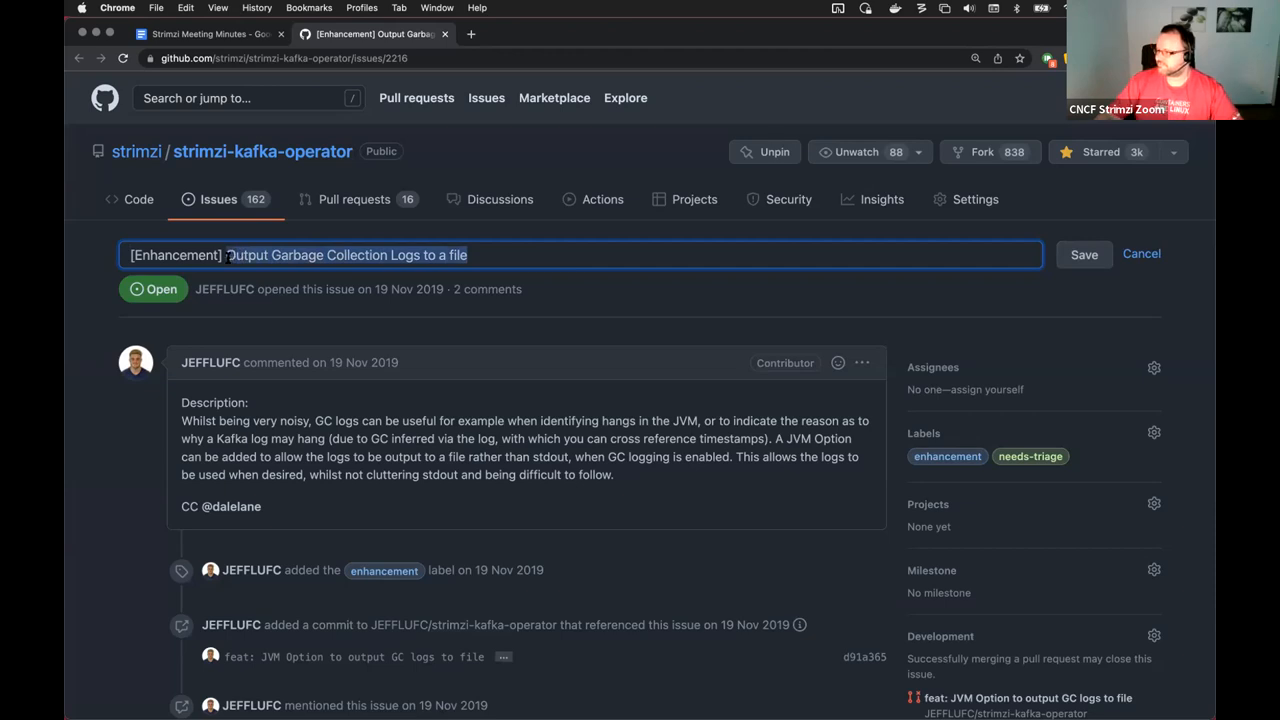
{"action": "type", "text": "Support s"}
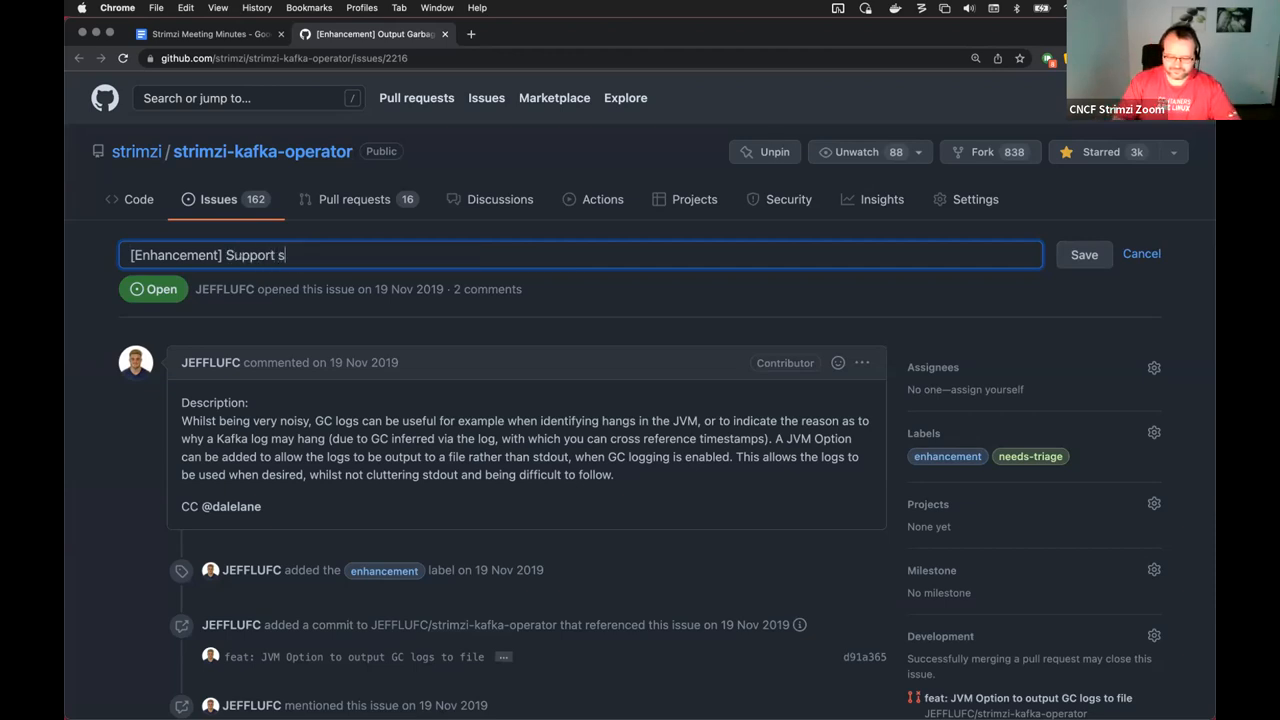
{"action": "type", "text": "toring logs"}
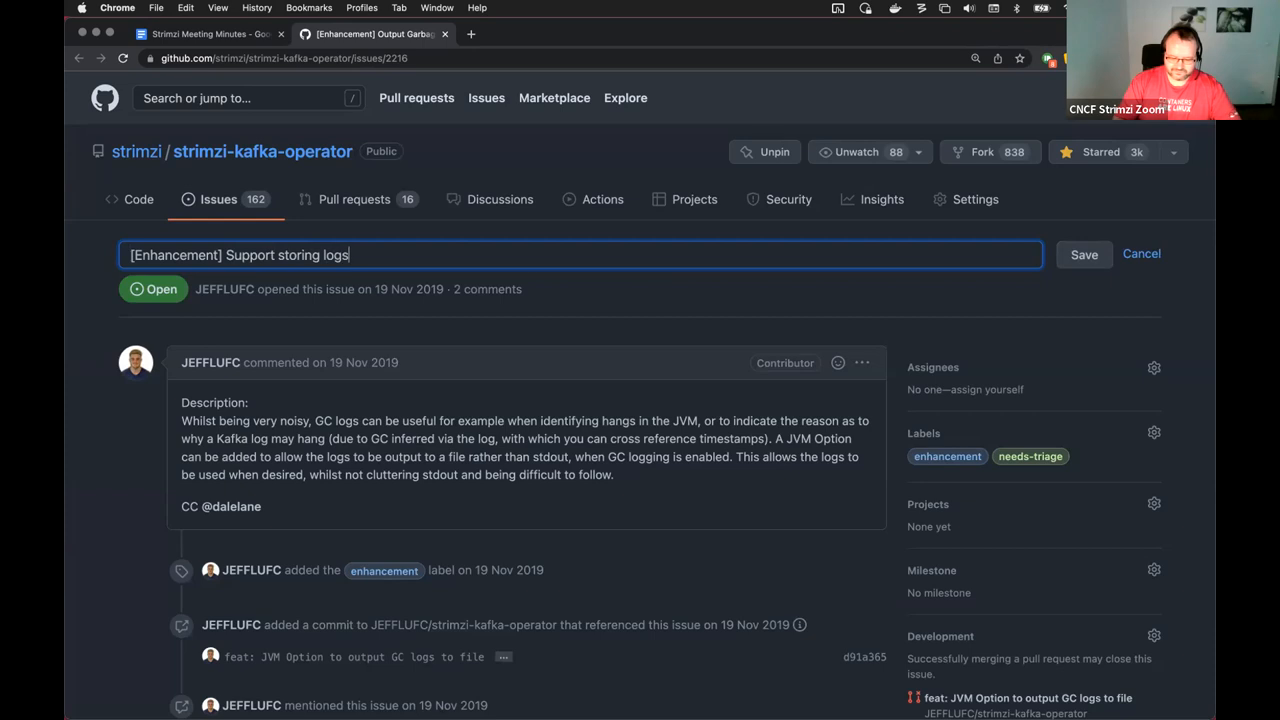
{"action": "type", "text": "on persist"}
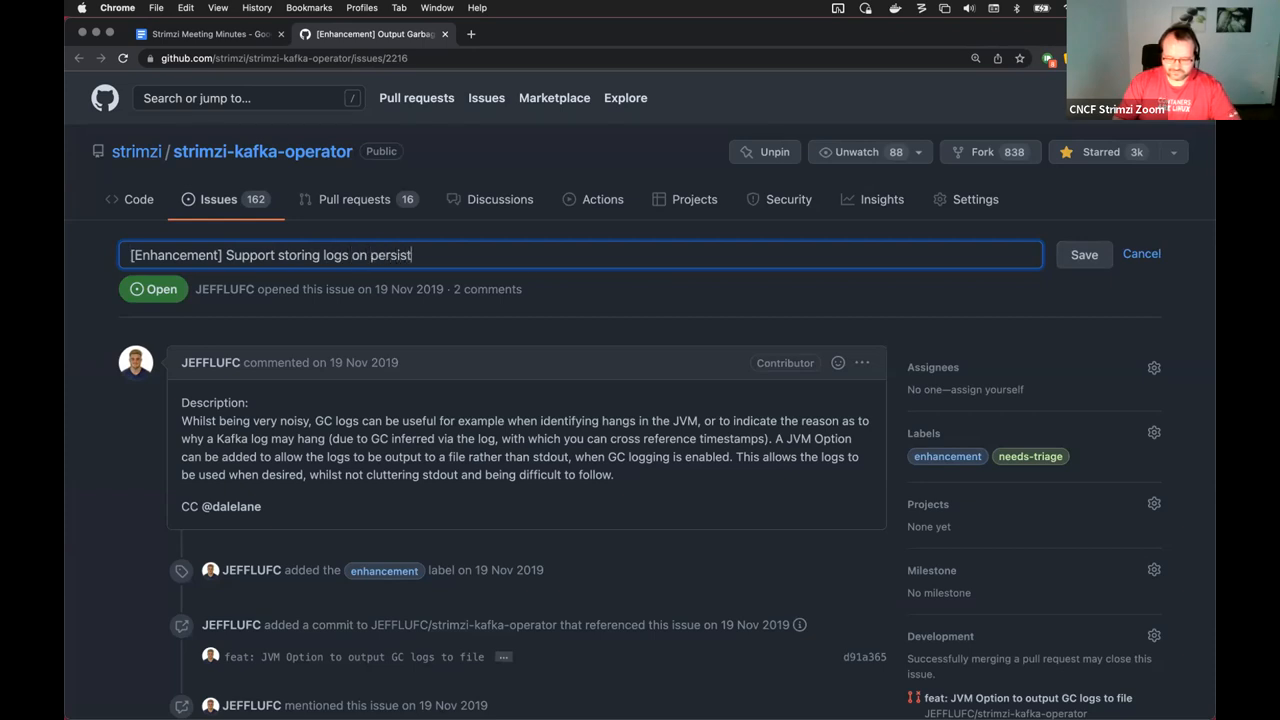
{"action": "type", "text": "ent vol"}
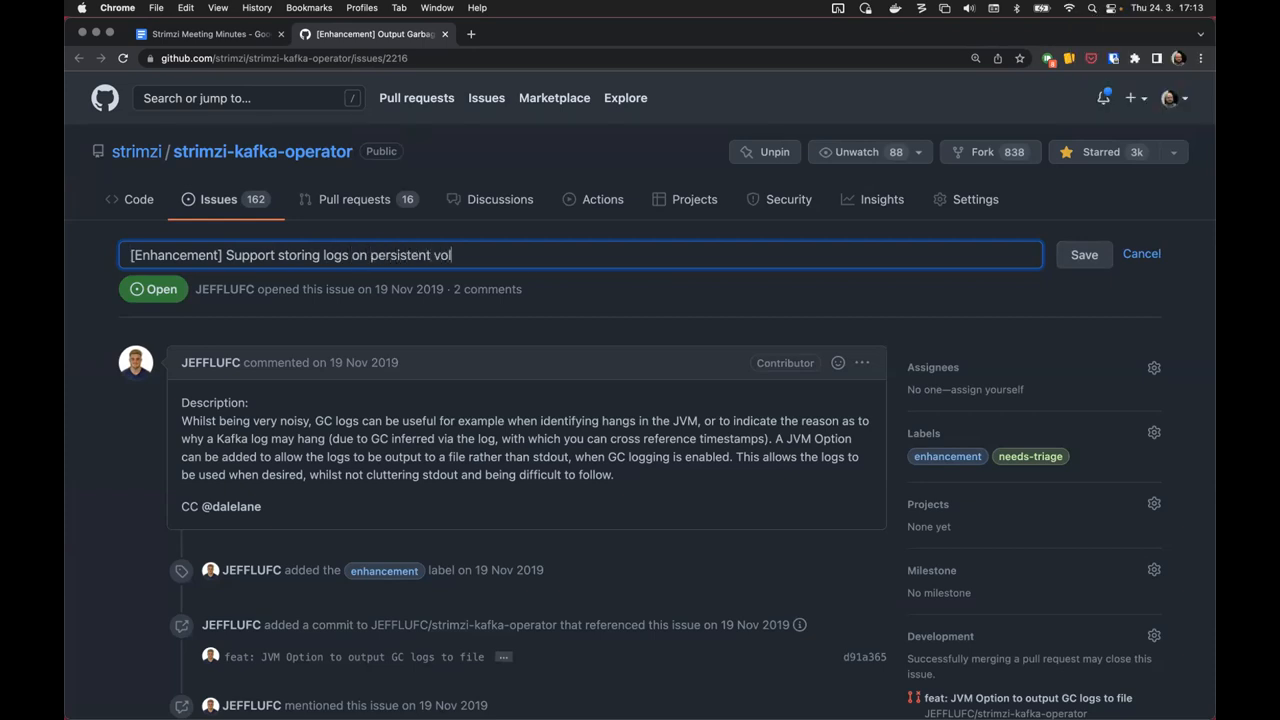
{"action": "type", "text": "umes"}
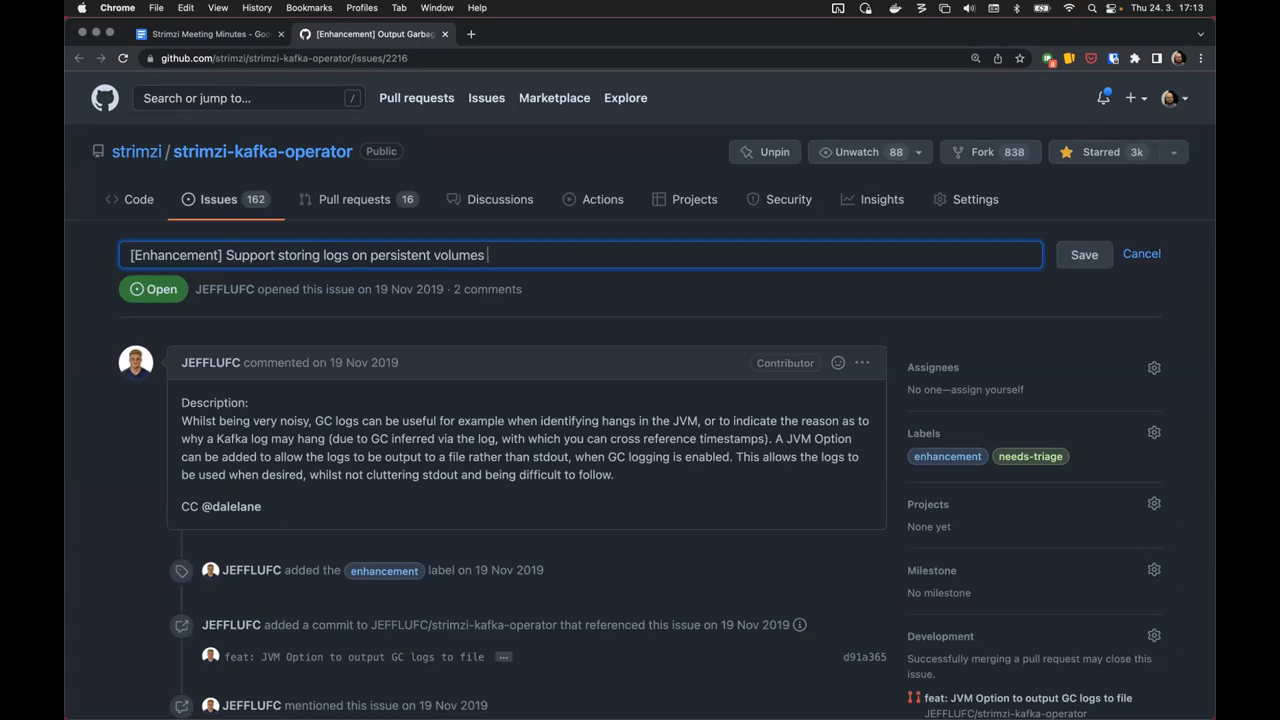
{"action": "type", "text": "instead of"}
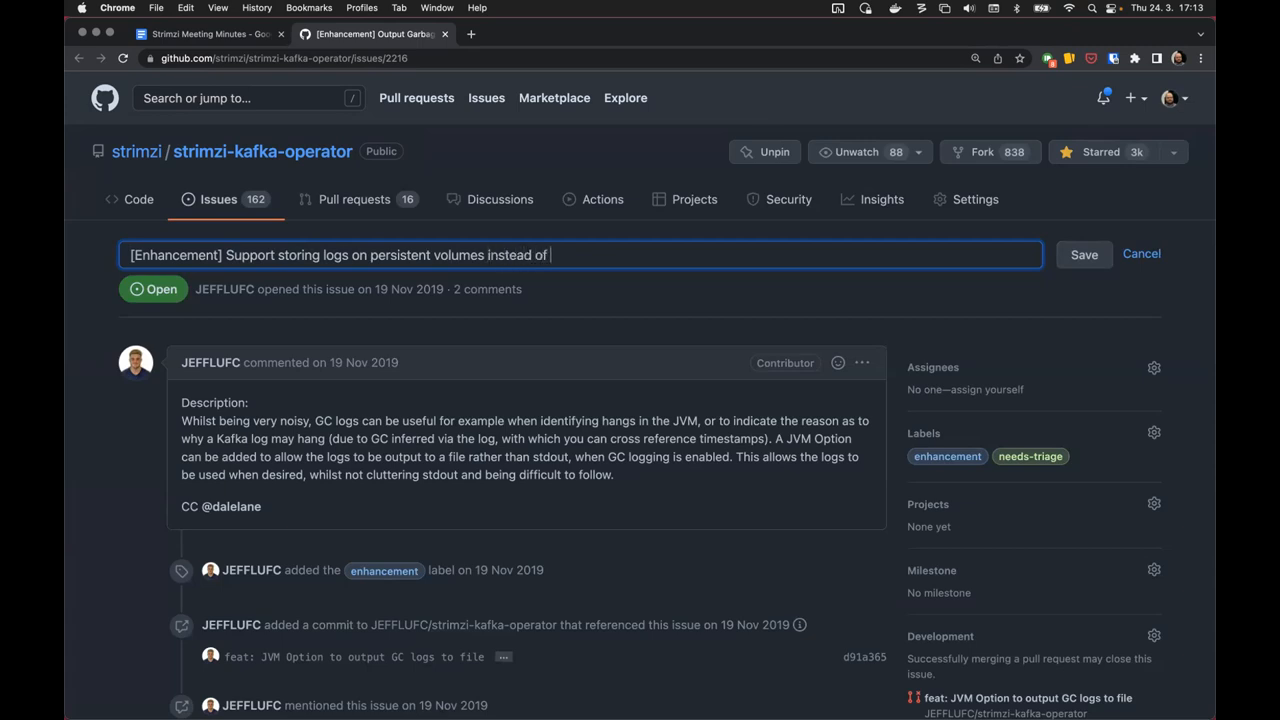
{"action": "type", "text": "always send"}
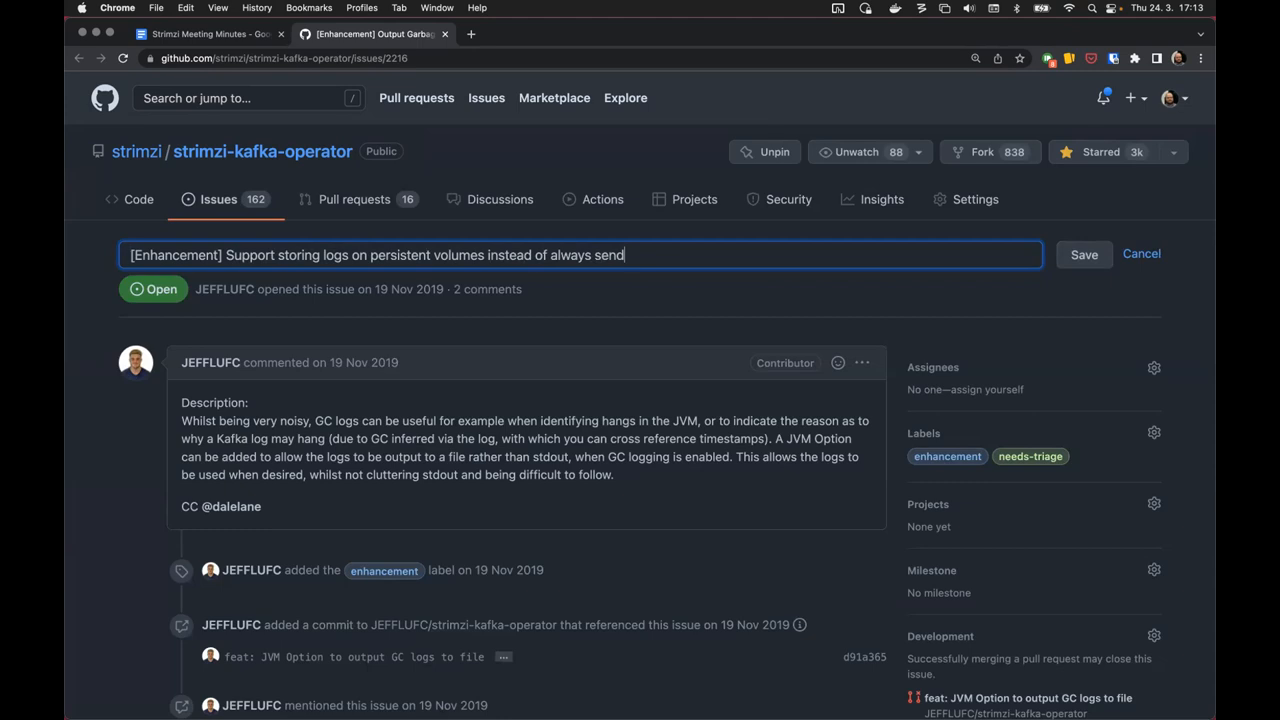
{"action": "type", "text": "ing them only to"}
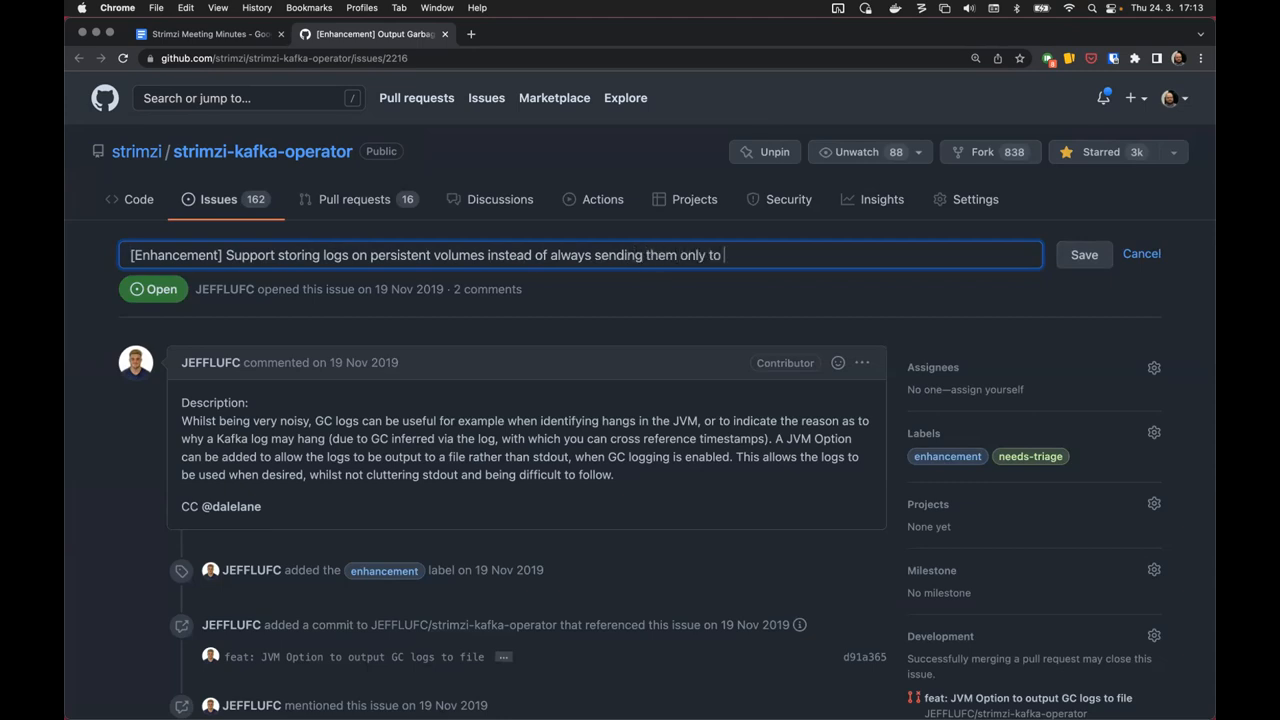
{"action": "type", "text": "STDOUT"}
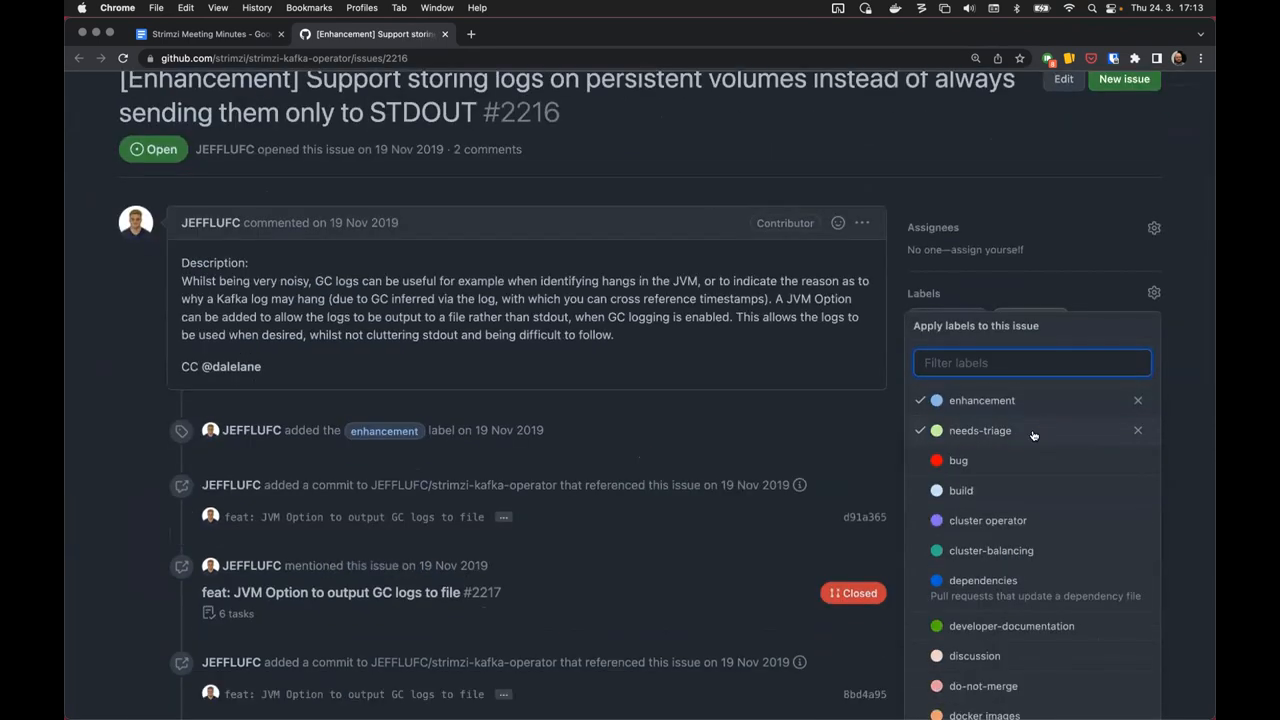
- Add the needs-proposal and help wanted labels to issue #2216
{"action": "scroll", "scroll_direction": "down", "scroll_amount": 3}
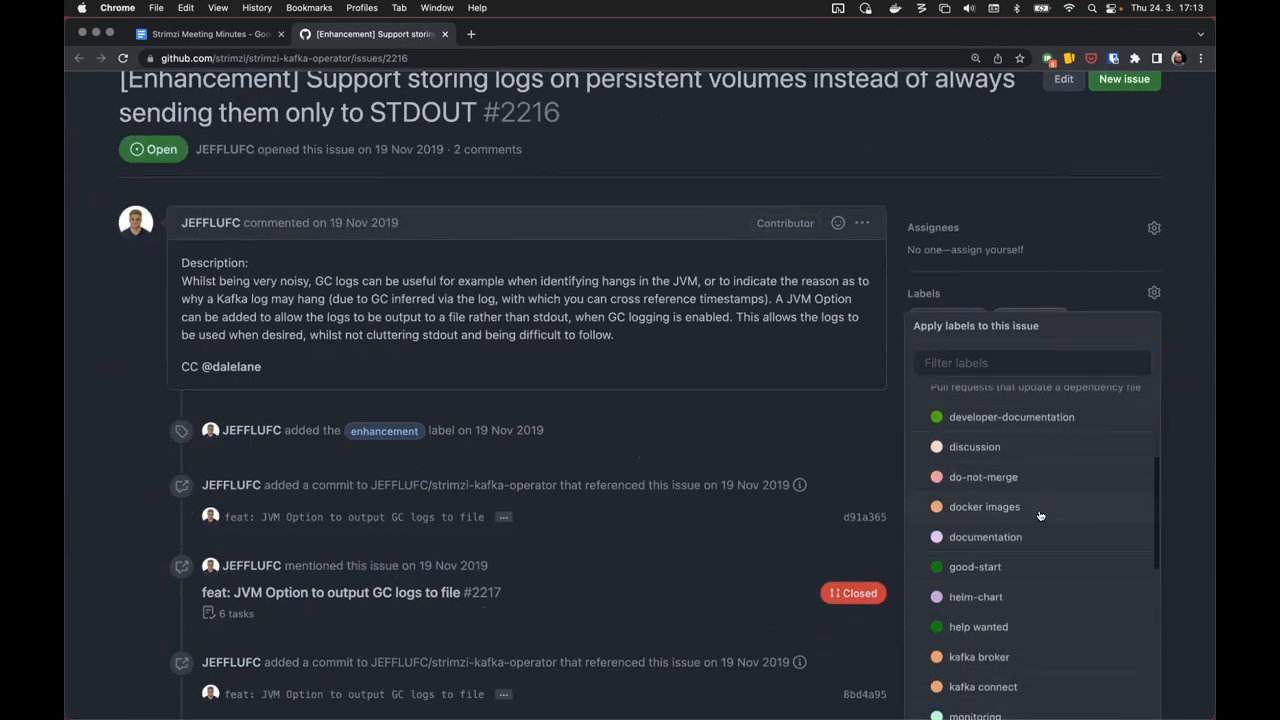
{"action": "scroll", "scroll_direction": "down", "scroll_amount": 3}
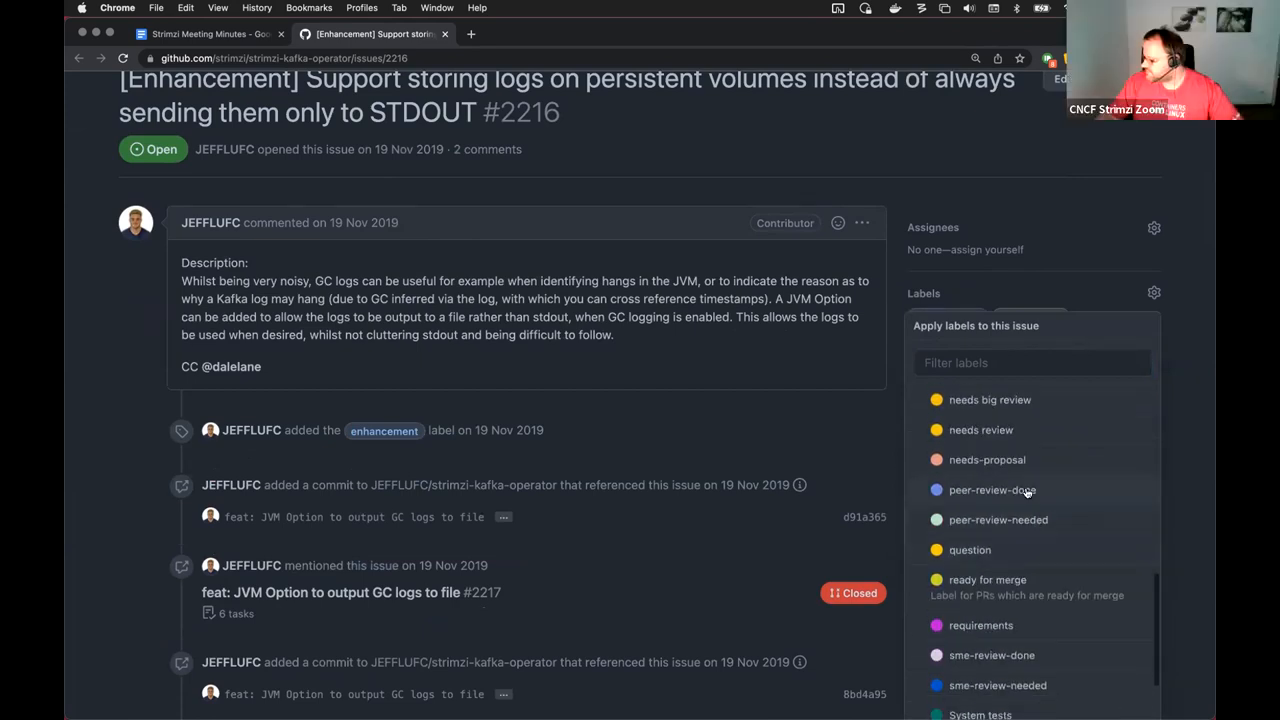
{"action": "left_click", "coordinate": [986, 458]}
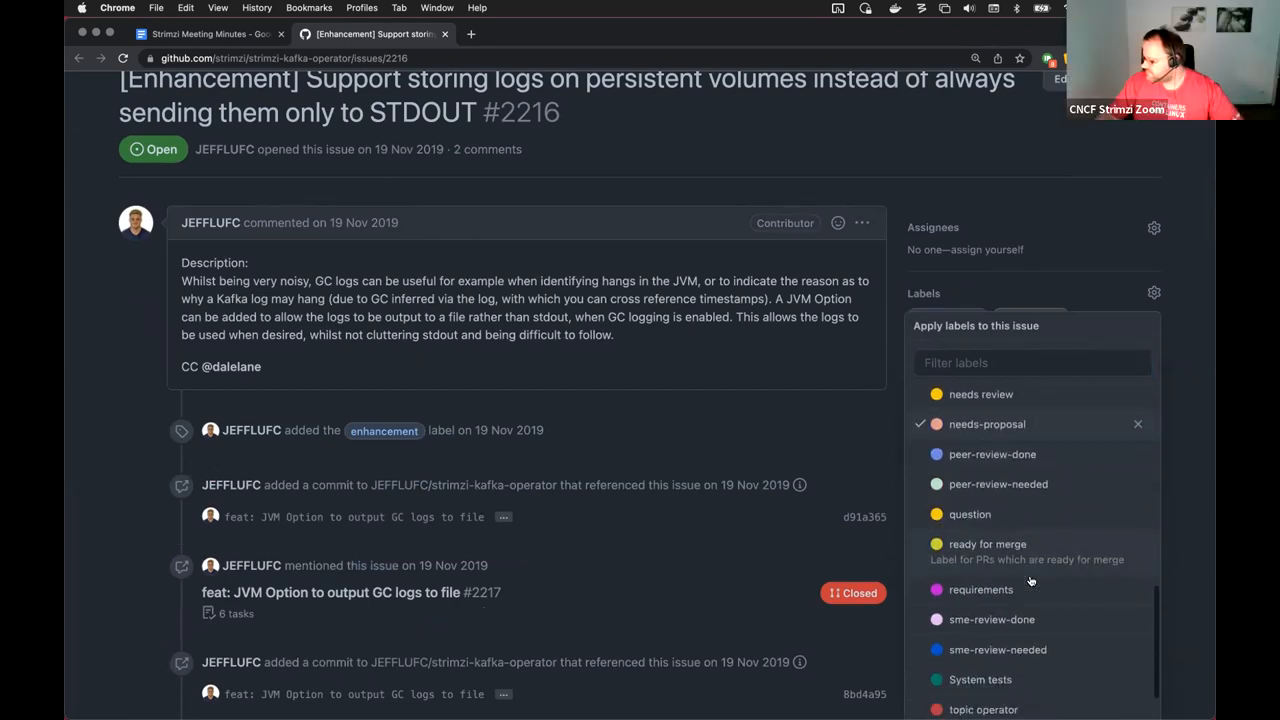
{"action": "scroll", "scroll_direction": "down", "scroll_amount": 3}
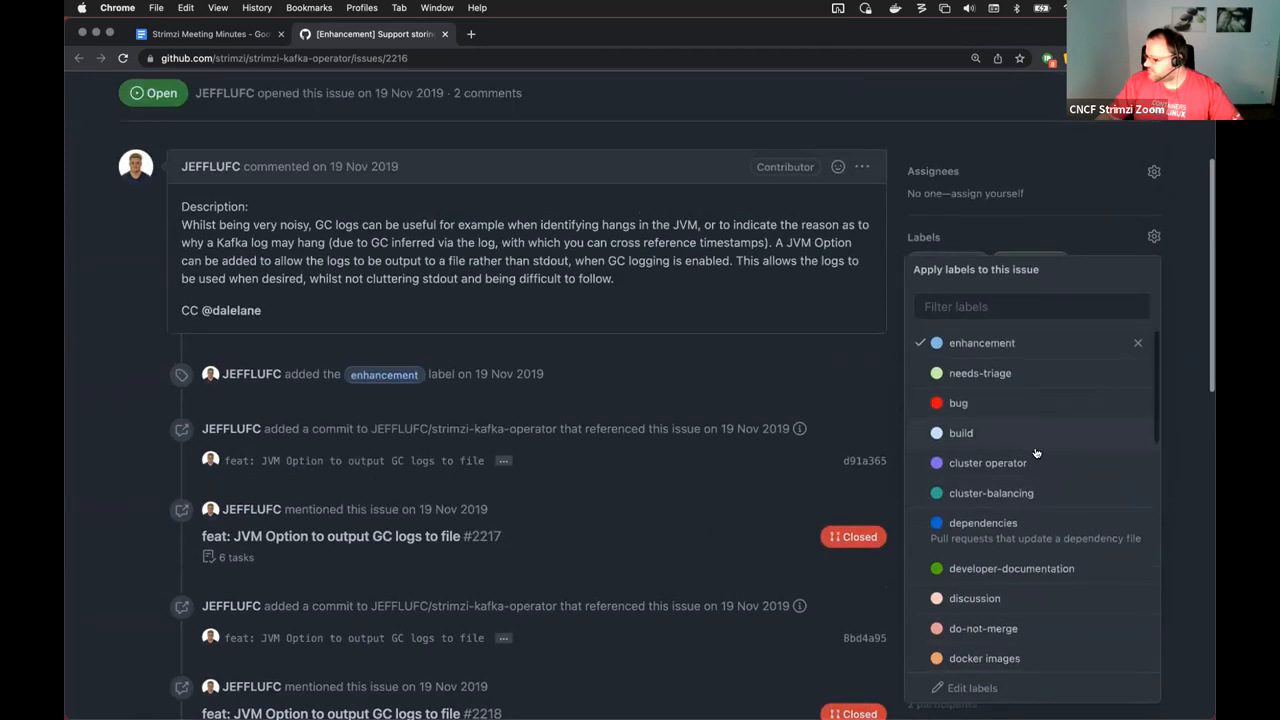
{"action": "scroll", "scroll_direction": "down", "scroll_amount": 3}
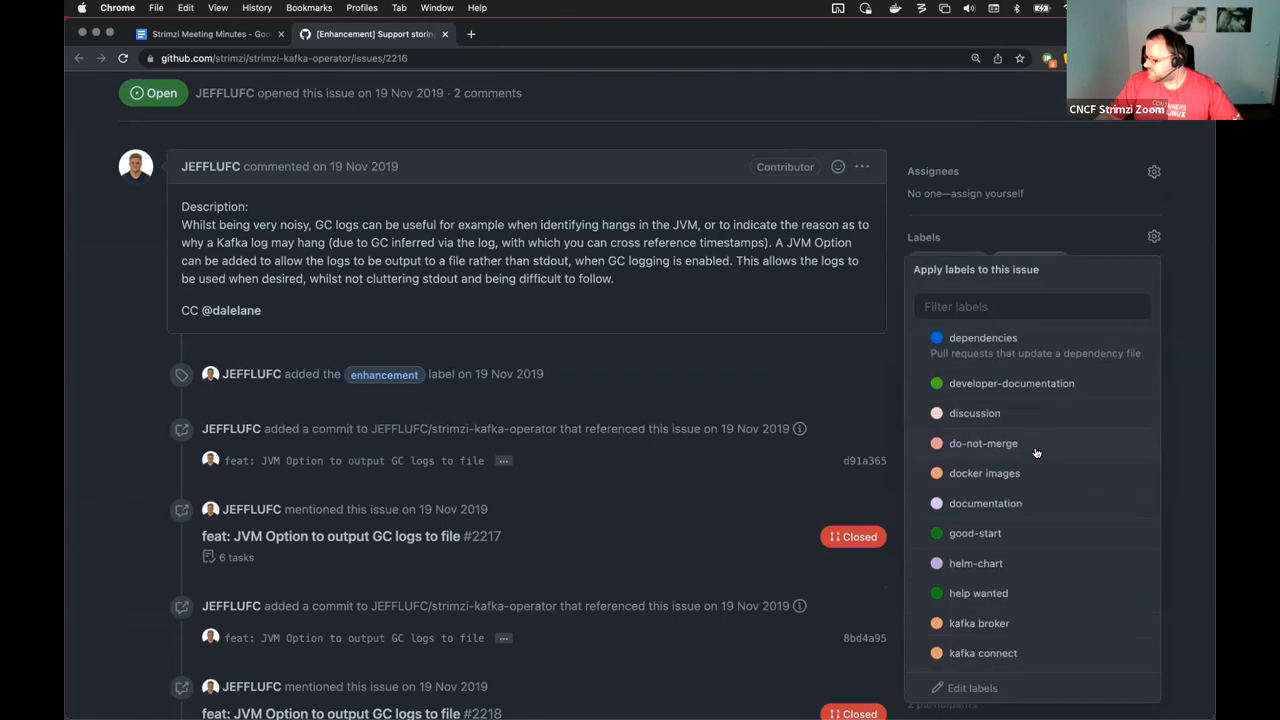
{"action": "mouse_move", "coordinate": [1008, 592]}
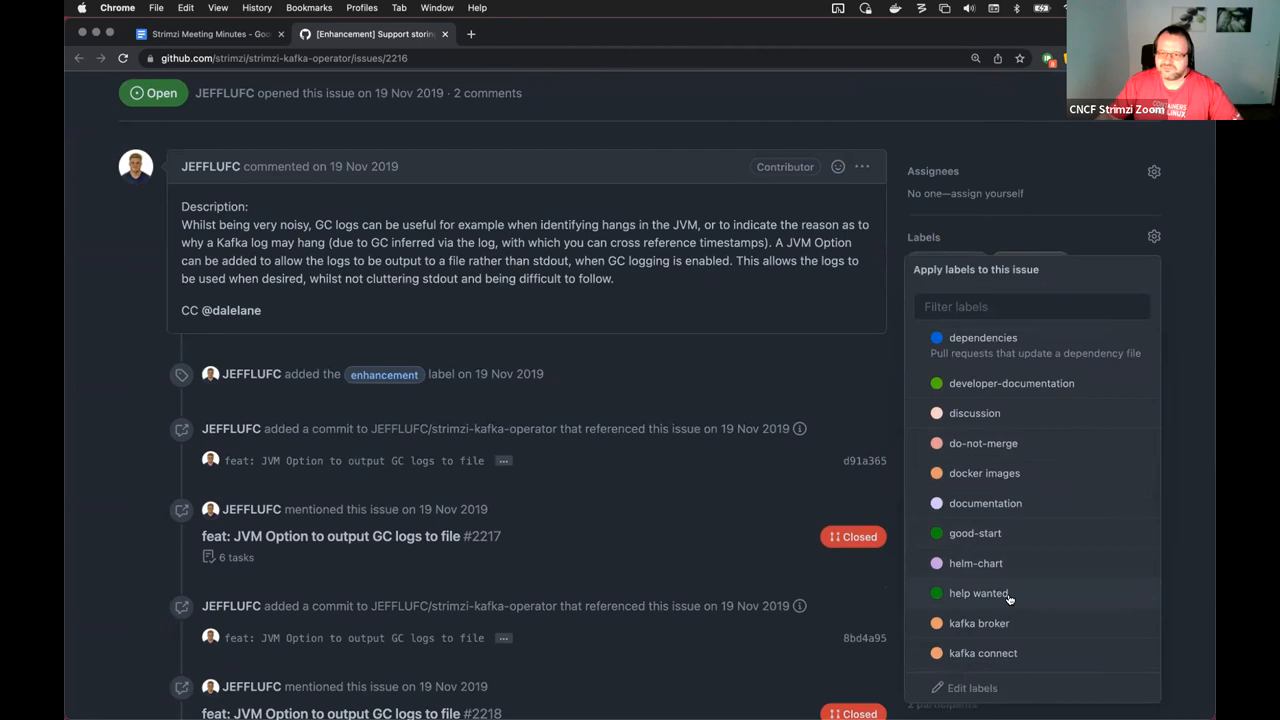
{"action": "left_click", "coordinate": [978, 592]}
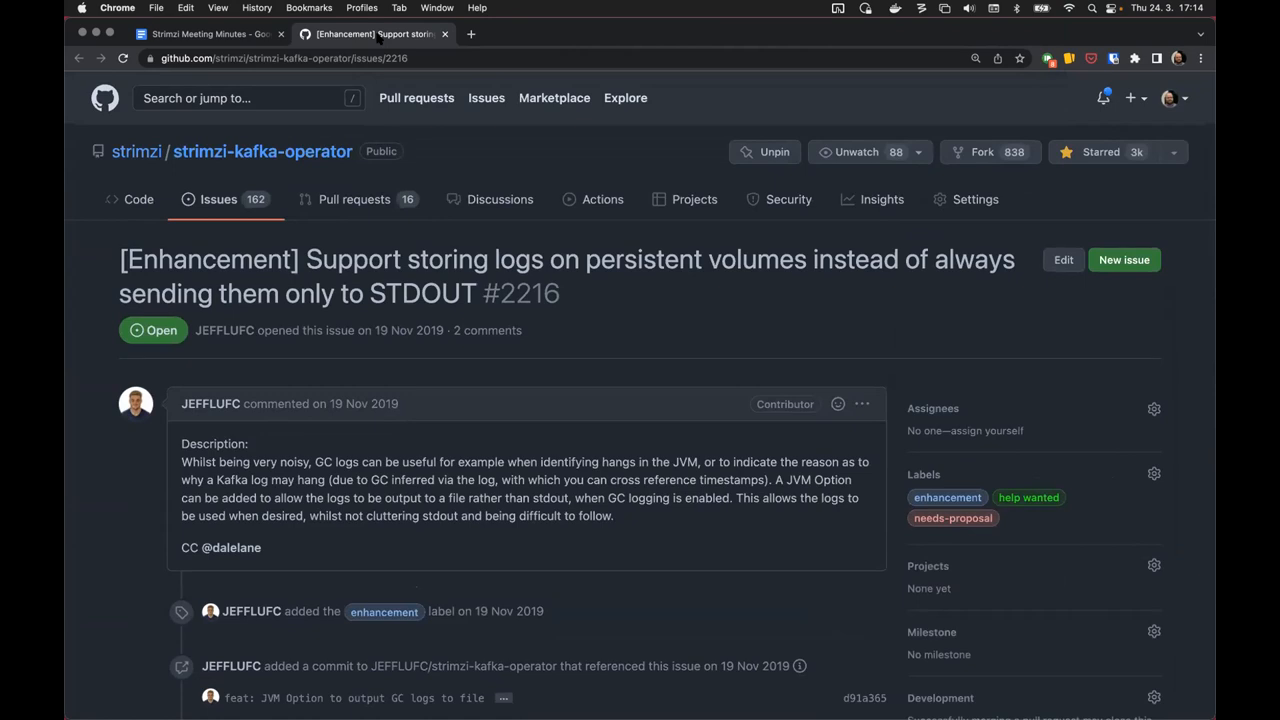
{"action": "mouse_move", "coordinate": [372, 32]}
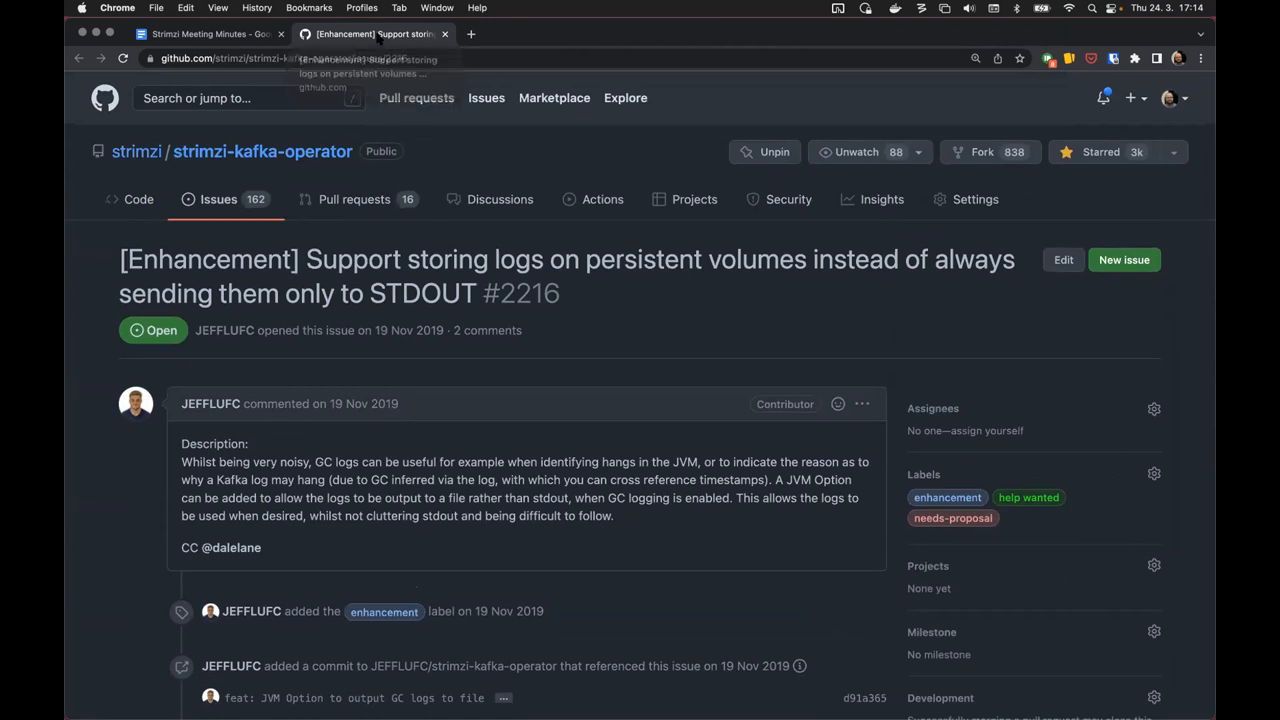
- Switch back to the Strimzi Meeting Minutes document
{"action": "left_click", "coordinate": [204, 32]}
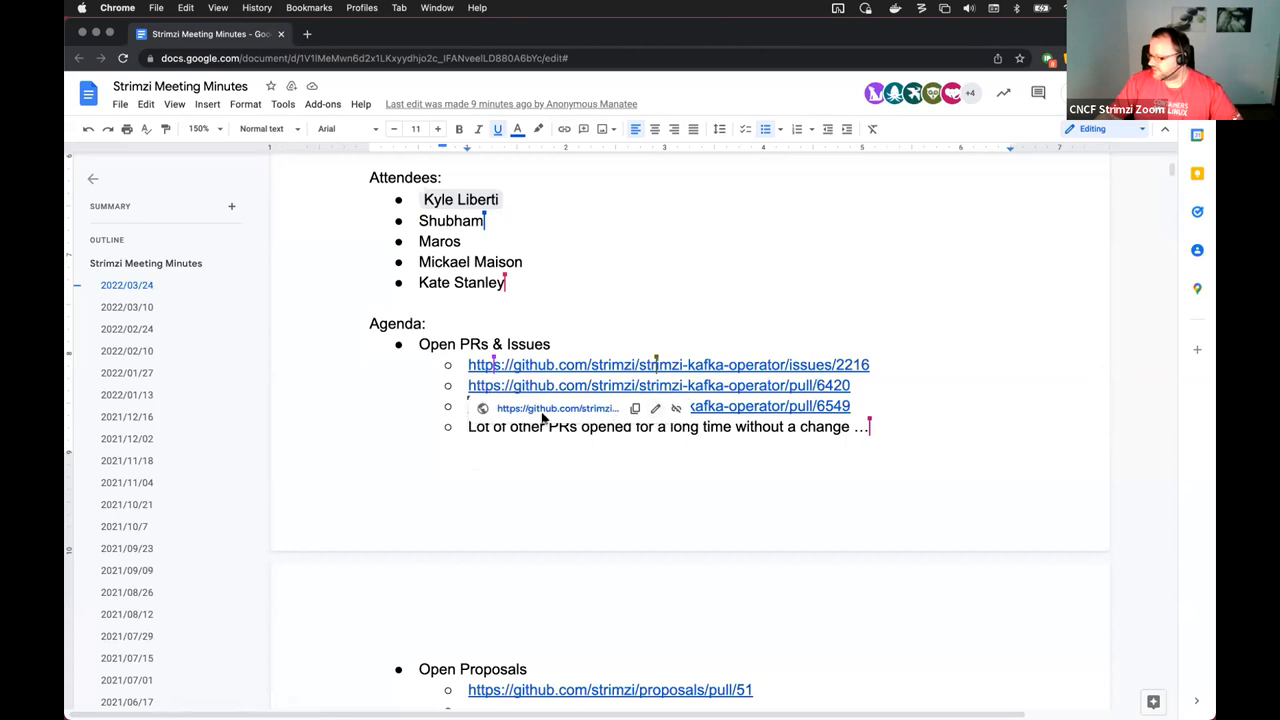
{"action": "mouse_move", "coordinate": [556, 408]}
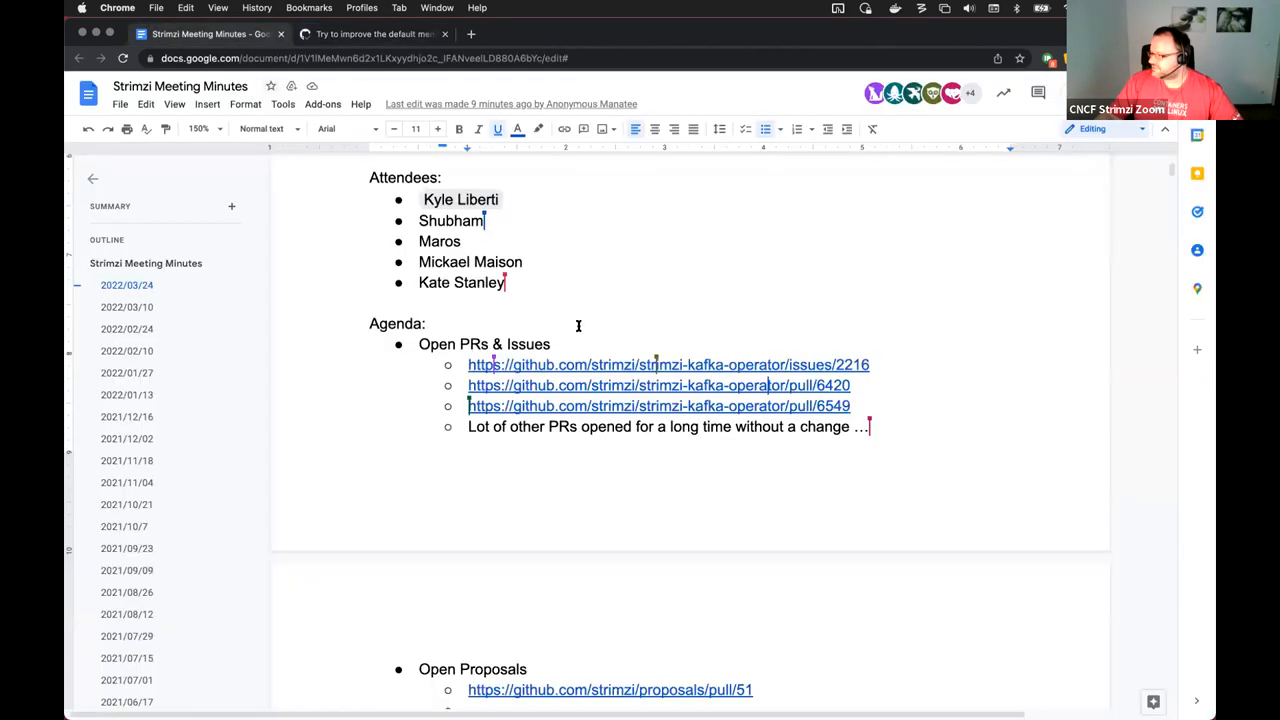
{"action": "mouse_move", "coordinate": [576, 406]}
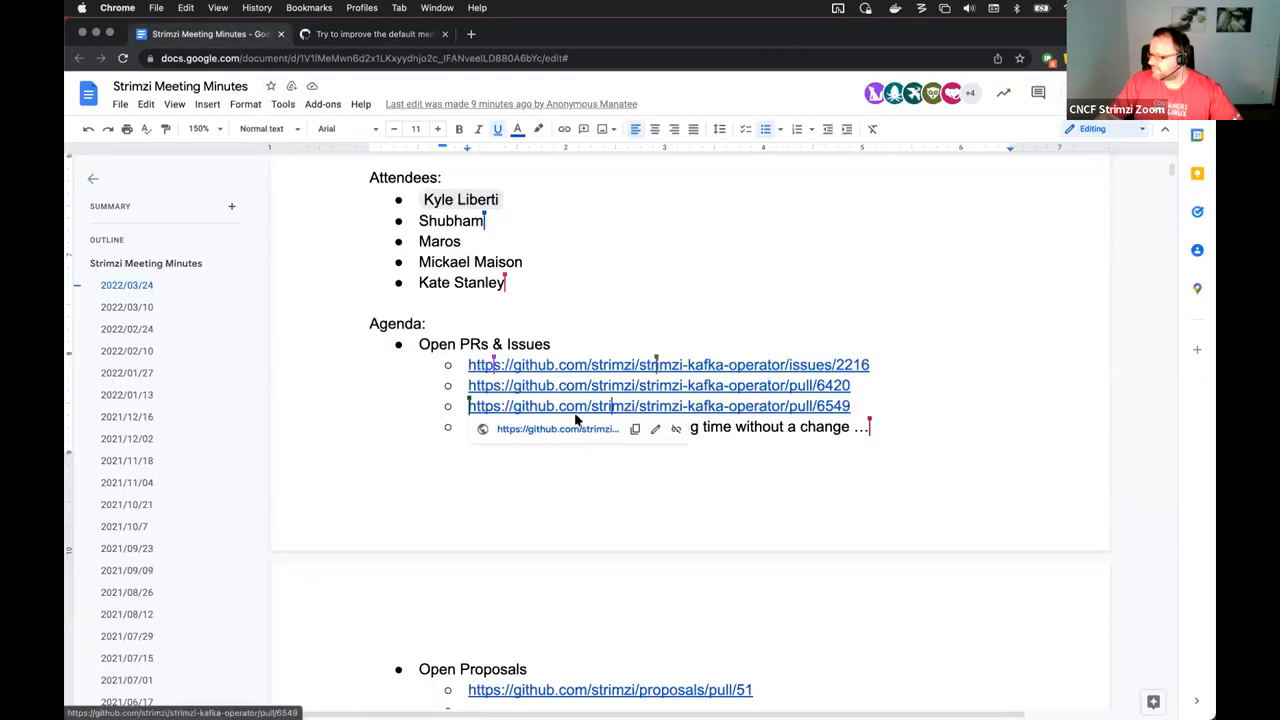
- Follow the pull/6549 agenda link and scroll through PR #6420 on operator memory defaults
{"action": "left_click", "coordinate": [656, 384]}
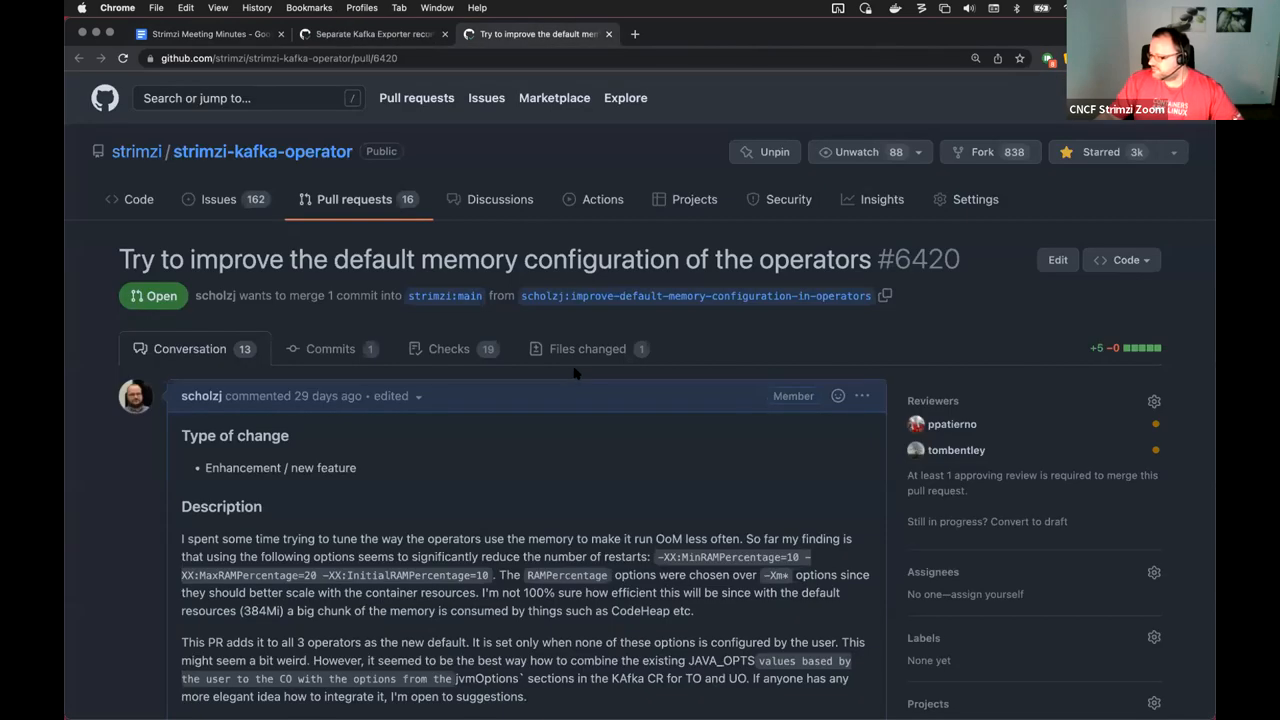
{"action": "mouse_move", "coordinate": [578, 374]}
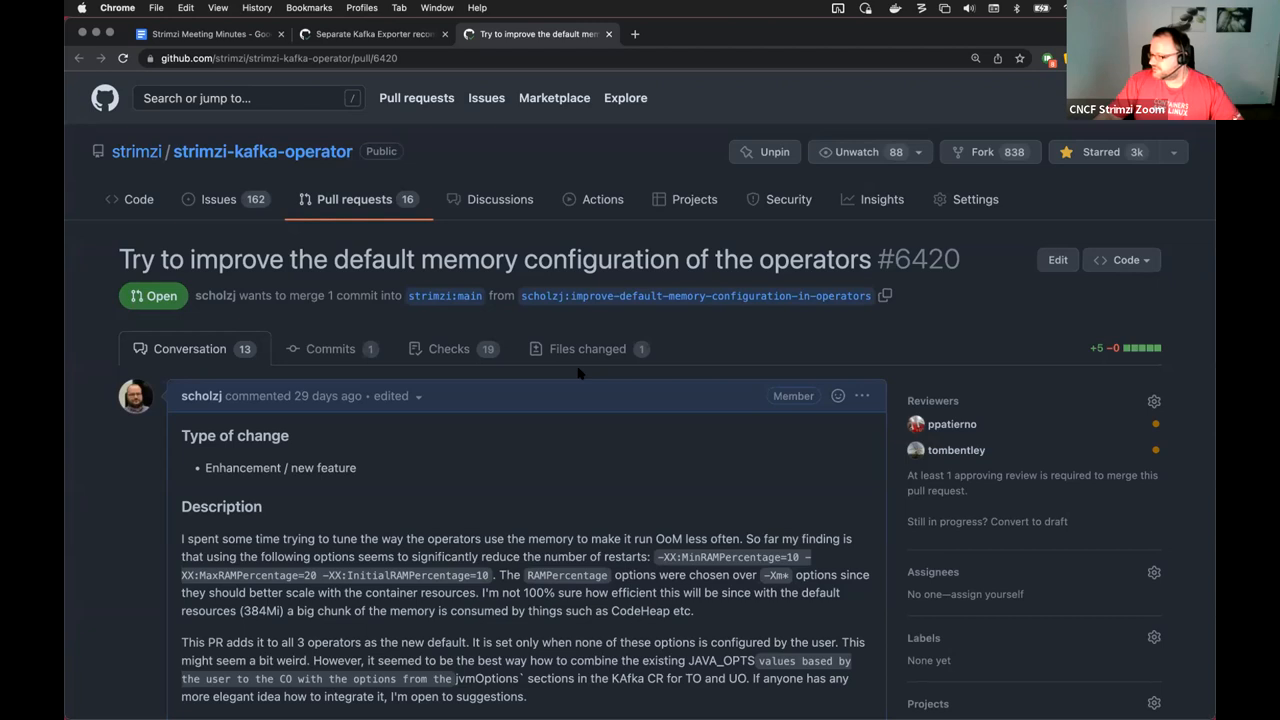
{"action": "scroll", "scroll_direction": "down", "scroll_amount": 3}
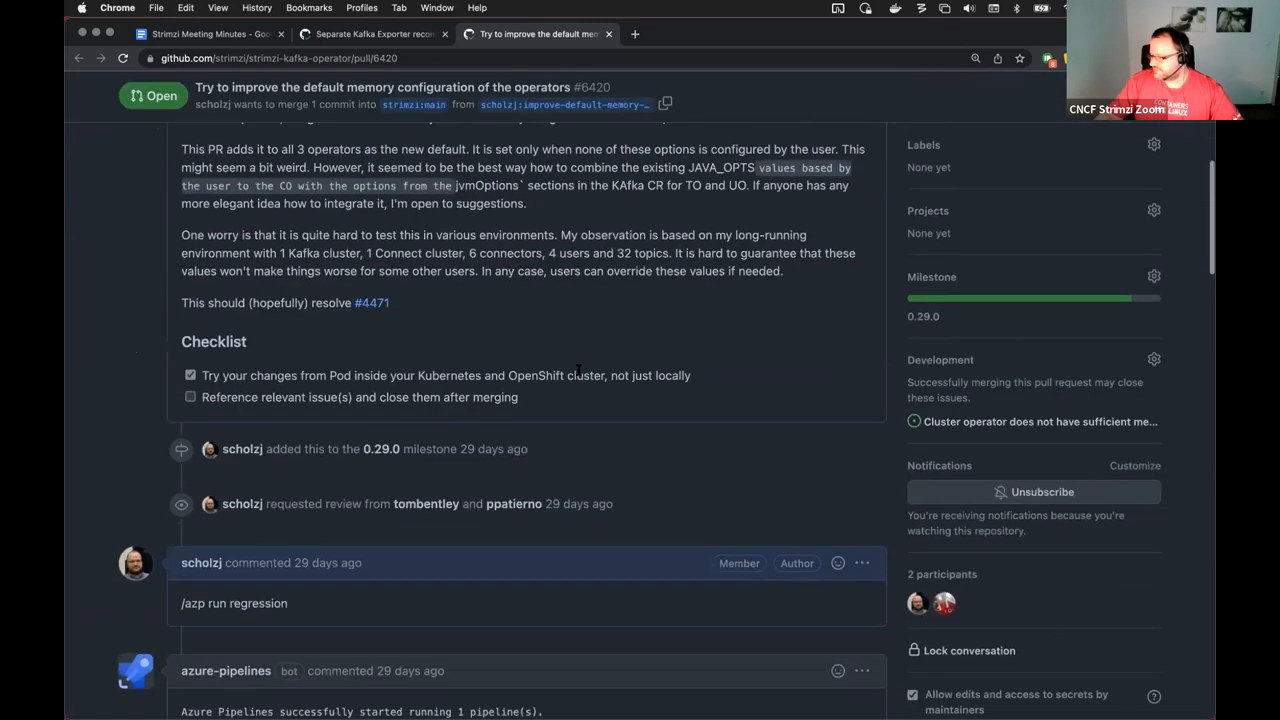
{"action": "scroll", "scroll_direction": "down", "scroll_amount": 3}
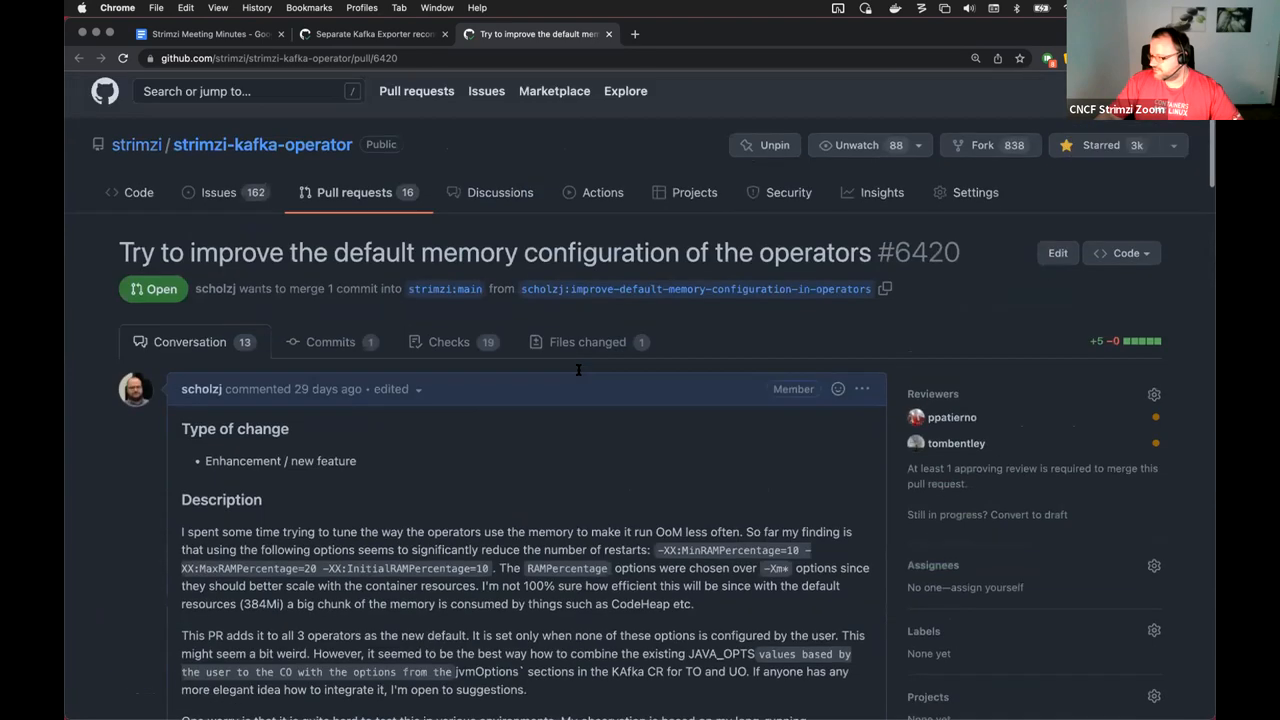
{"action": "scroll", "scroll_direction": "down", "scroll_amount": 3}
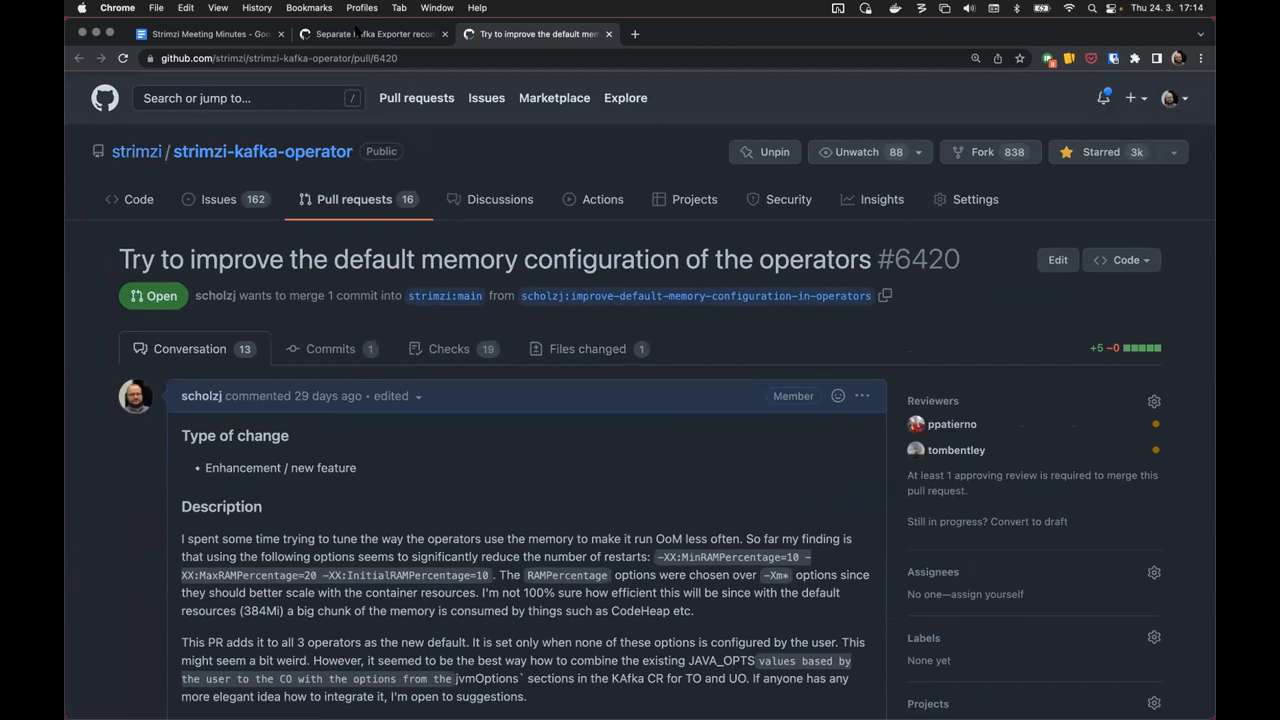
- Switch to draft PR #6549 separating Kafka Exporter reconciliation and skim its conversation
{"action": "left_click", "coordinate": [370, 32]}
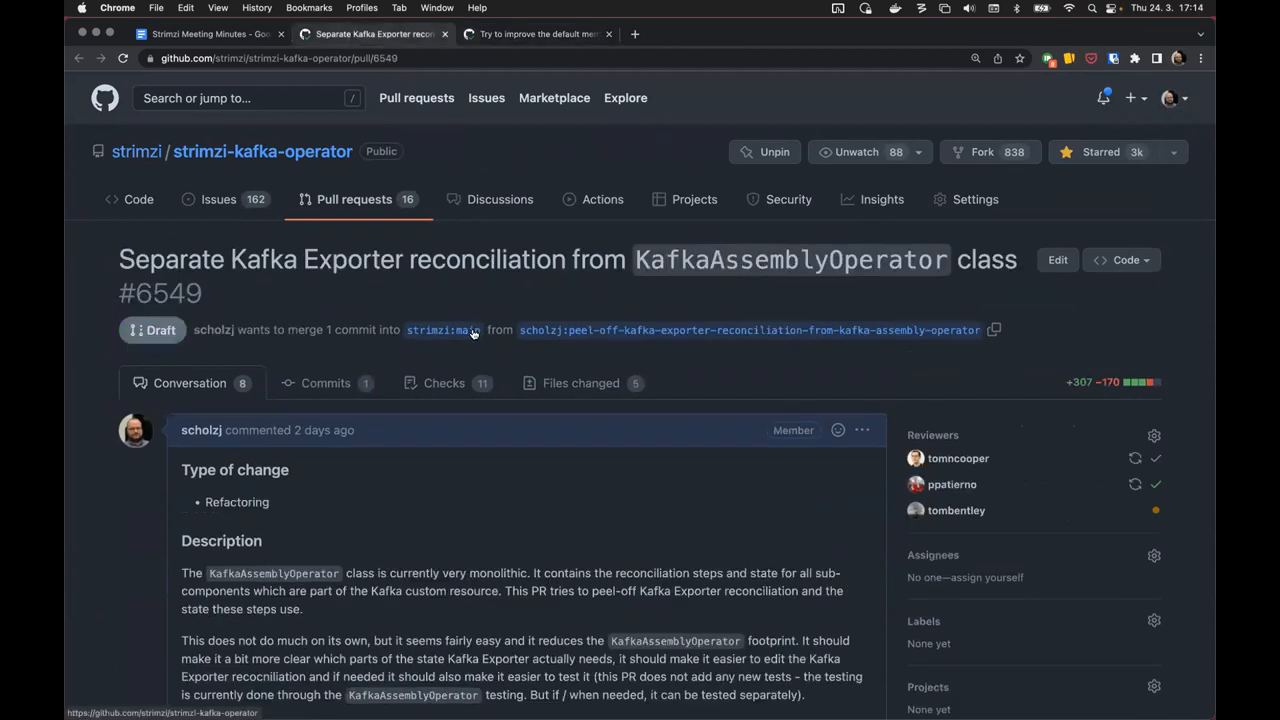
{"action": "mouse_move", "coordinate": [462, 330]}
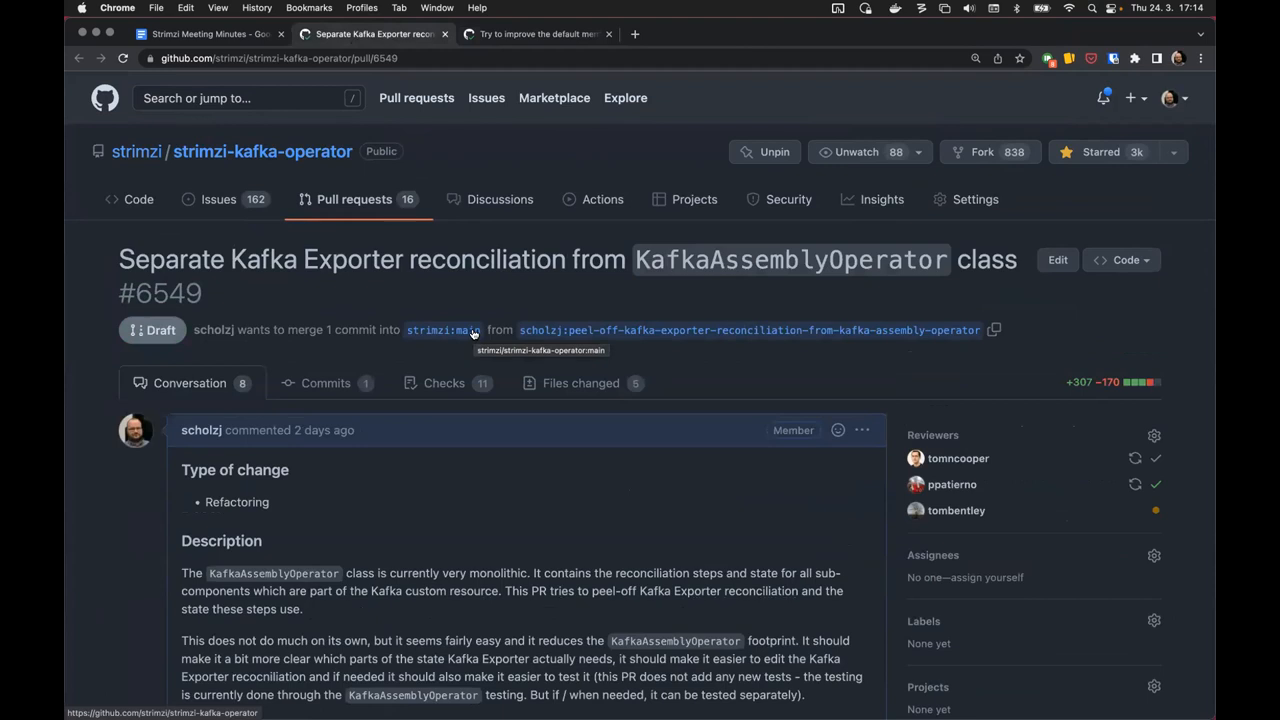
{"action": "mouse_move", "coordinate": [308, 296]}
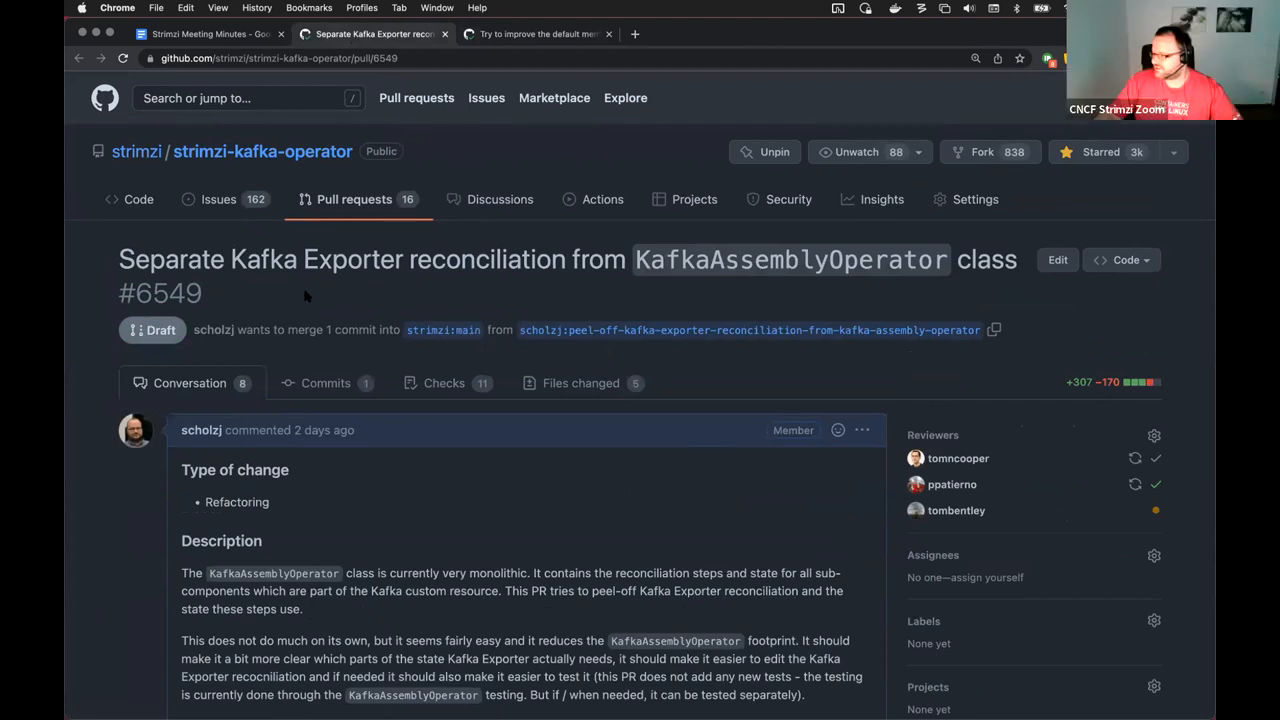
{"action": "mouse_move", "coordinate": [320, 296]}
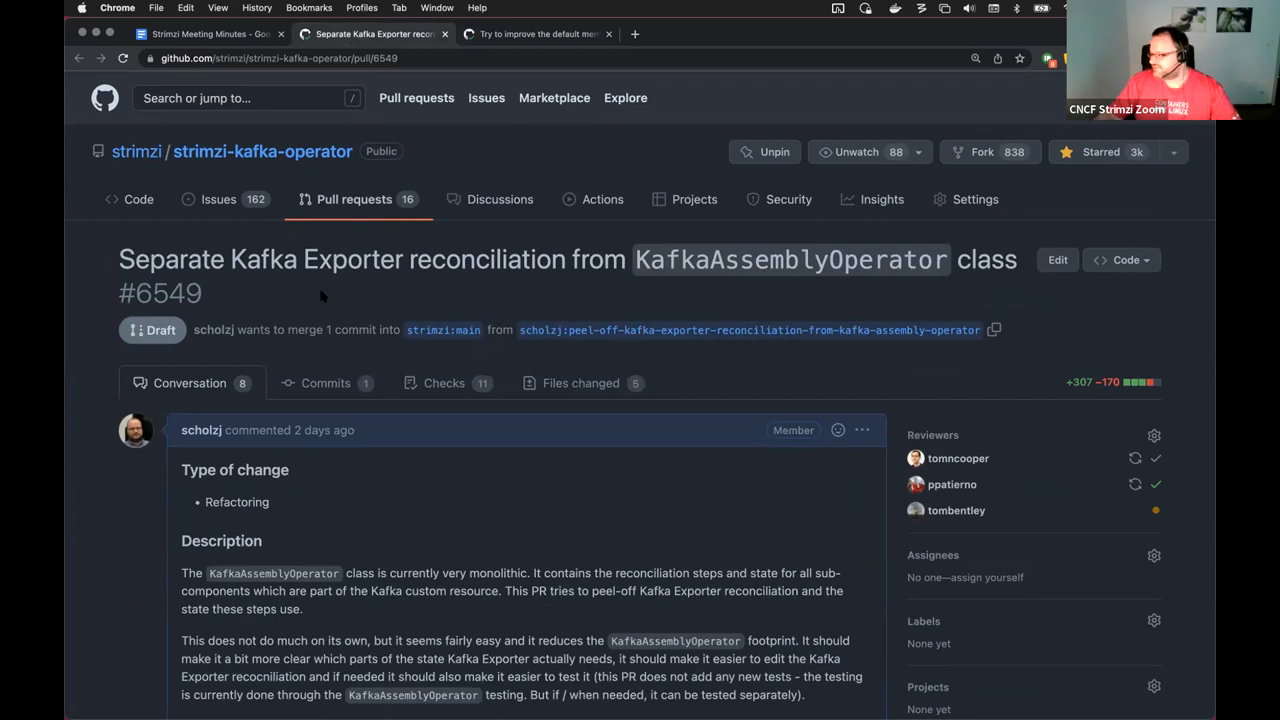
{"action": "scroll", "scroll_direction": "down", "scroll_amount": 3}
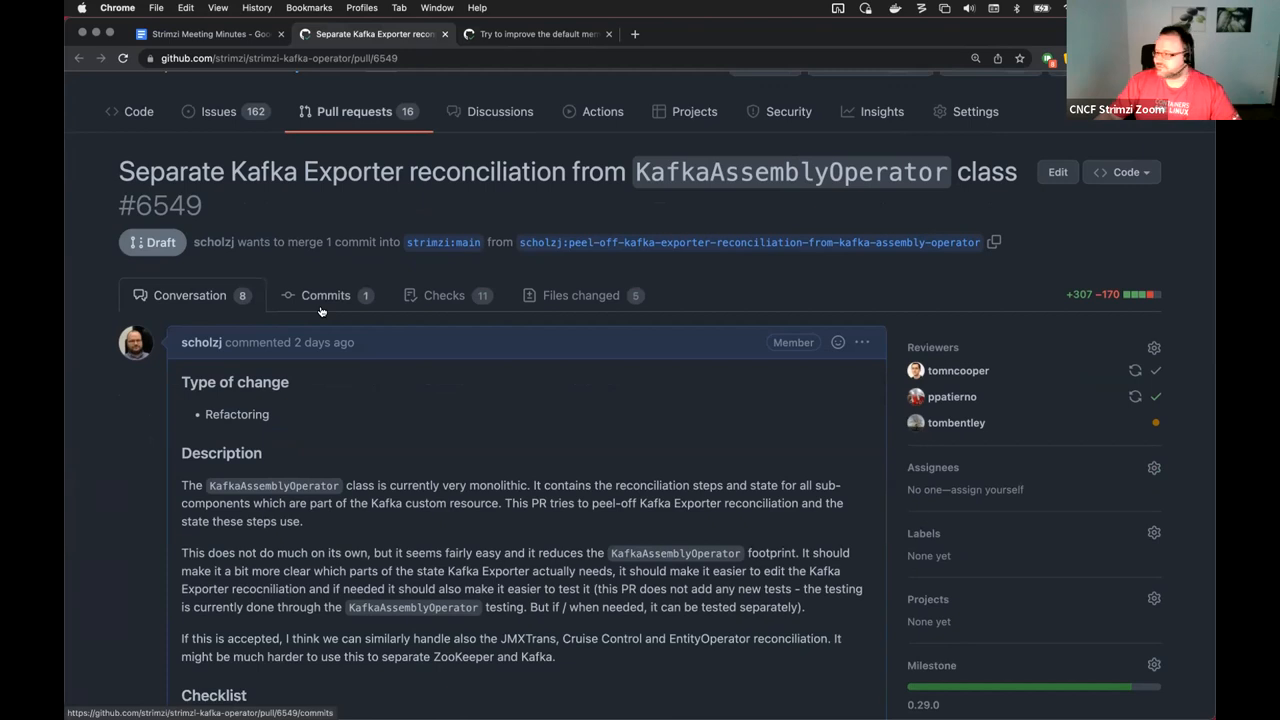
{"action": "scroll", "scroll_direction": "up", "scroll_amount": 3}
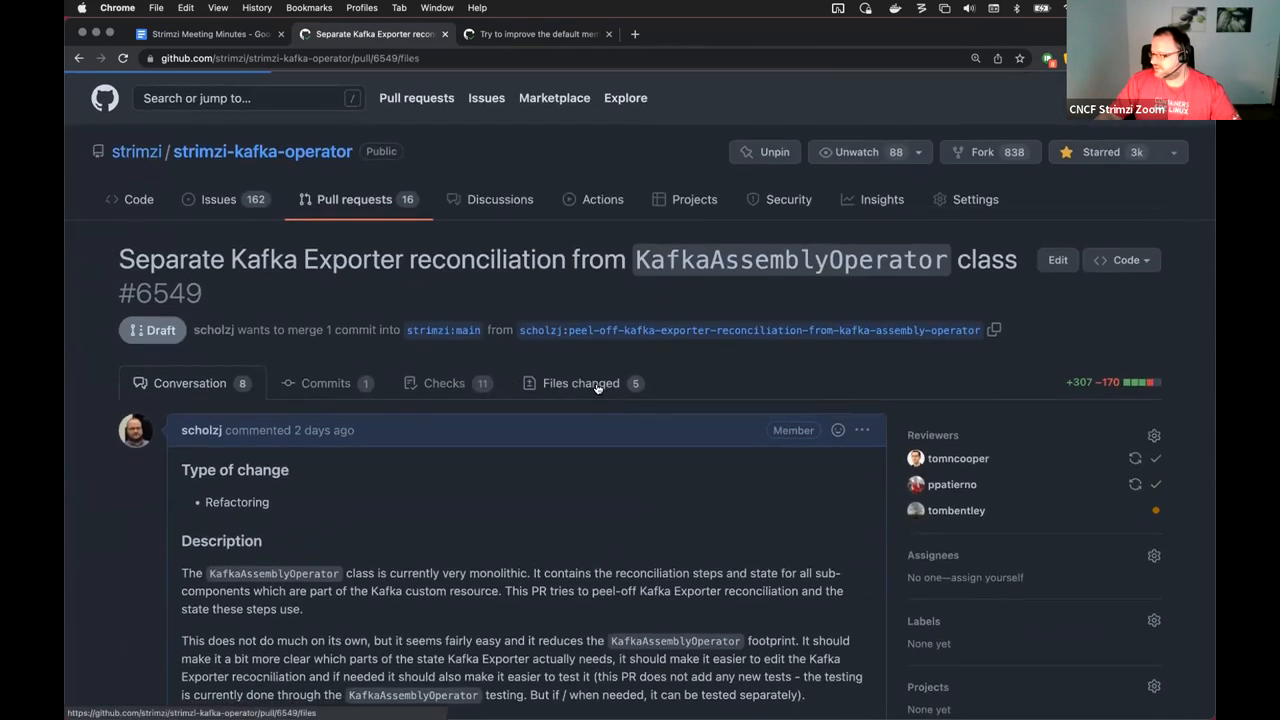
- Review PR #6549's changed files, then return to its description and discussion
{"action": "left_click", "coordinate": [580, 382]}
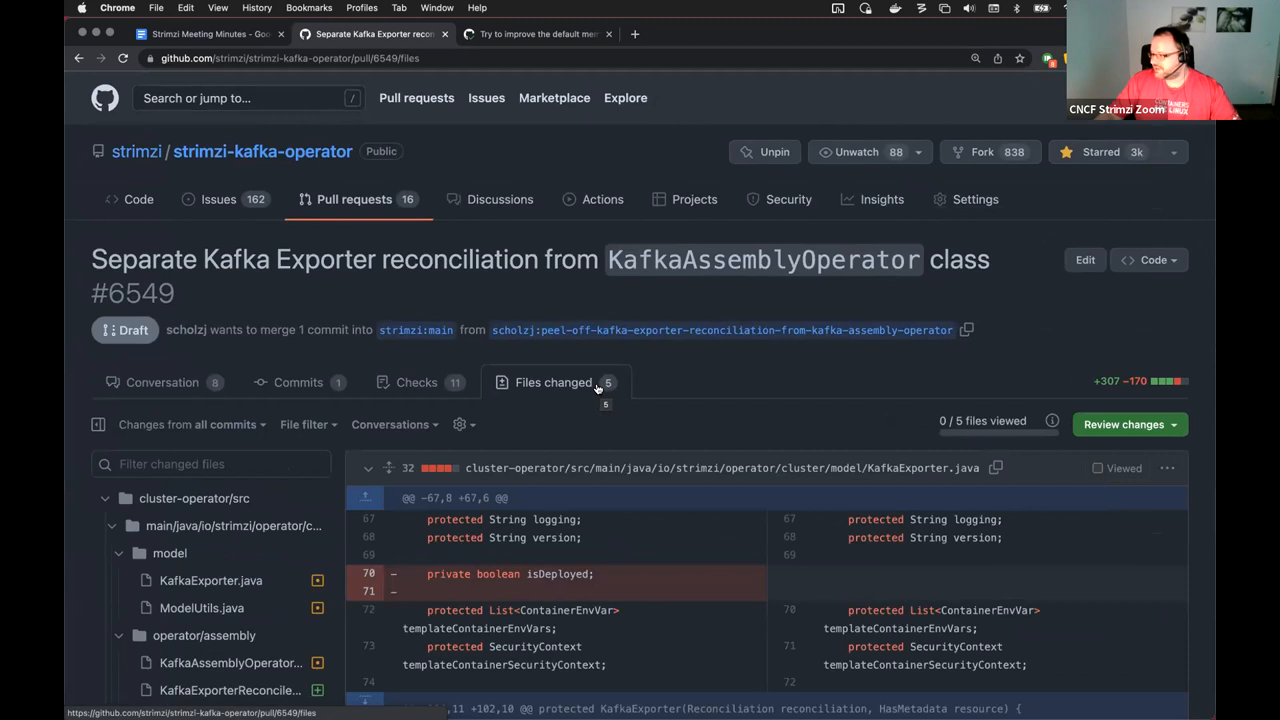
{"action": "scroll", "scroll_direction": "down", "scroll_amount": 3}
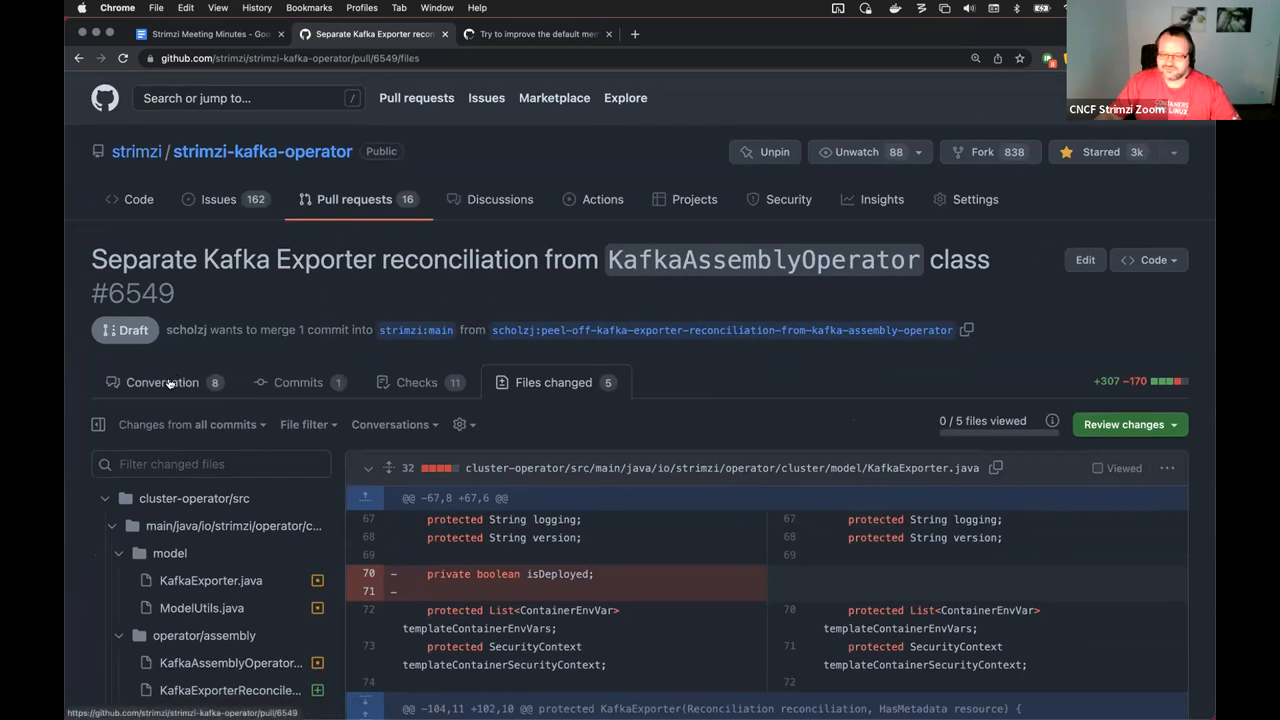
{"action": "left_click", "coordinate": [162, 382]}
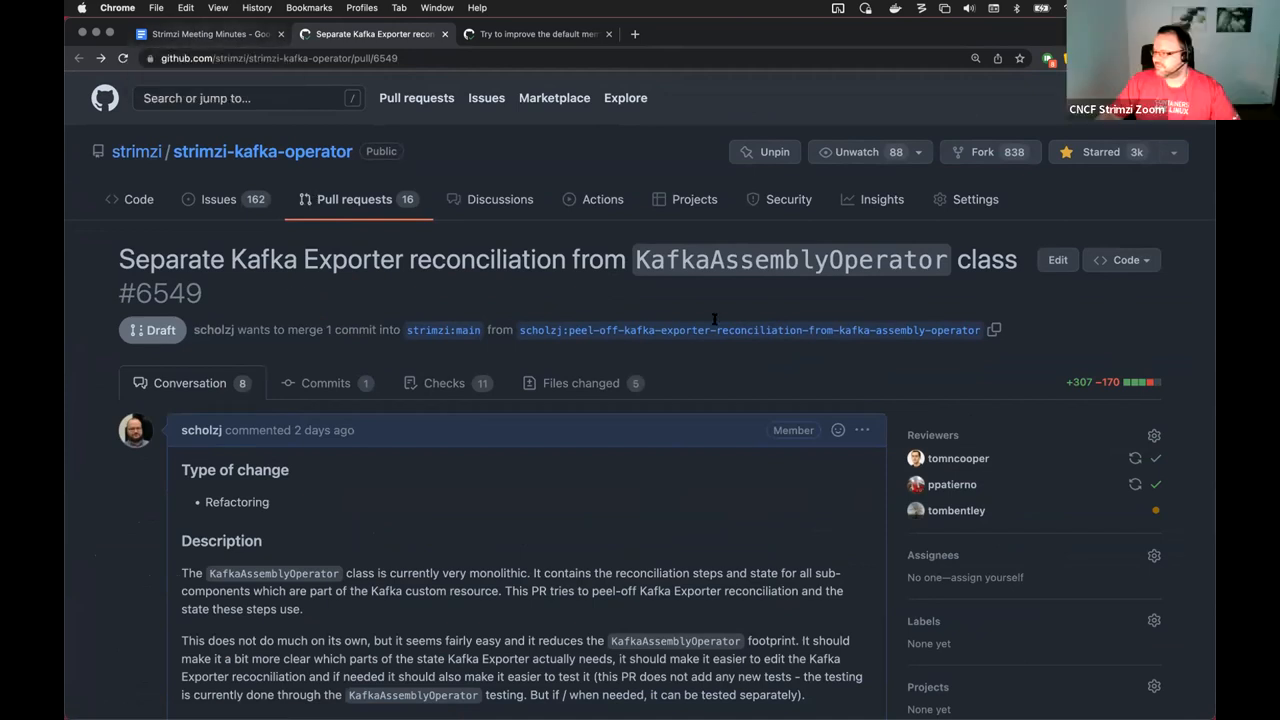
- Return briefly to the minutes, then show the operator's open pull requests list on GitHub
{"action": "left_click", "coordinate": [204, 32]}
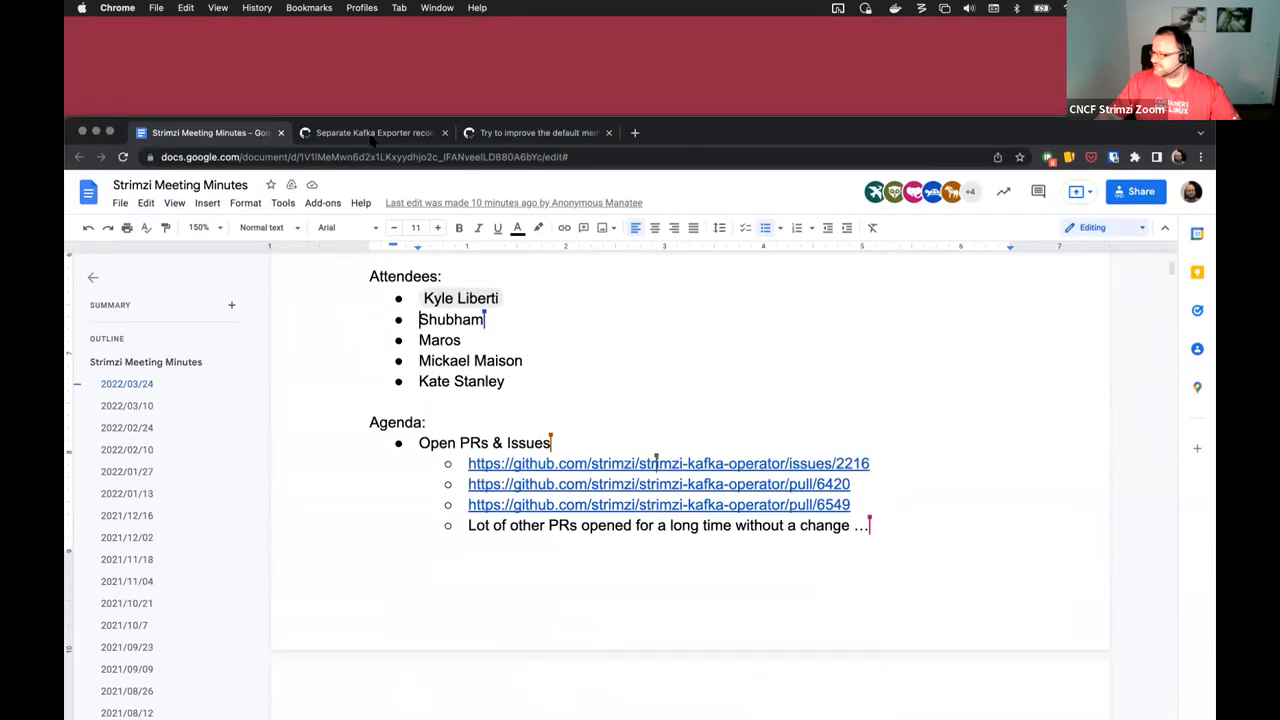
{"action": "left_click", "coordinate": [374, 132]}
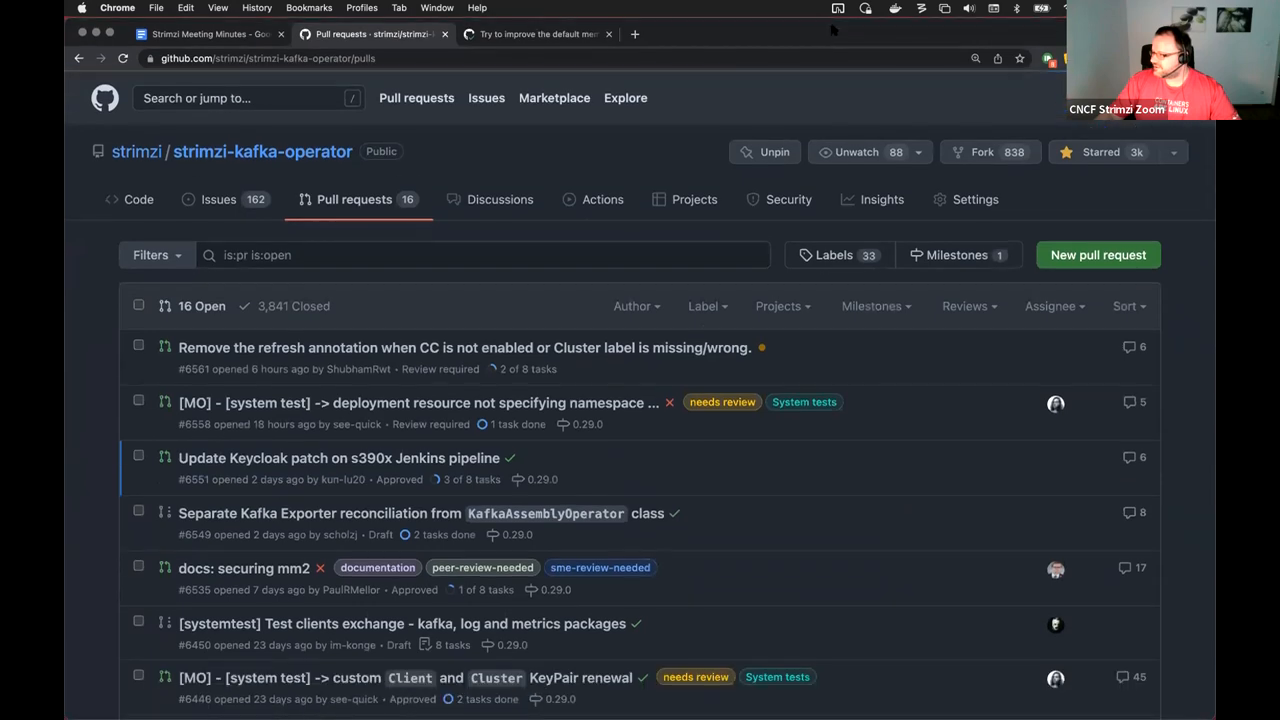
{"action": "scroll", "scroll_direction": "down", "scroll_amount": 3}
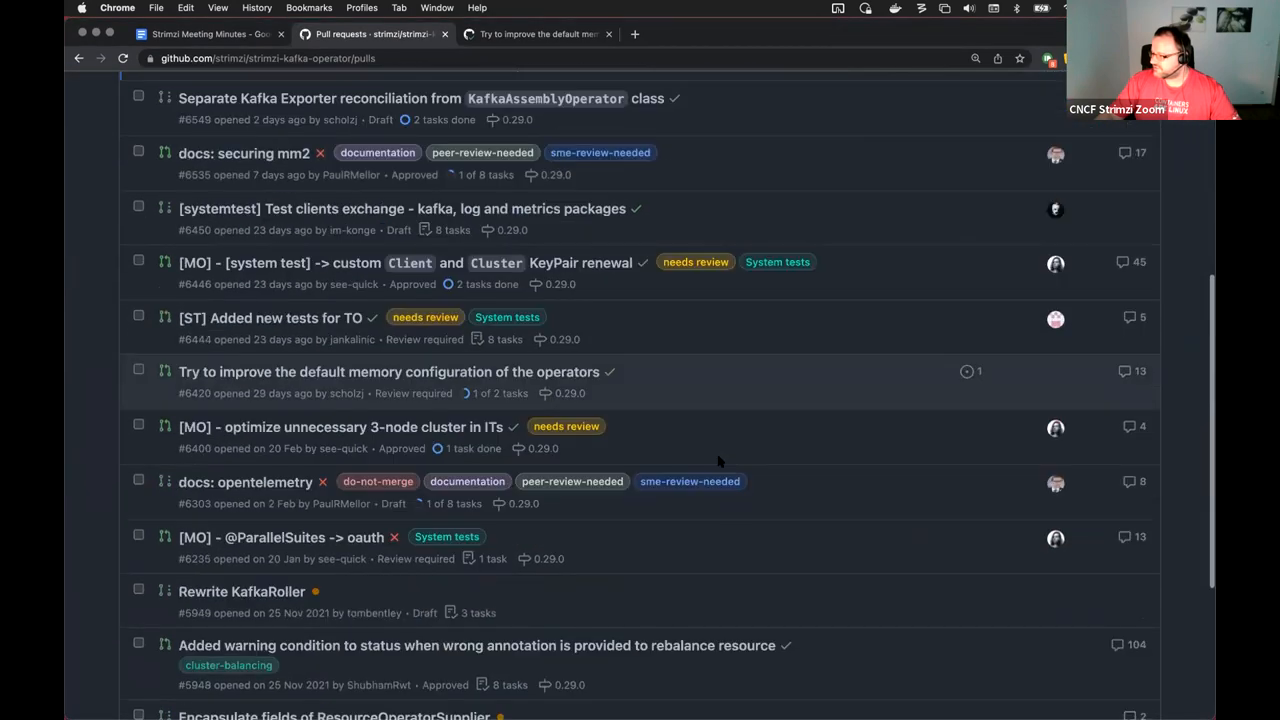
{"action": "scroll", "scroll_direction": "down", "scroll_amount": 3}
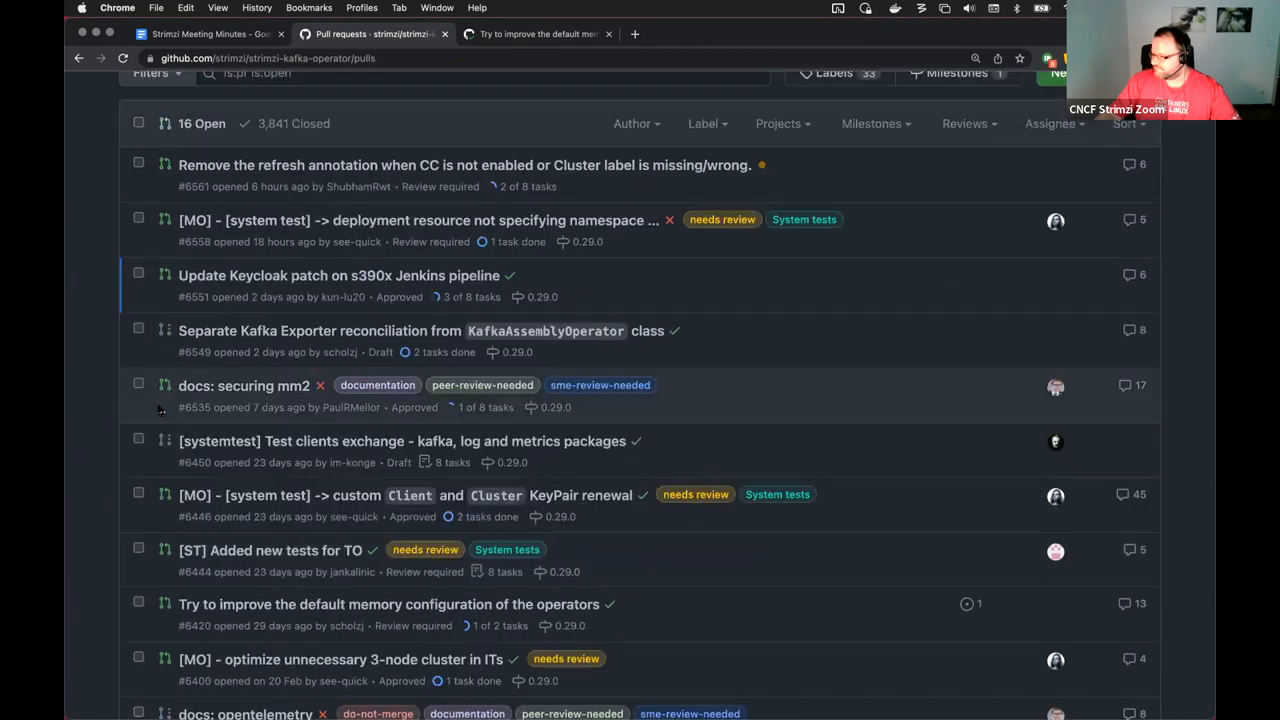
{"action": "scroll", "scroll_direction": "down", "scroll_amount": 3}
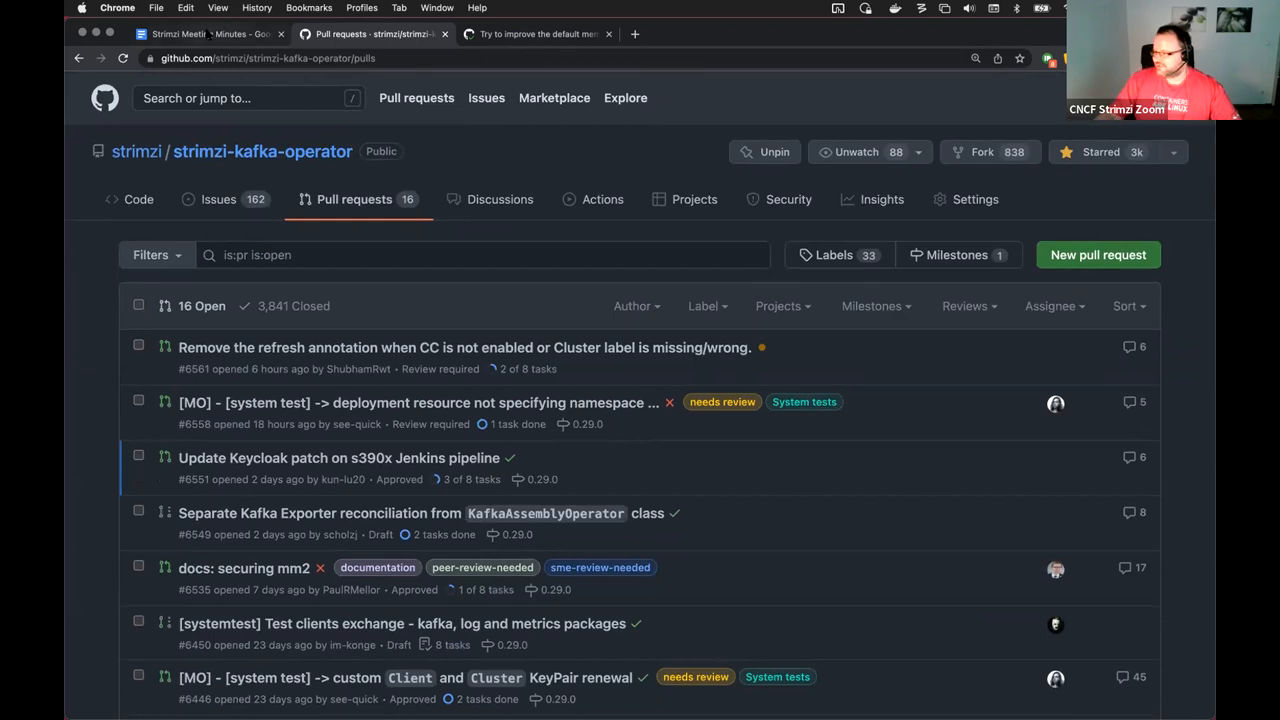
{"action": "left_click", "coordinate": [200, 34]}
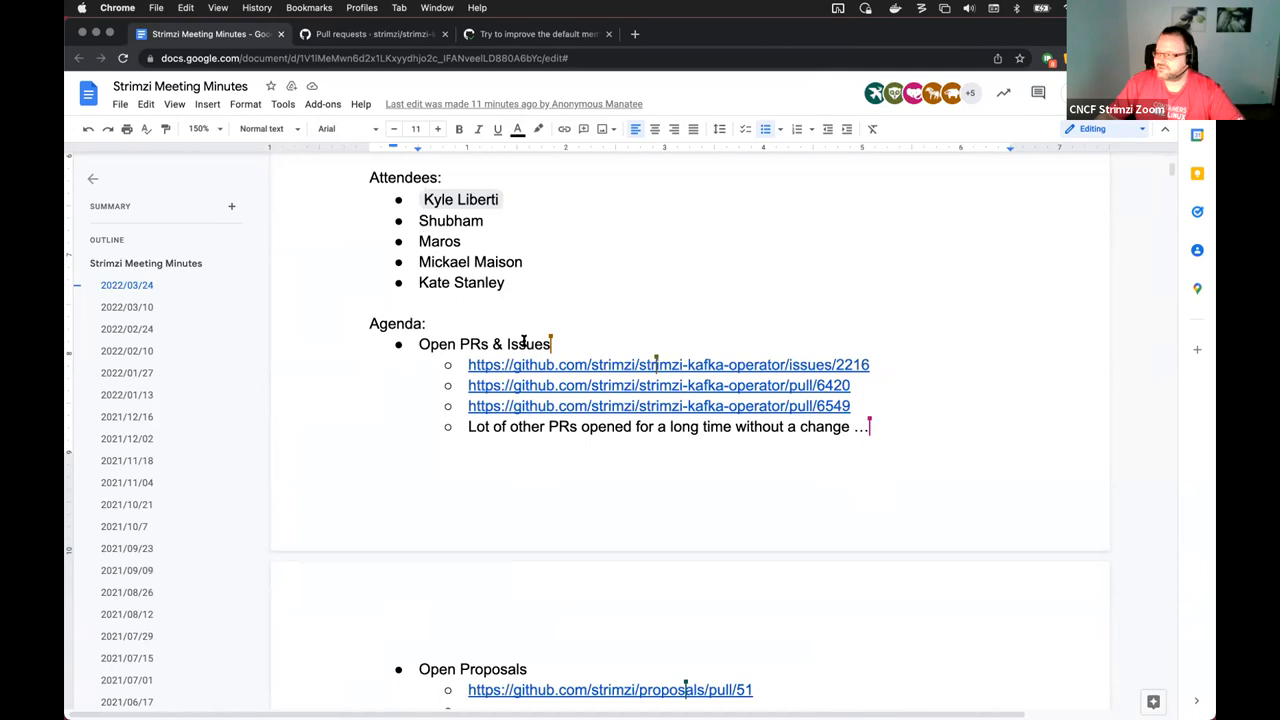
- Follow the proposals/pull/51 link under Open Proposals to the cluster-wide volume monitoring PR
{"action": "scroll", "scroll_direction": "down", "scroll_amount": 3}
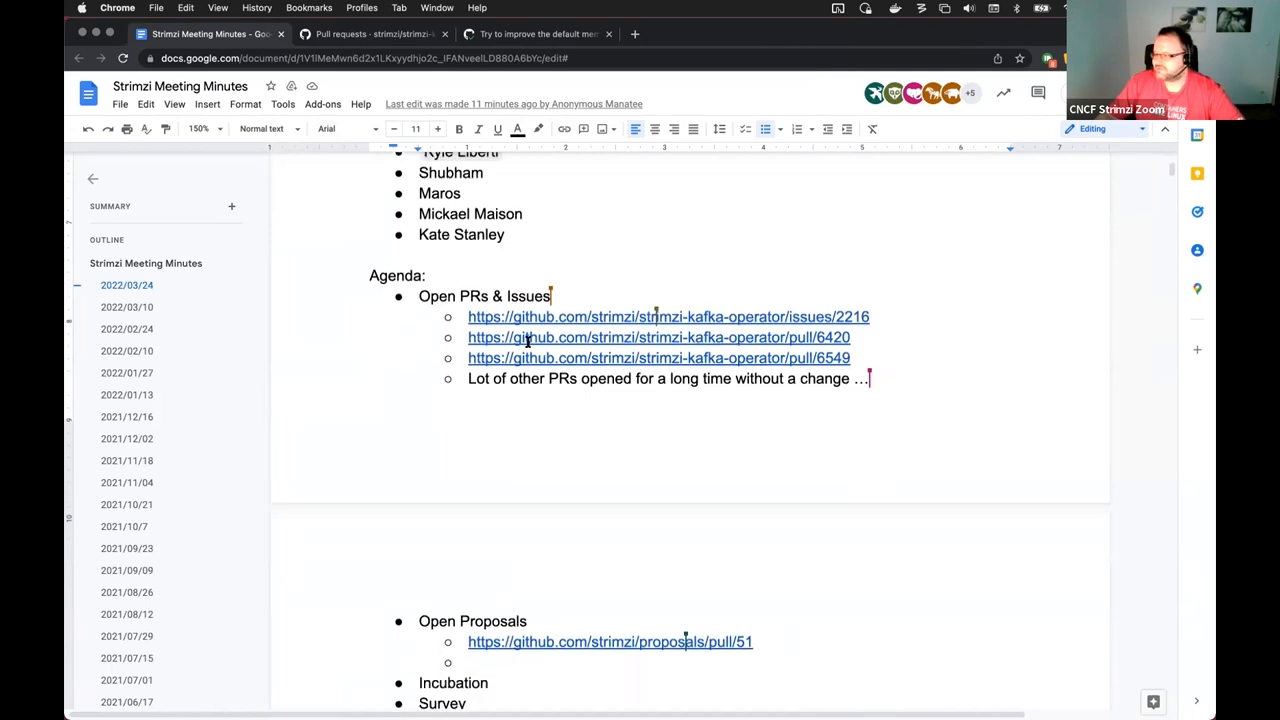
{"action": "scroll", "scroll_direction": "down", "scroll_amount": 3}
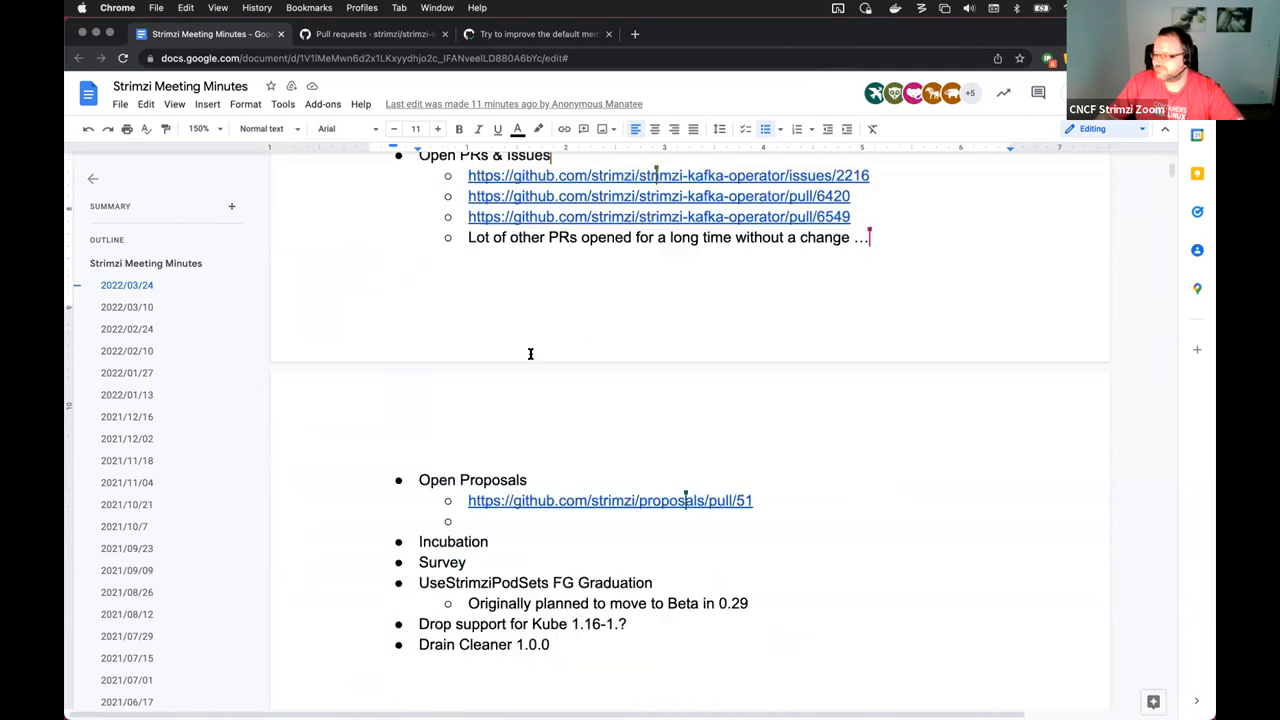
{"action": "scroll", "scroll_direction": "down", "scroll_amount": 3}
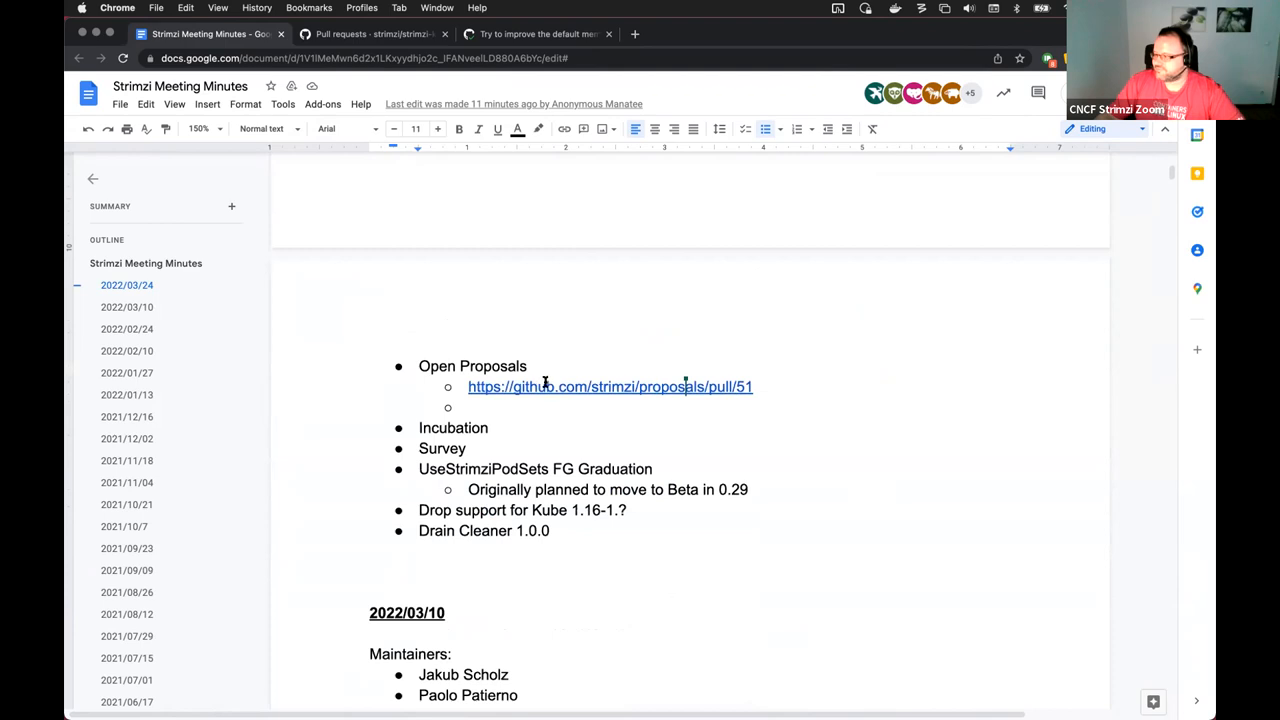
{"action": "left_click", "coordinate": [610, 388]}
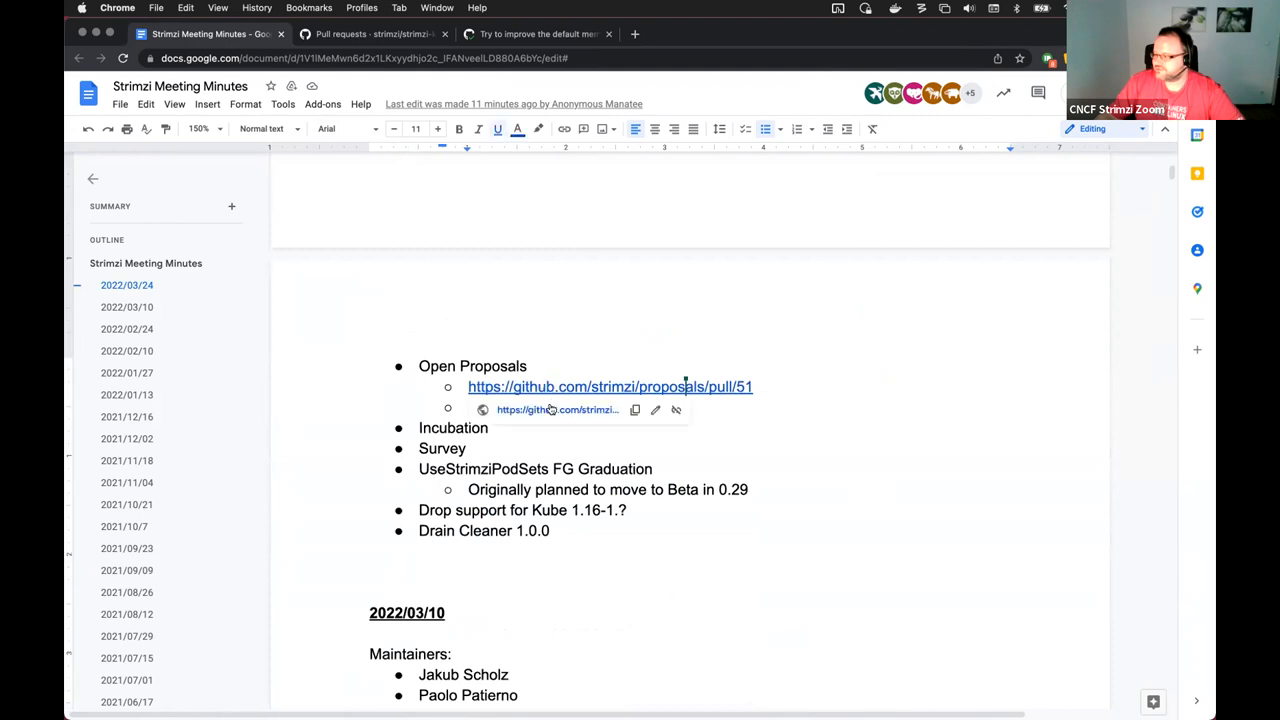
{"action": "left_click", "coordinate": [608, 388]}
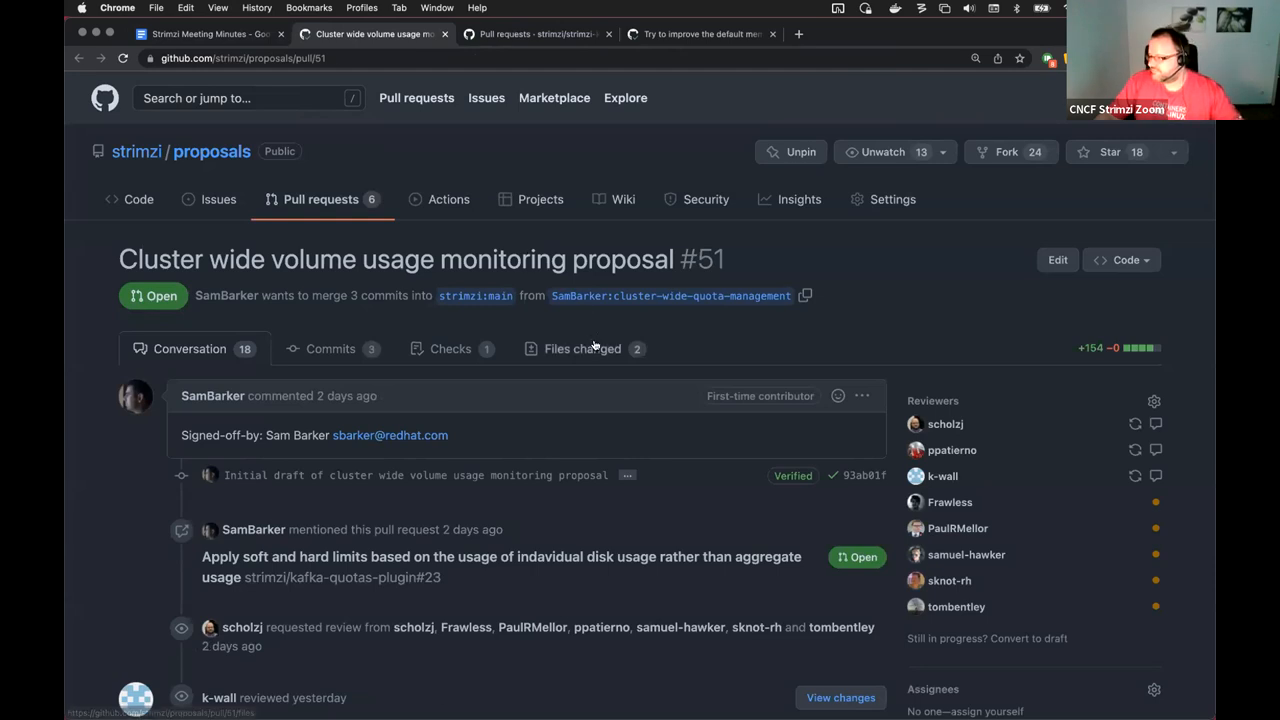
- Read the markdown diff under Files changed on PR #51, then return to the minutes
{"action": "left_click", "coordinate": [582, 348]}
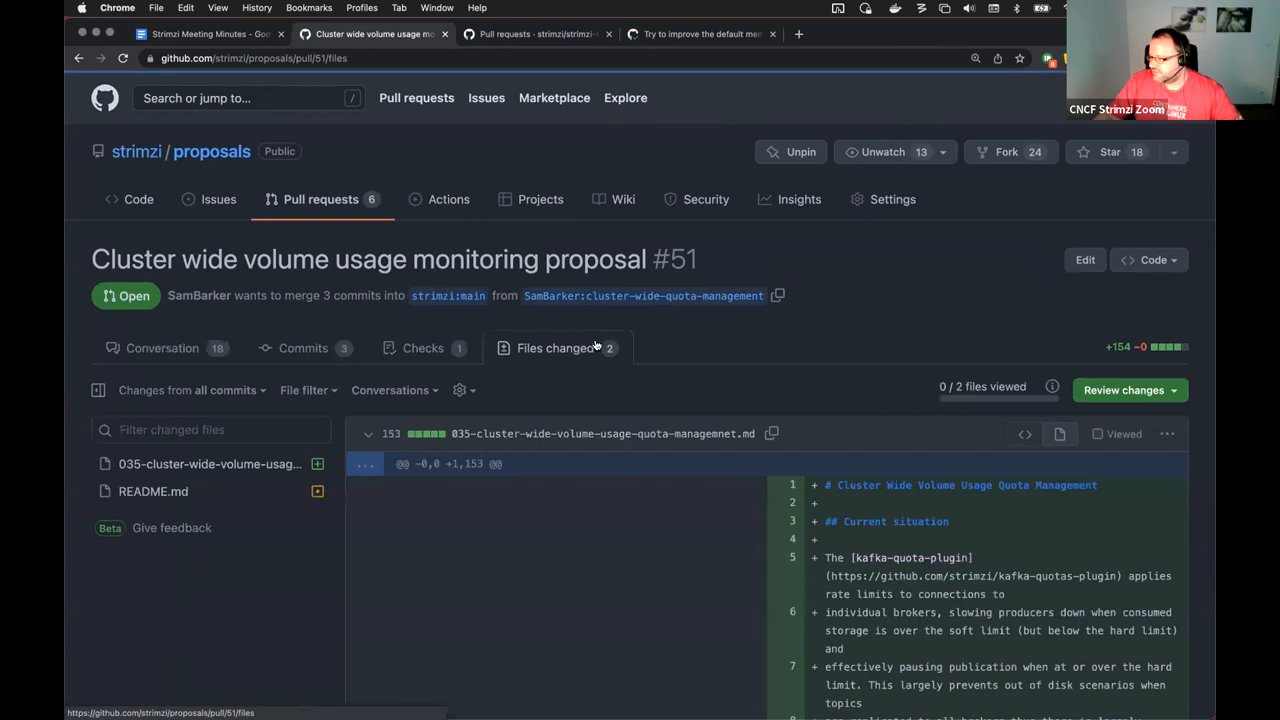
{"action": "scroll", "scroll_direction": "down", "scroll_amount": 3}
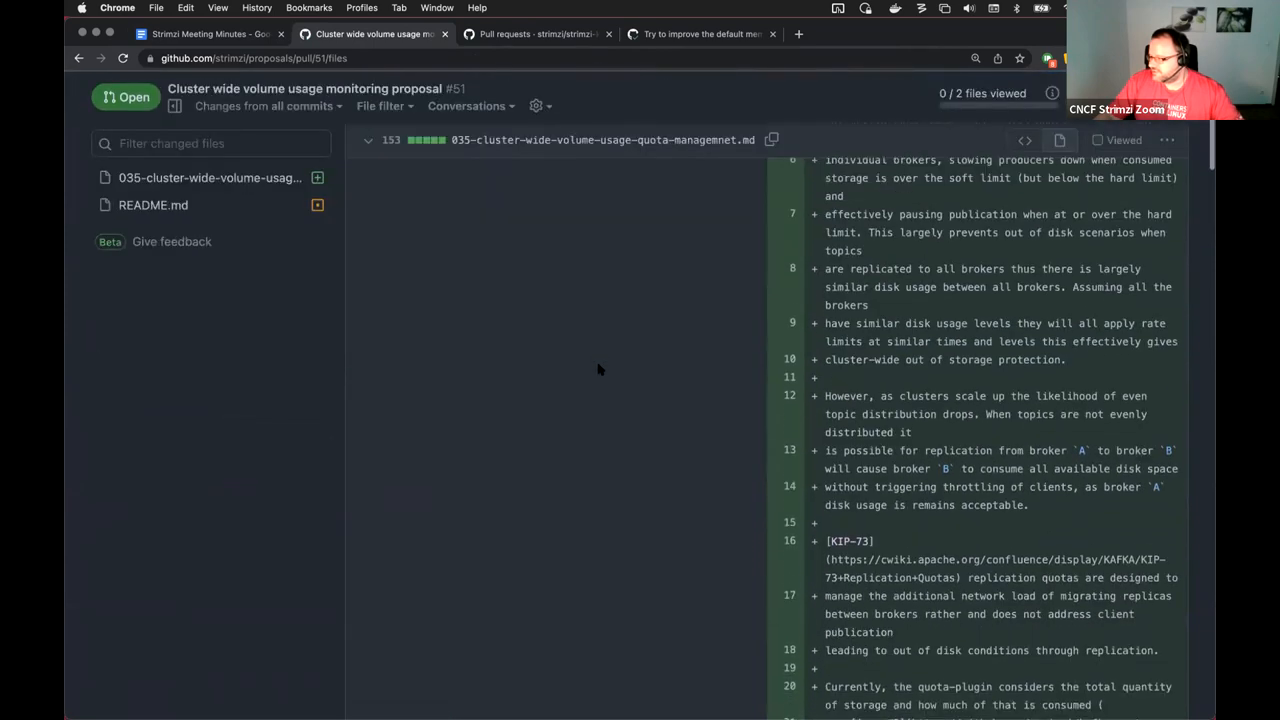
{"action": "scroll", "scroll_direction": "down", "scroll_amount": 3}
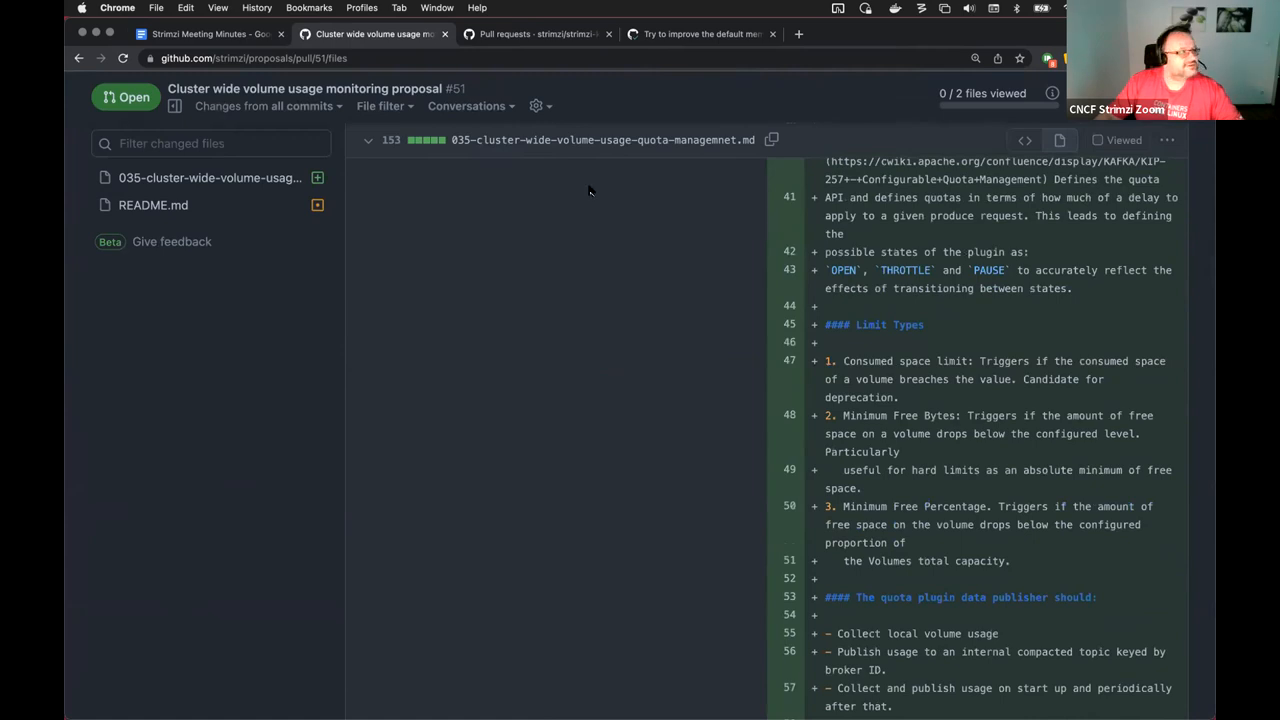
{"action": "mouse_move", "coordinate": [656, 176]}
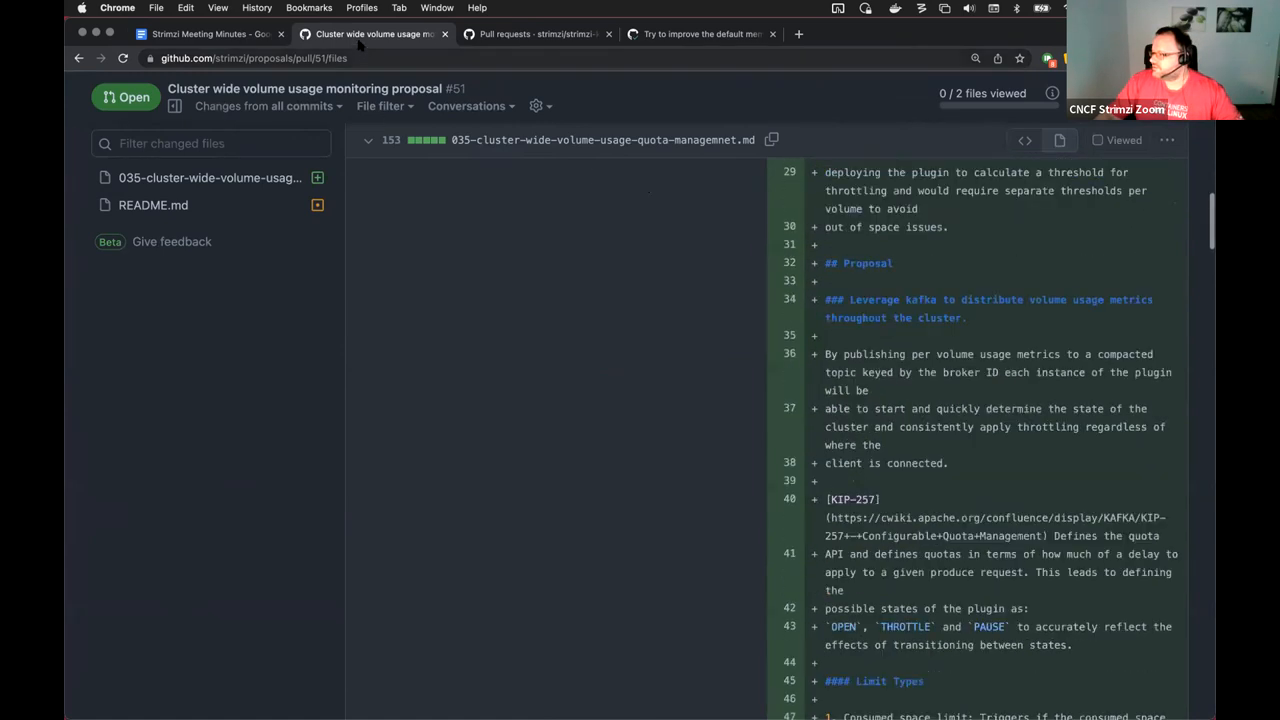
{"action": "left_click", "coordinate": [204, 32]}
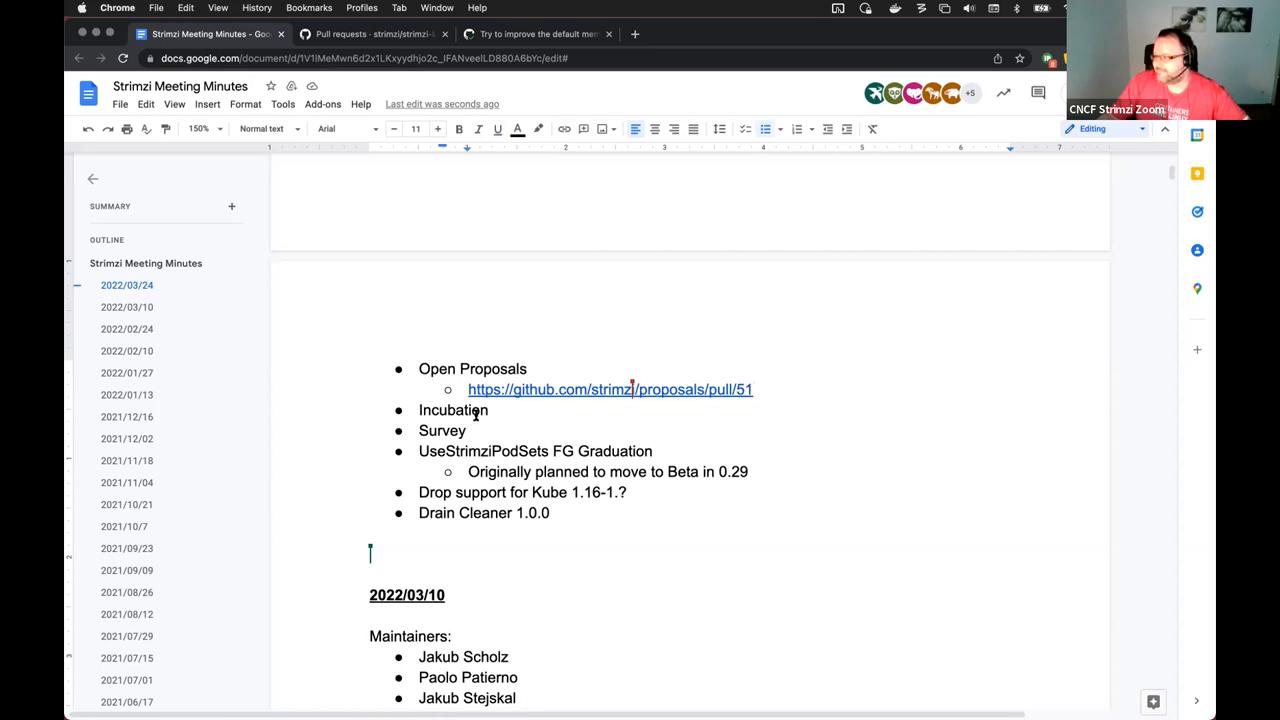
- Add the sub-bullet 'Draft text for the Incubation PR' under the Incubation agenda item
{"action": "double_click", "coordinate": [452, 410]}
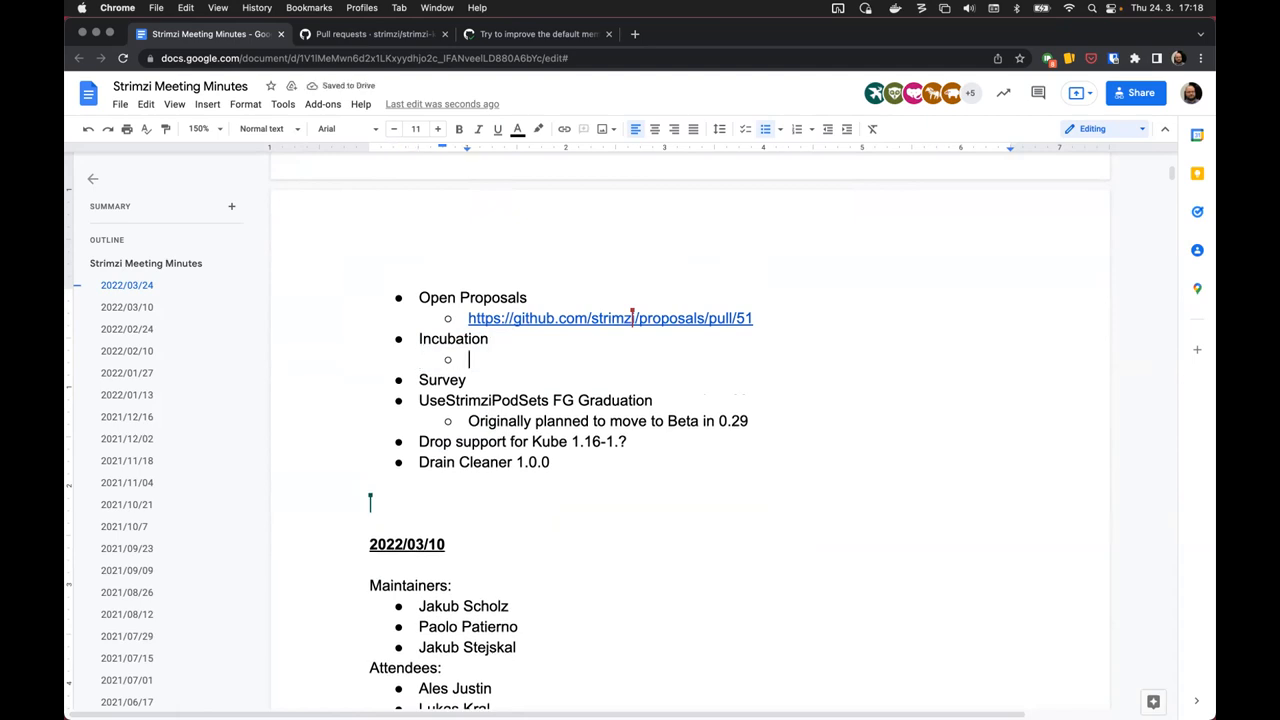
{"action": "type", "text": "Draft text for the"}
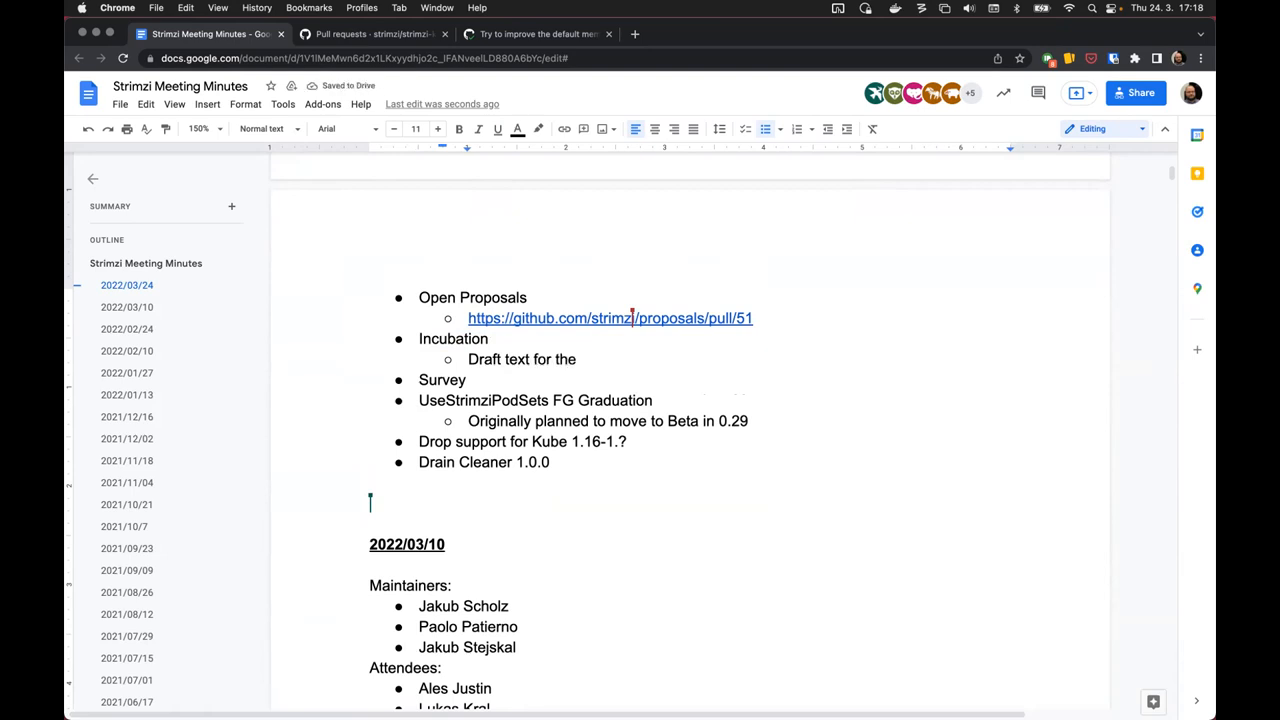
{"action": "type", "text": "Incuva"}
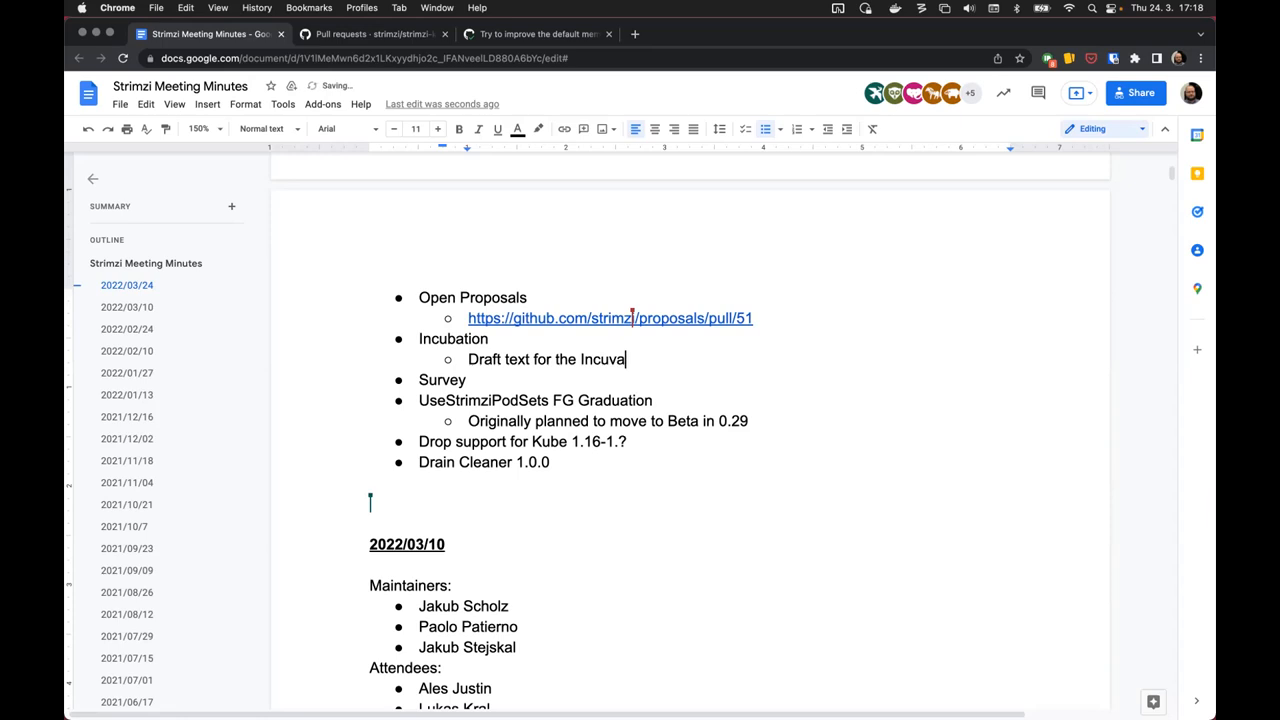
{"action": "type", "text": "bation"}
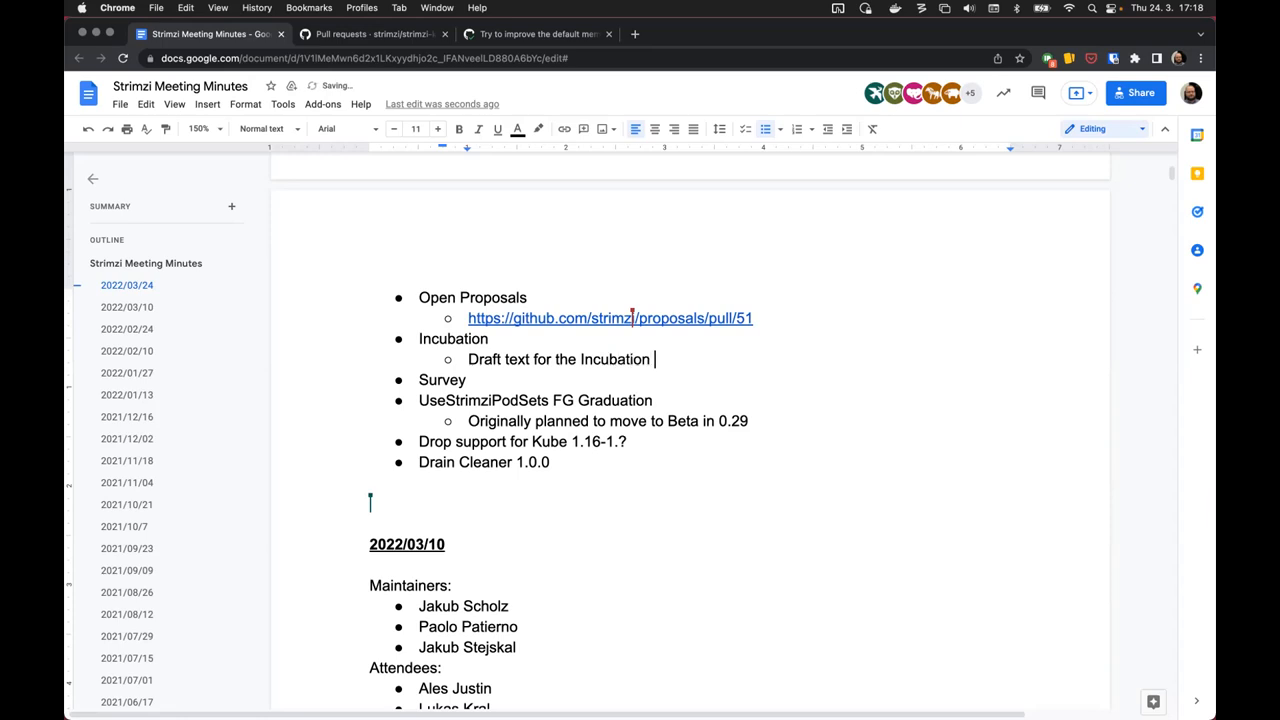
{"action": "type", "text": "PR"}
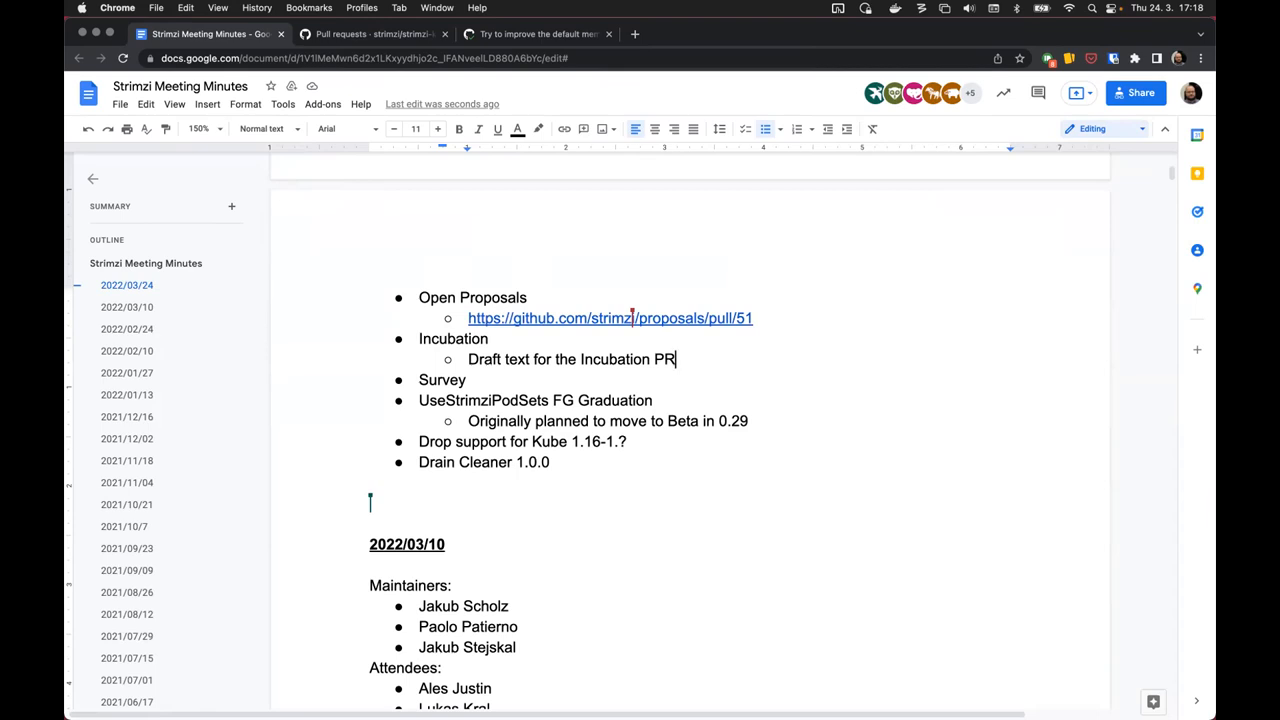
{"action": "mouse_move", "coordinate": [90, 430]}
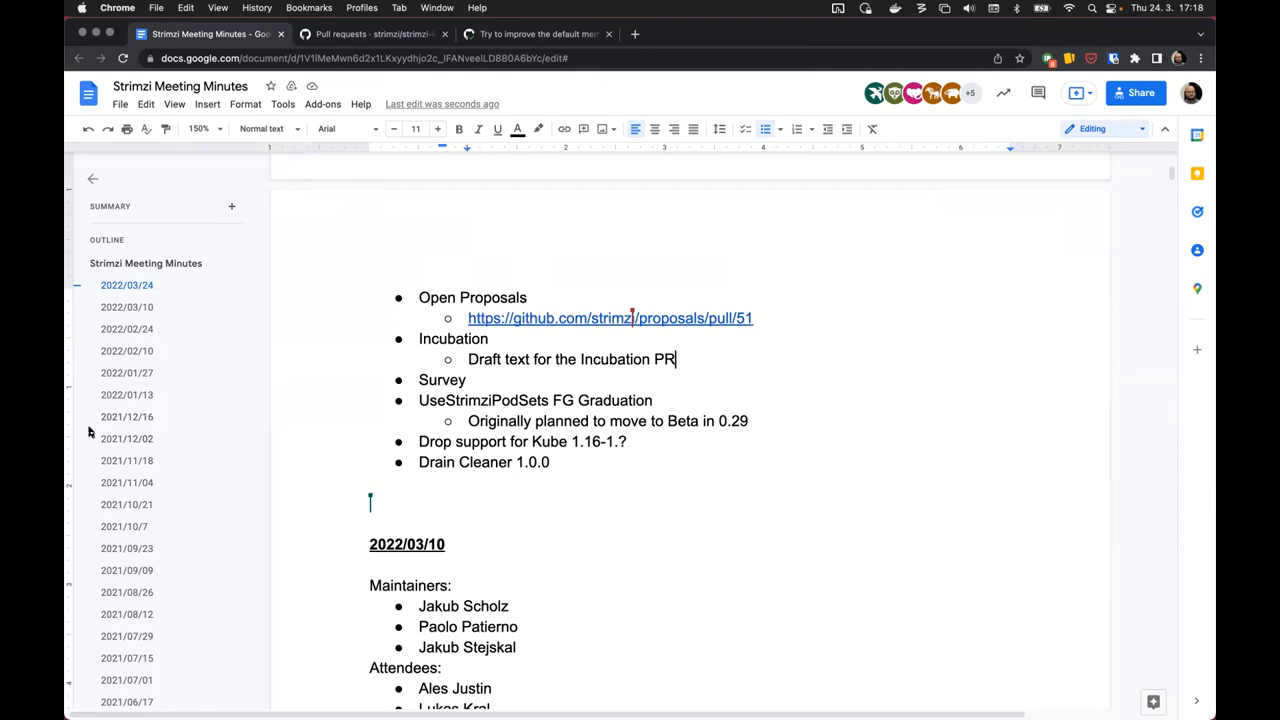
{"action": "mouse_move", "coordinate": [570, 142]}
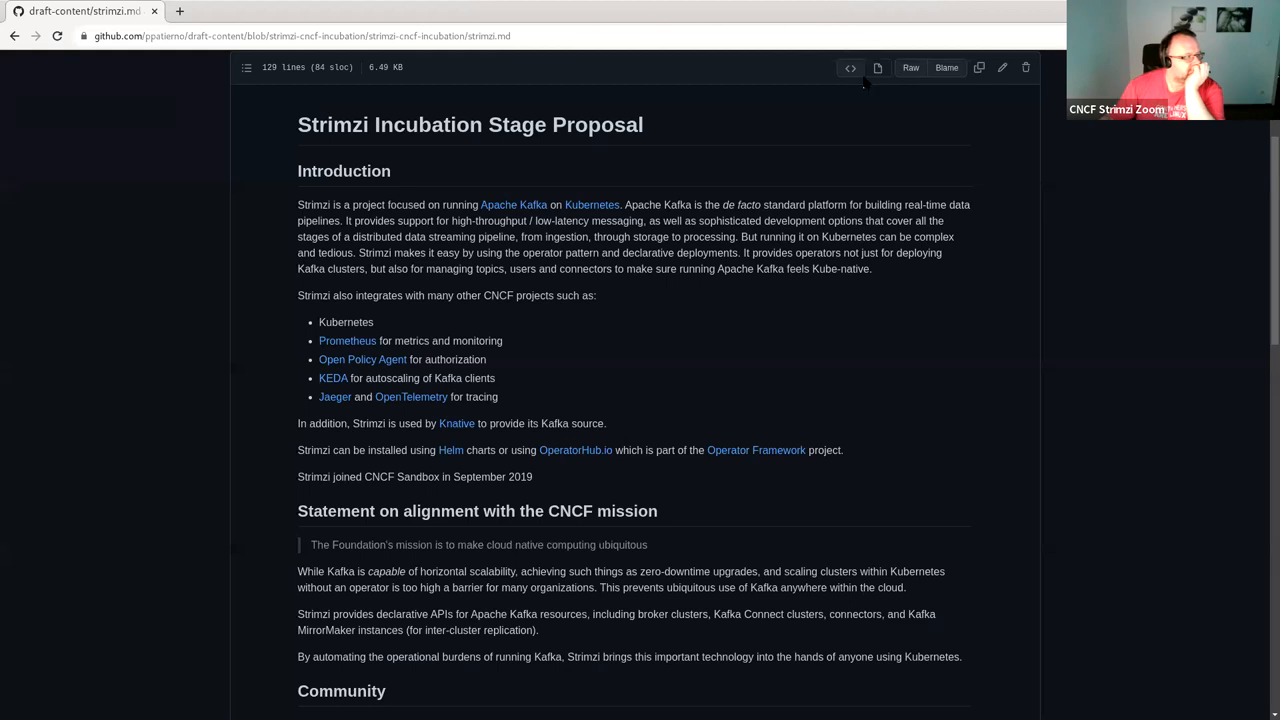
{"action": "mouse_move", "coordinate": [780, 8]}
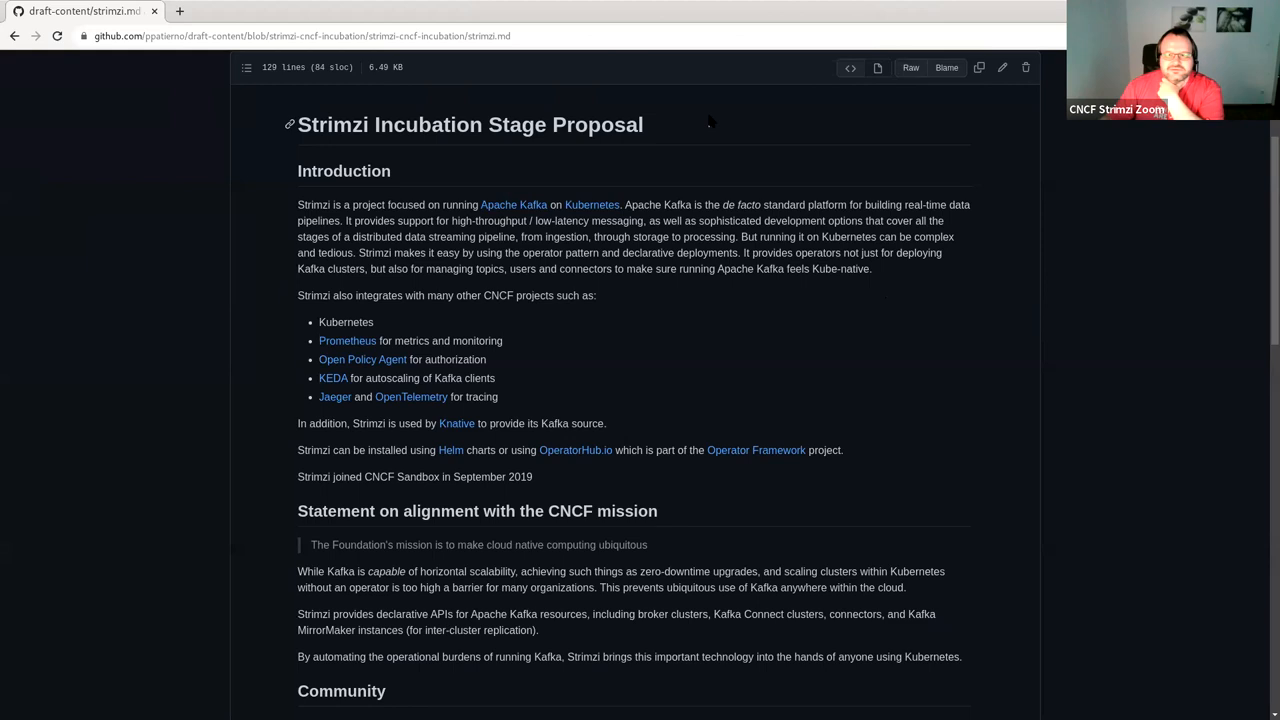
{"action": "mouse_move", "coordinate": [678, 144]}
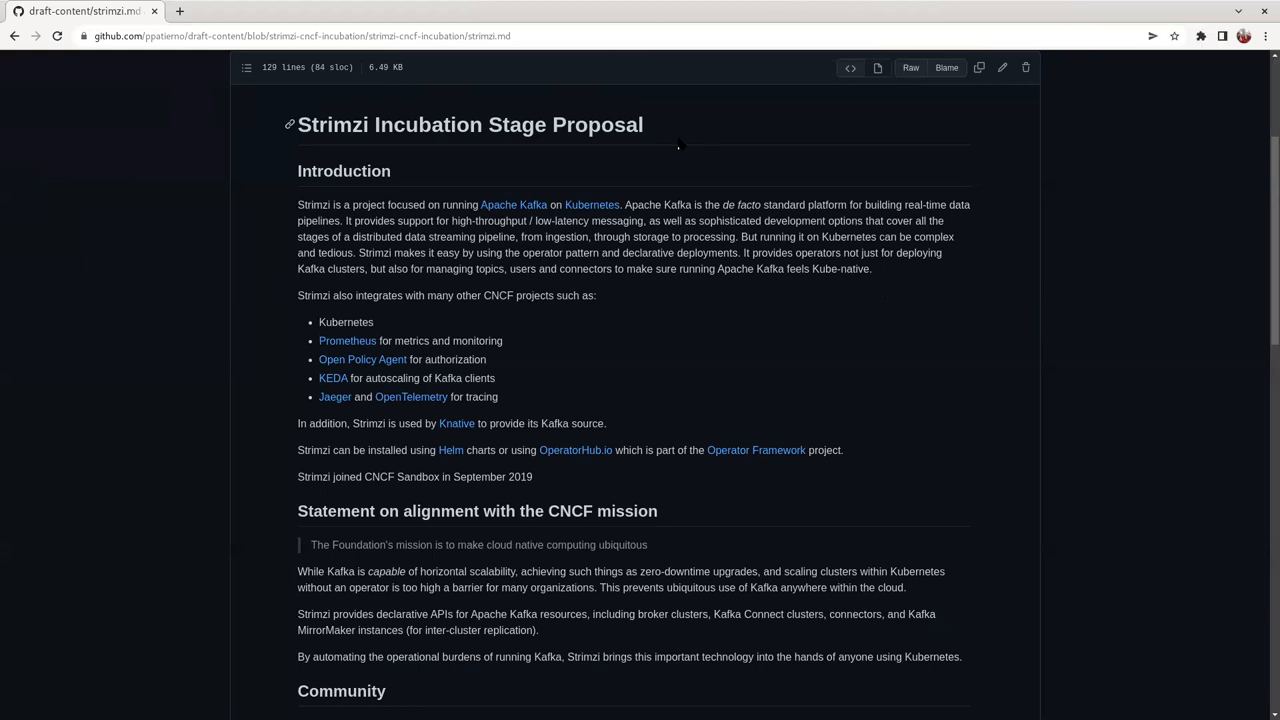
{"action": "mouse_move", "coordinate": [728, 158]}
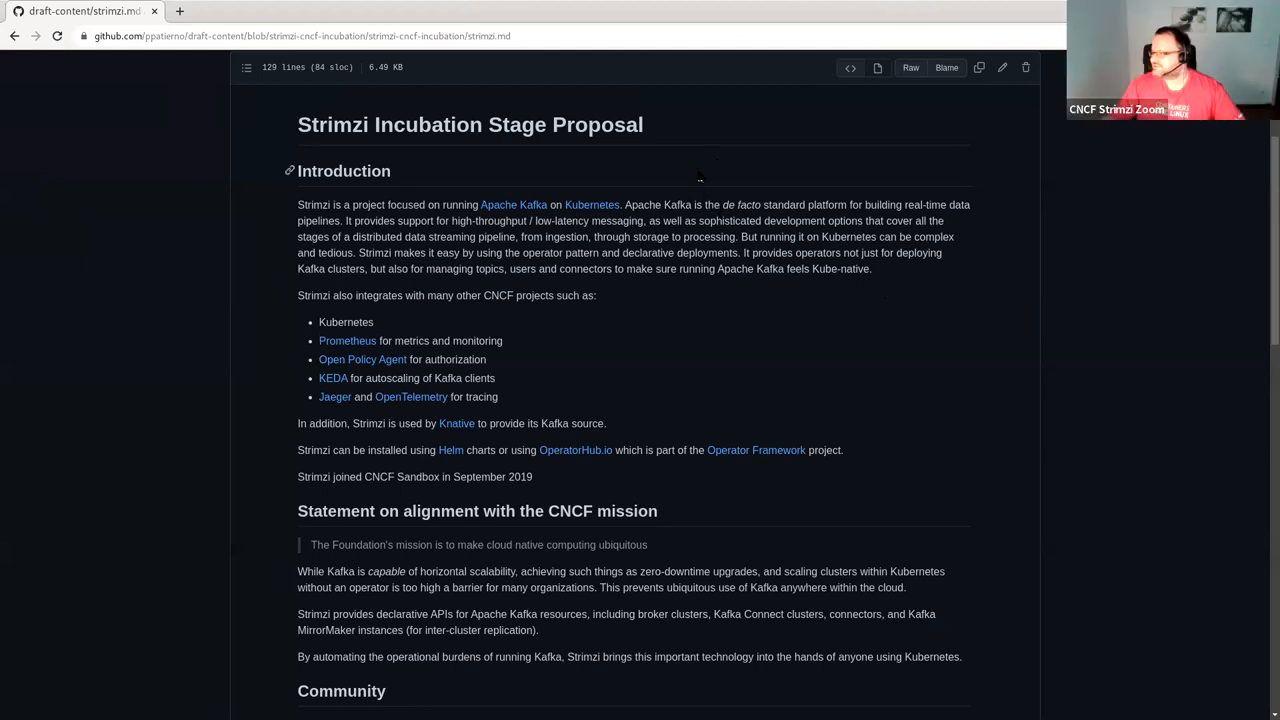
{"action": "mouse_move", "coordinate": [700, 12]}
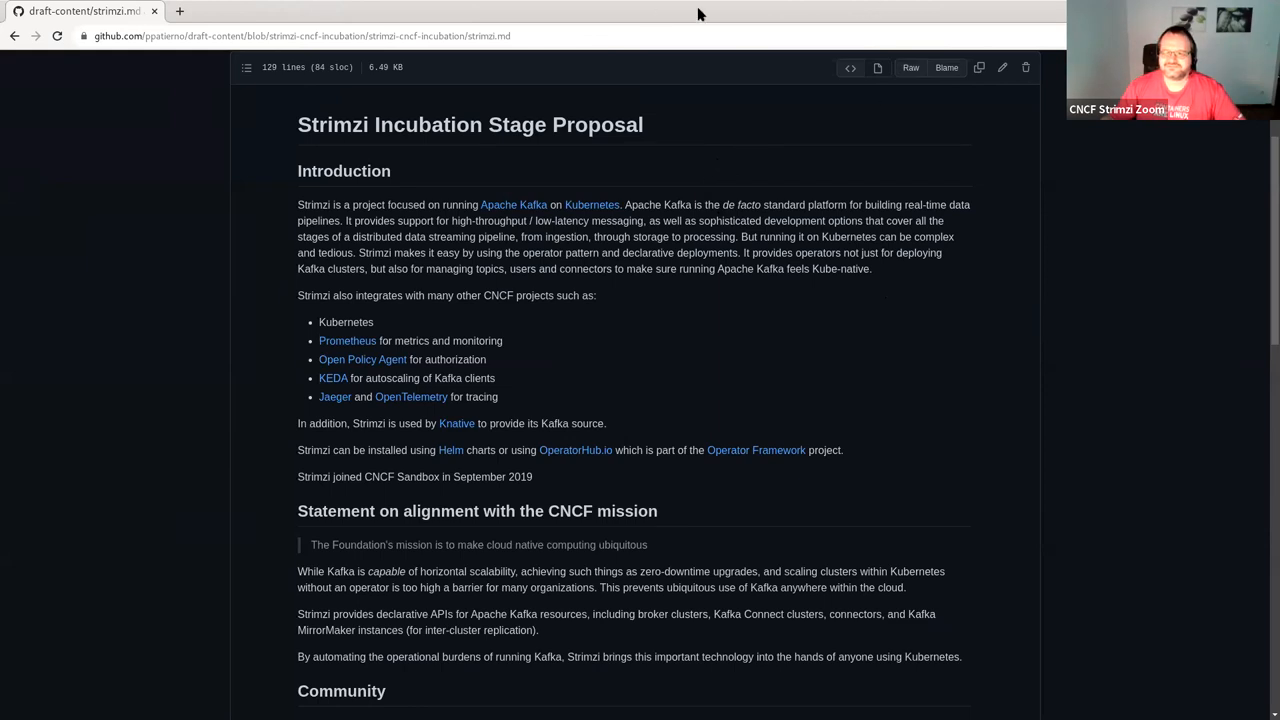
{"action": "mouse_move", "coordinate": [850, 412]}
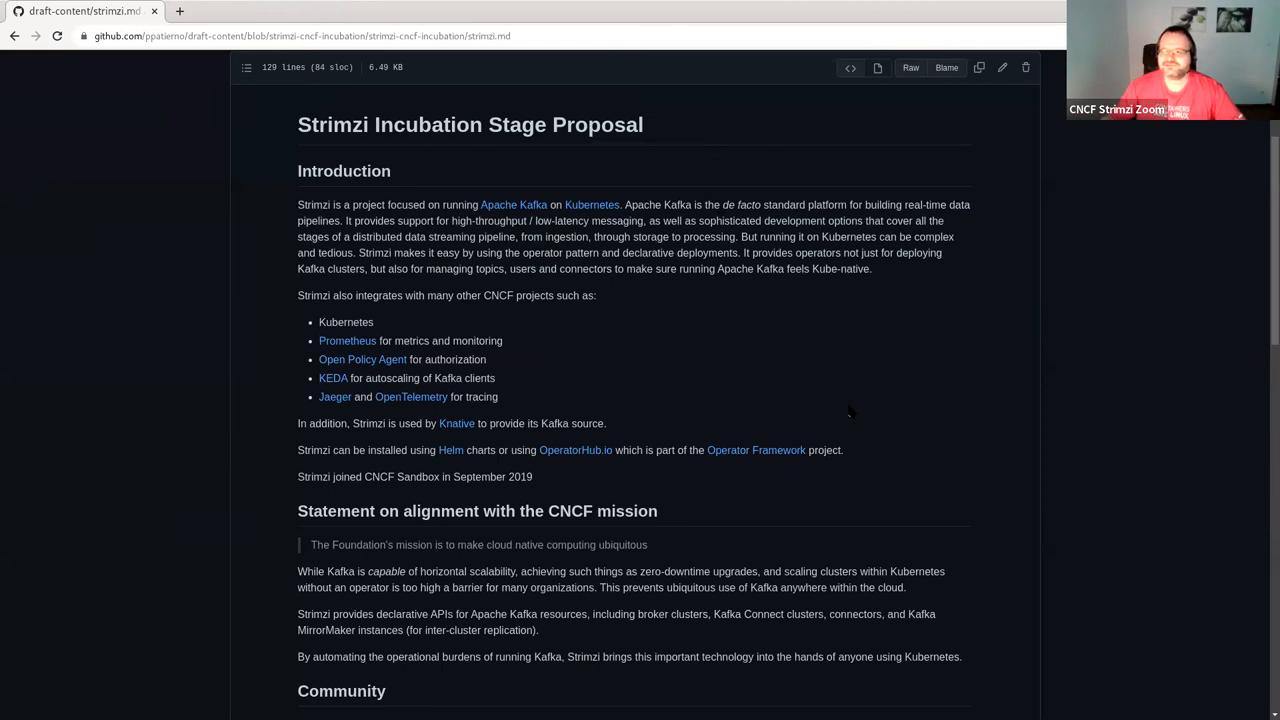
{"action": "mouse_move", "coordinate": [848, 402]}
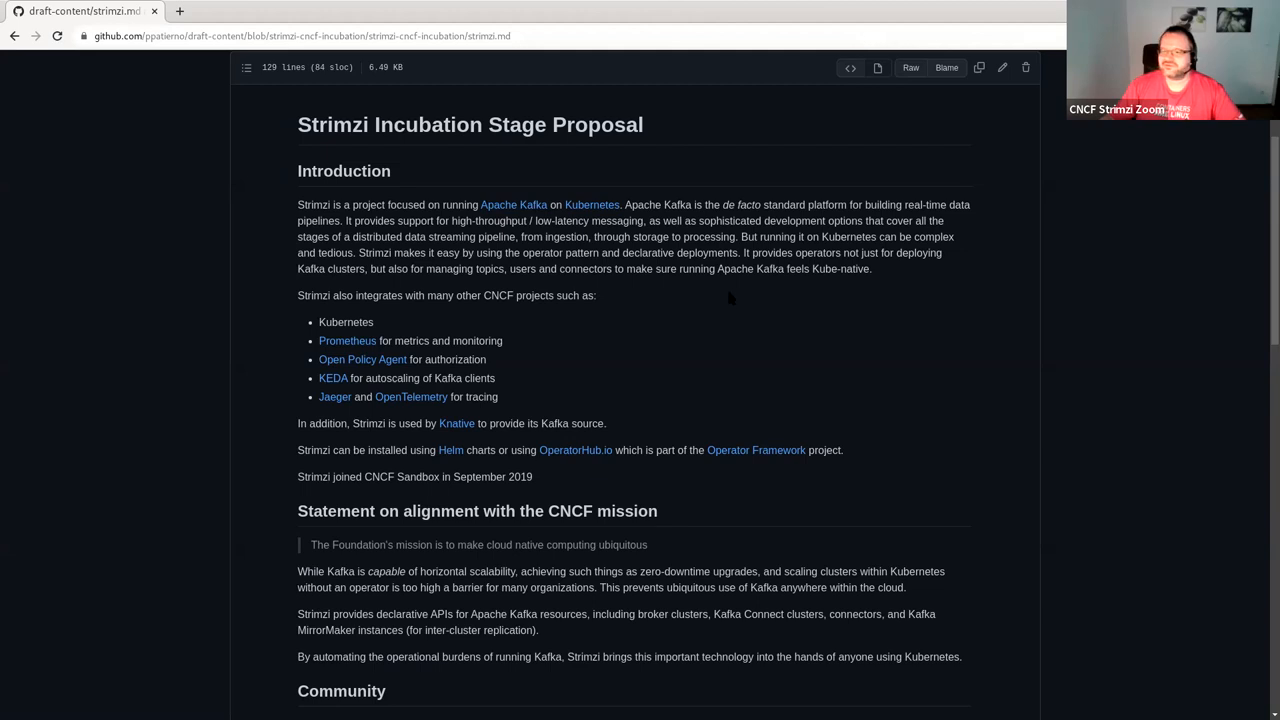
{"action": "mouse_move", "coordinate": [702, 28]}
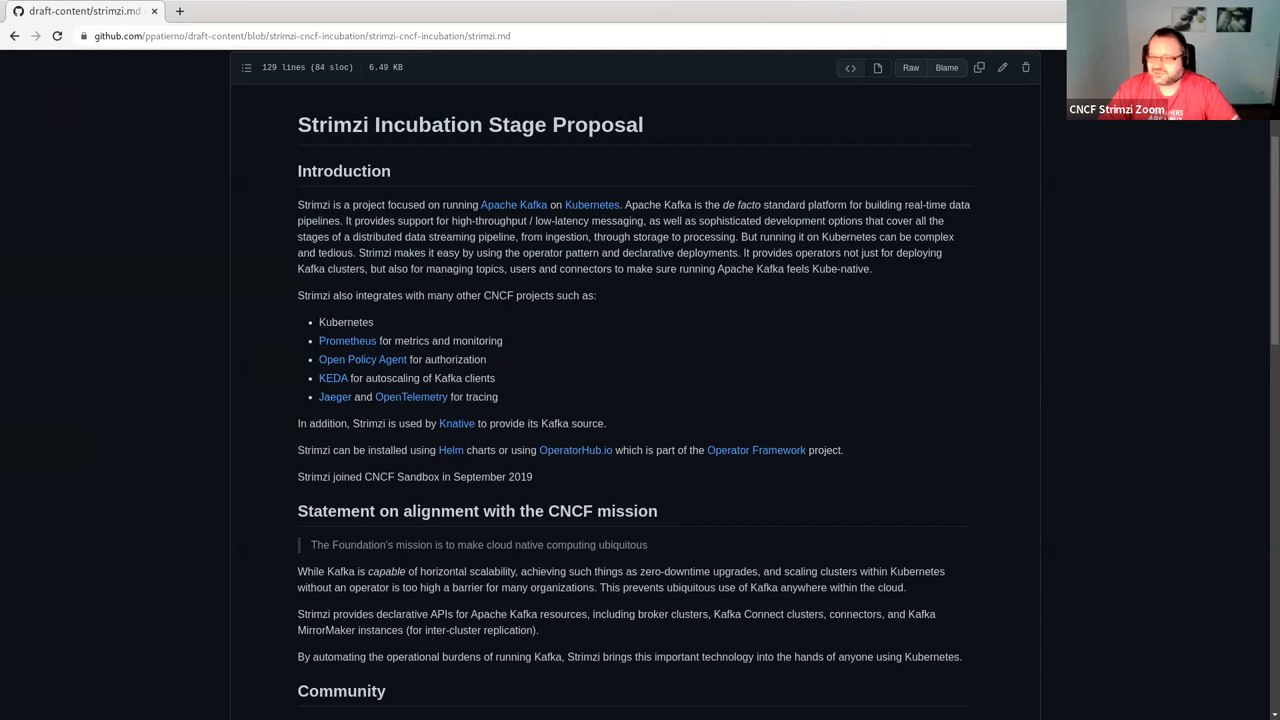
{"action": "mouse_move", "coordinate": [504, 52]}
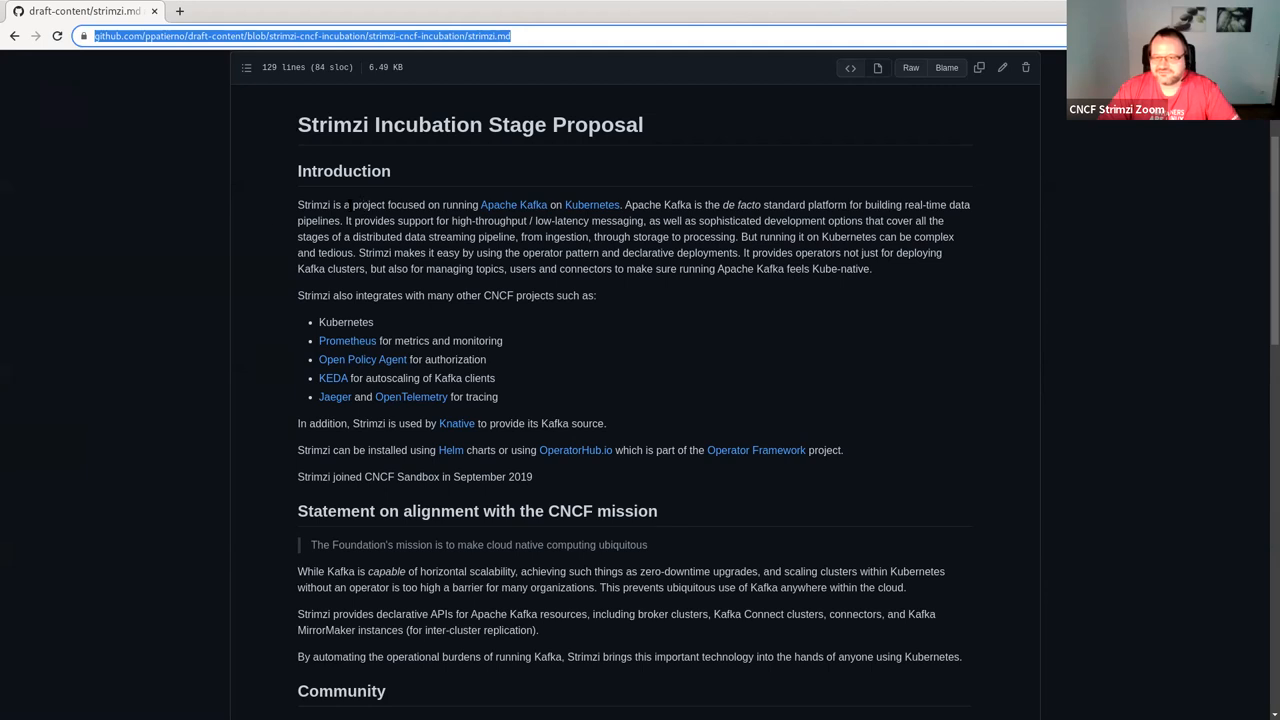
{"action": "mouse_move", "coordinate": [1000, 348]}
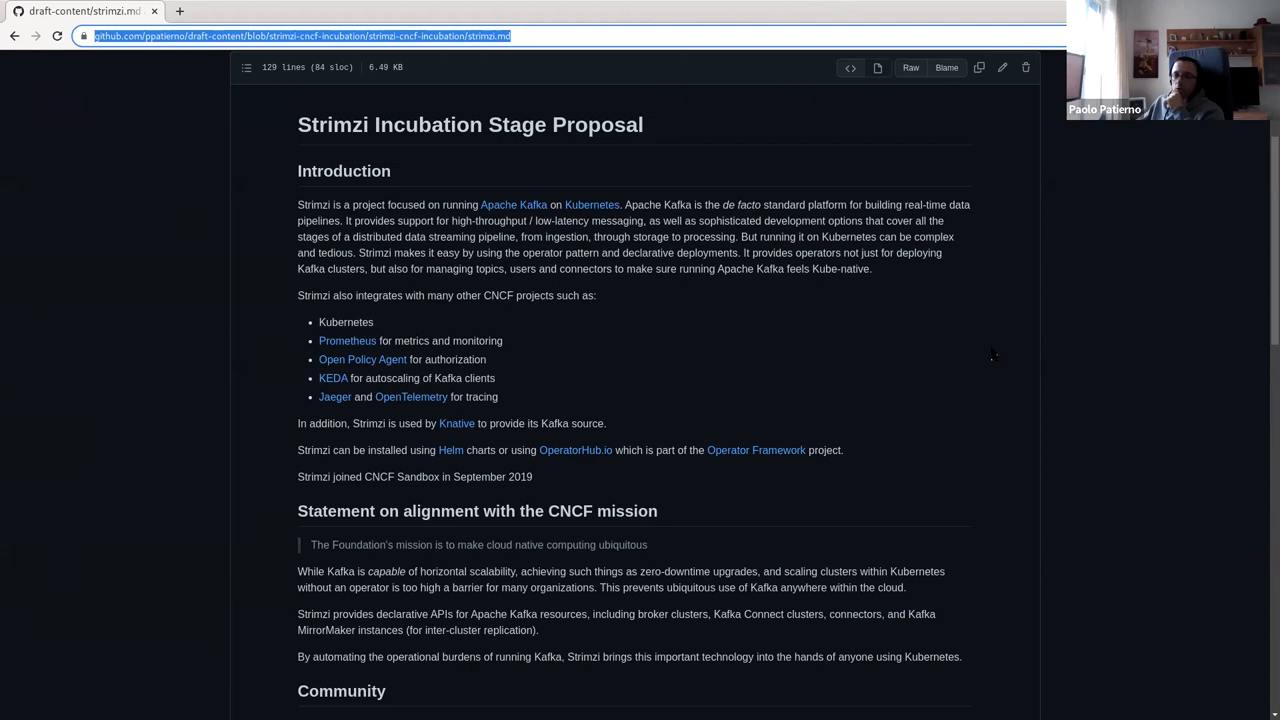
{"action": "mouse_move", "coordinate": [920, 364]}
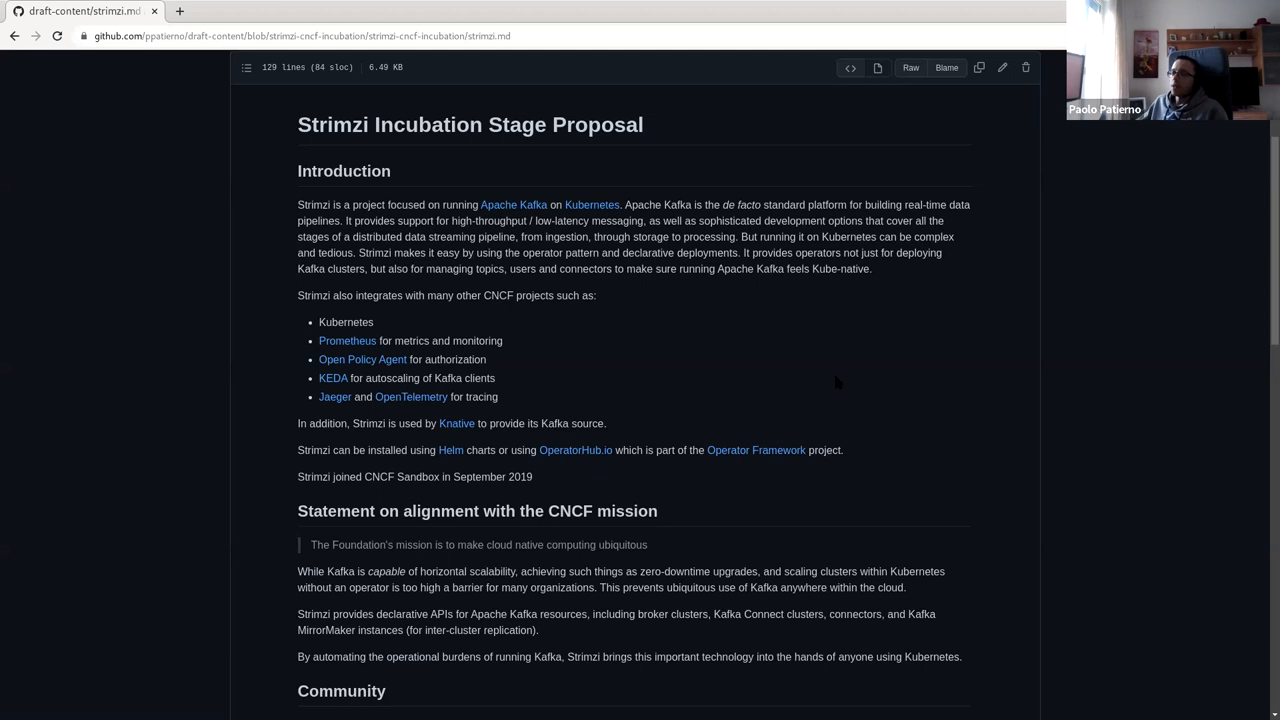
{"action": "mouse_move", "coordinate": [728, 370]}
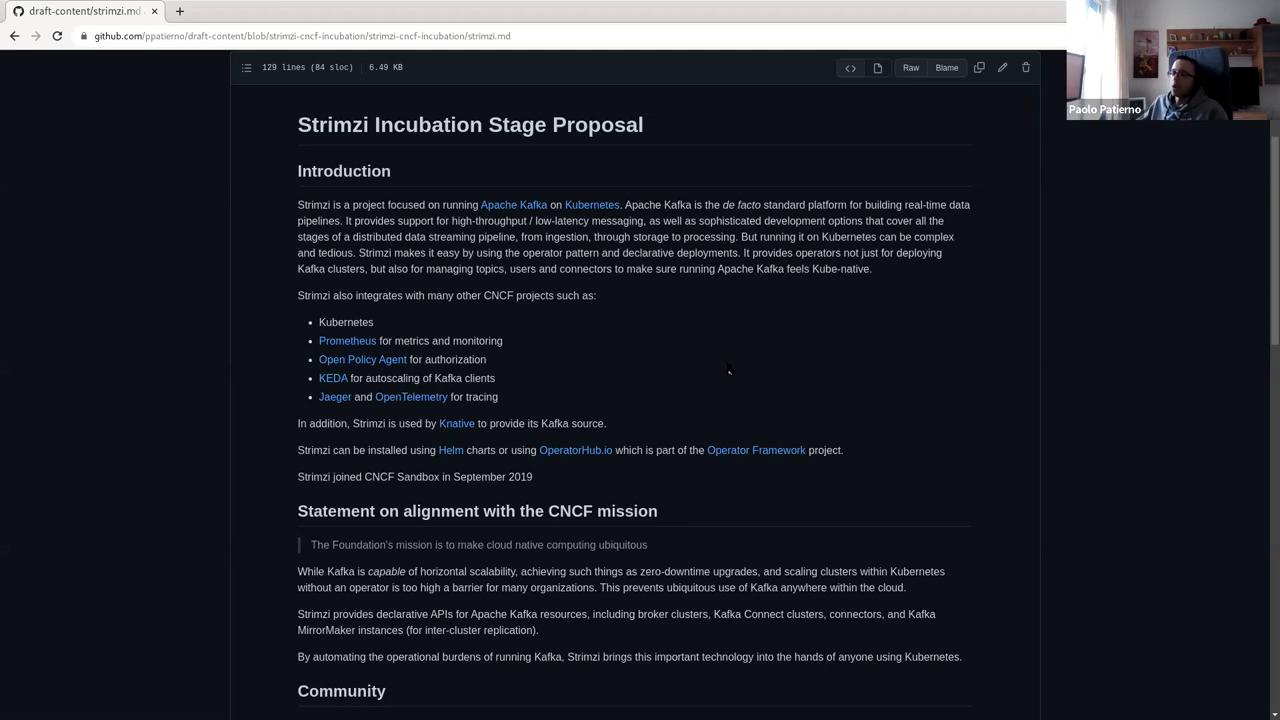
{"action": "scroll", "scroll_direction": "down", "scroll_amount": 3}
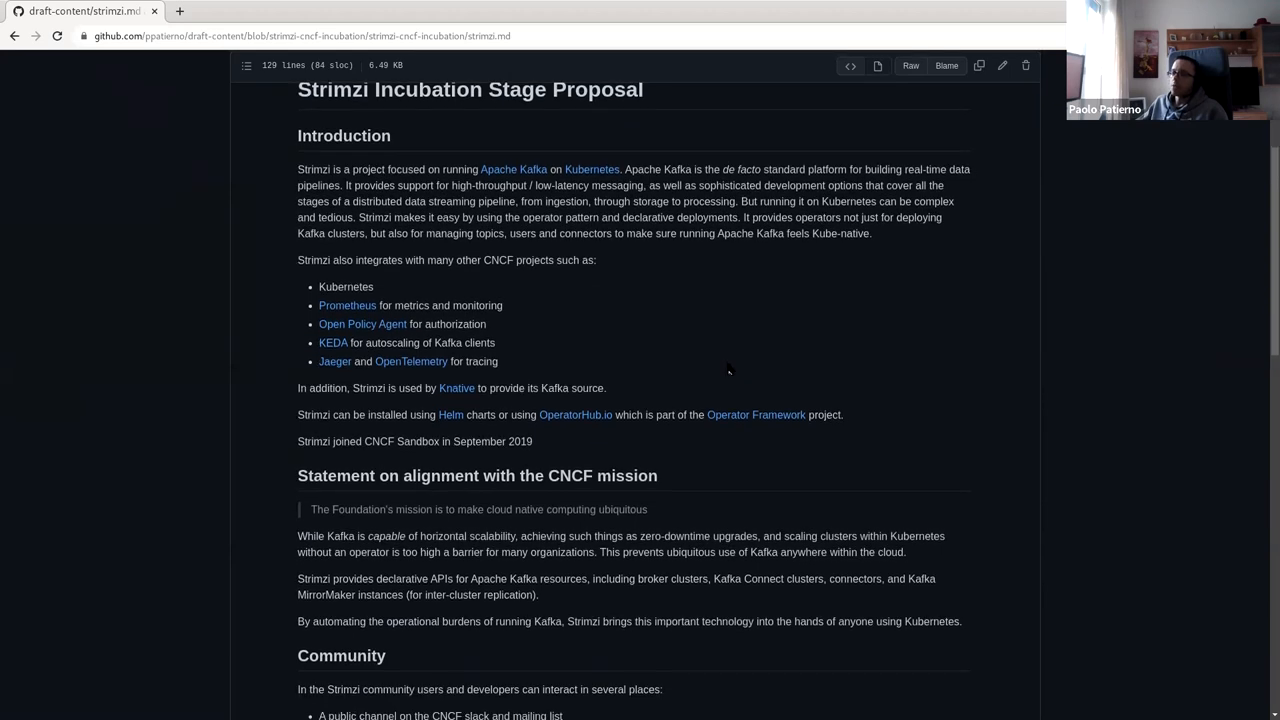
{"action": "scroll", "scroll_direction": "down", "scroll_amount": 3}
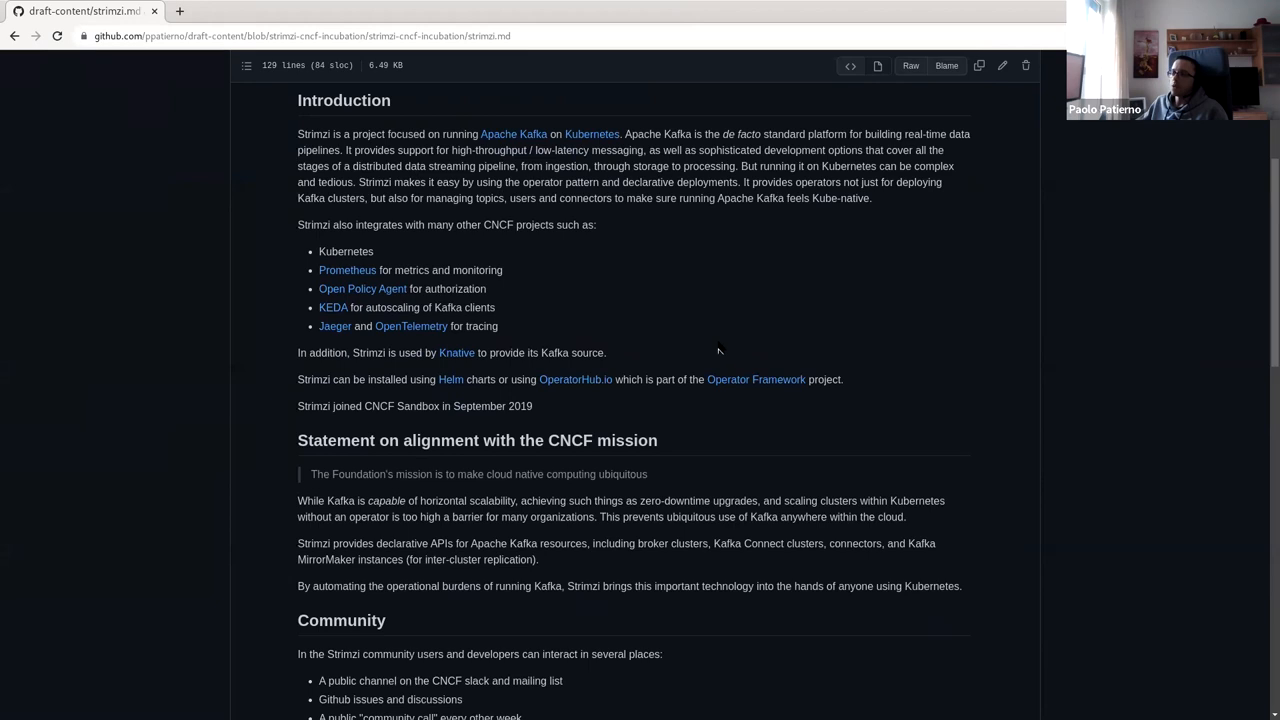
{"action": "mouse_move", "coordinate": [680, 312]}
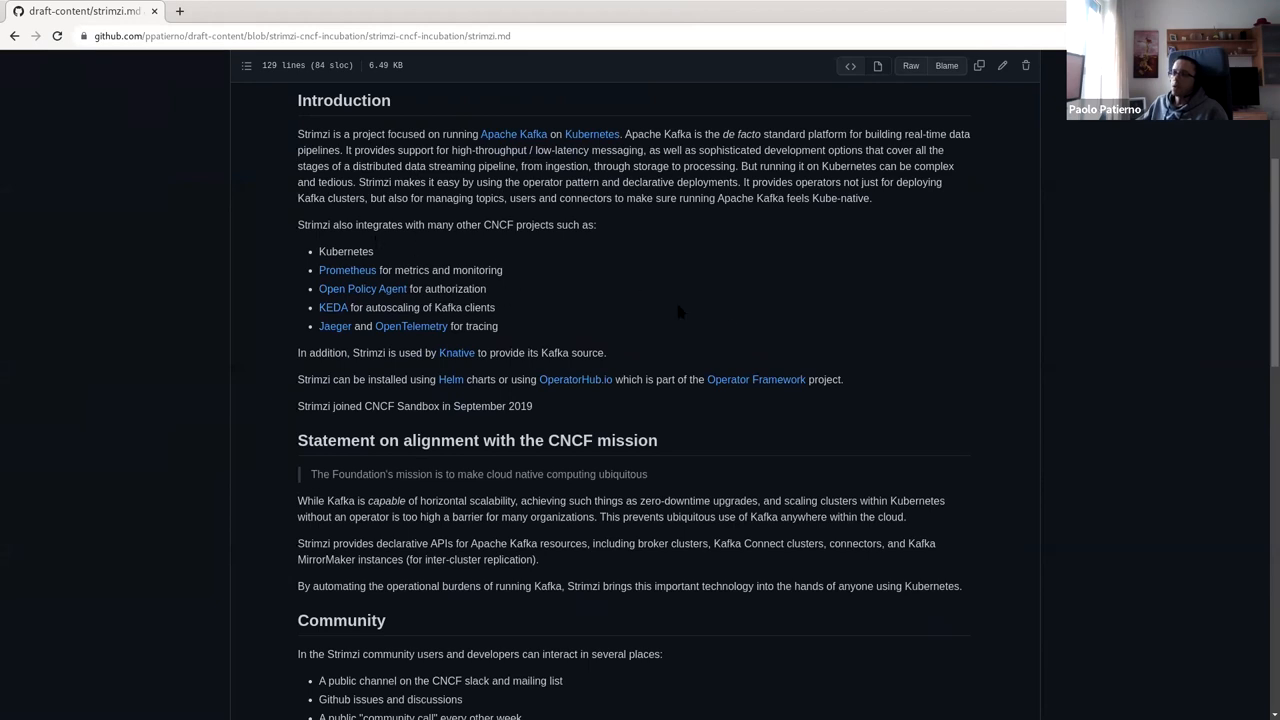
{"action": "mouse_move", "coordinate": [730, 328]}
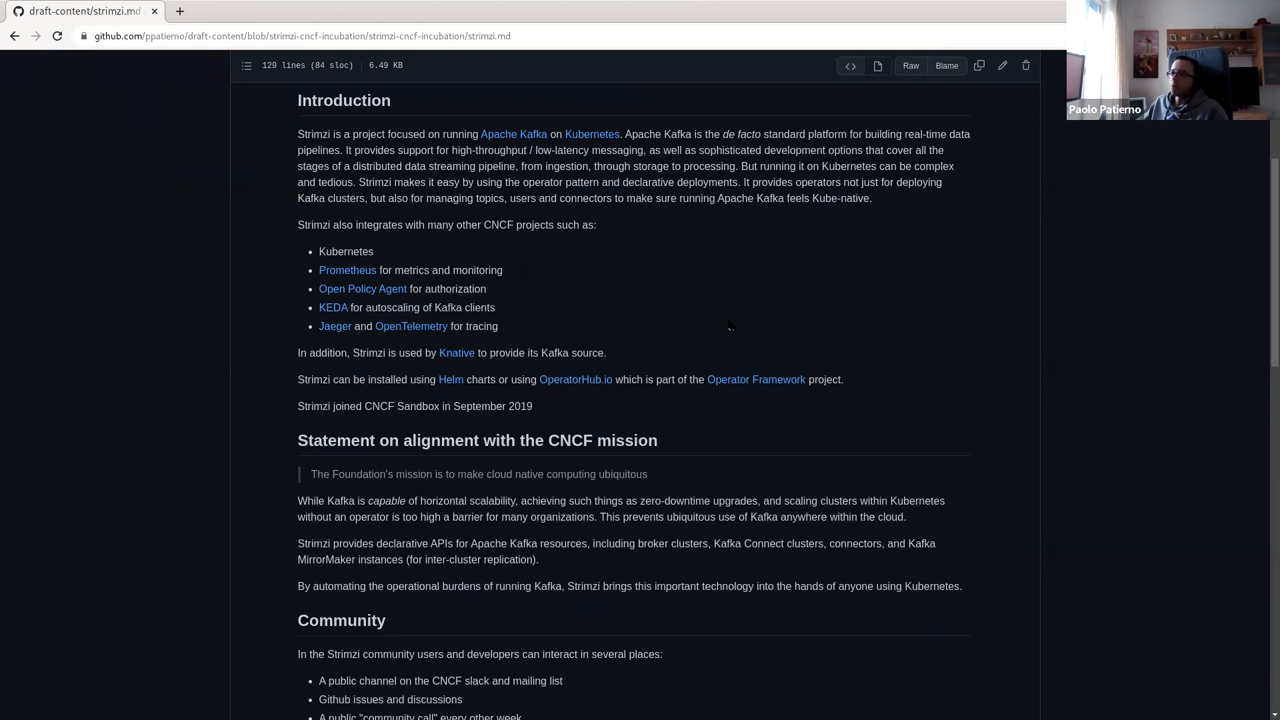
{"action": "mouse_move", "coordinate": [796, 330]}
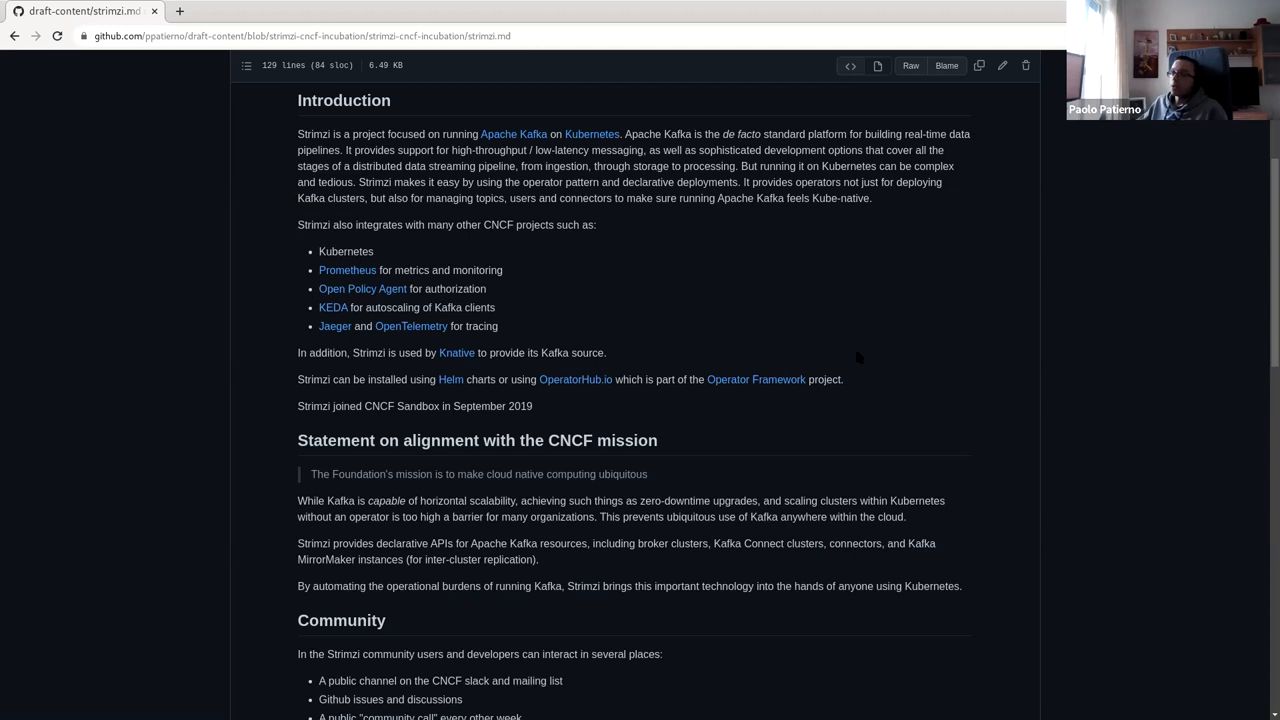
{"action": "mouse_move", "coordinate": [922, 404]}
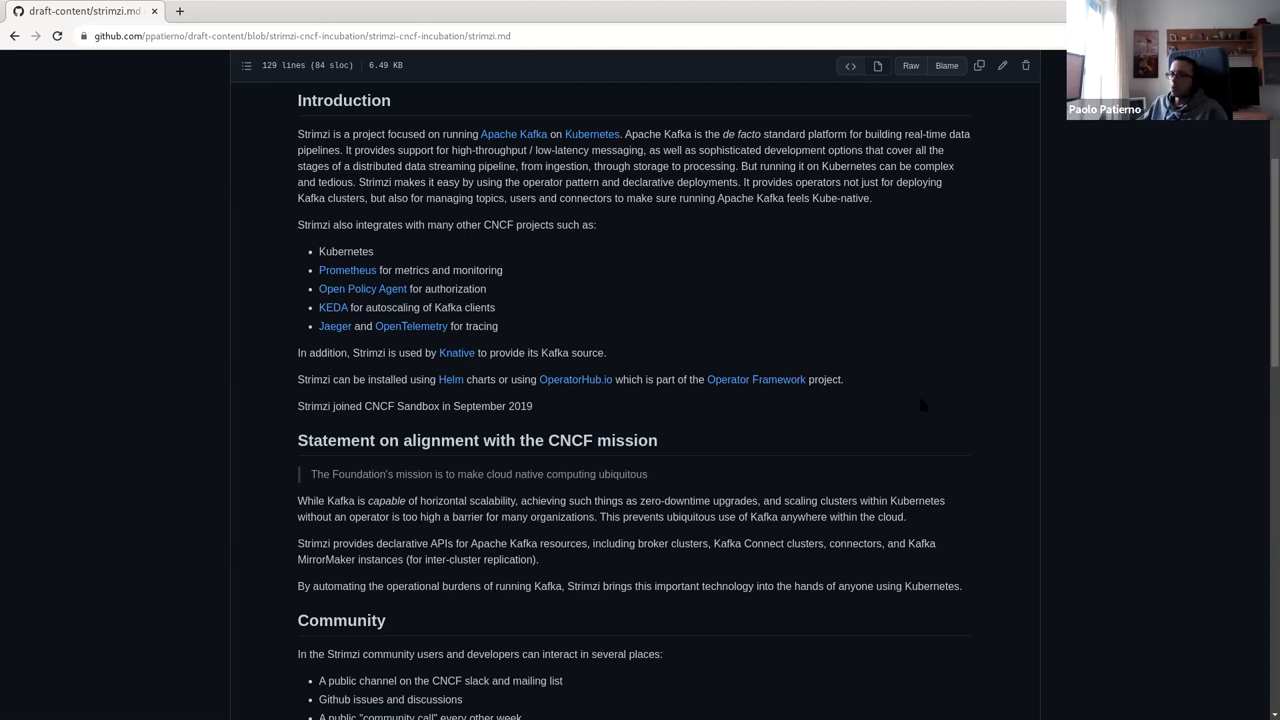
{"action": "scroll", "scroll_direction": "down", "scroll_amount": 3}
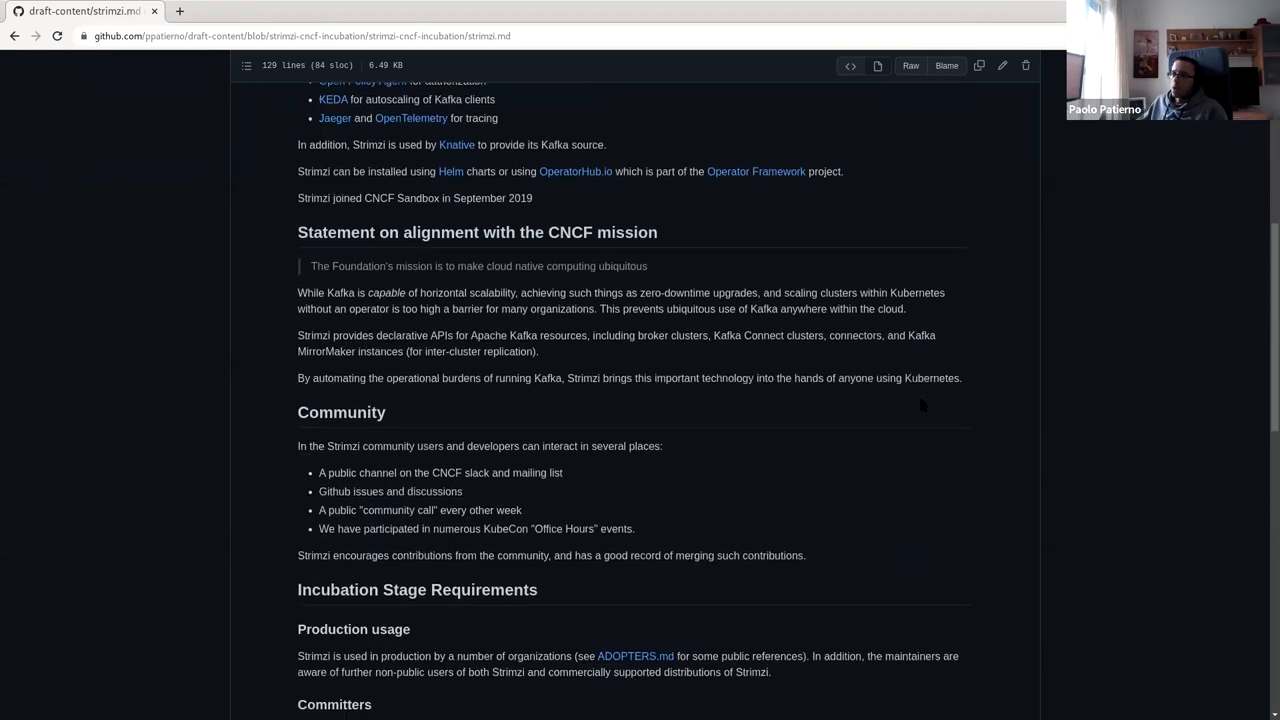
{"action": "scroll", "scroll_direction": "down", "scroll_amount": 3}
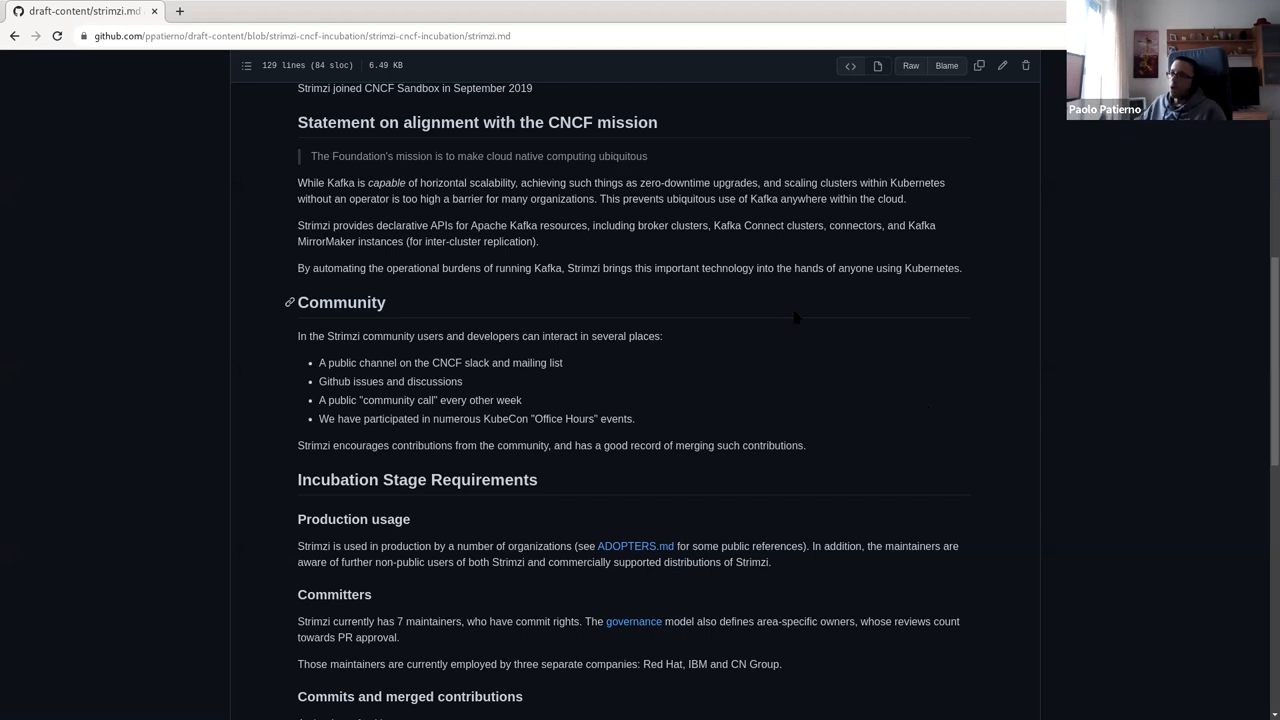
{"action": "scroll", "scroll_direction": "down", "scroll_amount": 3}
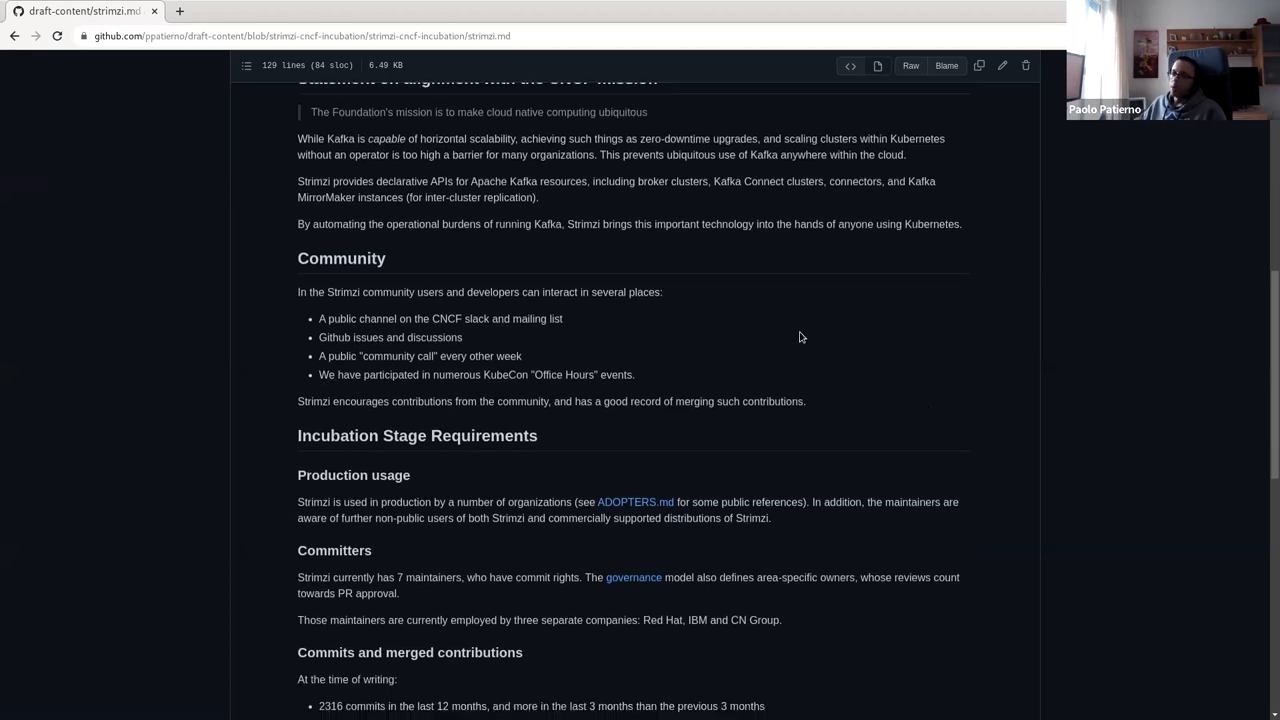
{"action": "scroll", "scroll_direction": "down", "scroll_amount": 3}
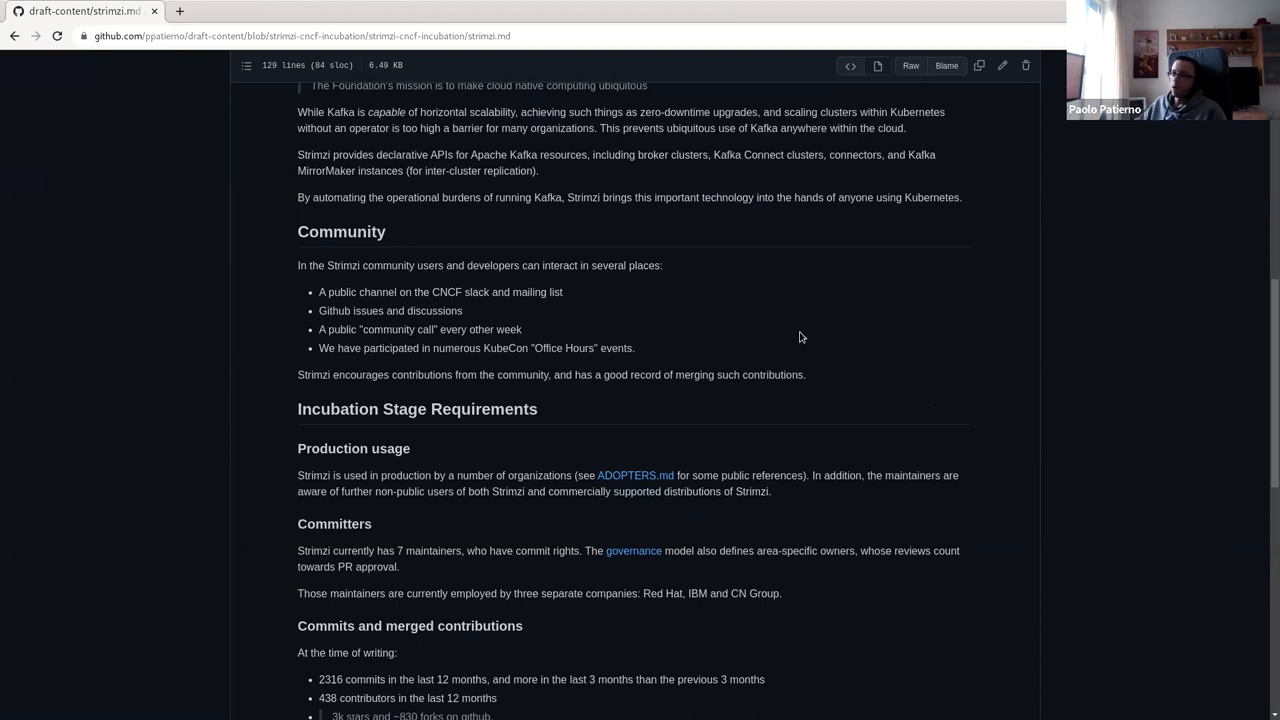
{"action": "mouse_move", "coordinate": [790, 308]}
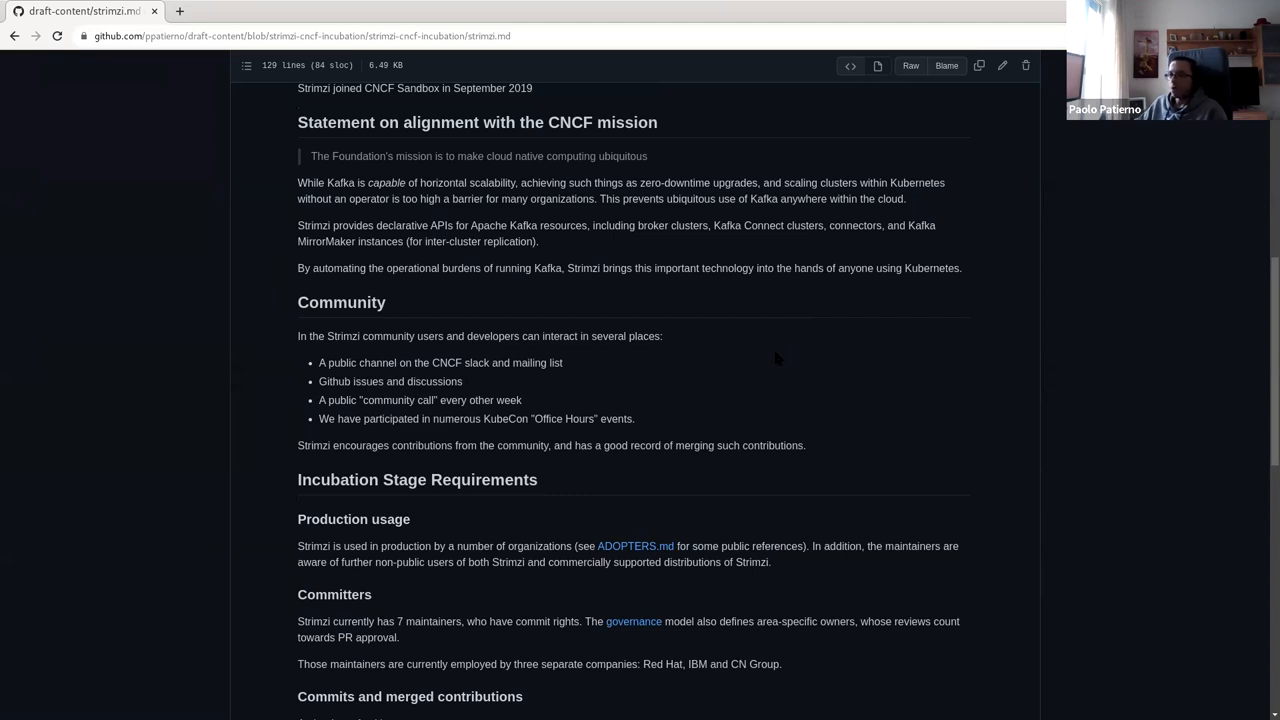
{"action": "scroll", "scroll_direction": "down", "scroll_amount": 3}
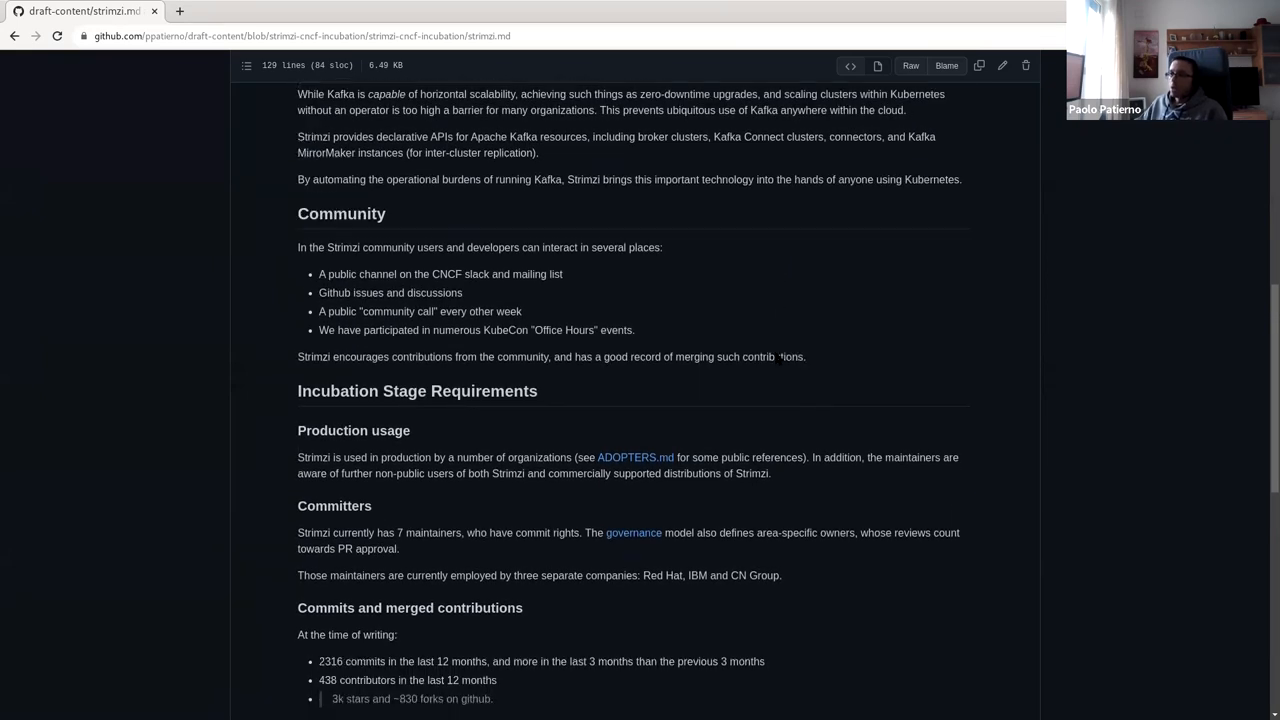
{"action": "scroll", "scroll_direction": "down", "scroll_amount": 3}
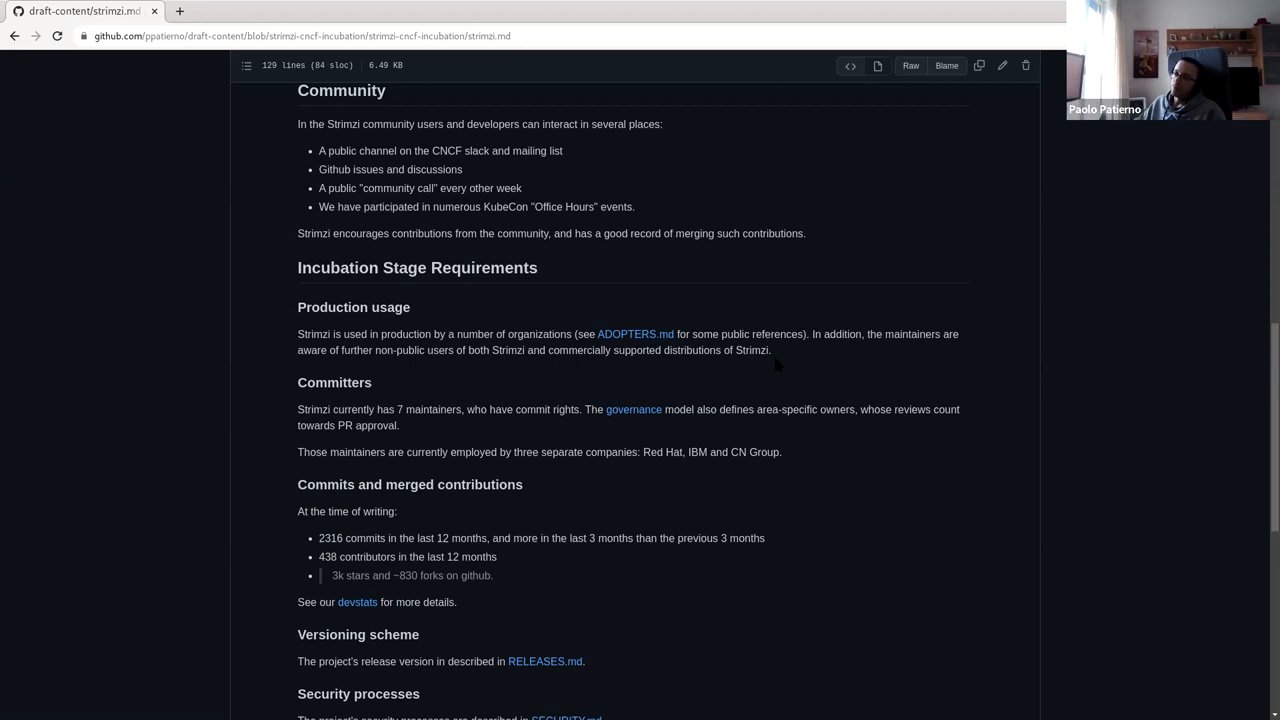
{"action": "mouse_move", "coordinate": [788, 378]}
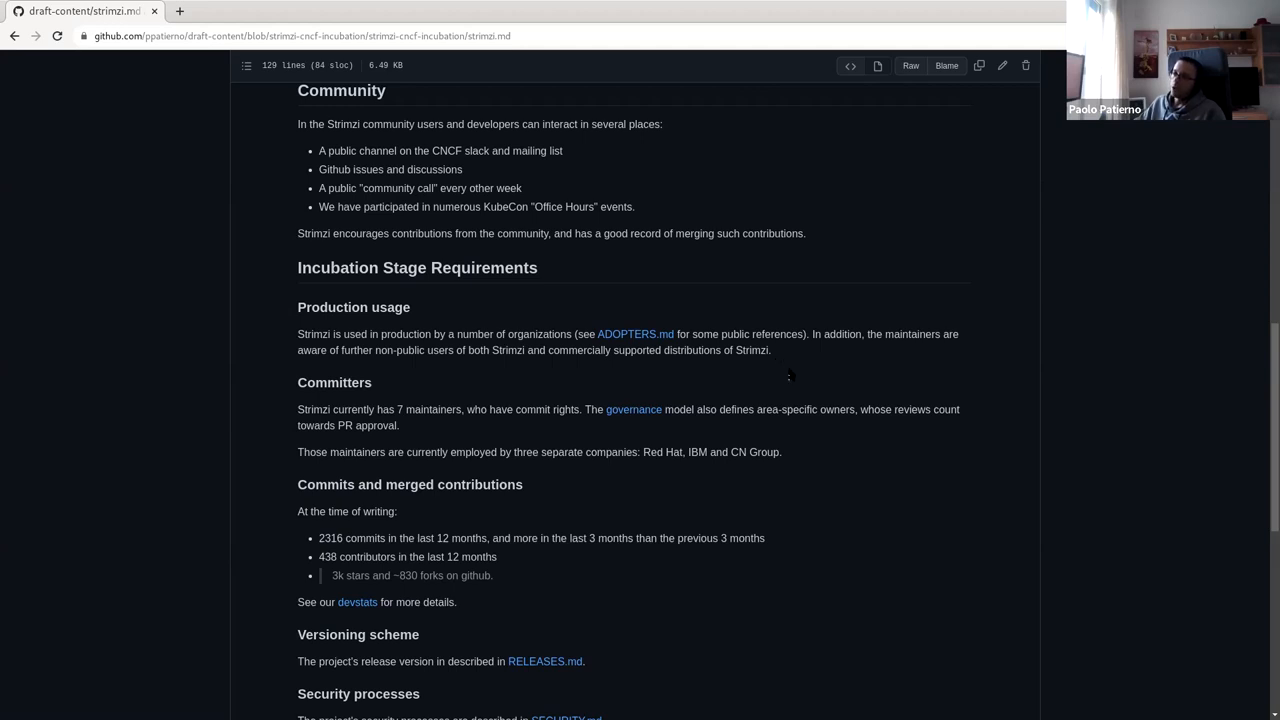
{"action": "scroll", "scroll_direction": "down", "scroll_amount": 3}
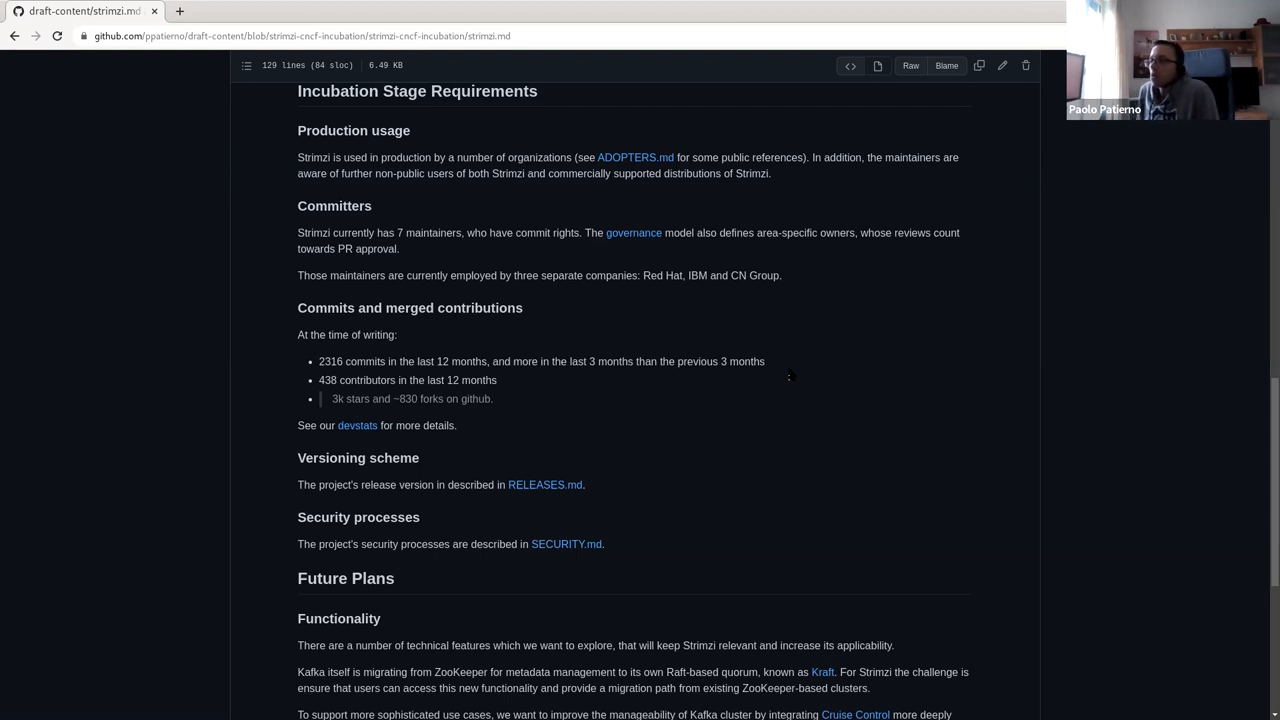
{"action": "scroll", "scroll_direction": "down", "scroll_amount": 3}
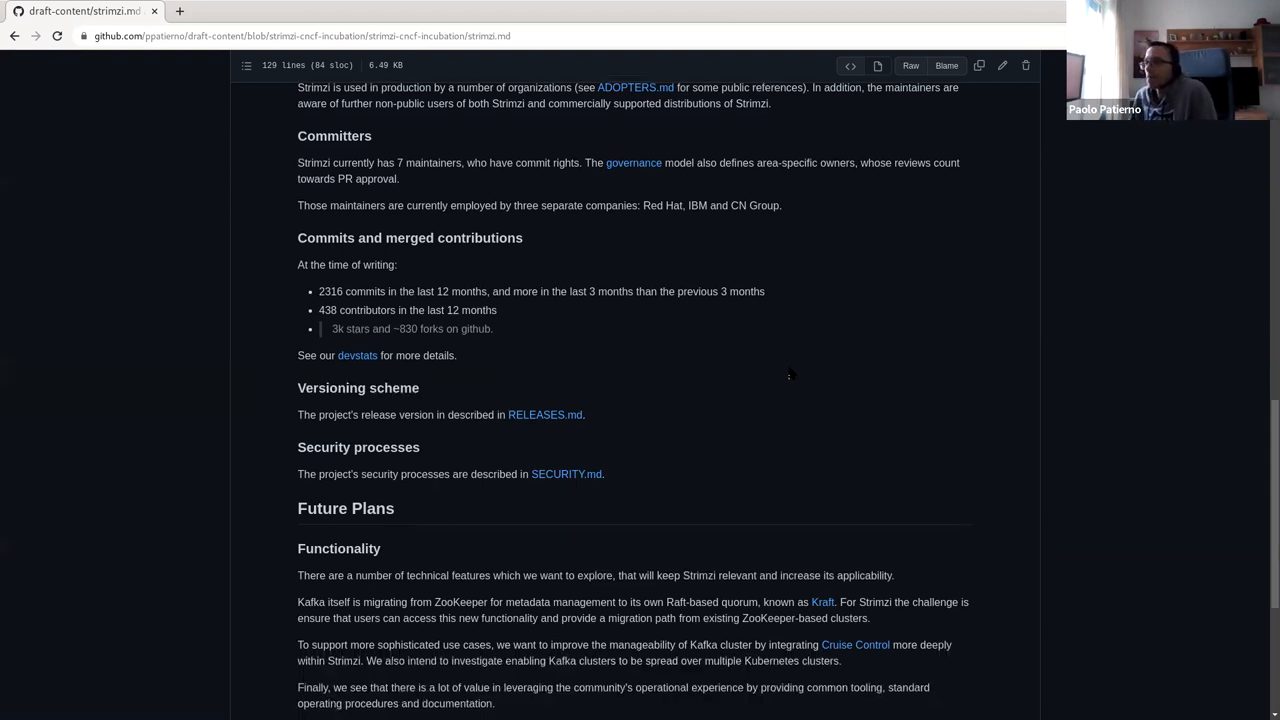
{"action": "scroll", "scroll_direction": "down", "scroll_amount": 3}
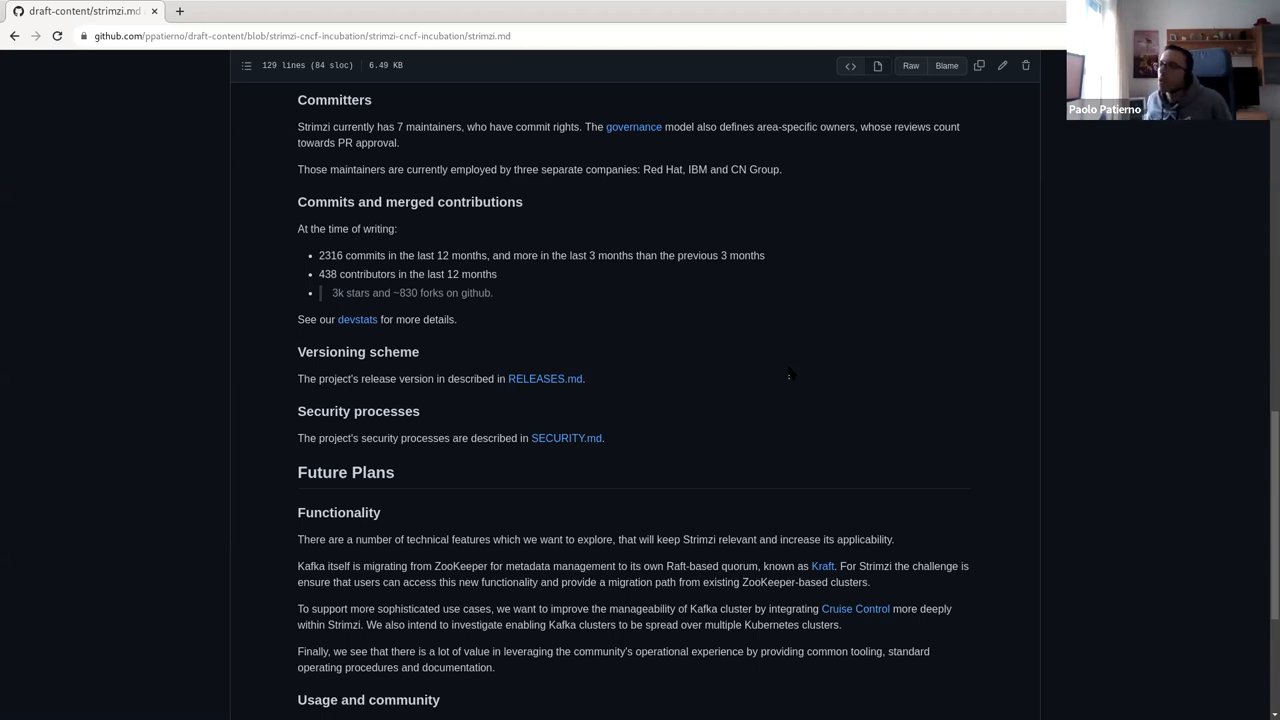
{"action": "scroll", "scroll_direction": "down", "scroll_amount": 3}
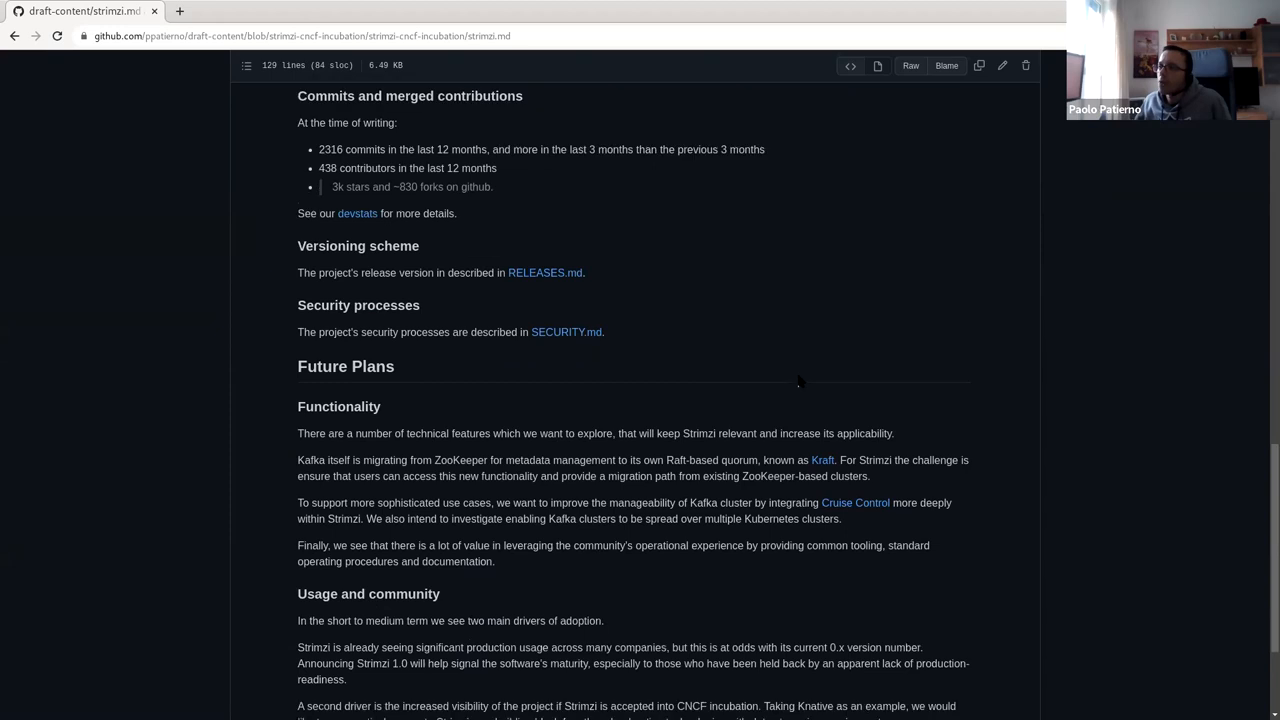
{"action": "scroll", "scroll_direction": "down", "scroll_amount": 3}
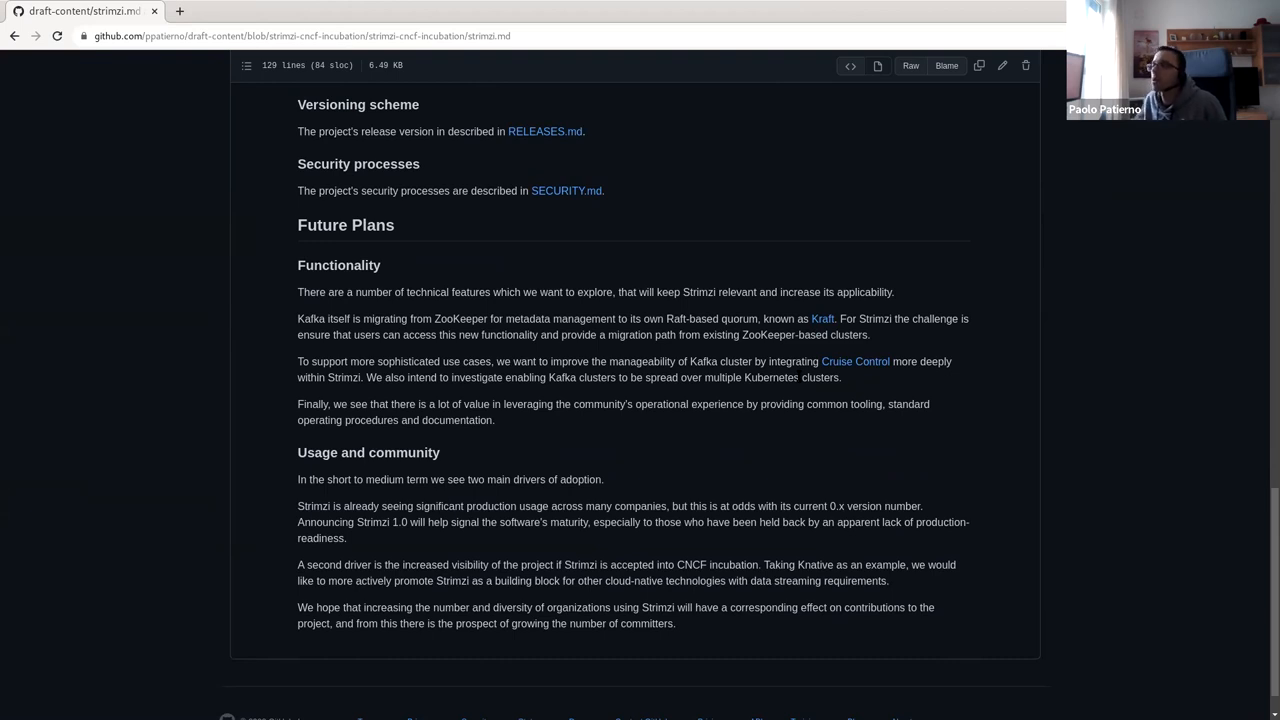
- Open RELEASES.md in a new tab and read down to Removing Features and Apache Kafka Support
{"action": "right_click", "coordinate": [544, 132]}
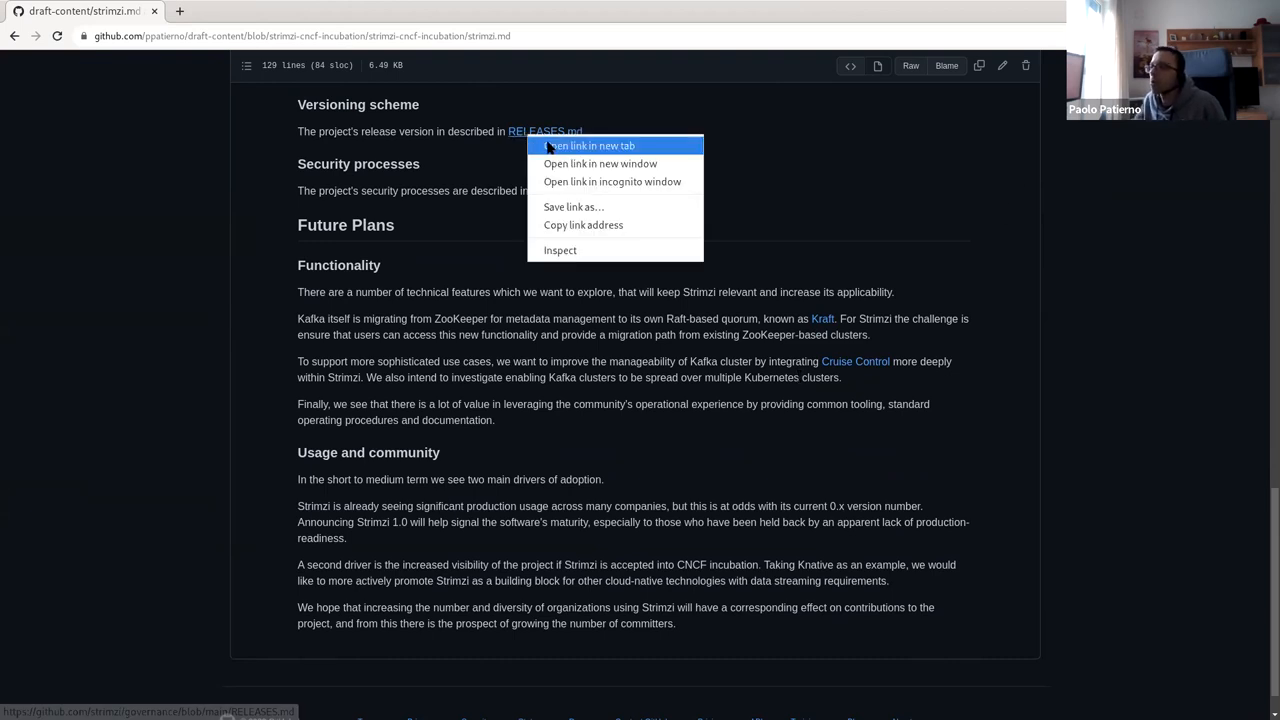
{"action": "left_click", "coordinate": [588, 144]}
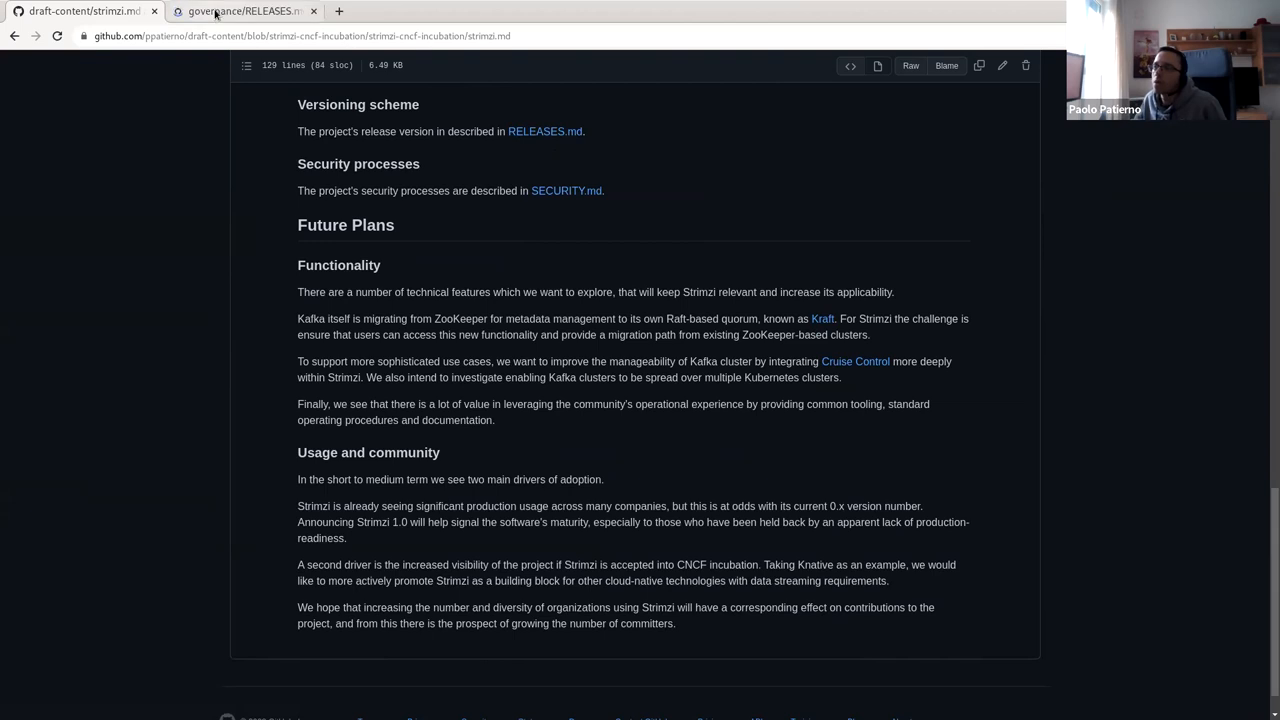
{"action": "left_click", "coordinate": [240, 12]}
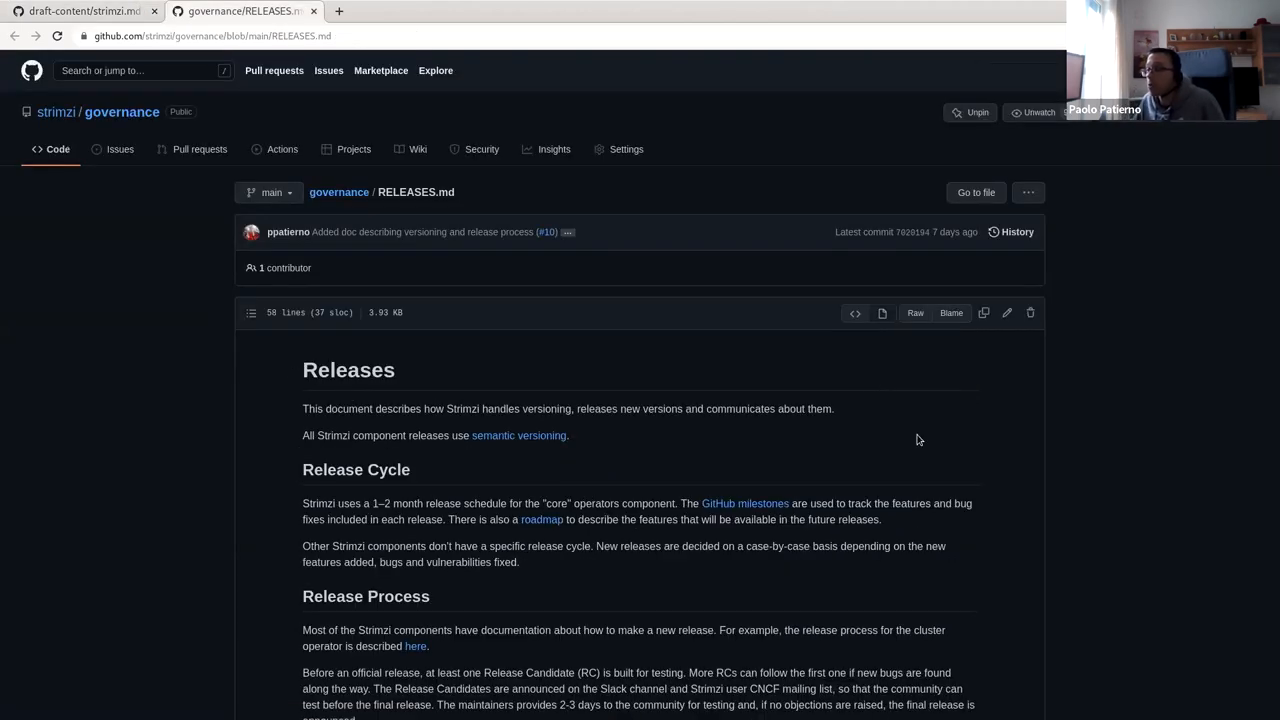
{"action": "scroll", "scroll_direction": "down", "scroll_amount": 3}
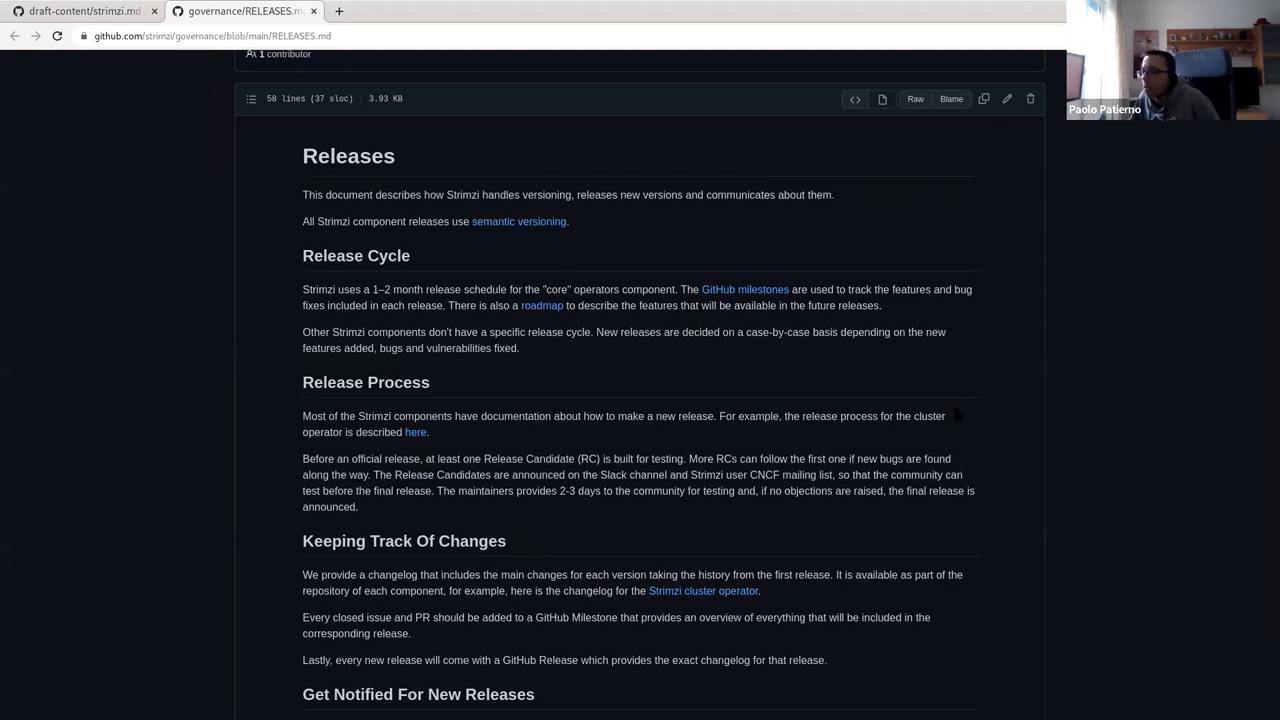
{"action": "scroll", "scroll_direction": "down", "scroll_amount": 3}
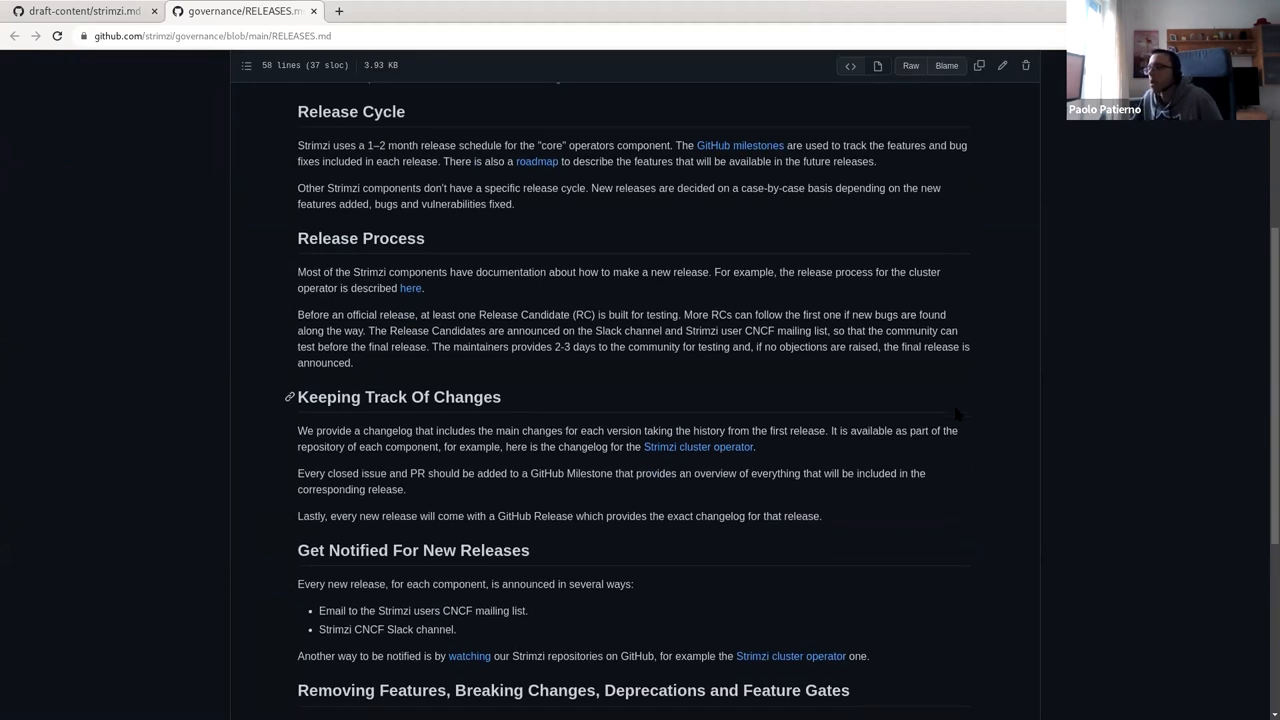
{"action": "scroll", "scroll_direction": "down", "scroll_amount": 3}
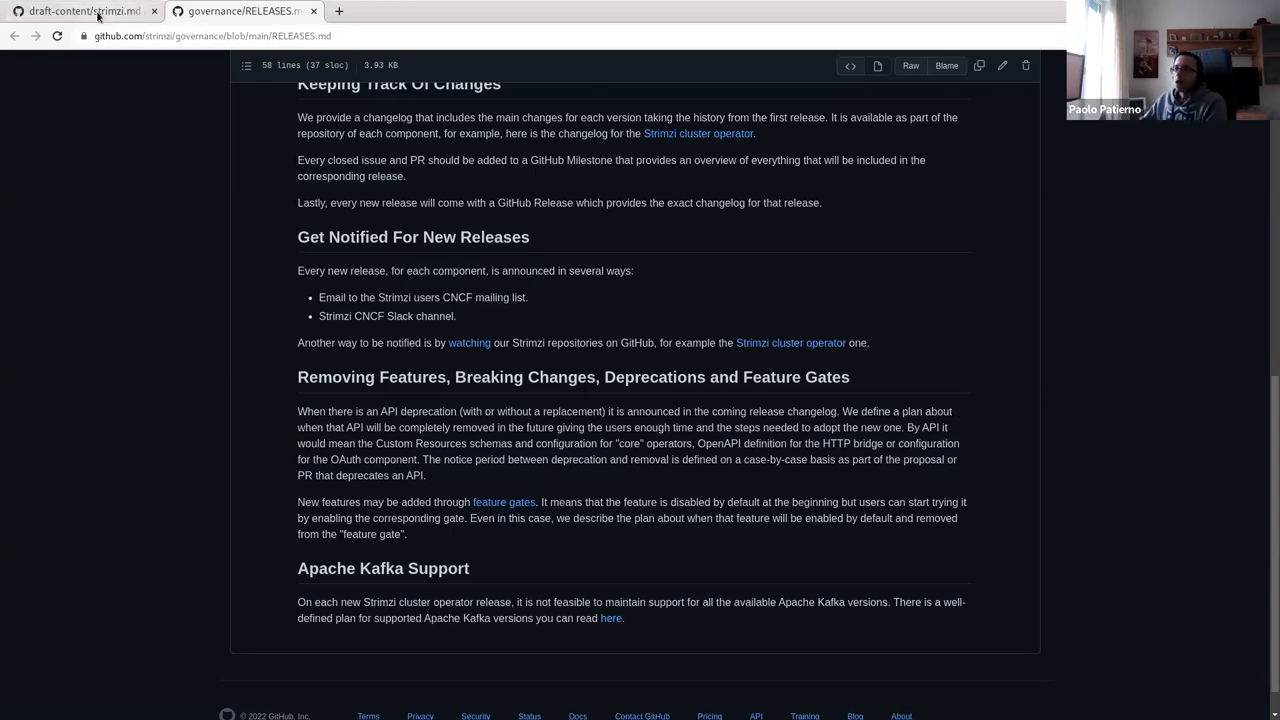
{"action": "right_click", "coordinate": [566, 190]}
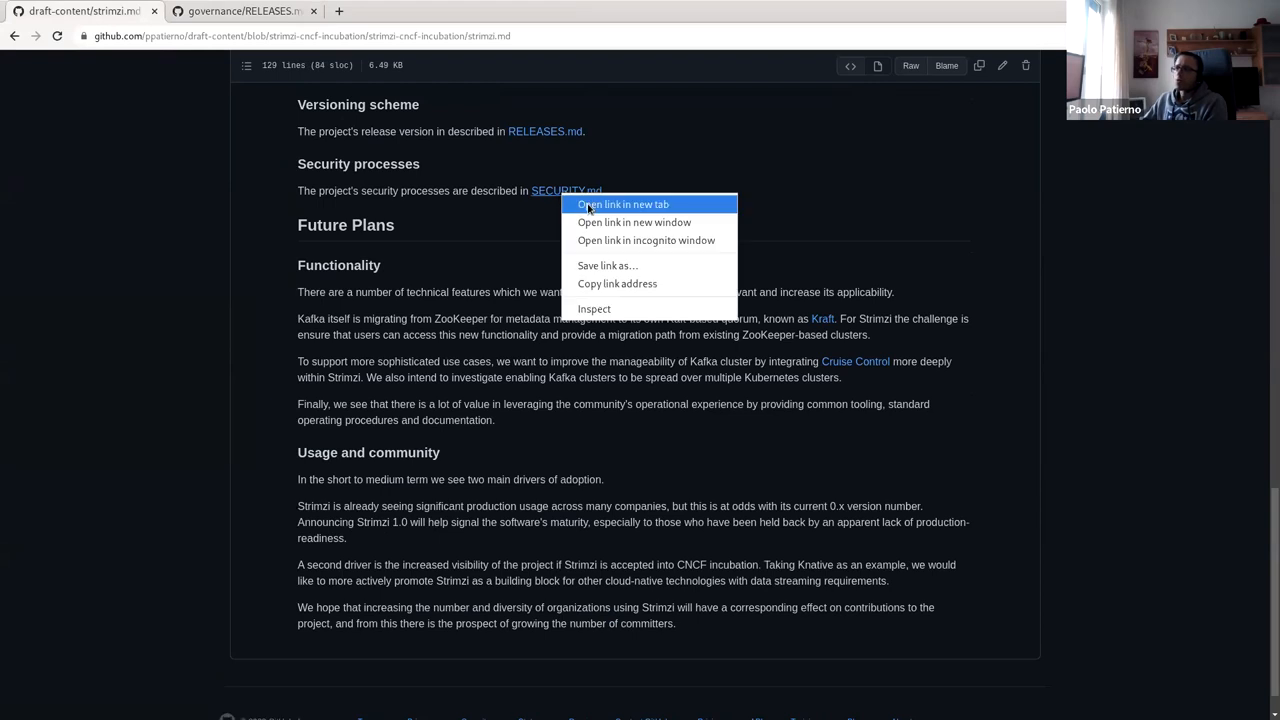
{"action": "left_click", "coordinate": [624, 204]}
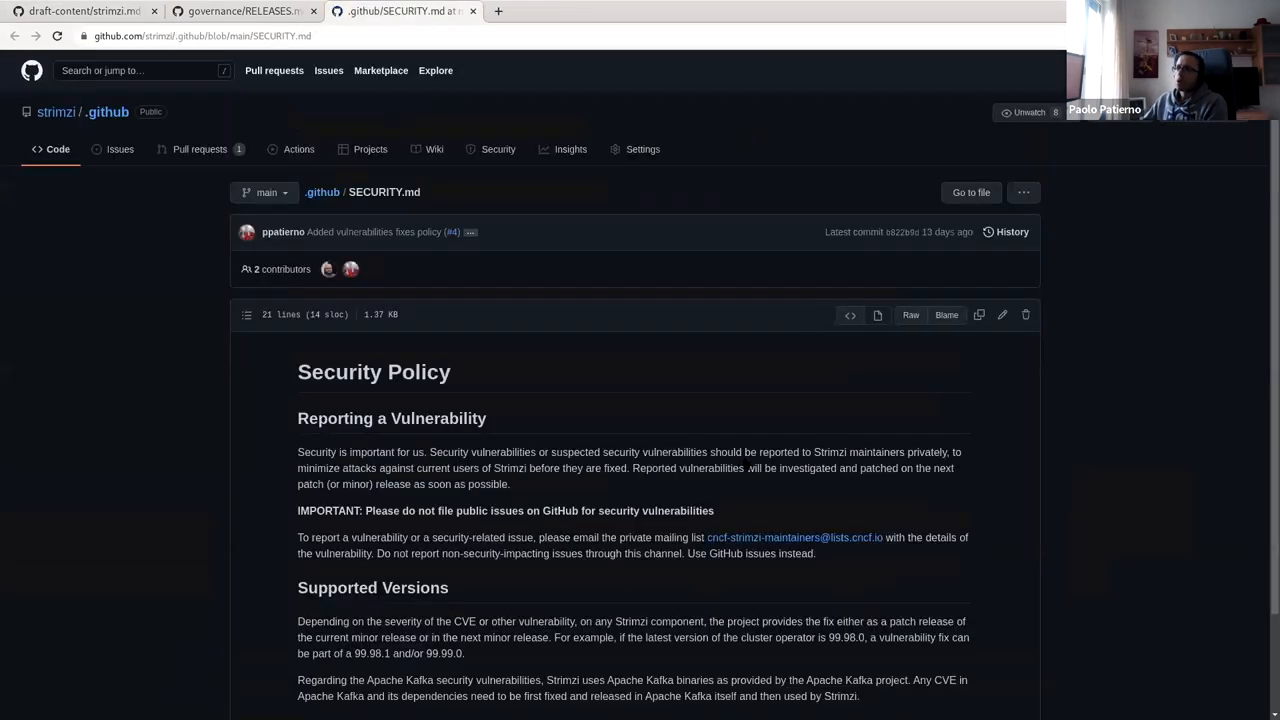
{"action": "scroll", "scroll_direction": "down", "scroll_amount": 3}
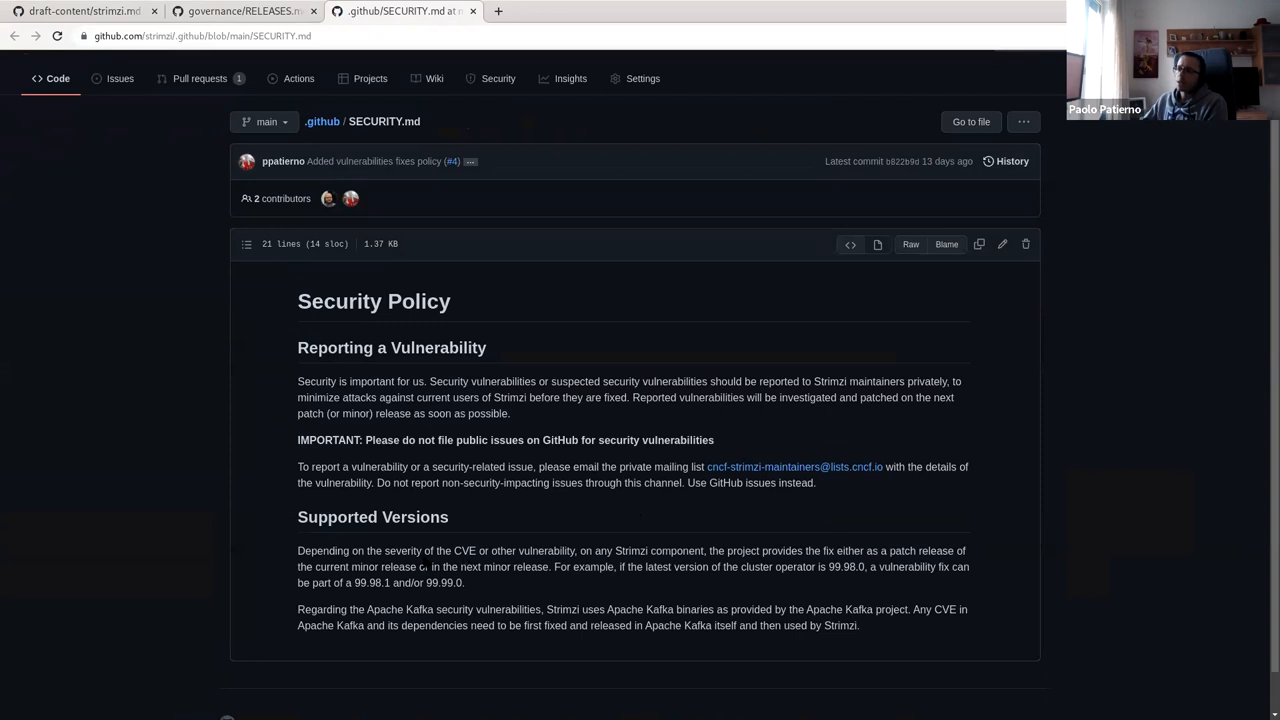
{"action": "mouse_move", "coordinate": [730, 486]}
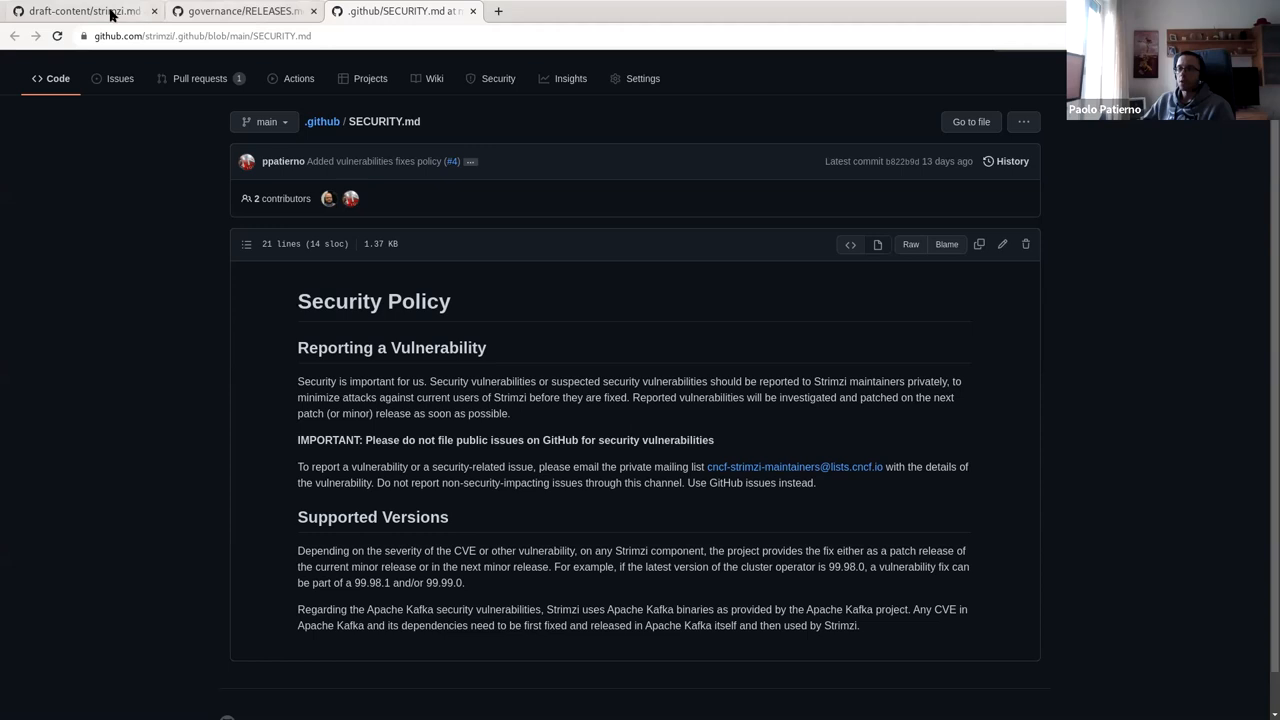
- Switch to the draft-content/strimzi incubation proposal tab and scroll through it
{"action": "left_click", "coordinate": [80, 12]}
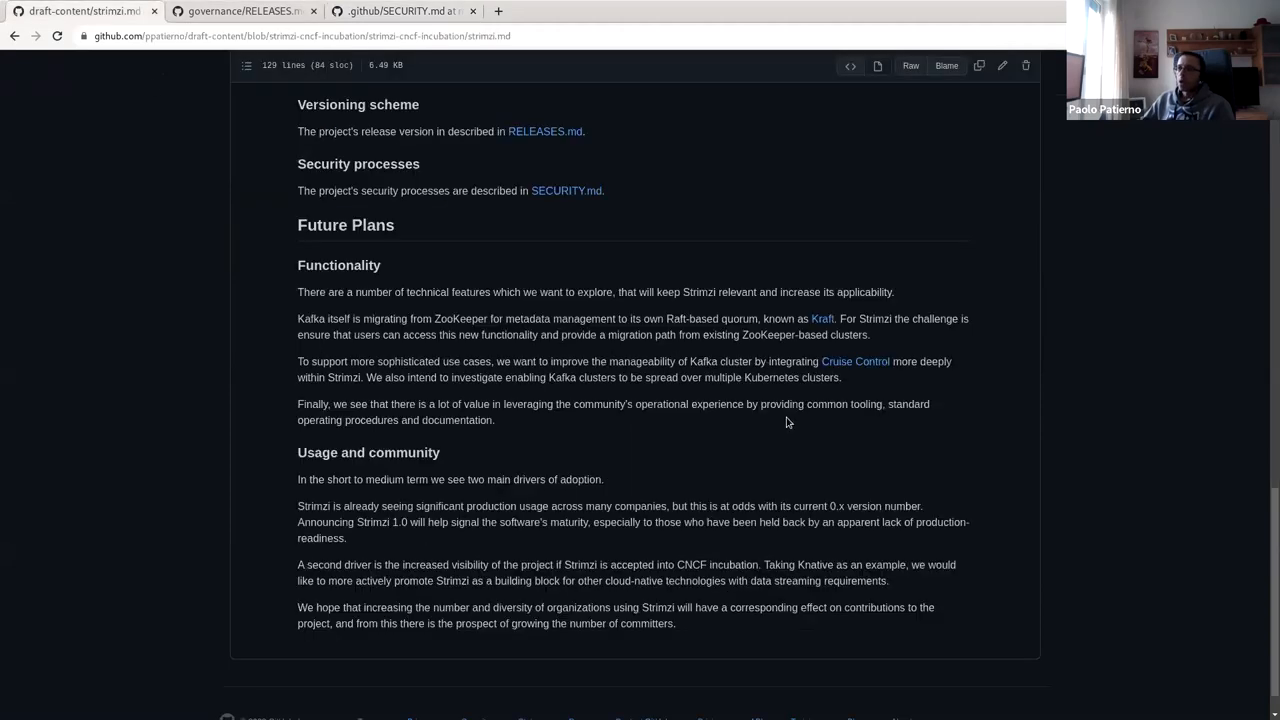
{"action": "scroll", "scroll_direction": "down", "scroll_amount": 3}
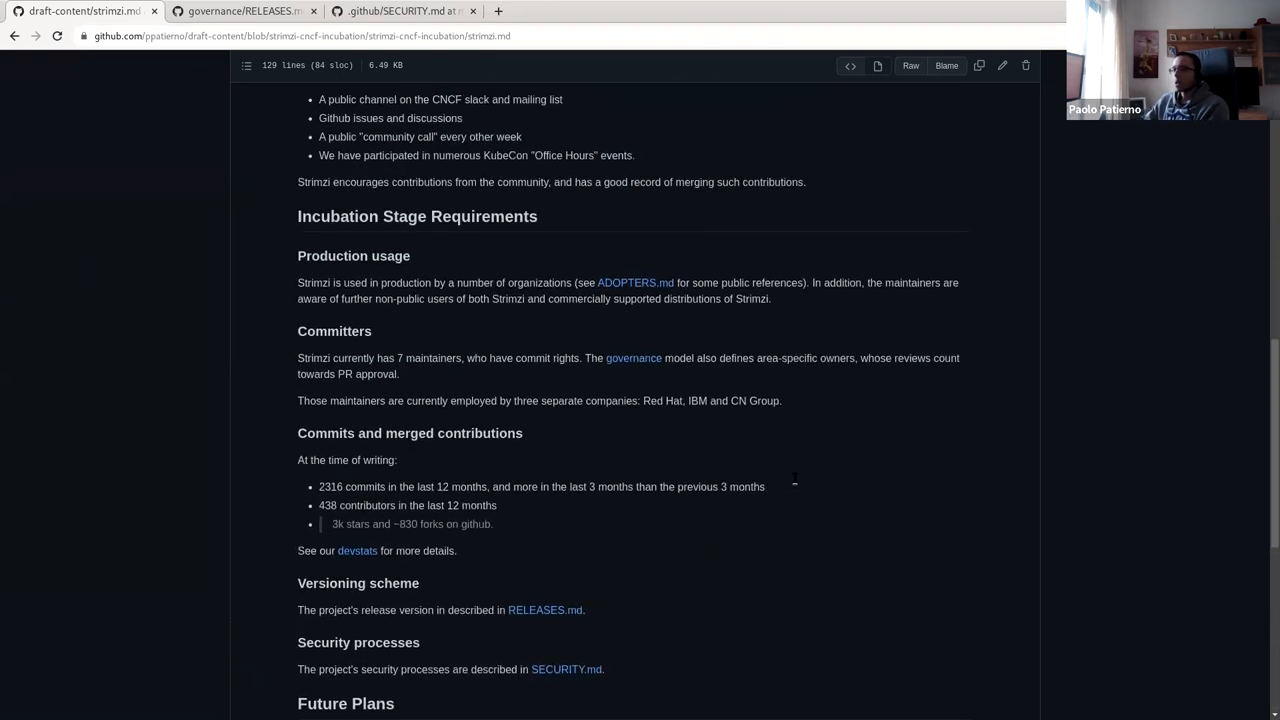
{"action": "scroll", "scroll_direction": "up", "scroll_amount": 3}
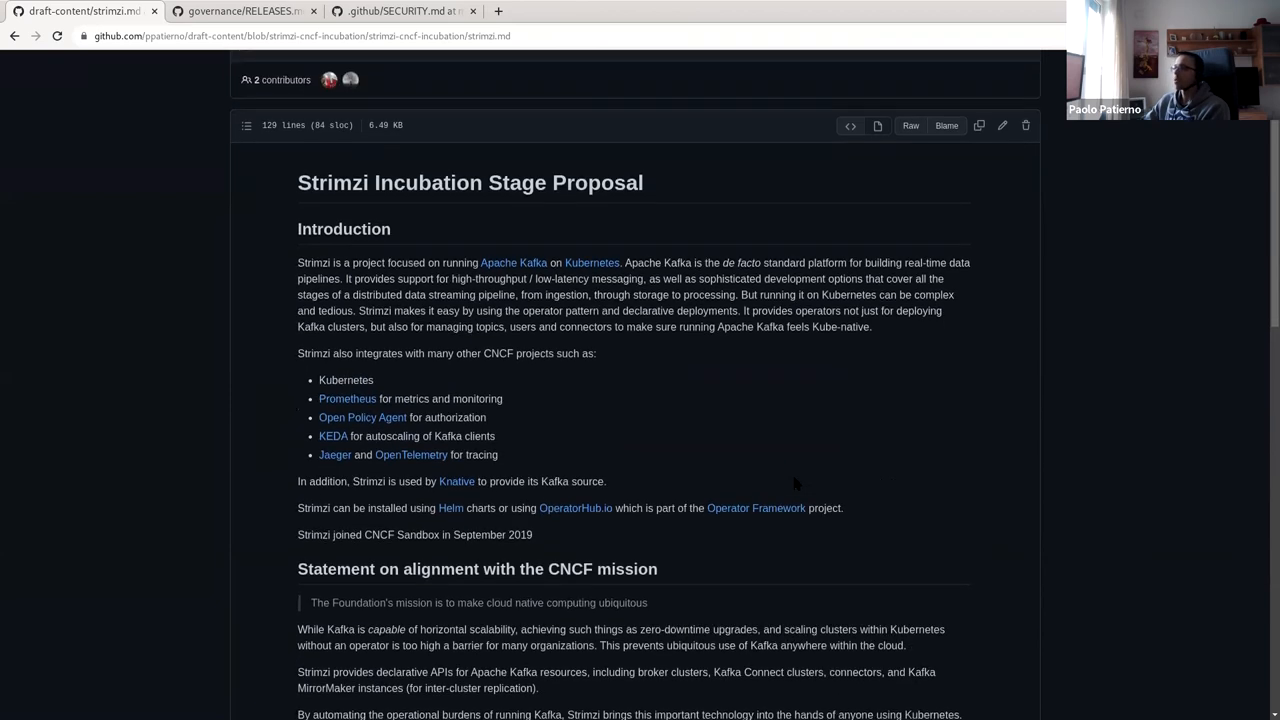
{"action": "scroll", "scroll_direction": "down", "scroll_amount": 3}
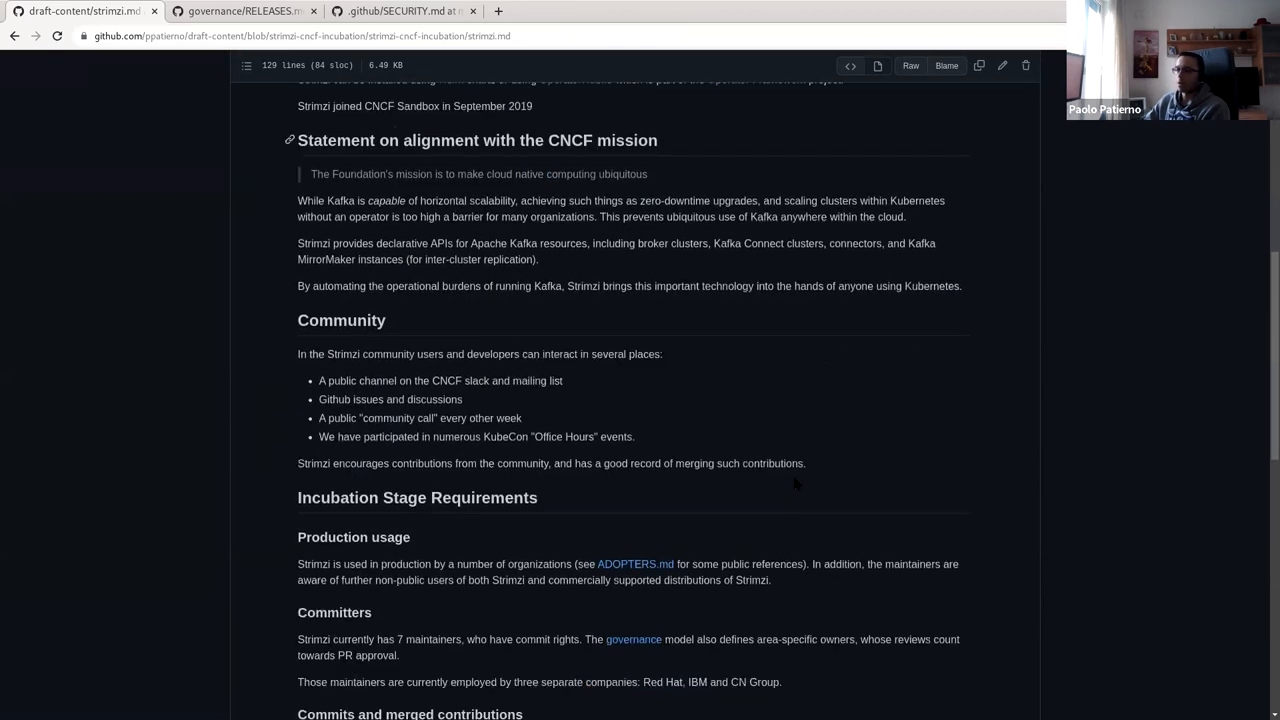
{"action": "scroll", "scroll_direction": "down", "scroll_amount": 3}
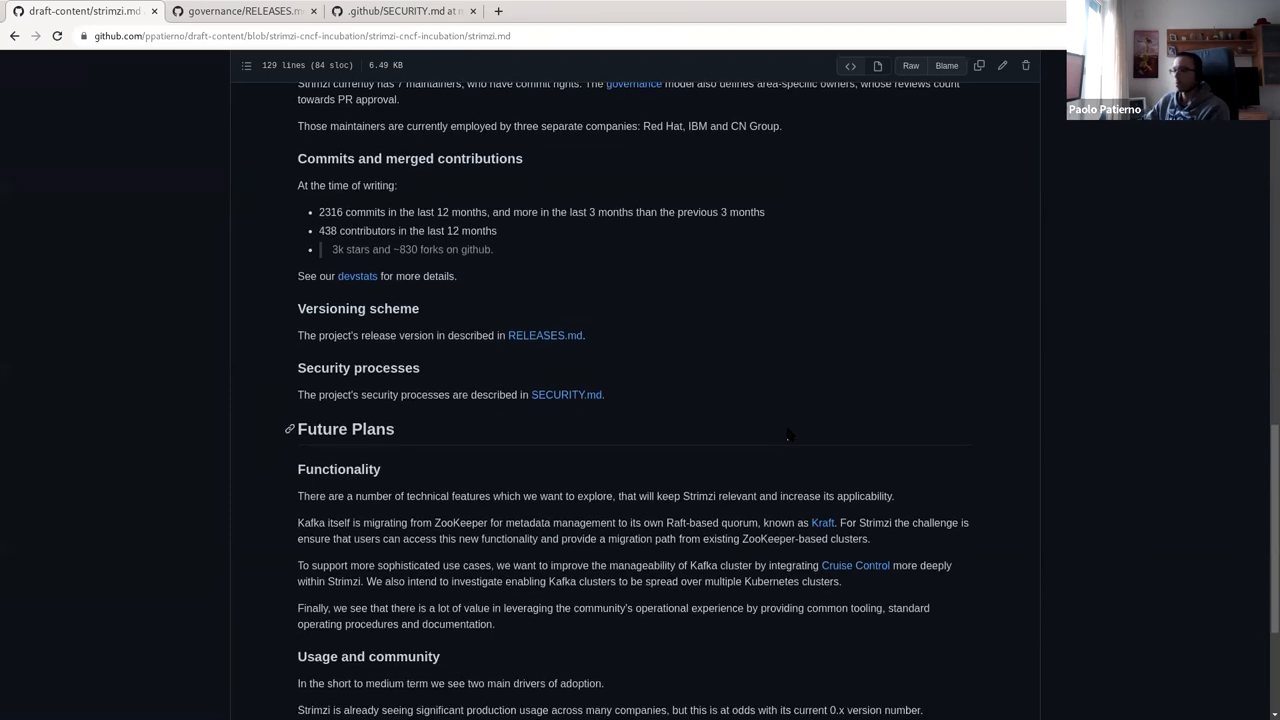
{"action": "mouse_move", "coordinate": [1236, 490]}
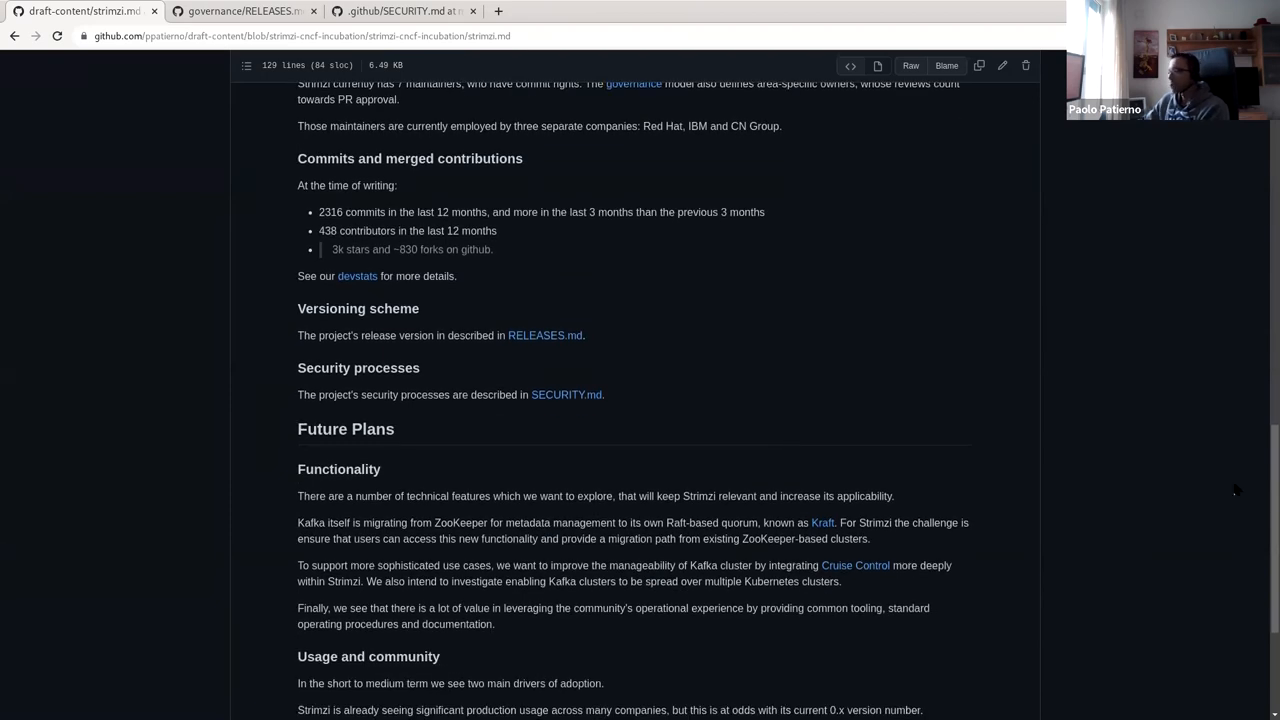
{"action": "scroll", "scroll_direction": "down", "scroll_amount": 3}
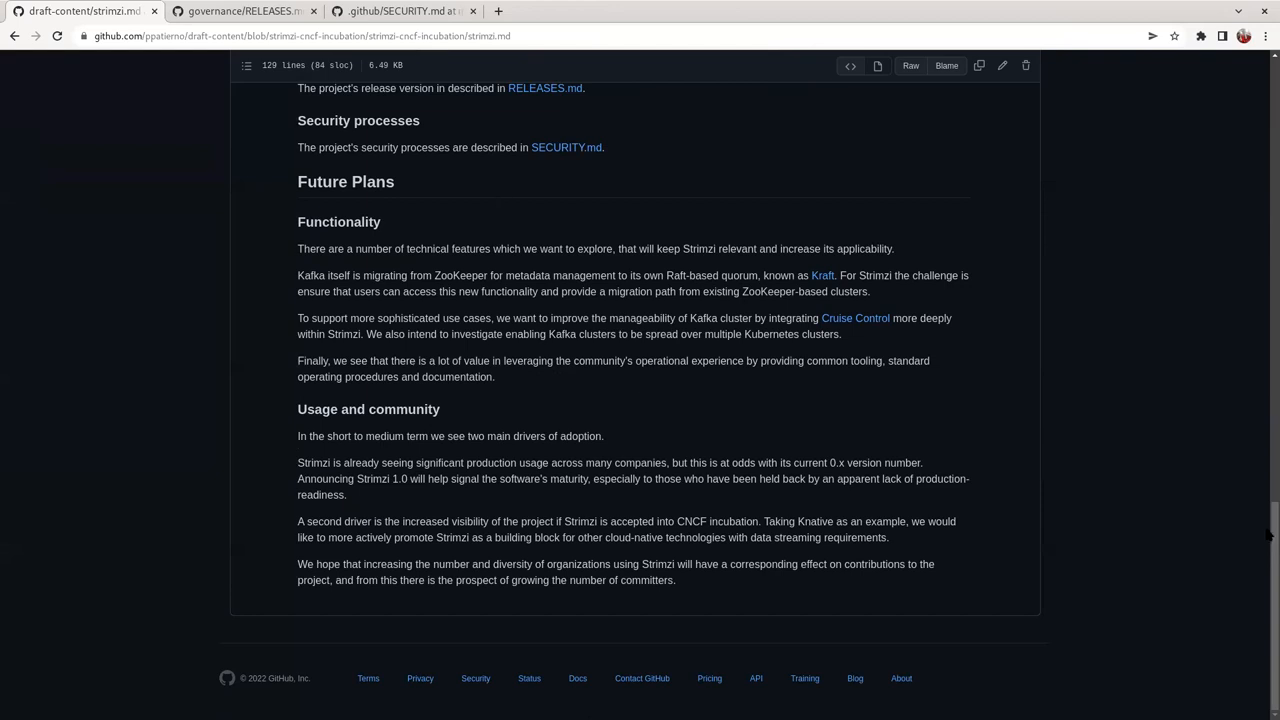
{"action": "mouse_move", "coordinate": [560, 30]}
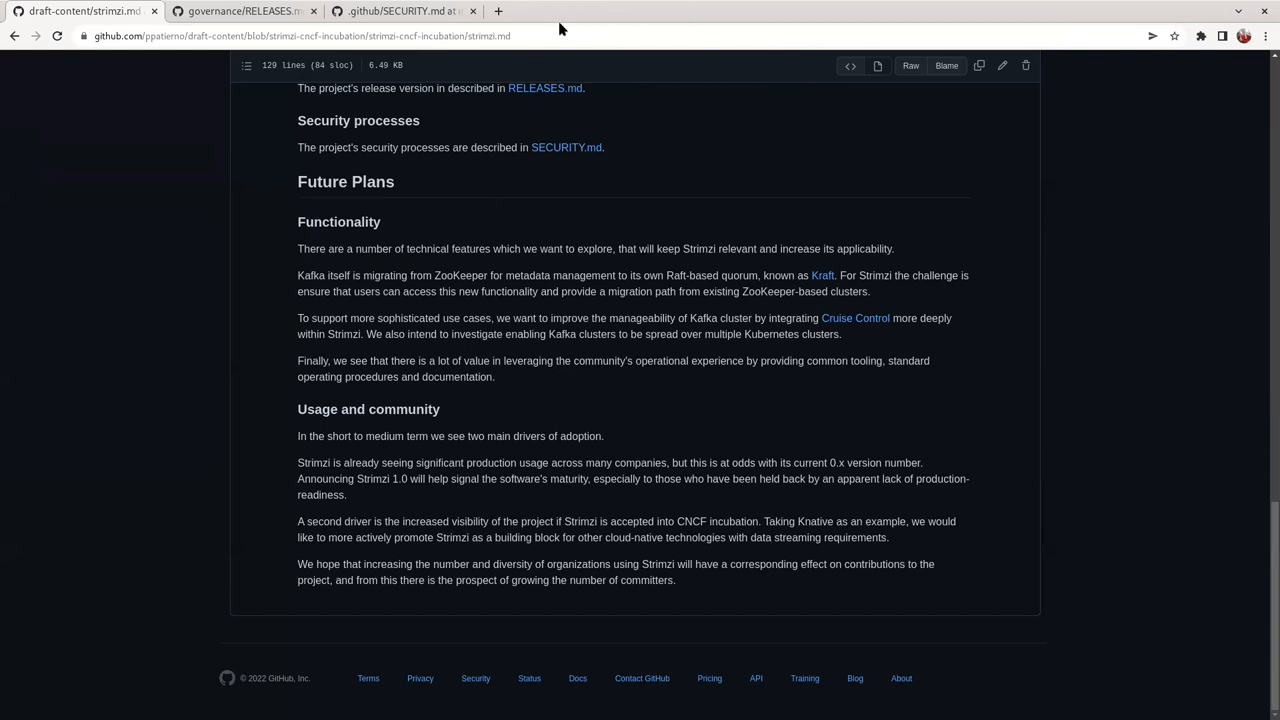
{"action": "mouse_move", "coordinate": [570, 32]}
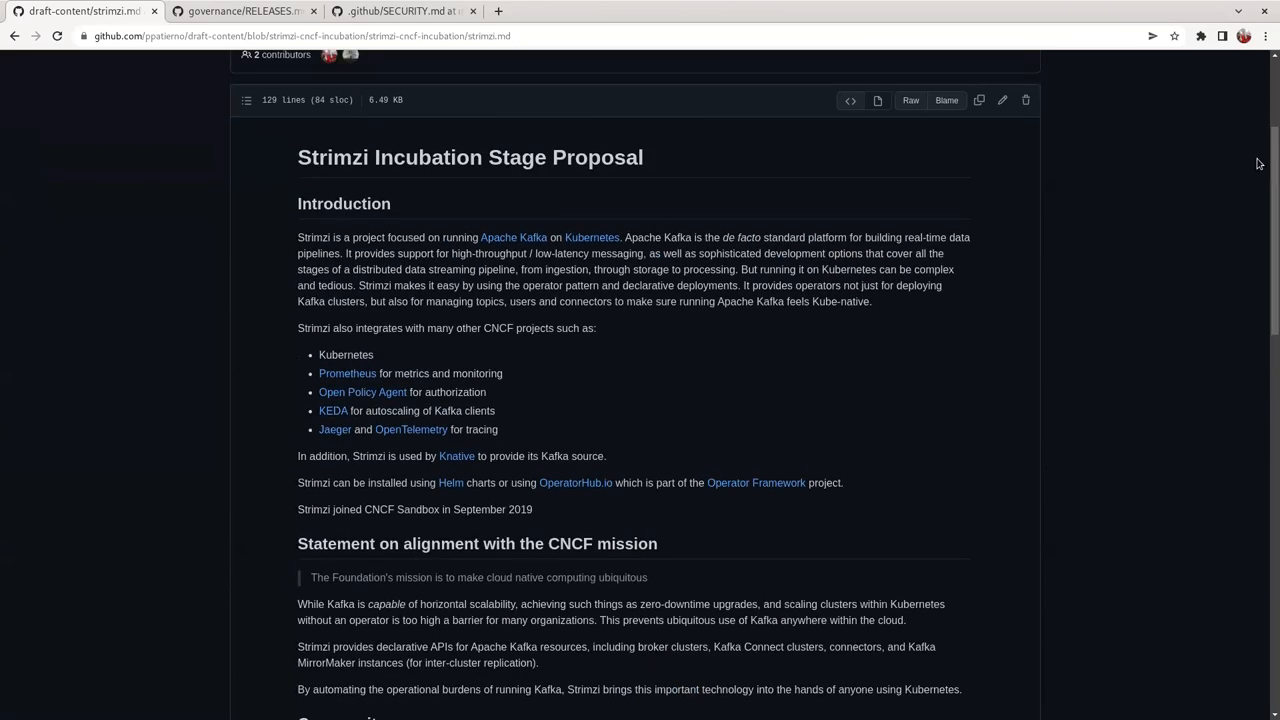
{"action": "mouse_move", "coordinate": [548, 40]}
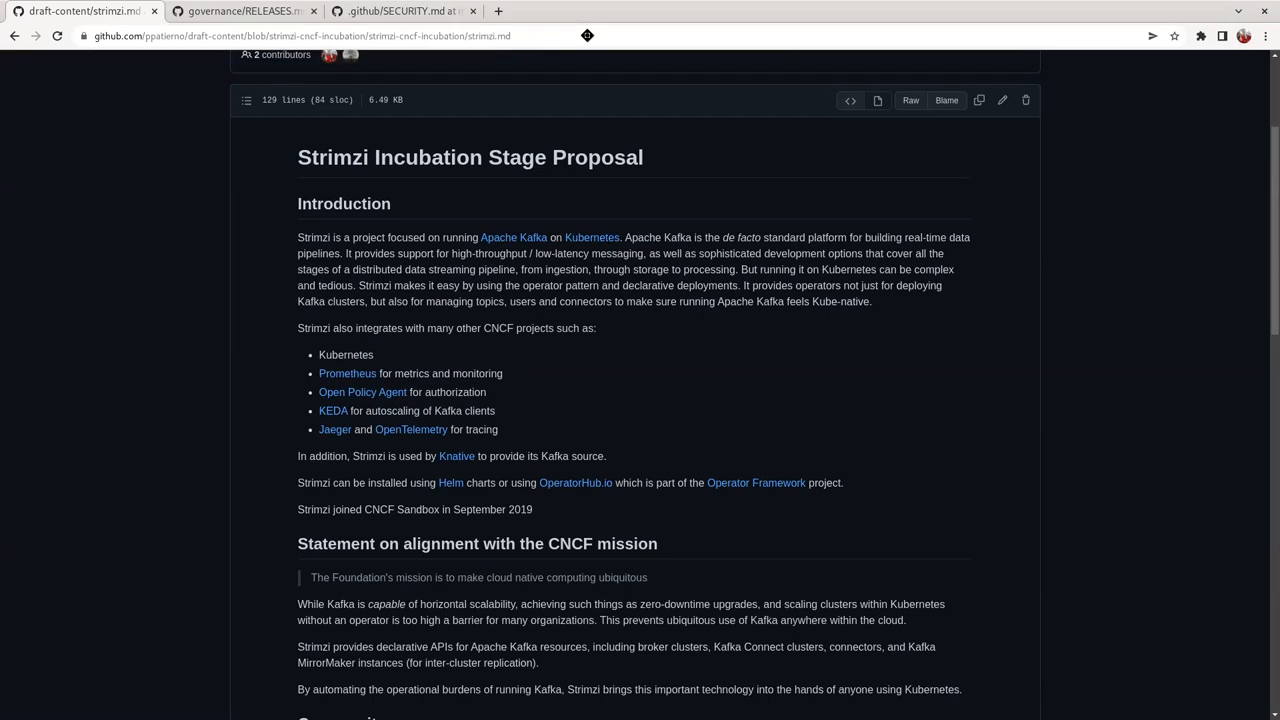
{"action": "mouse_move", "coordinate": [828, 332]}
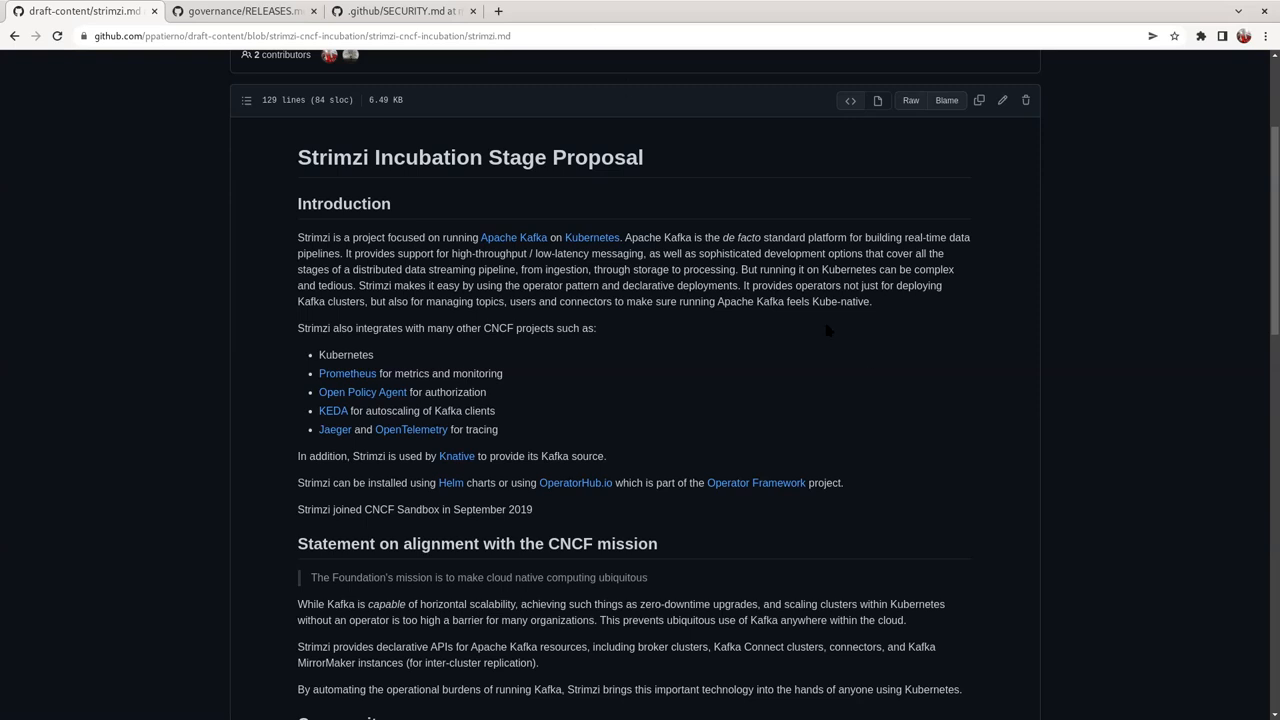
{"action": "scroll", "scroll_direction": "down", "scroll_amount": 3}
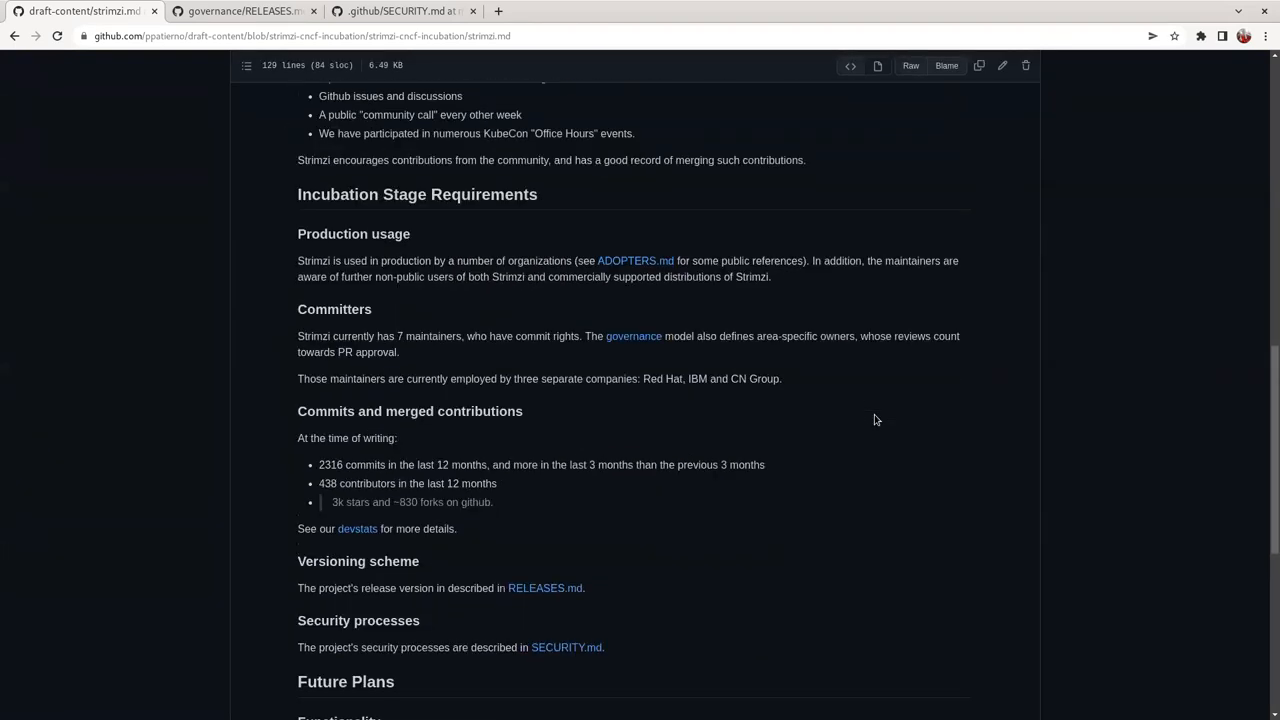
- Scroll strimzi.md down to the Future Plans and Usage and community sections
{"action": "scroll", "scroll_direction": "down", "scroll_amount": 3}
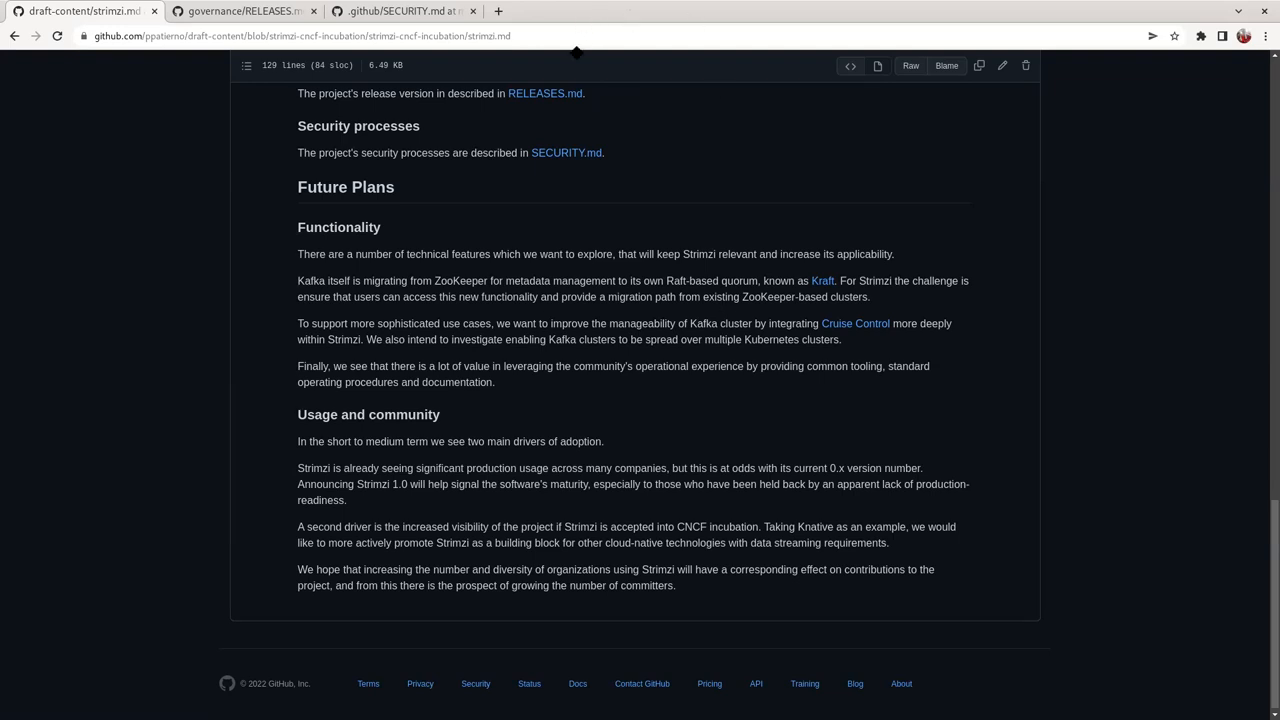
{"action": "mouse_move", "coordinate": [570, 44]}
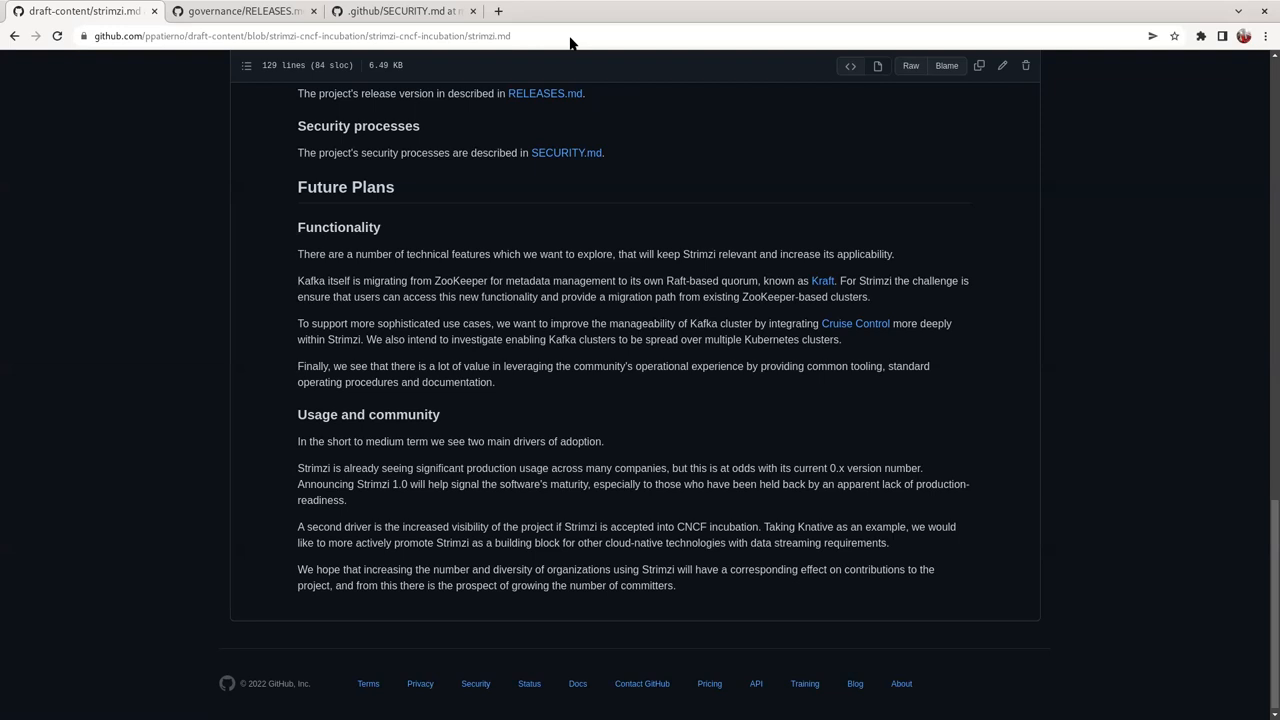
{"action": "mouse_move", "coordinate": [700, 444]}
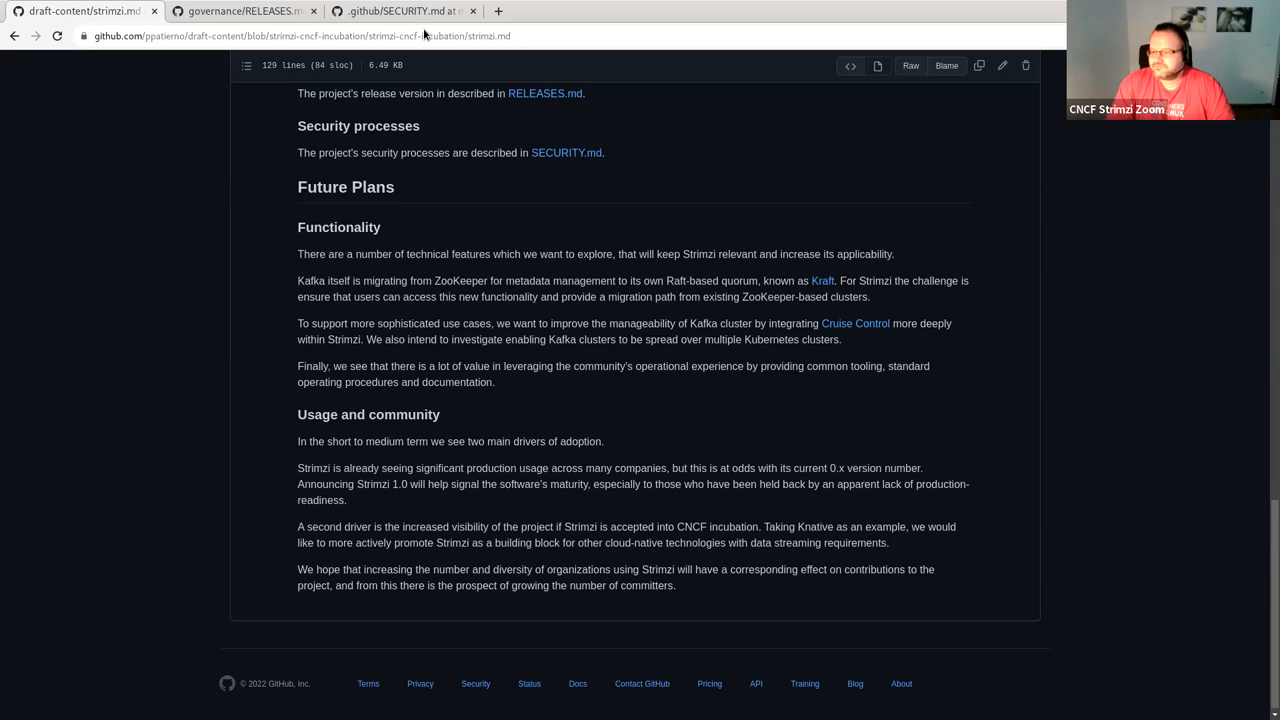
{"action": "mouse_move", "coordinate": [700, 444]}
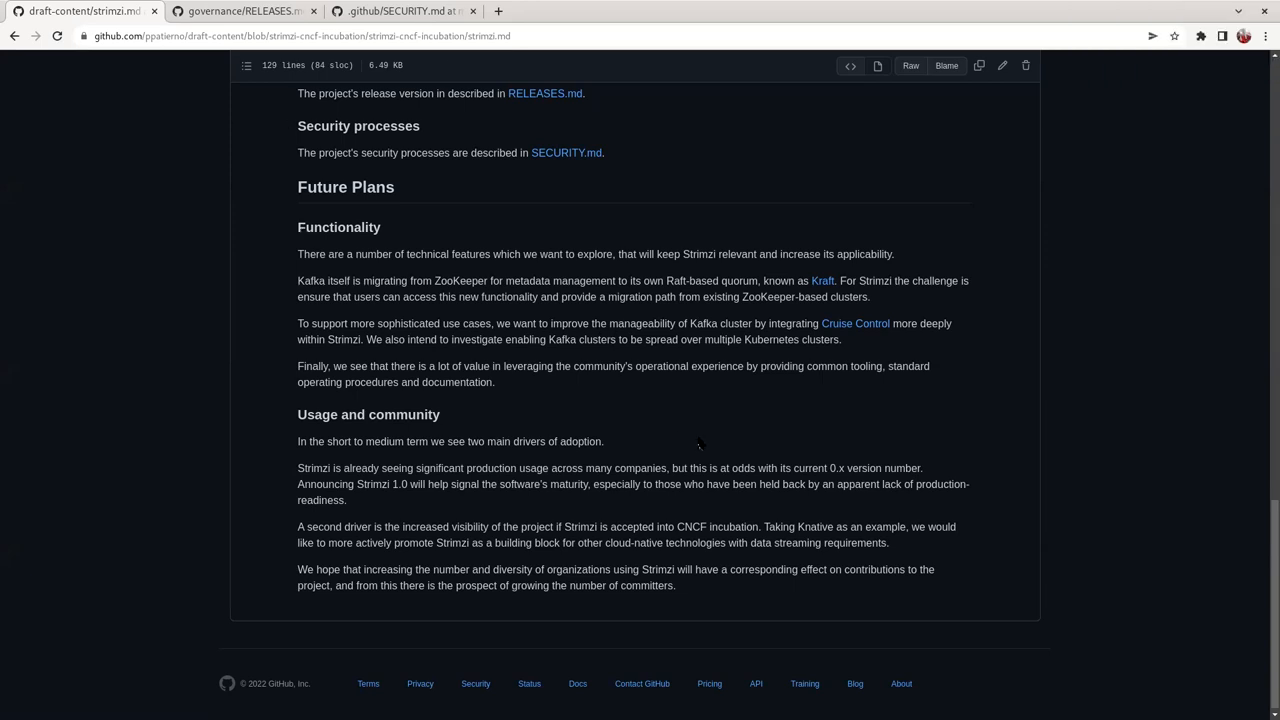
{"action": "scroll", "scroll_direction": "up", "scroll_amount": 3}
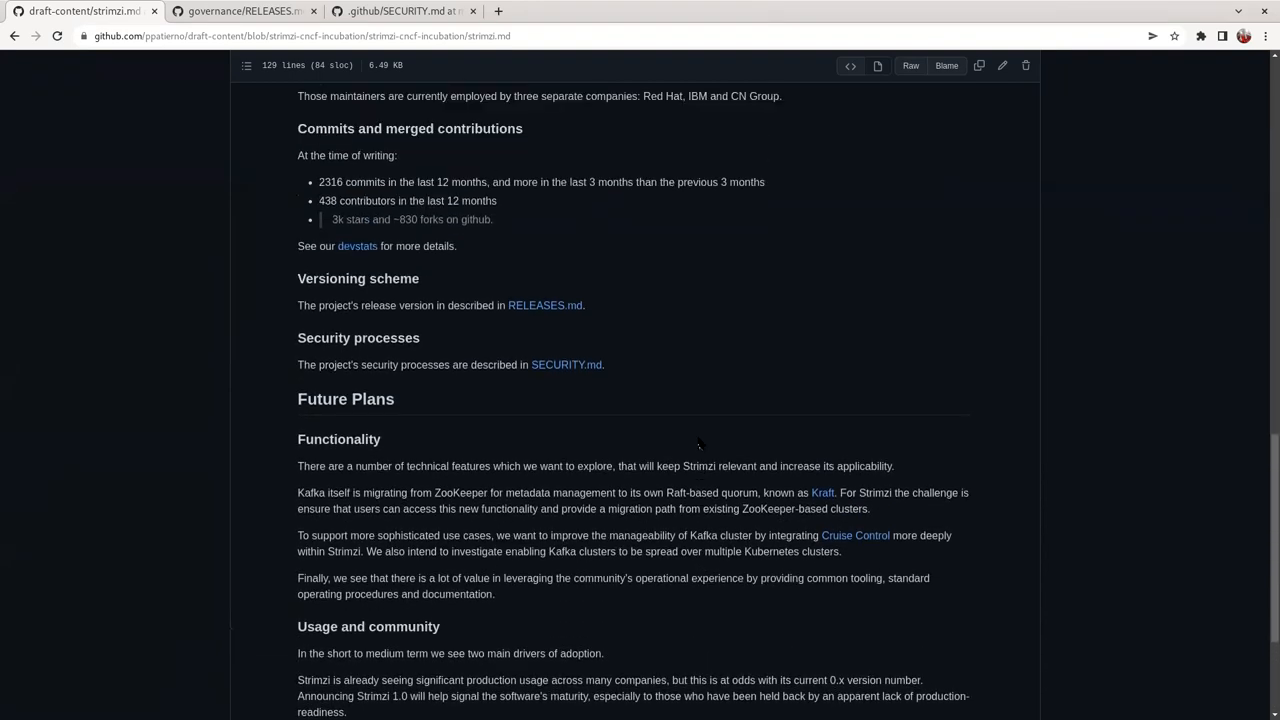
{"action": "scroll", "scroll_direction": "up", "scroll_amount": 3}
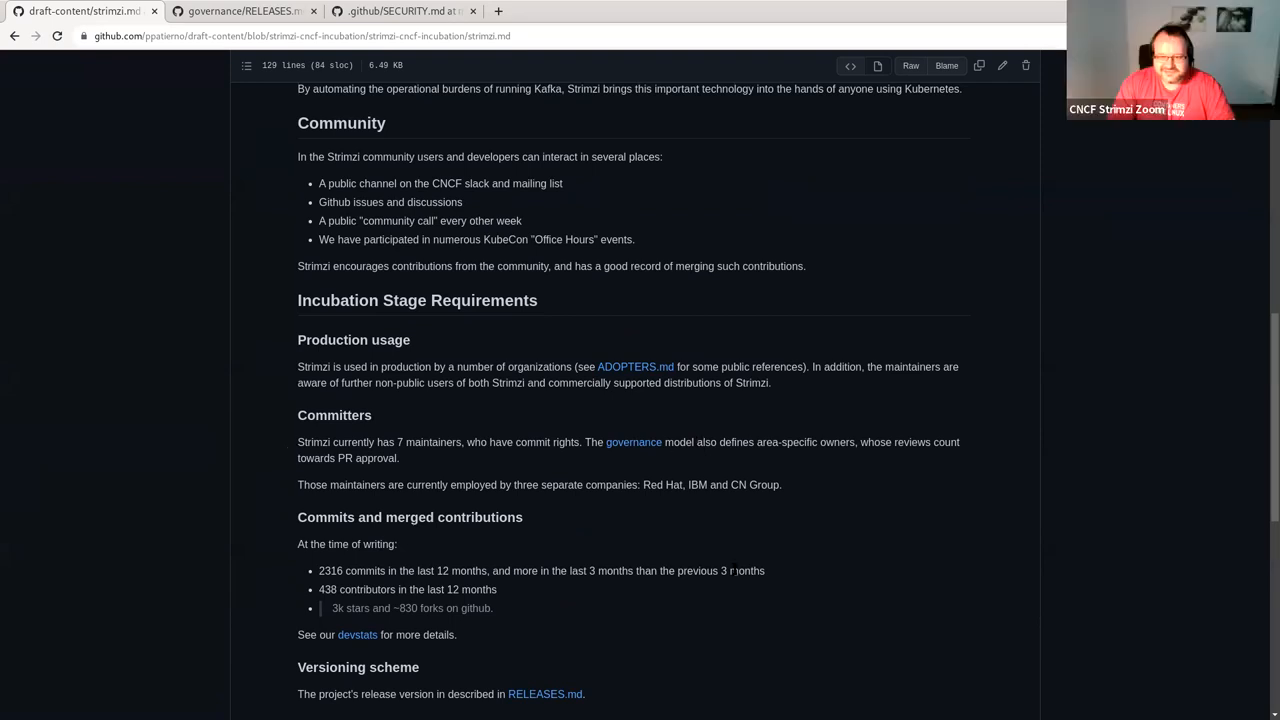
{"action": "scroll", "scroll_direction": "down", "scroll_amount": 3}
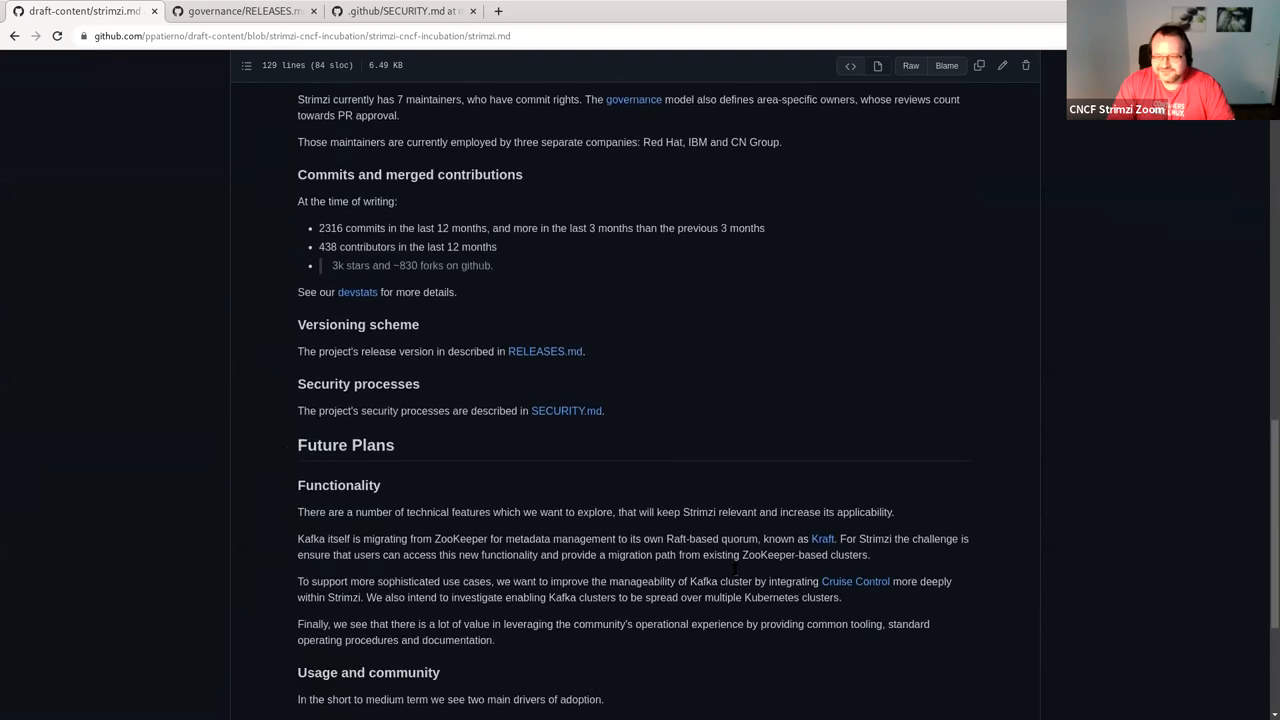
{"action": "scroll", "scroll_direction": "down", "scroll_amount": 3}
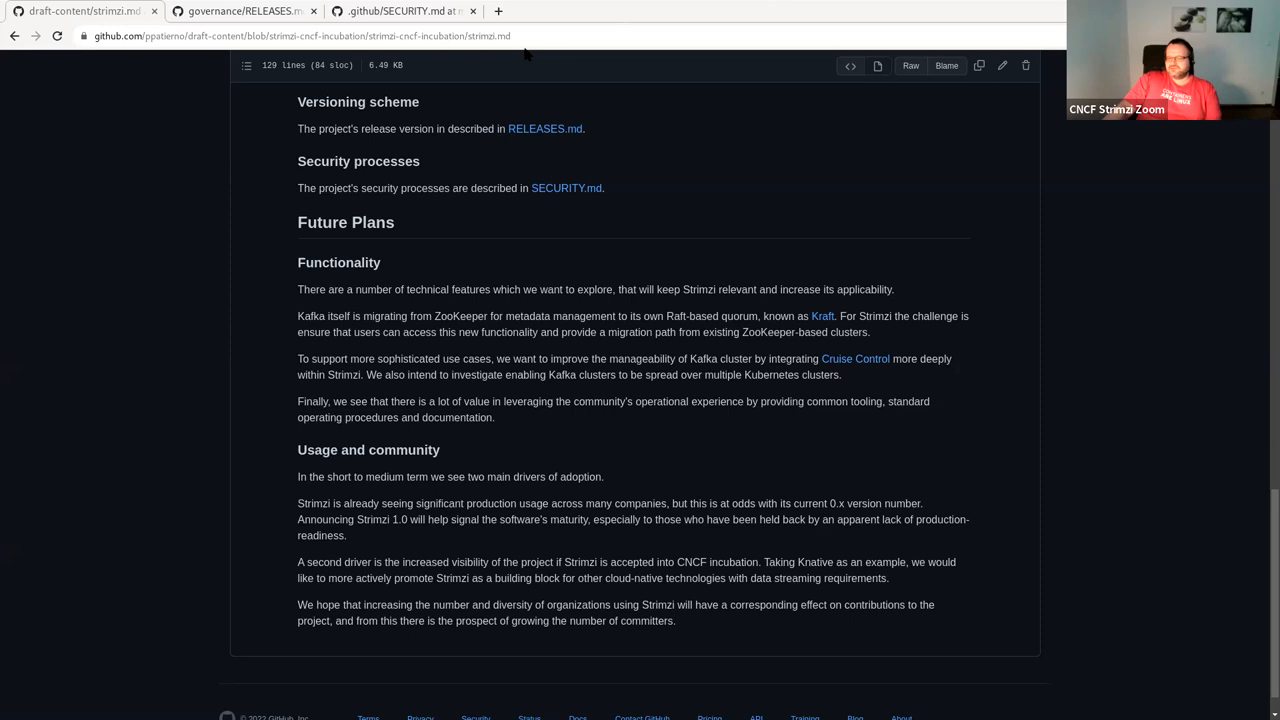
{"action": "mouse_move", "coordinate": [552, 34]}
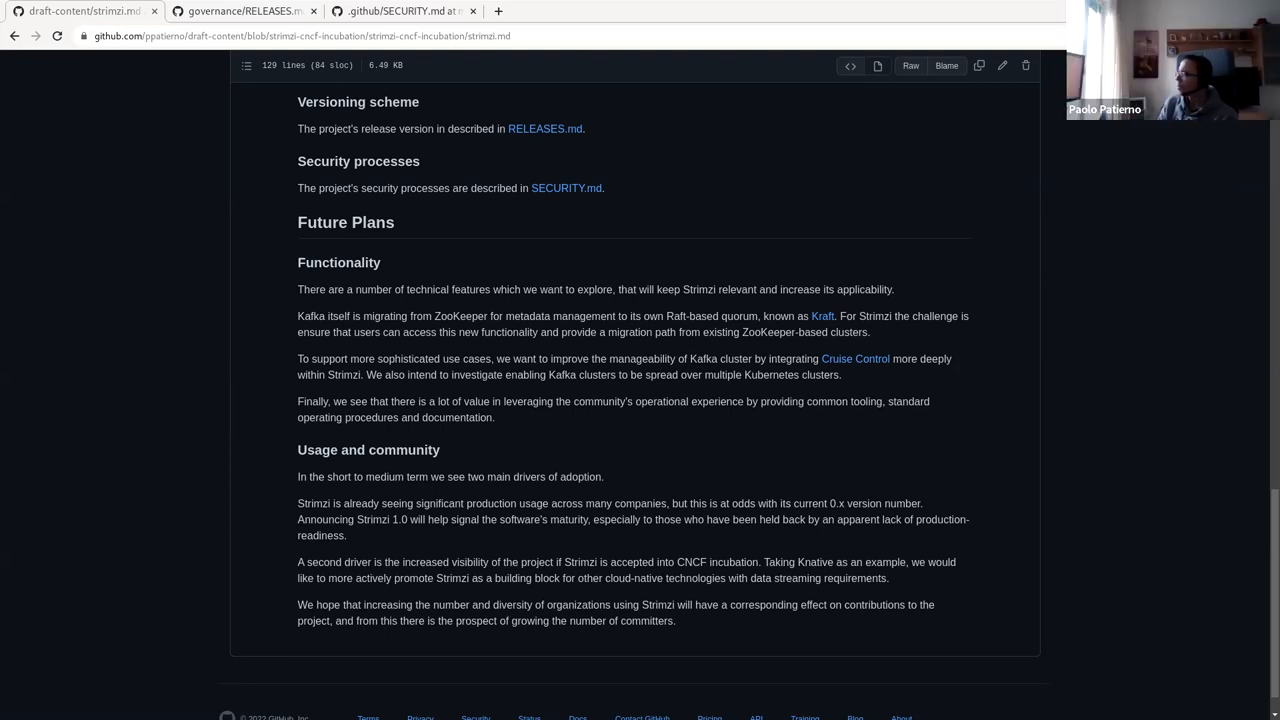
- Switch to the Strimzi CNCF Survey 2021 document after glancing at the Meeting Minutes
{"action": "left_click", "coordinate": [210, 32]}
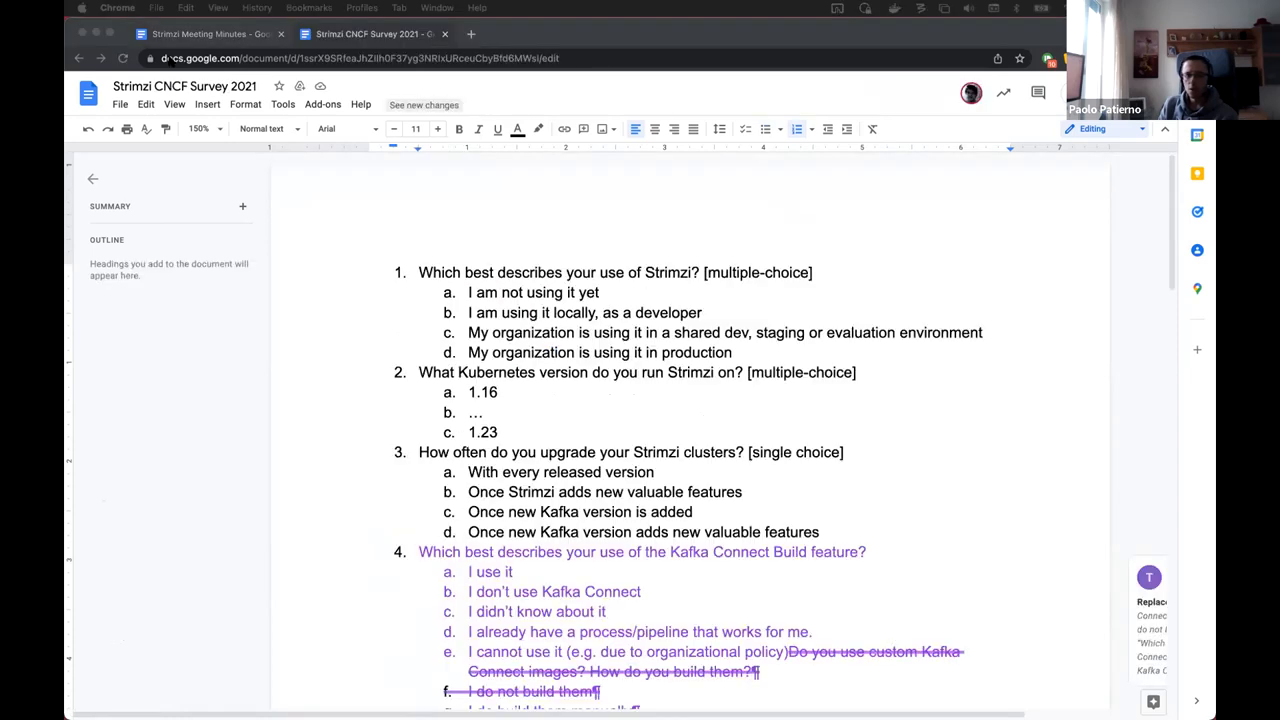
{"action": "left_click", "coordinate": [210, 32]}
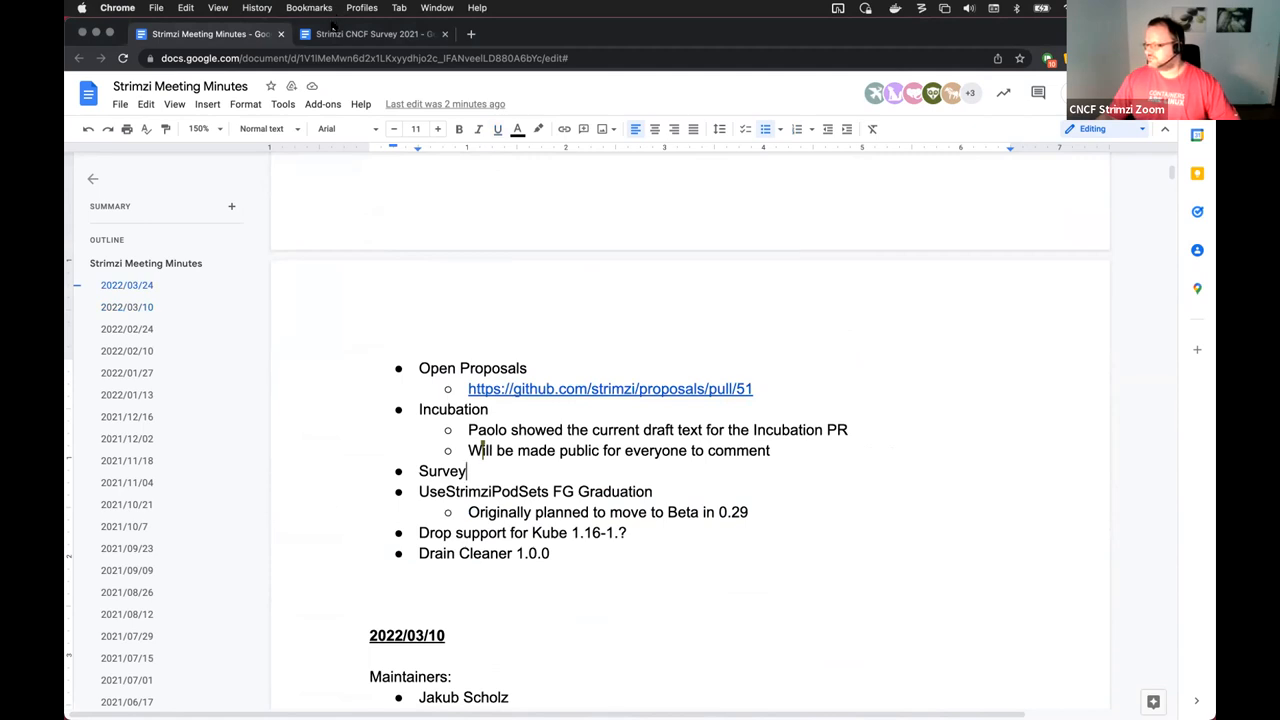
{"action": "left_click", "coordinate": [370, 32]}
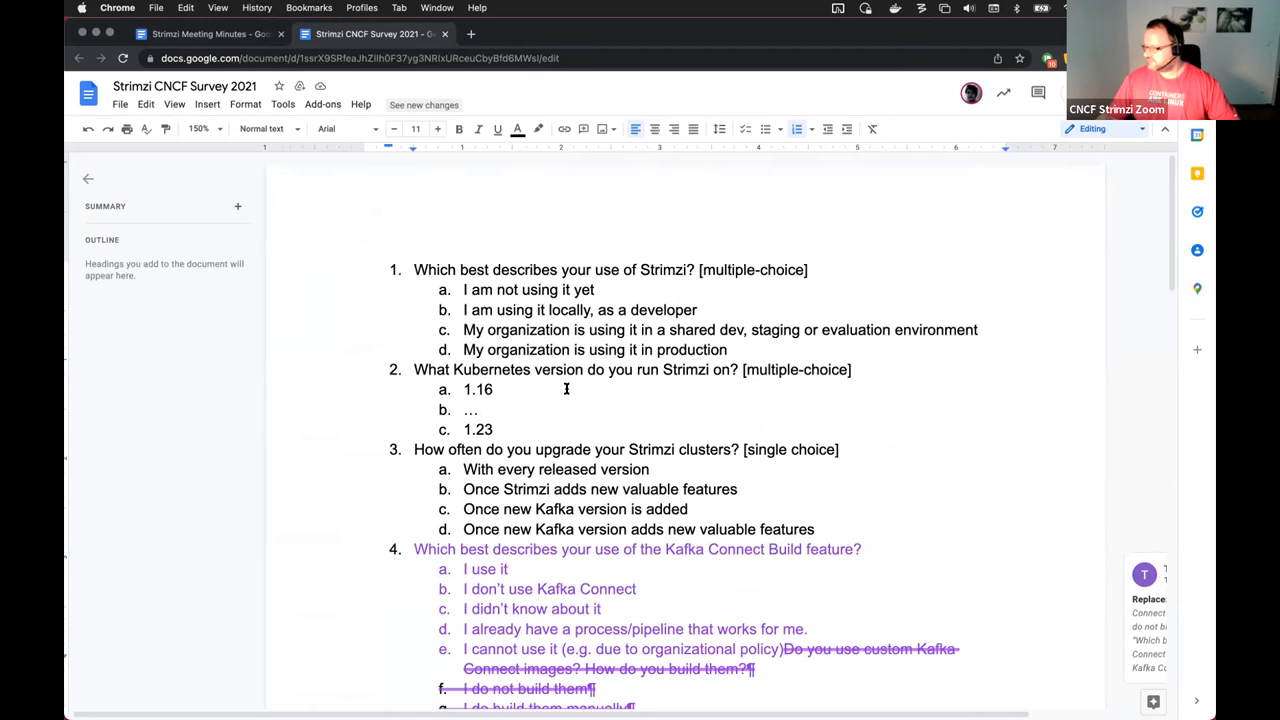
{"action": "scroll", "scroll_direction": "down", "scroll_amount": 3}
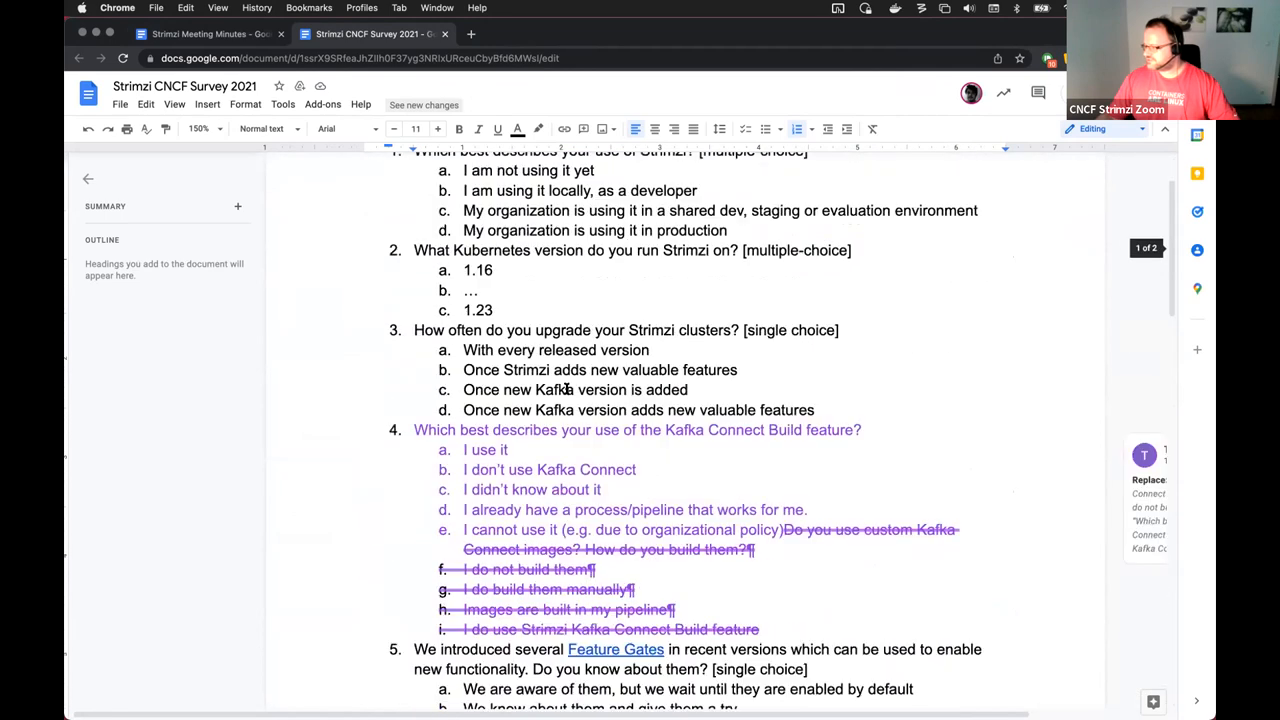
{"action": "scroll", "scroll_direction": "down", "scroll_amount": 3}
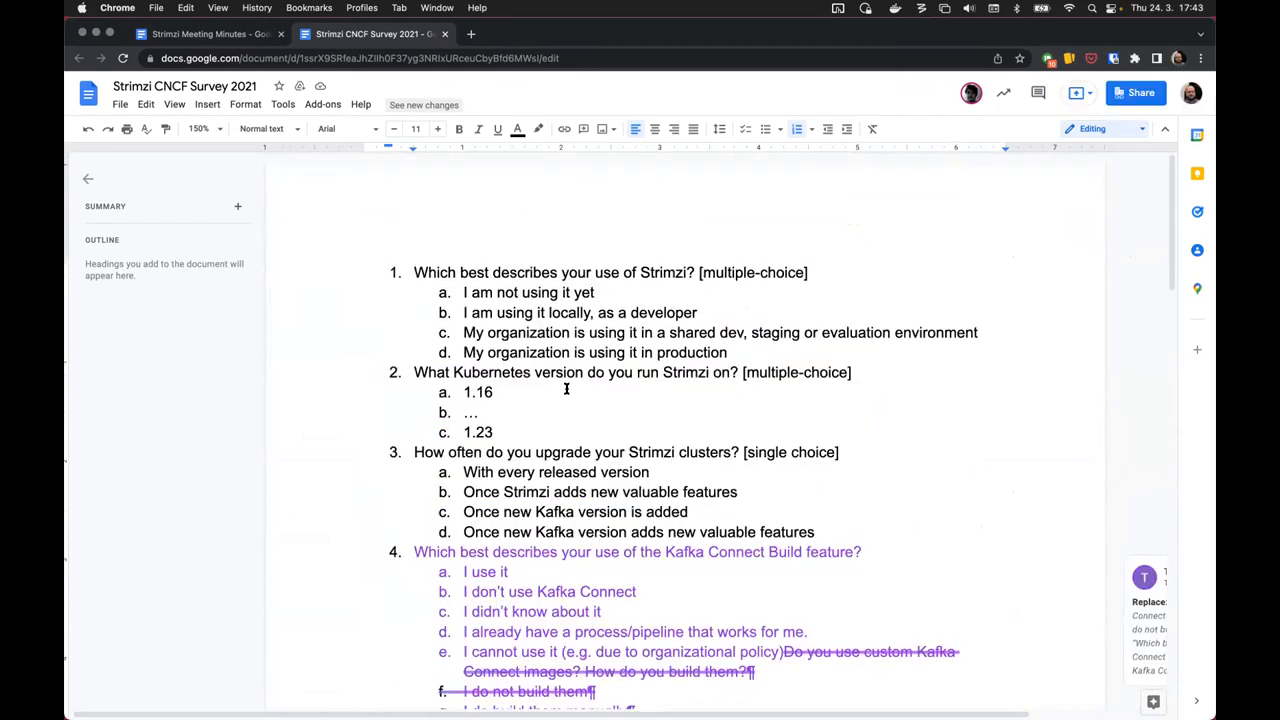
{"action": "scroll", "scroll_direction": "down", "scroll_amount": 3}
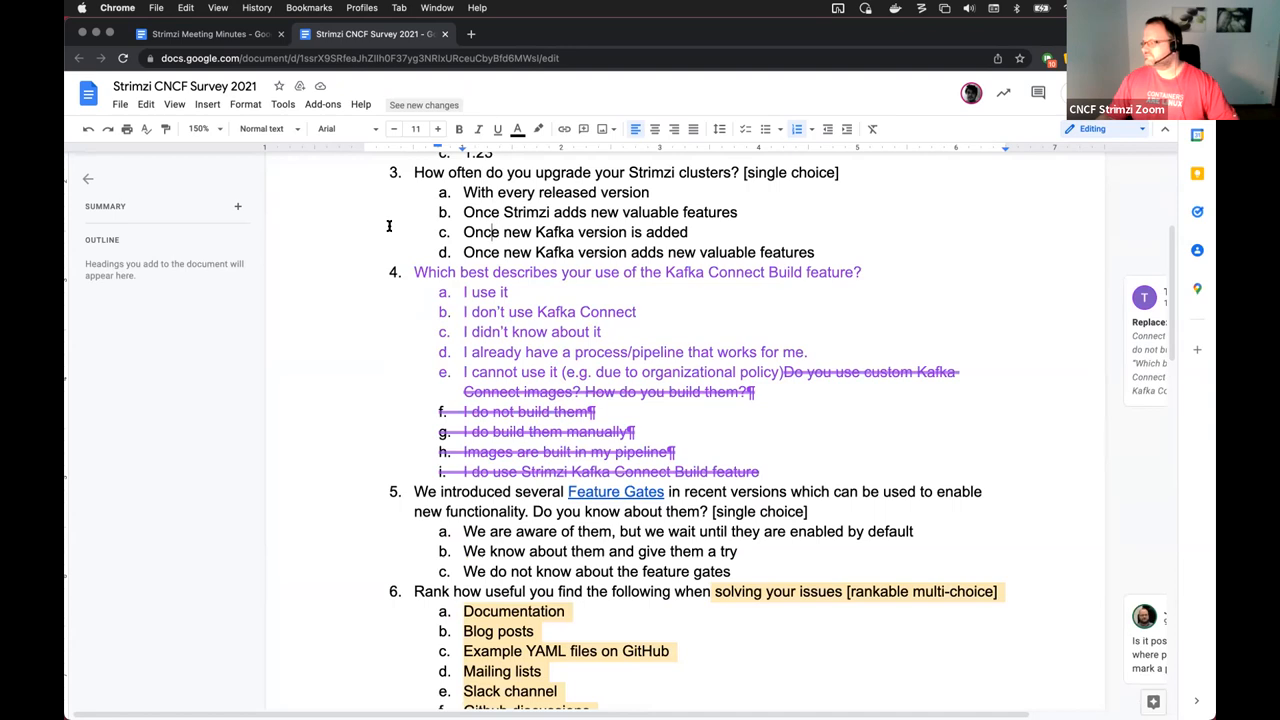
{"action": "mouse_move", "coordinate": [490, 232]}
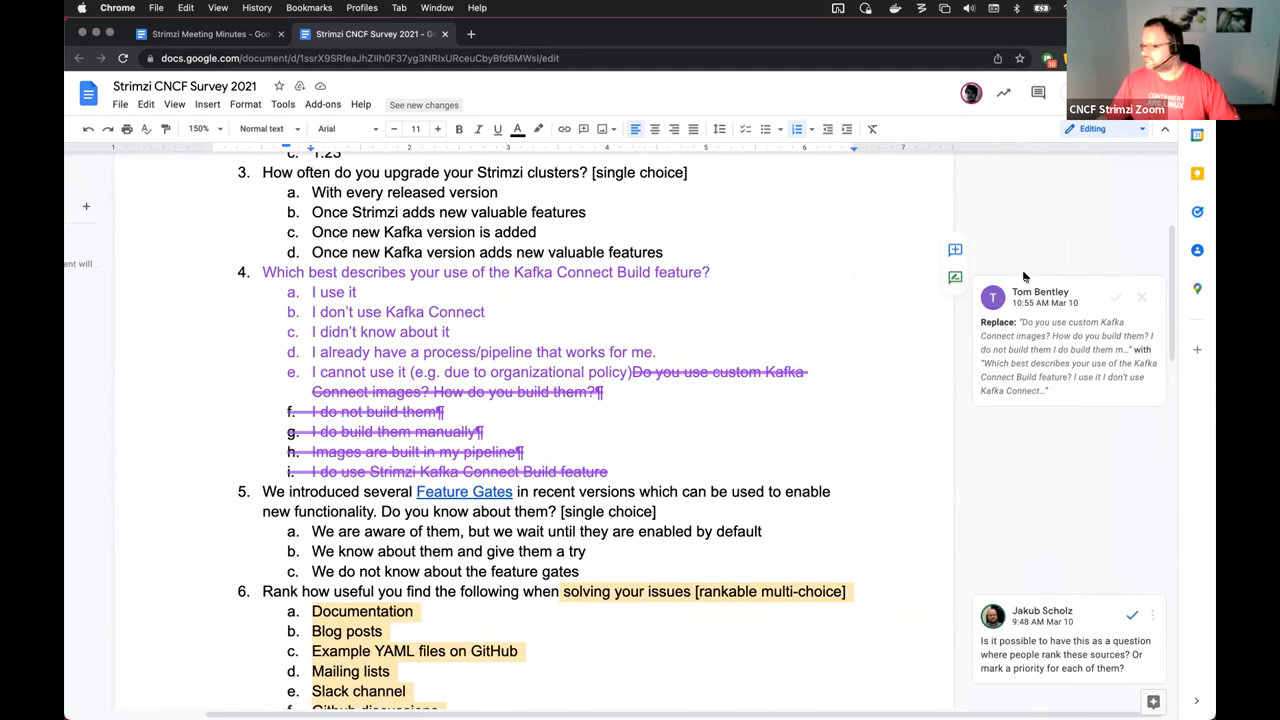
{"action": "mouse_move", "coordinate": [1112, 296]}
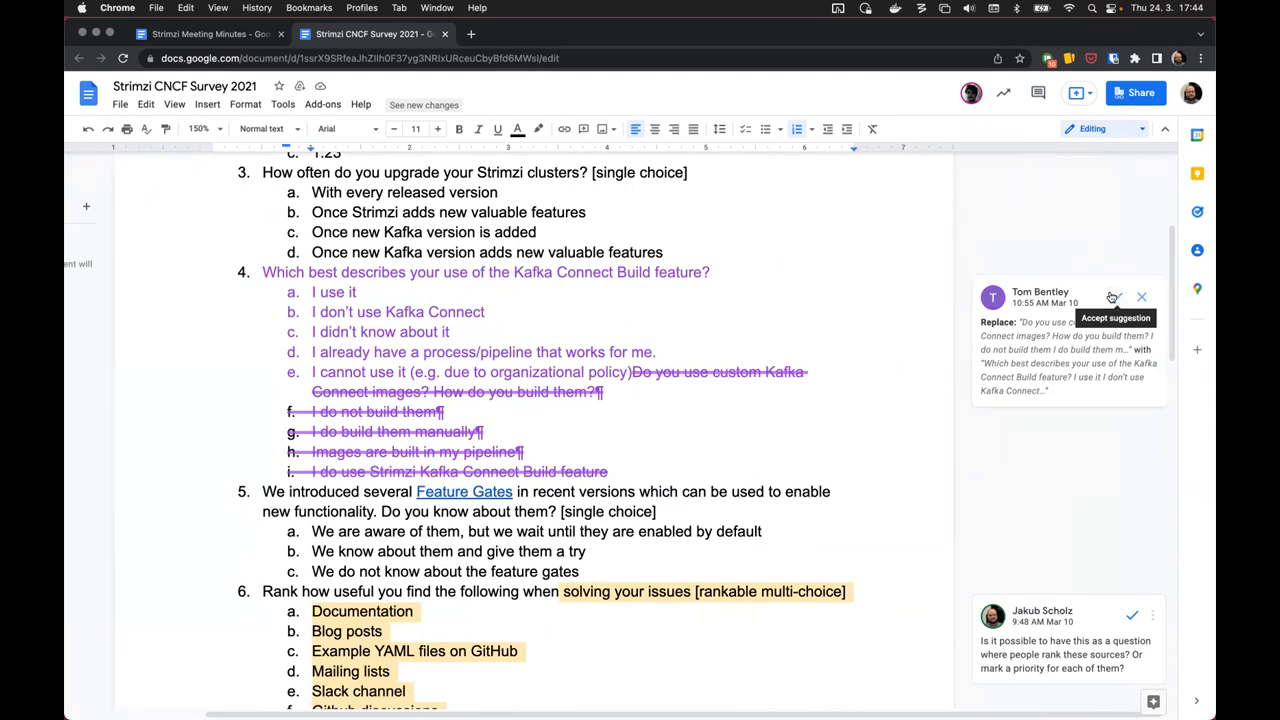
- Accept the Kafka Connect Build question rewrite and add answer option 'I don't use it'
{"action": "left_click", "coordinate": [1112, 296]}
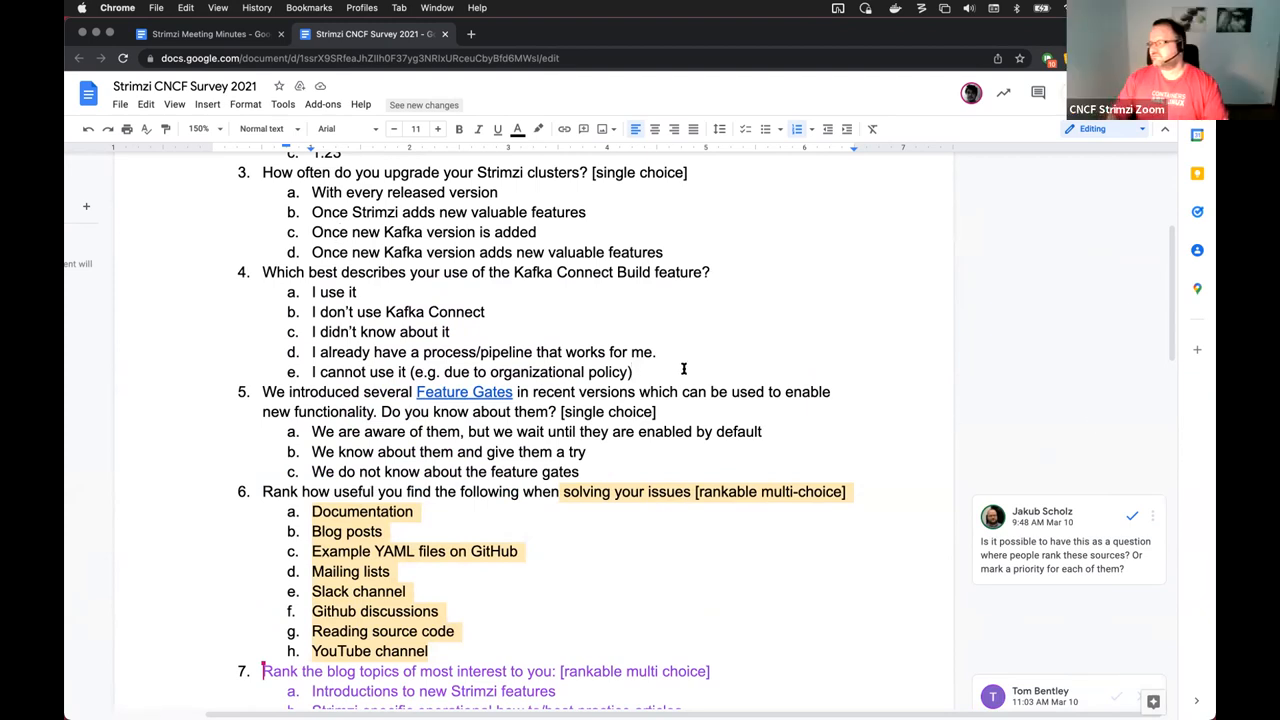
{"action": "type", "text": "I don"}
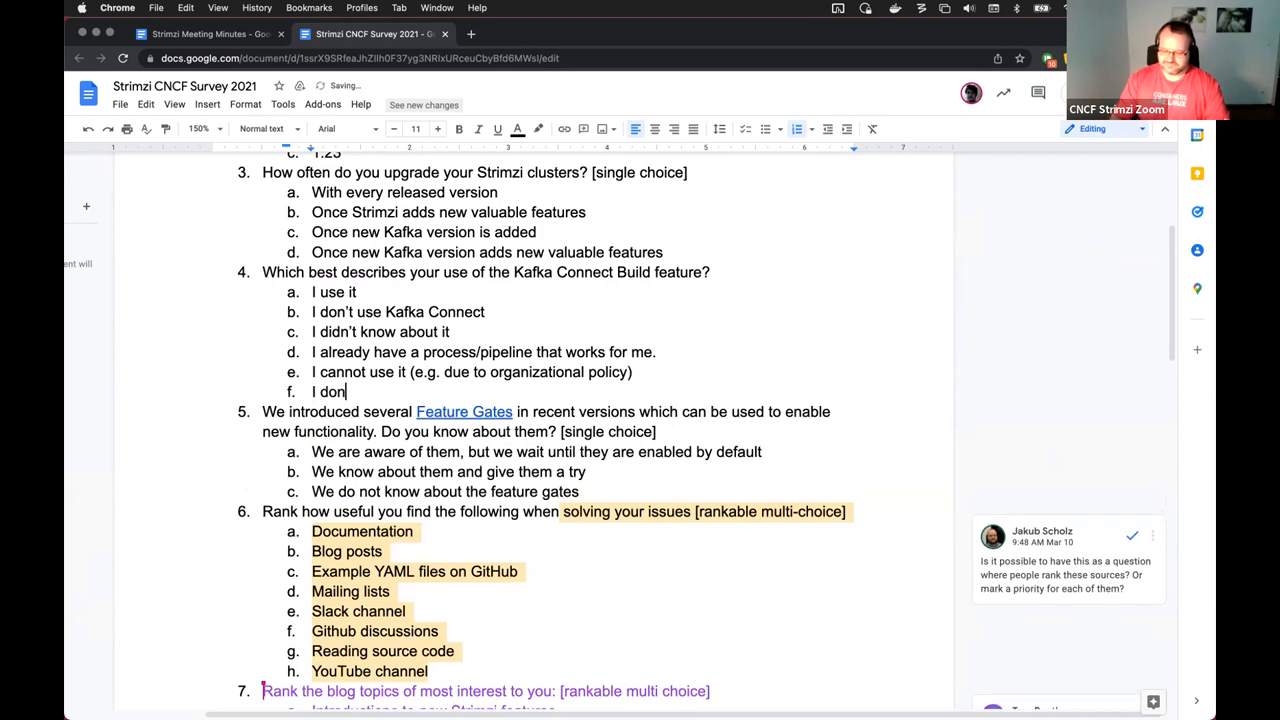
{"action": "type", "text": "'t use it"}
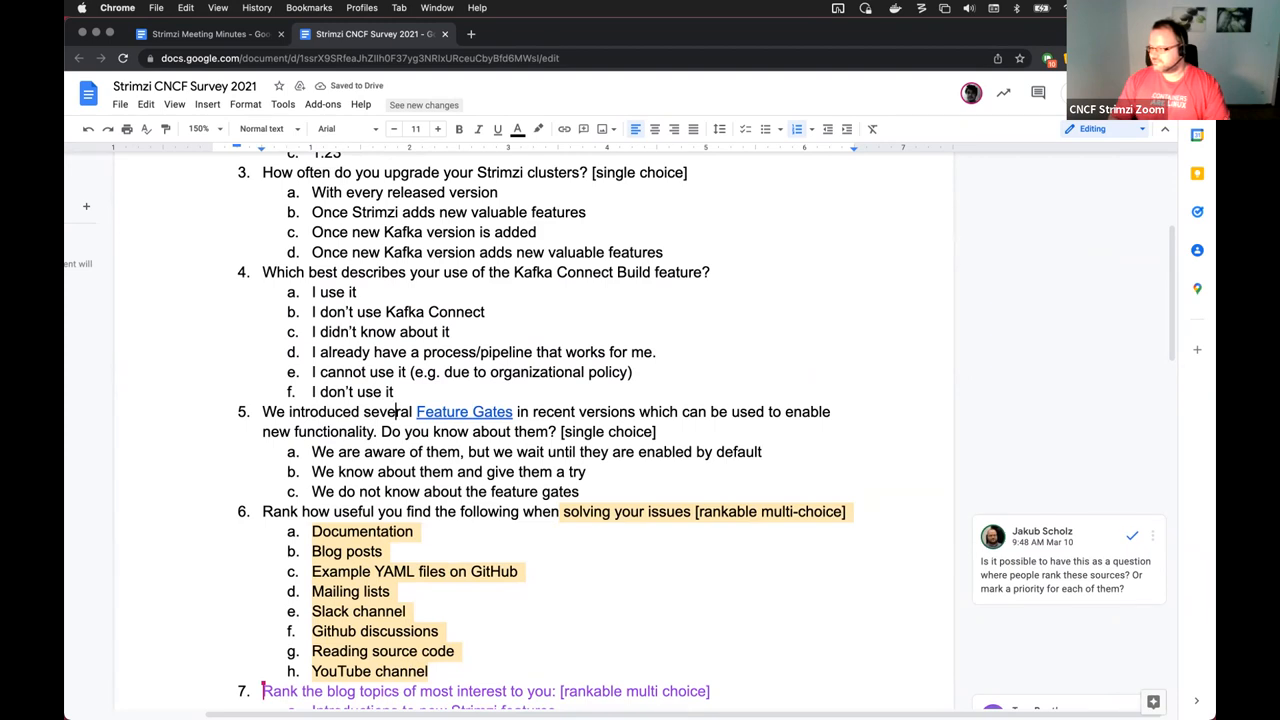
{"action": "mouse_move", "coordinate": [676, 400]}
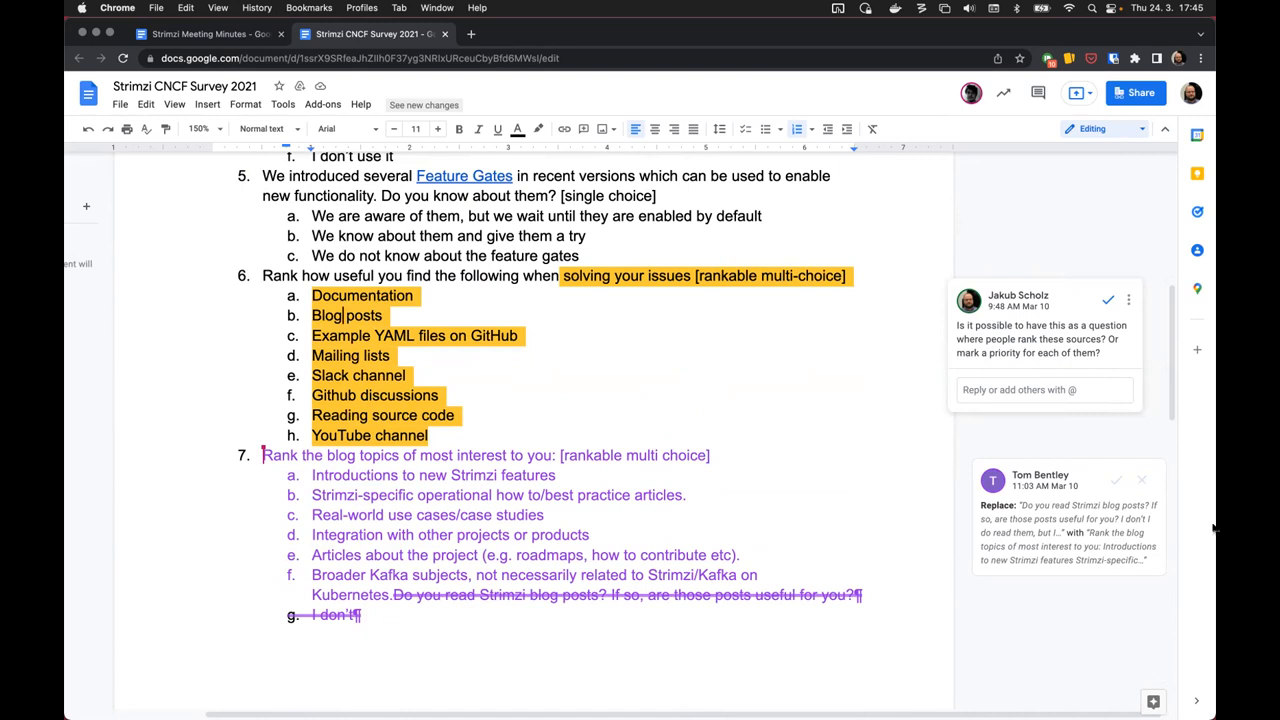
{"action": "mouse_move", "coordinate": [1096, 302]}
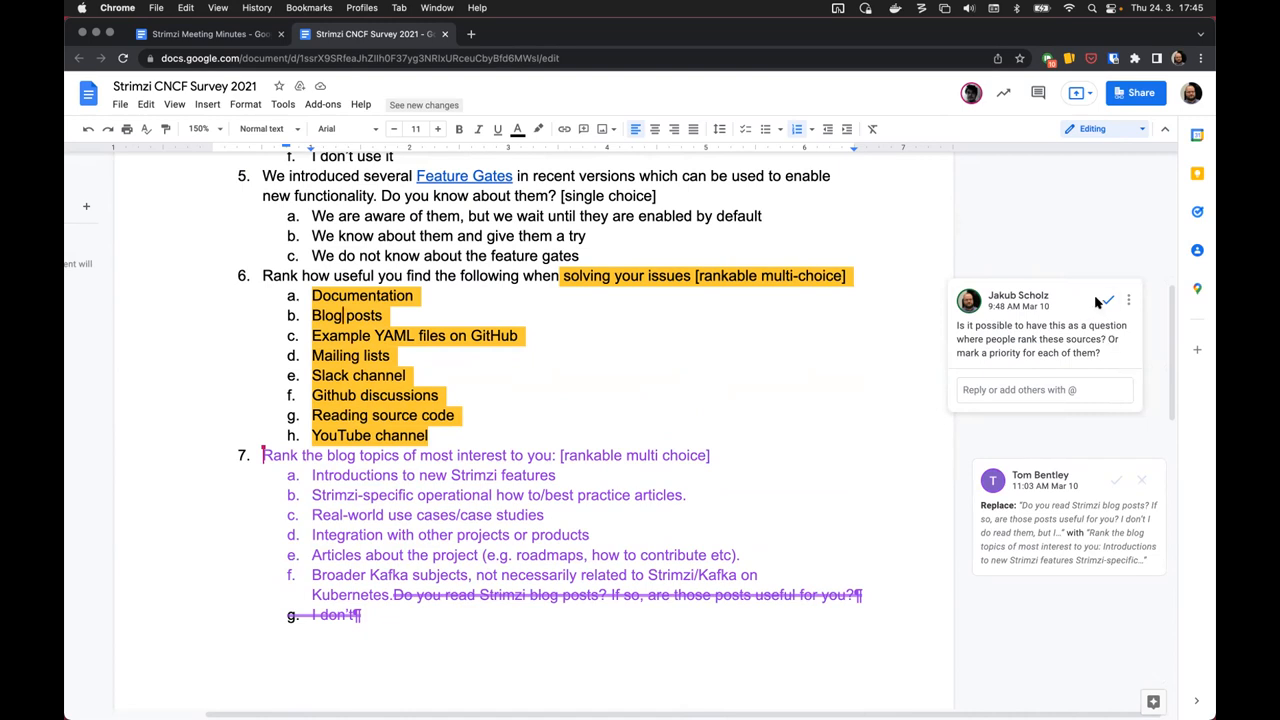
{"action": "mouse_move", "coordinate": [1106, 300]}
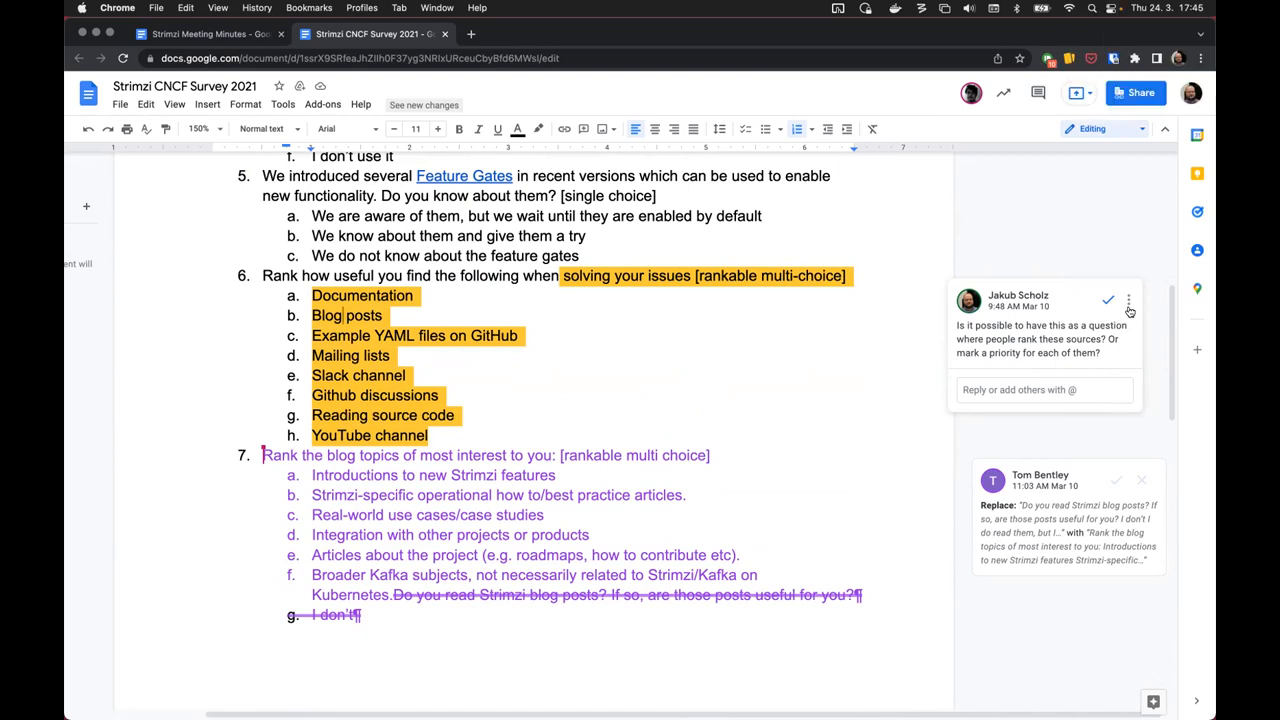
{"action": "mouse_move", "coordinate": [1108, 300]}
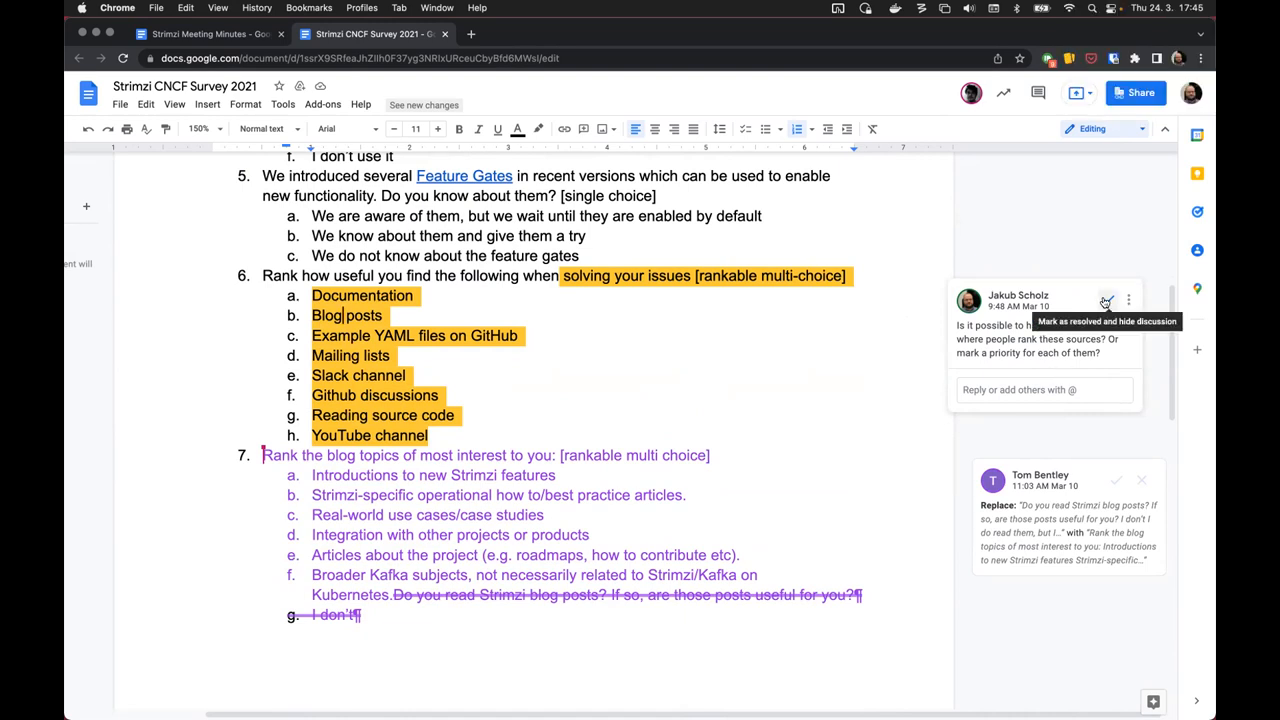
{"action": "left_click", "coordinate": [1108, 300]}
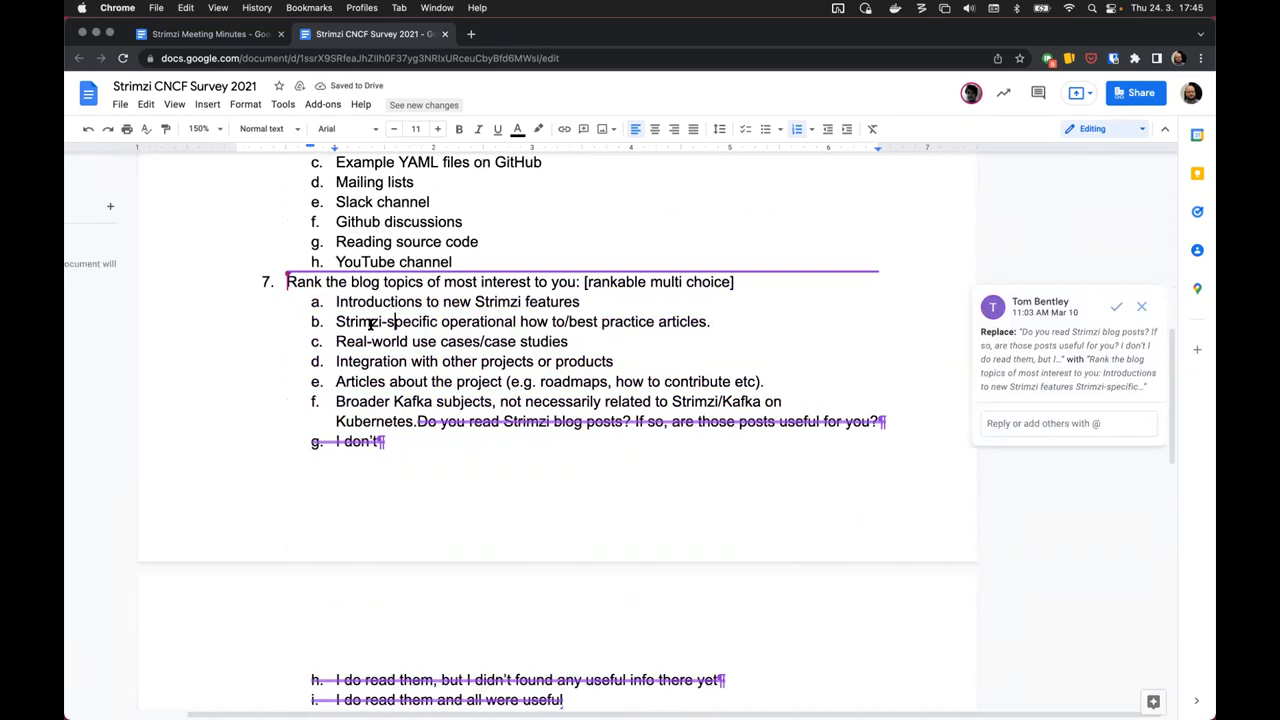
{"action": "scroll", "scroll_direction": "down", "scroll_amount": 3}
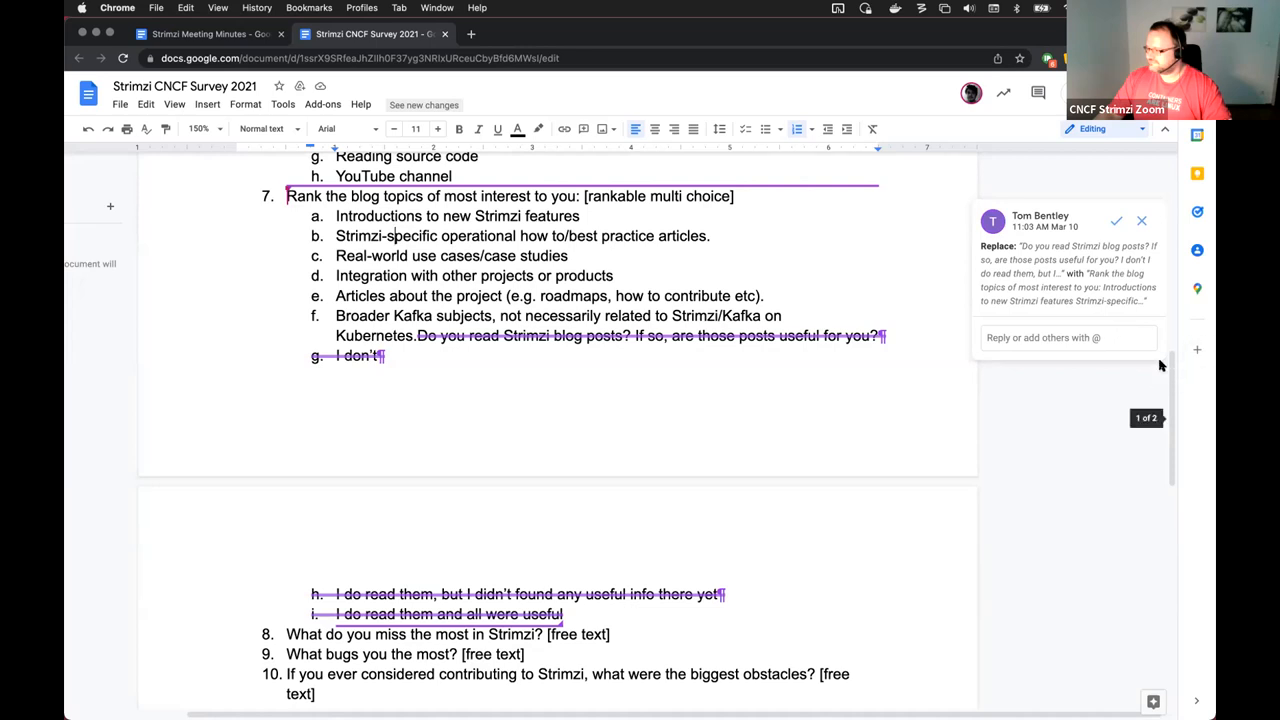
{"action": "mouse_move", "coordinate": [1116, 220]}
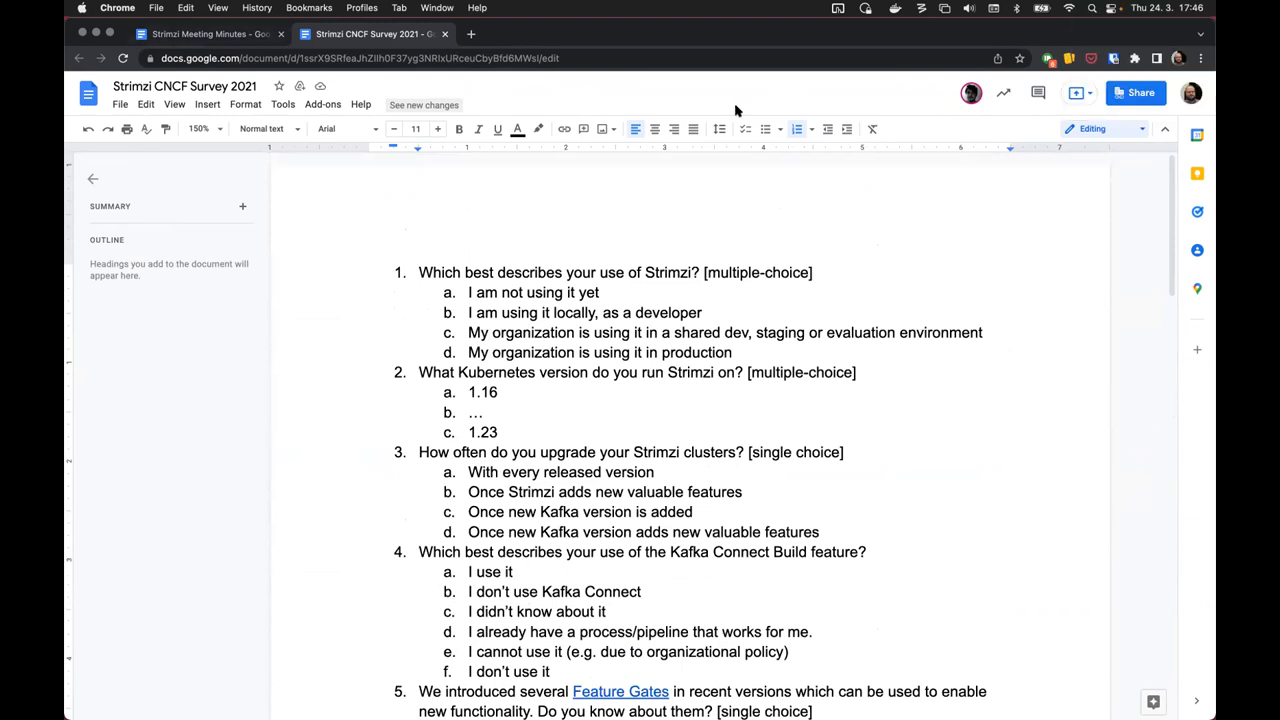
{"action": "mouse_move", "coordinate": [942, 70]}
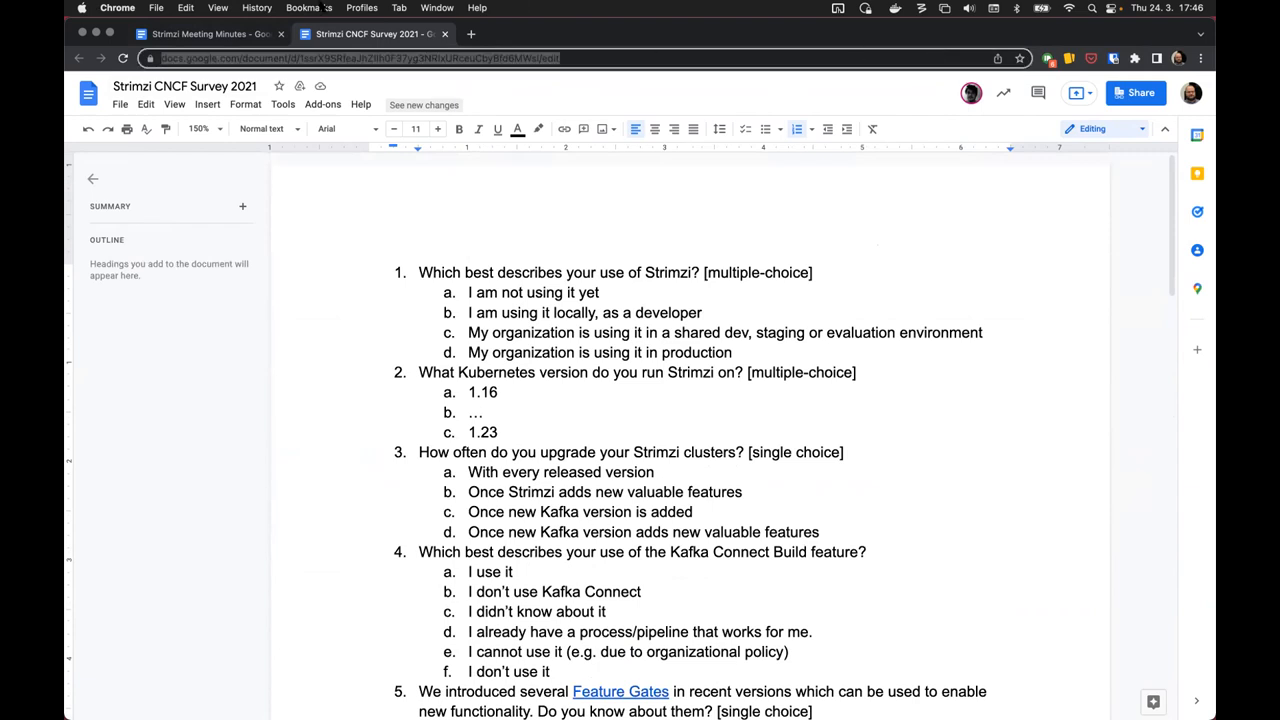
- Note under Survey: 'Questions prepared' and Tom will talk with CNCF to get this set-up and started
{"action": "left_click", "coordinate": [200, 32]}
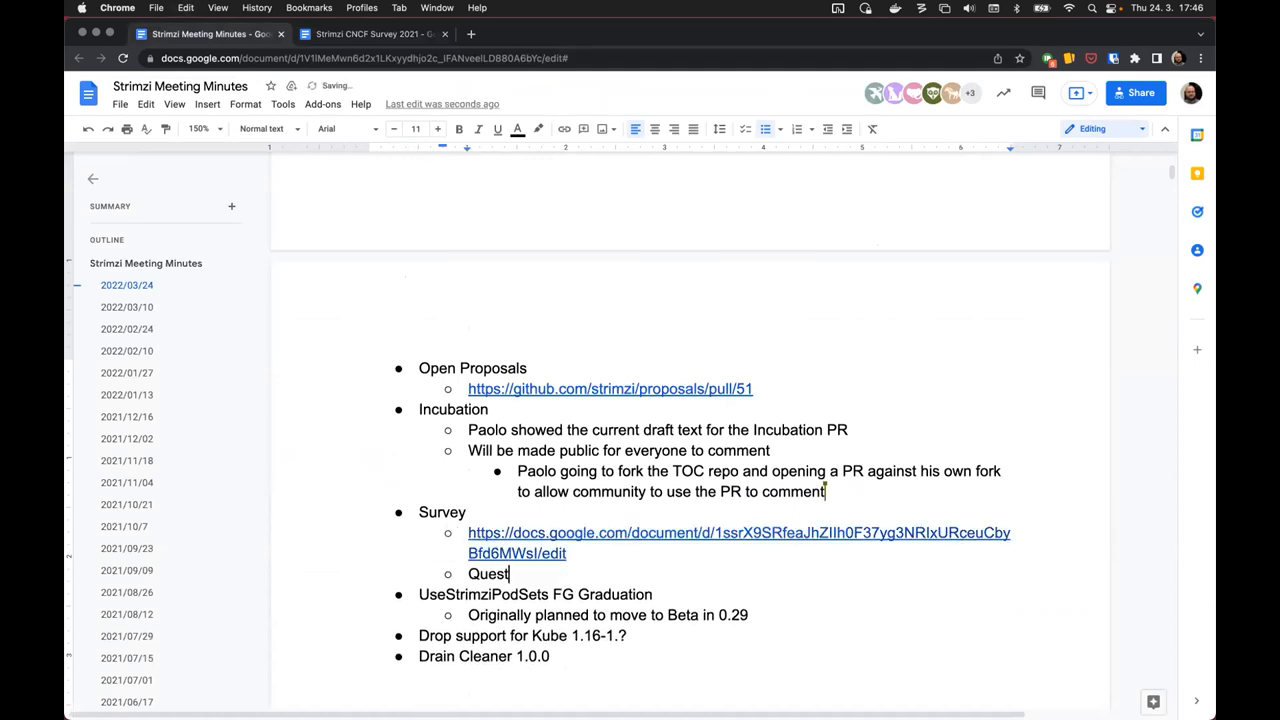
{"action": "type", "text": "ions sor"}
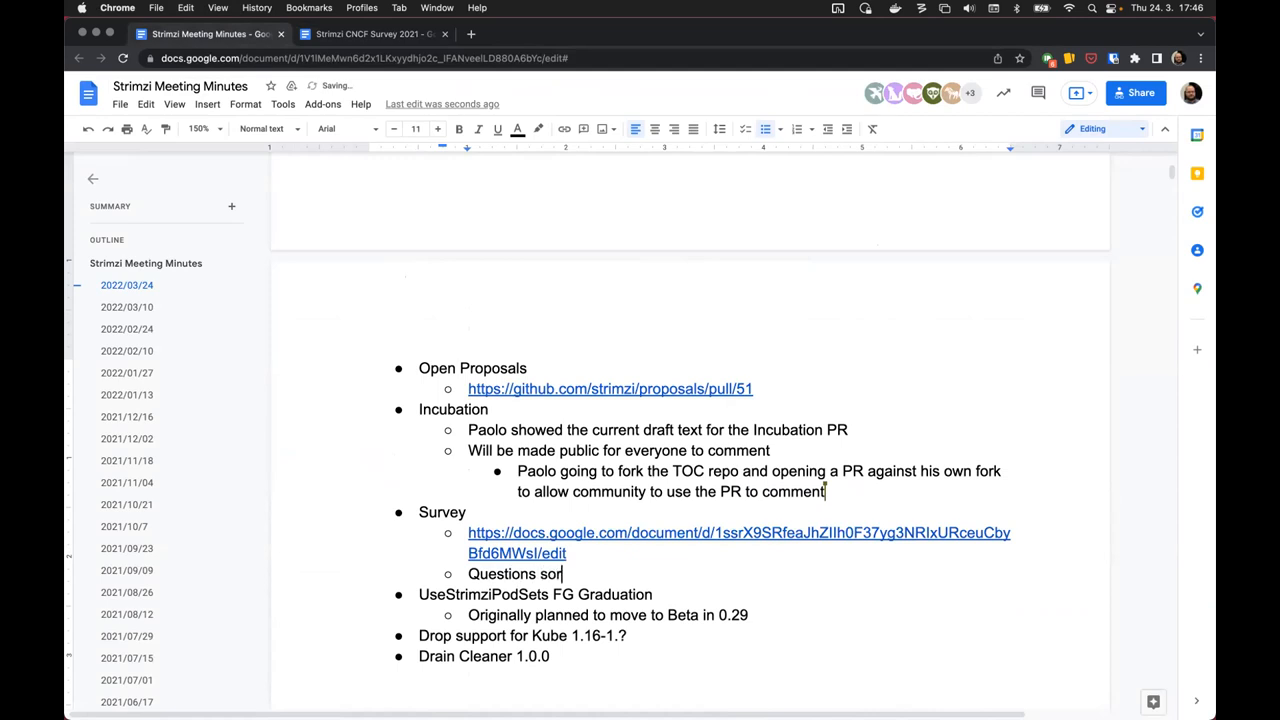
{"action": "key", "text": "backspace"}
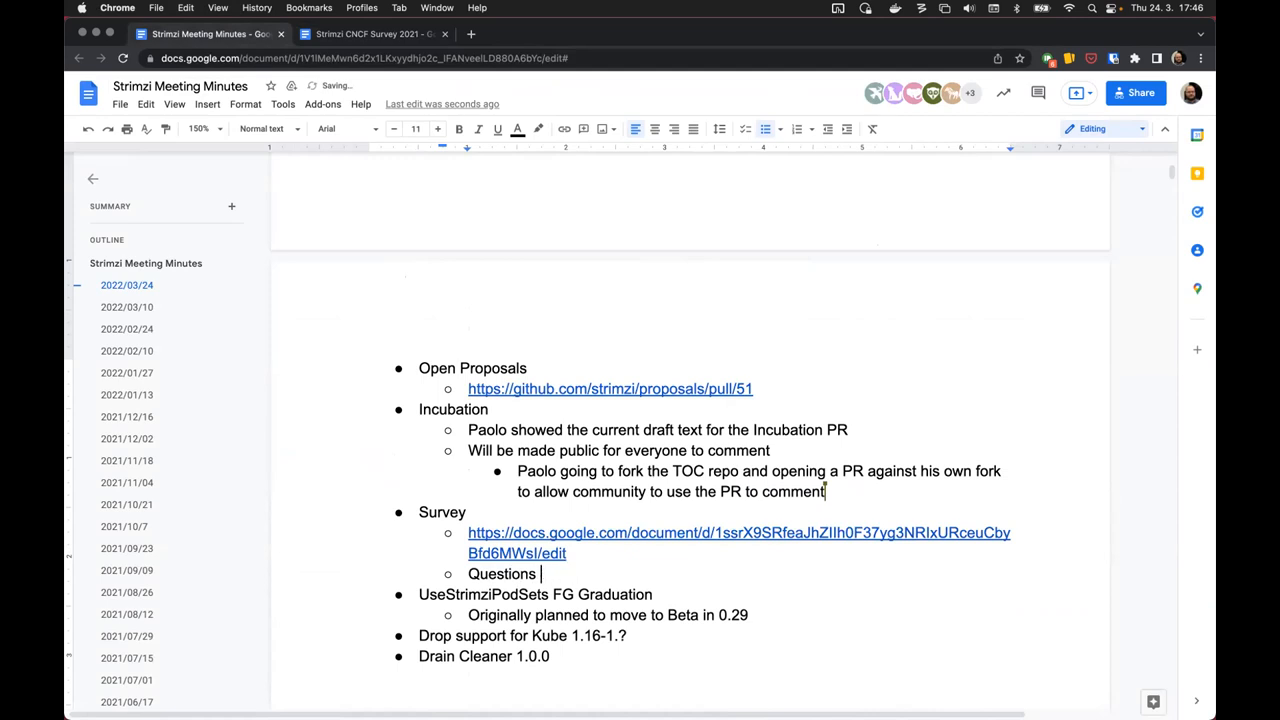
{"action": "type", "text": "prepared"}
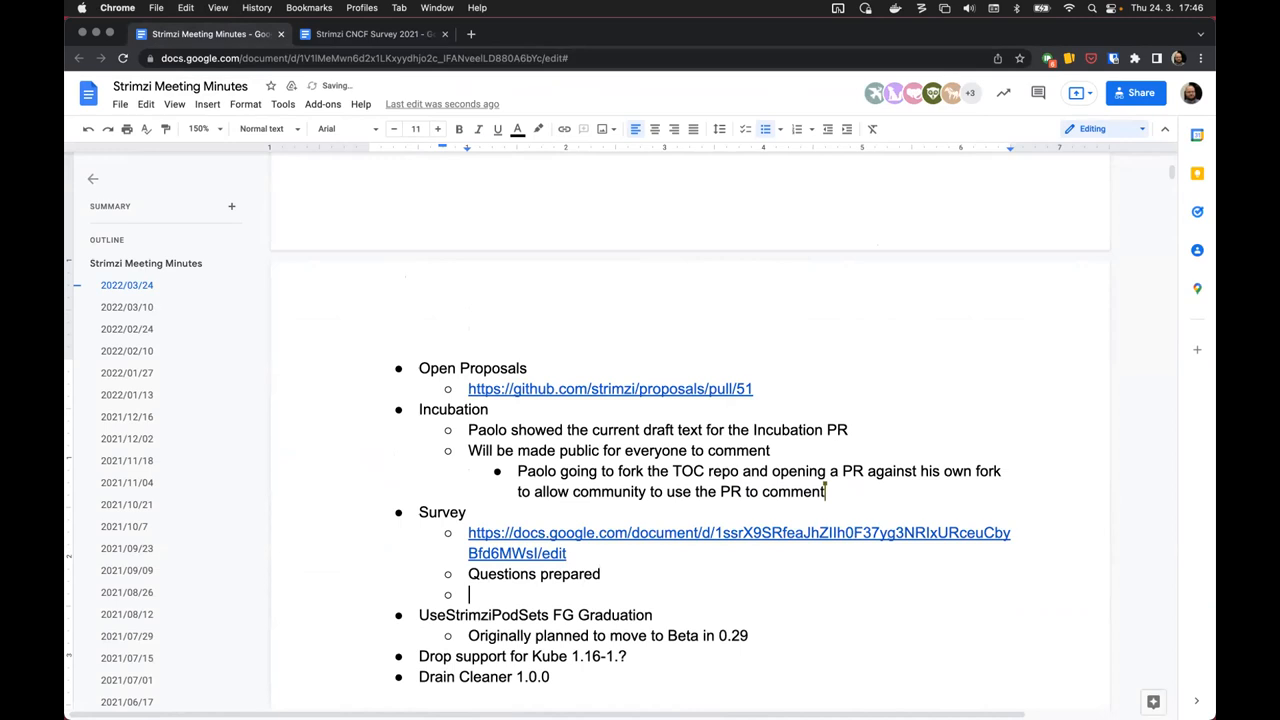
{"action": "type", "text": "Tom will talk with CNCF"}
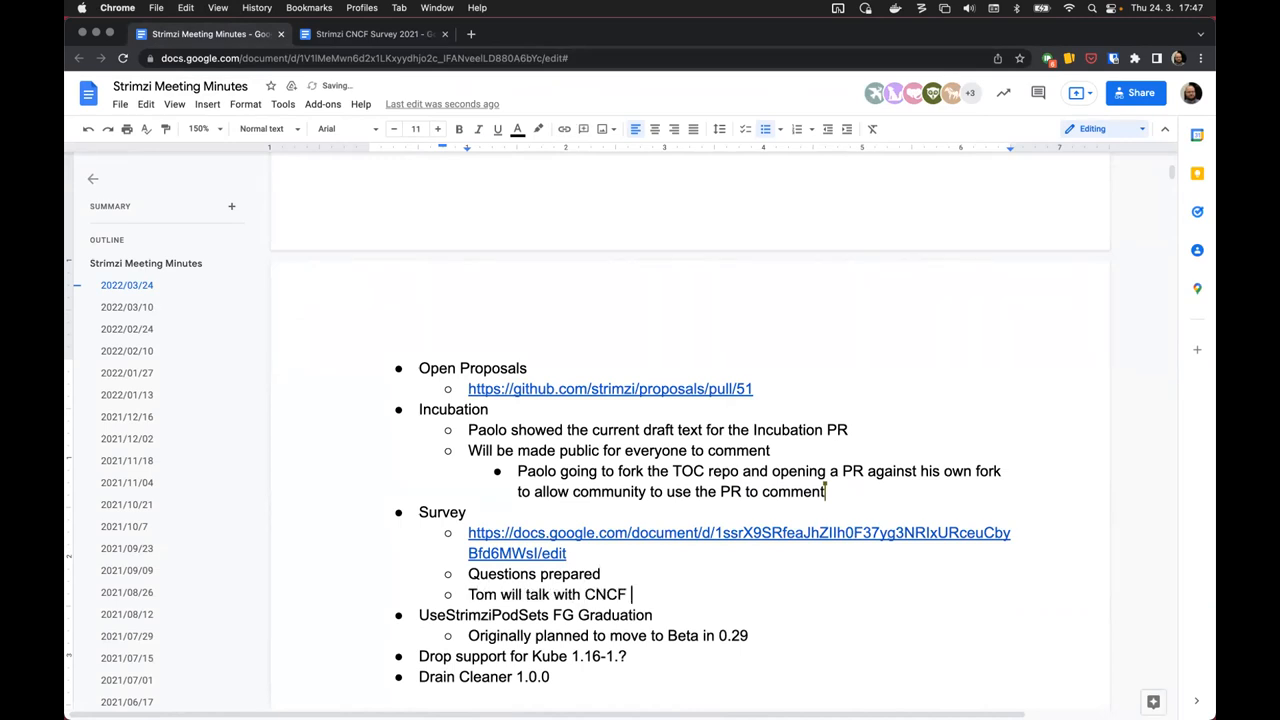
{"action": "type", "text": "to get this"}
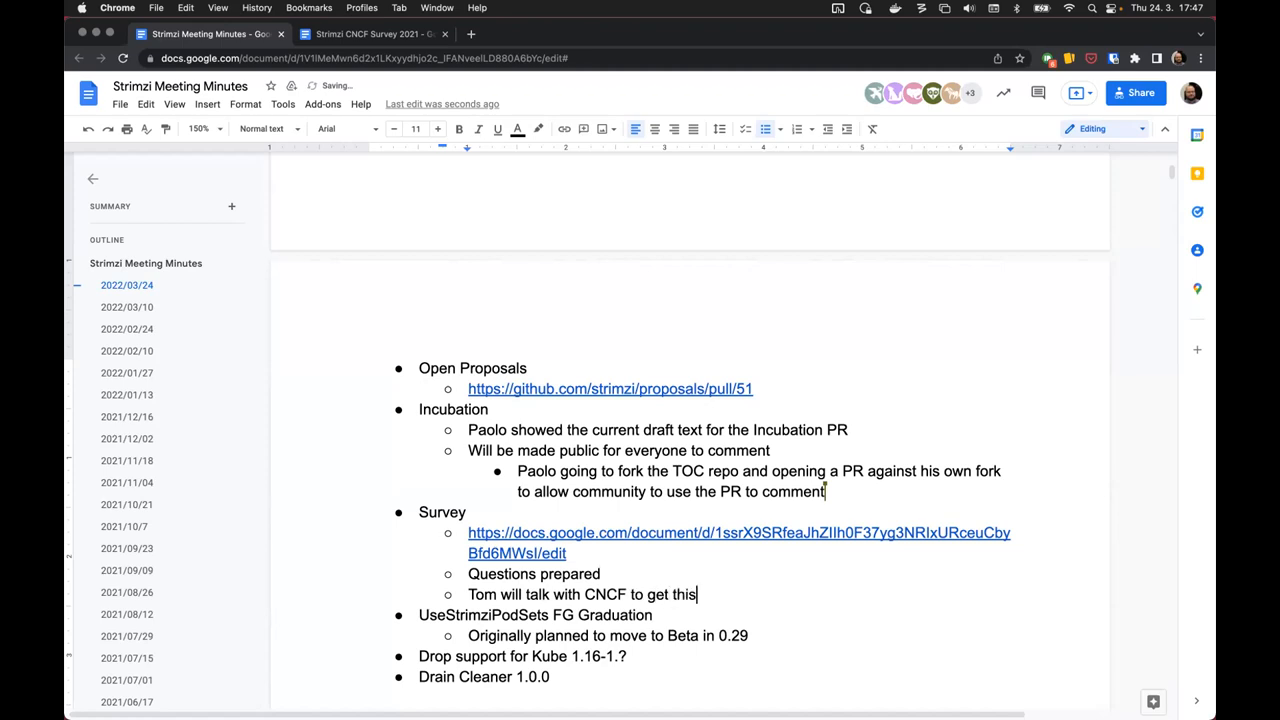
{"action": "type", "text": "set-up and s"}
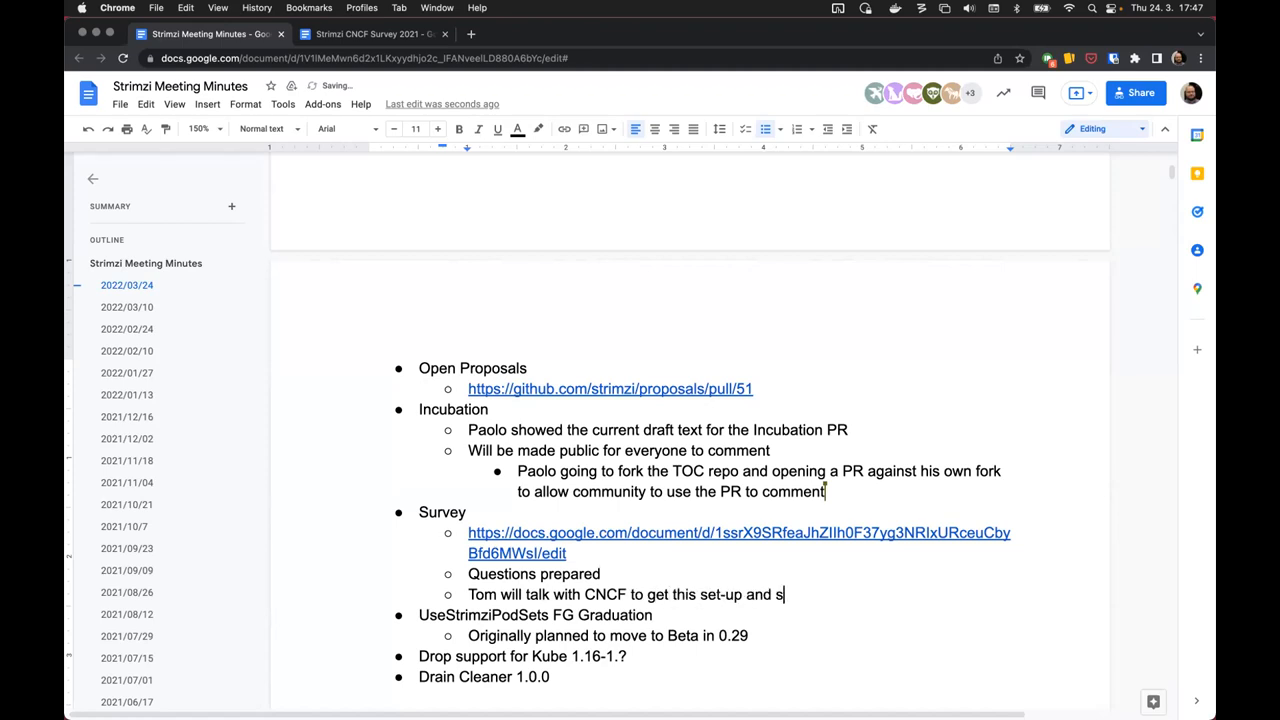
{"action": "type", "text": "tarted"}
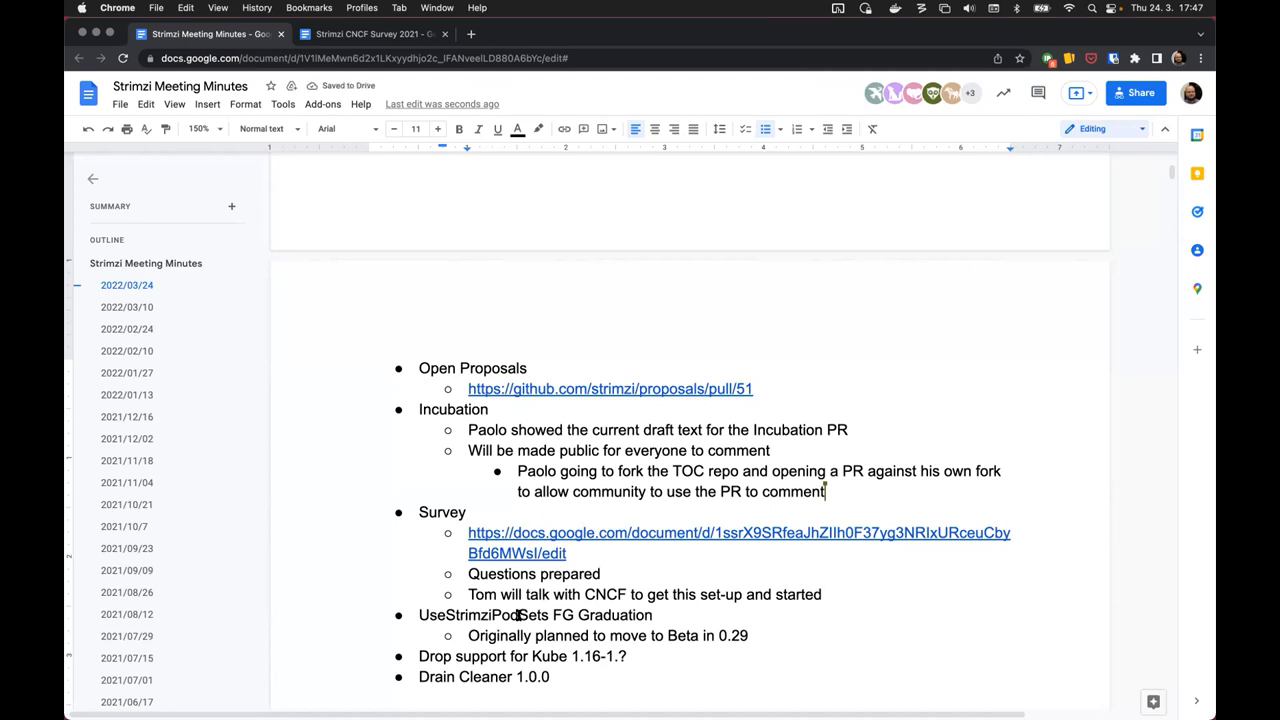
{"action": "scroll", "scroll_direction": "down", "scroll_amount": 3}
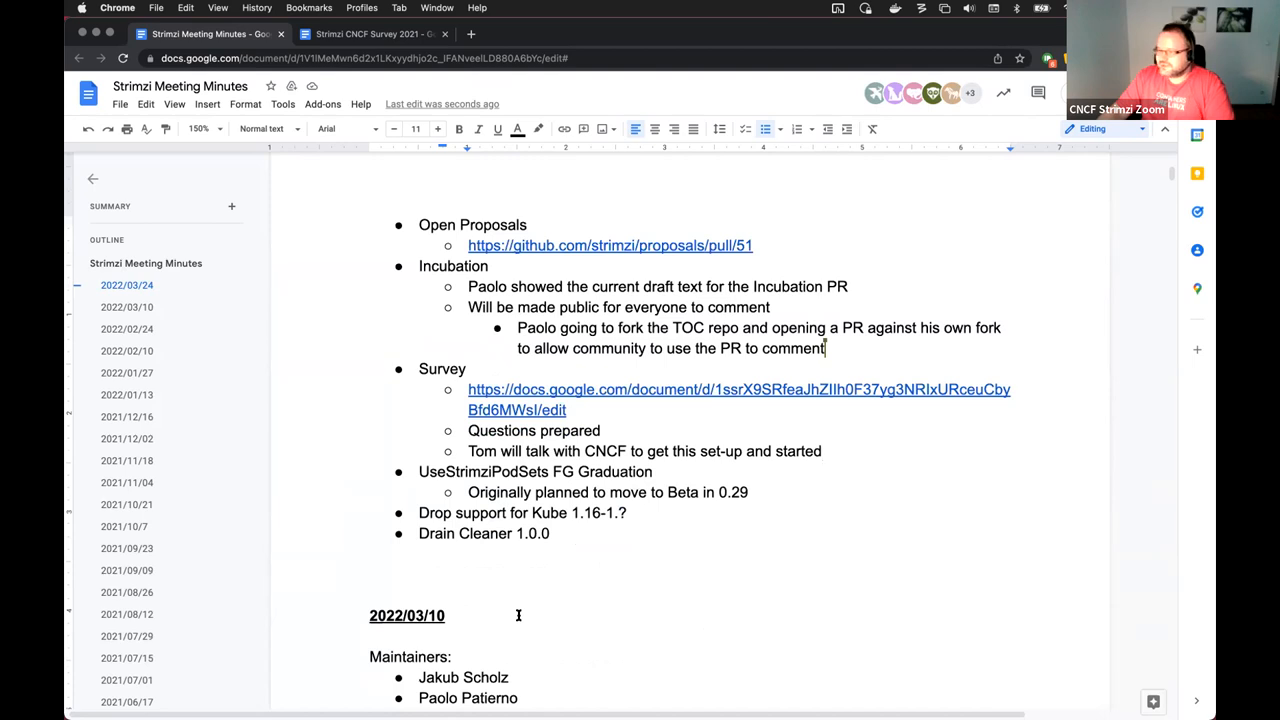
{"action": "mouse_move", "coordinate": [520, 590]}
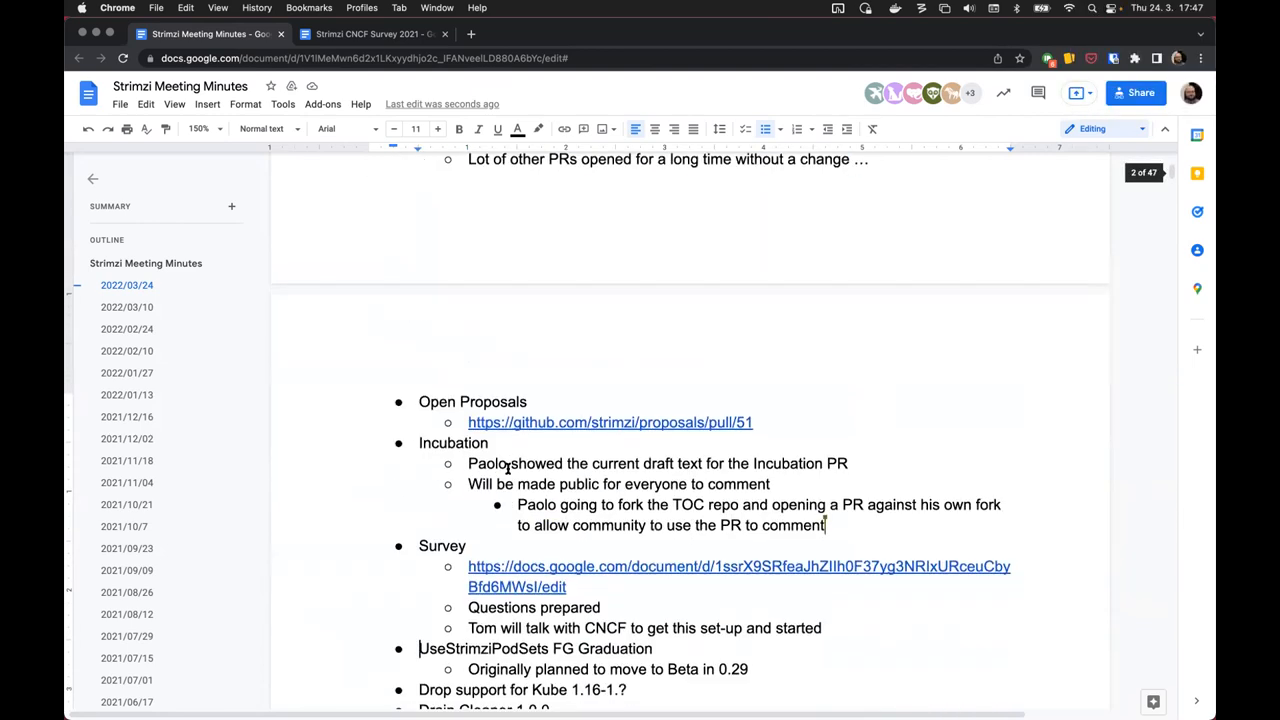
{"action": "scroll", "scroll_direction": "down", "scroll_amount": 3}
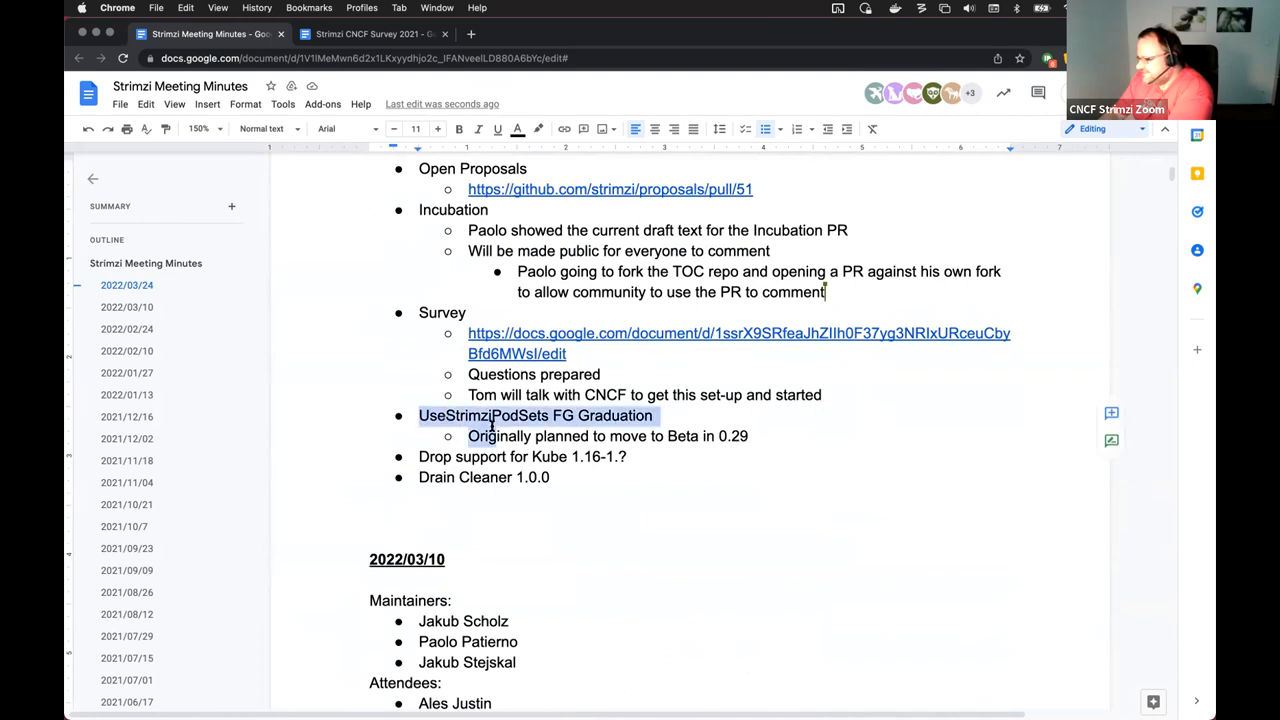
{"action": "left_click", "coordinate": [748, 436]}
{"action": "type", "text": "Should"}
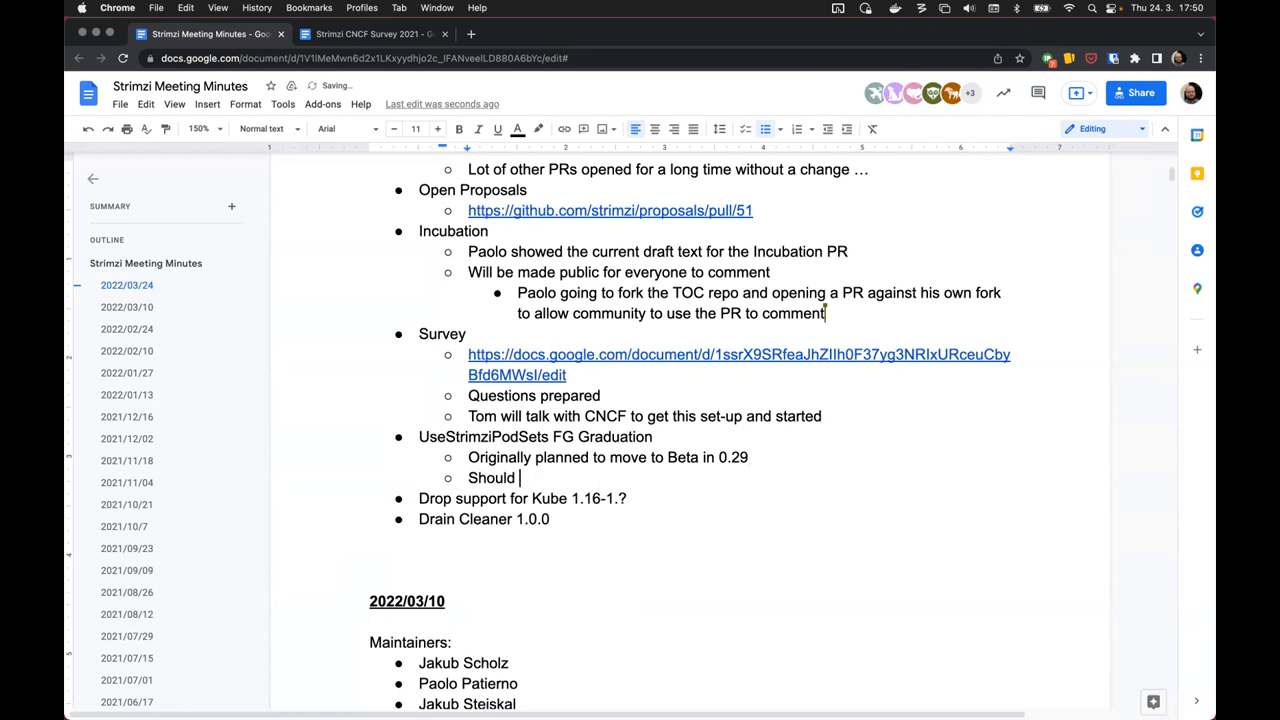
- Complete the bullet 'Should use more long-running tests with the latest fixes'
{"action": "type", "text": "use more"}
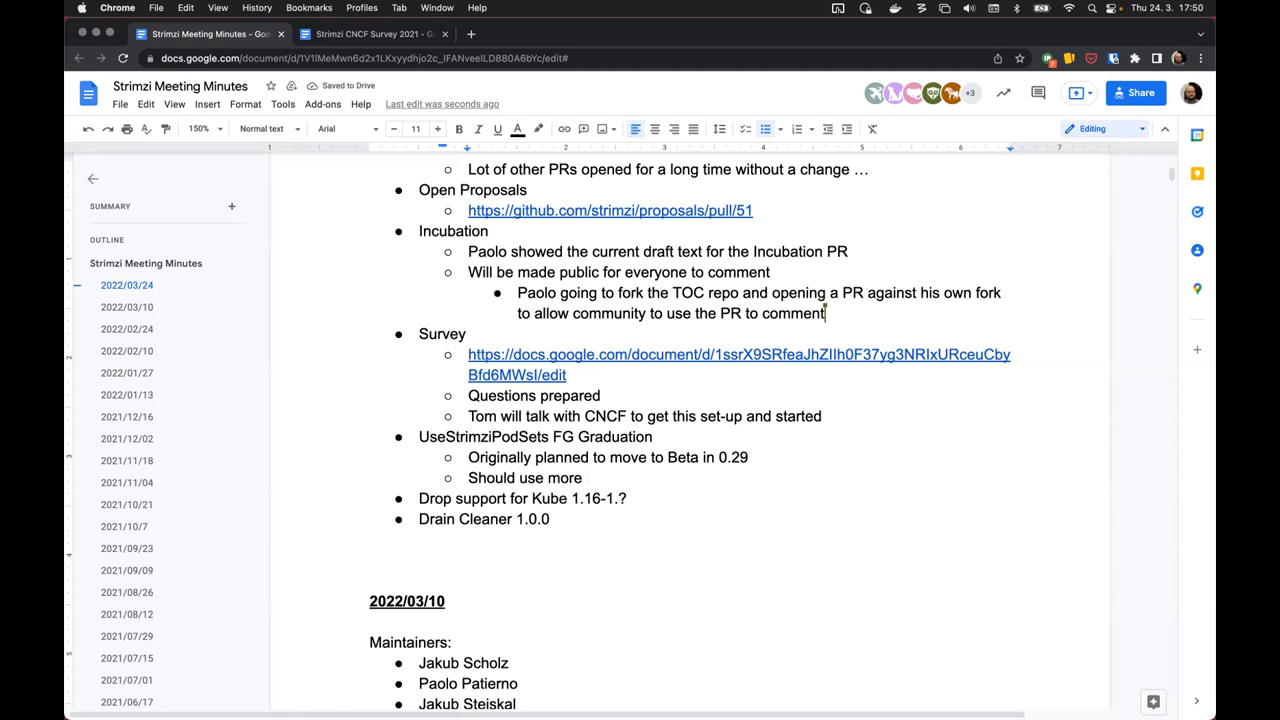
{"action": "type", "text": "long-running te"}
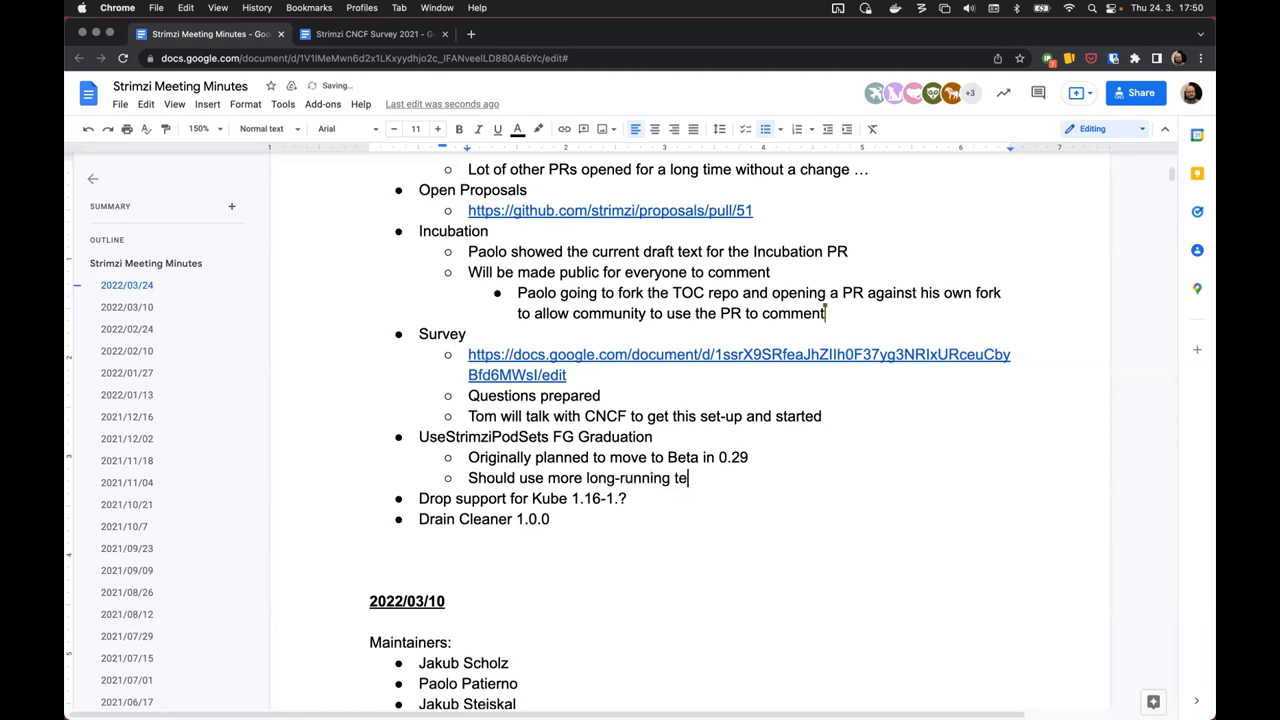
{"action": "type", "text": "sts with the latest"}
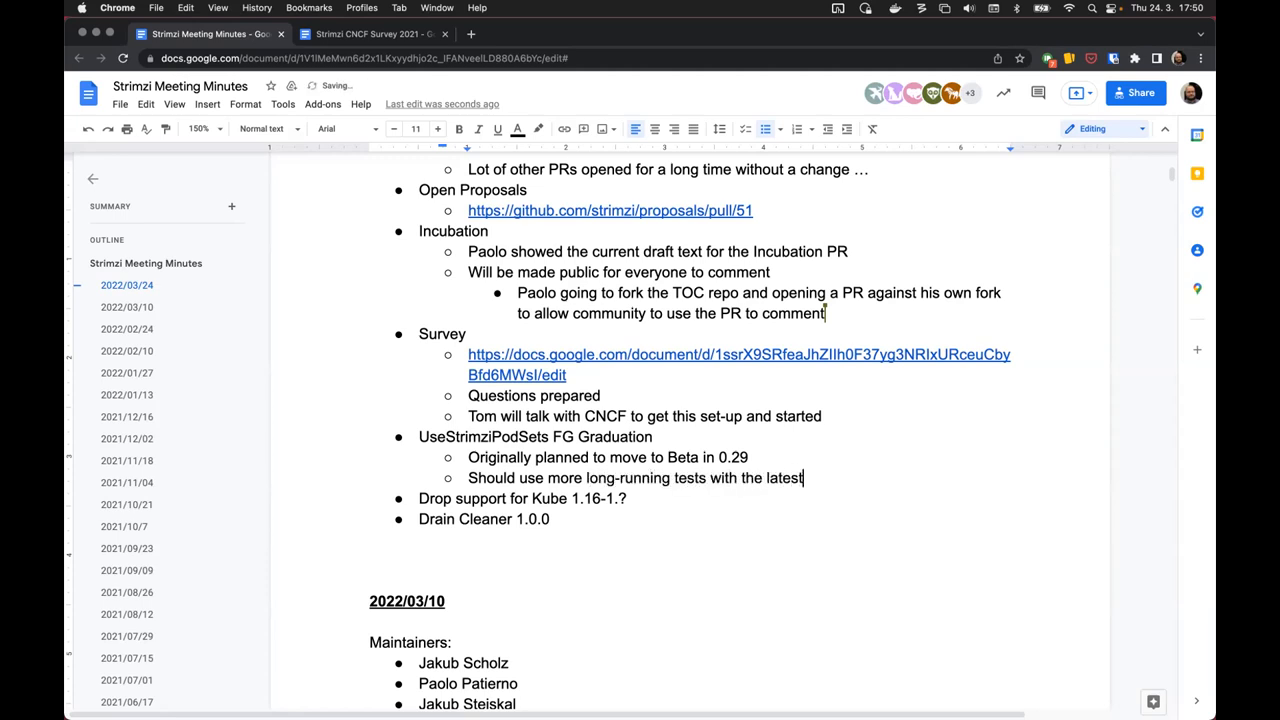
{"action": "type", "text": "fixes"}
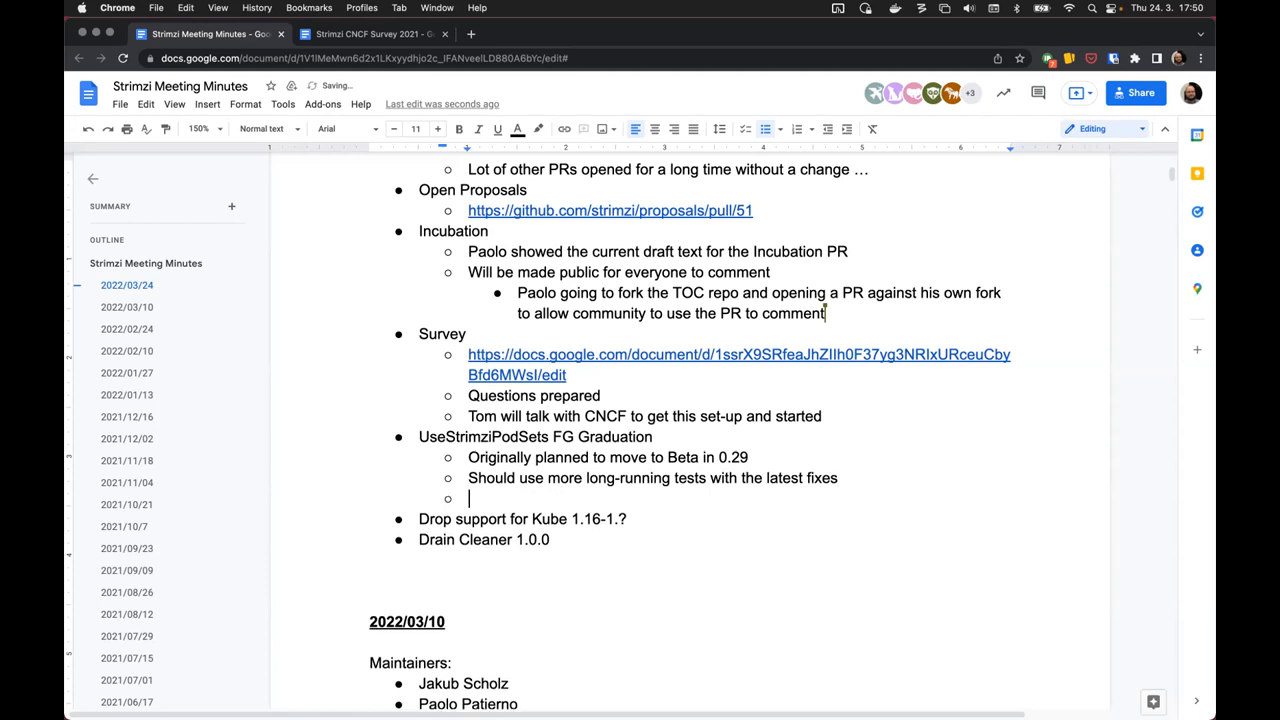
{"action": "type", "text": "Jakub Sch. and Jakub St to use it in their long-running clusters"}
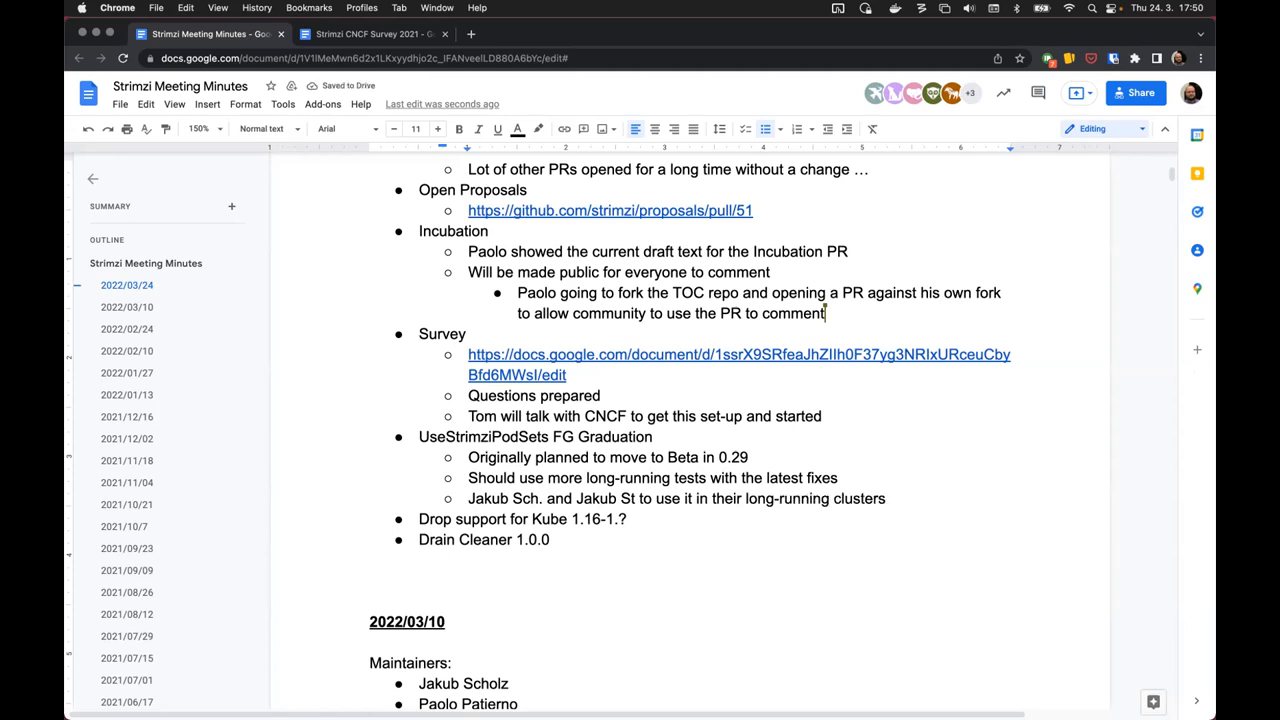
{"action": "type", "text": "Shoul"}
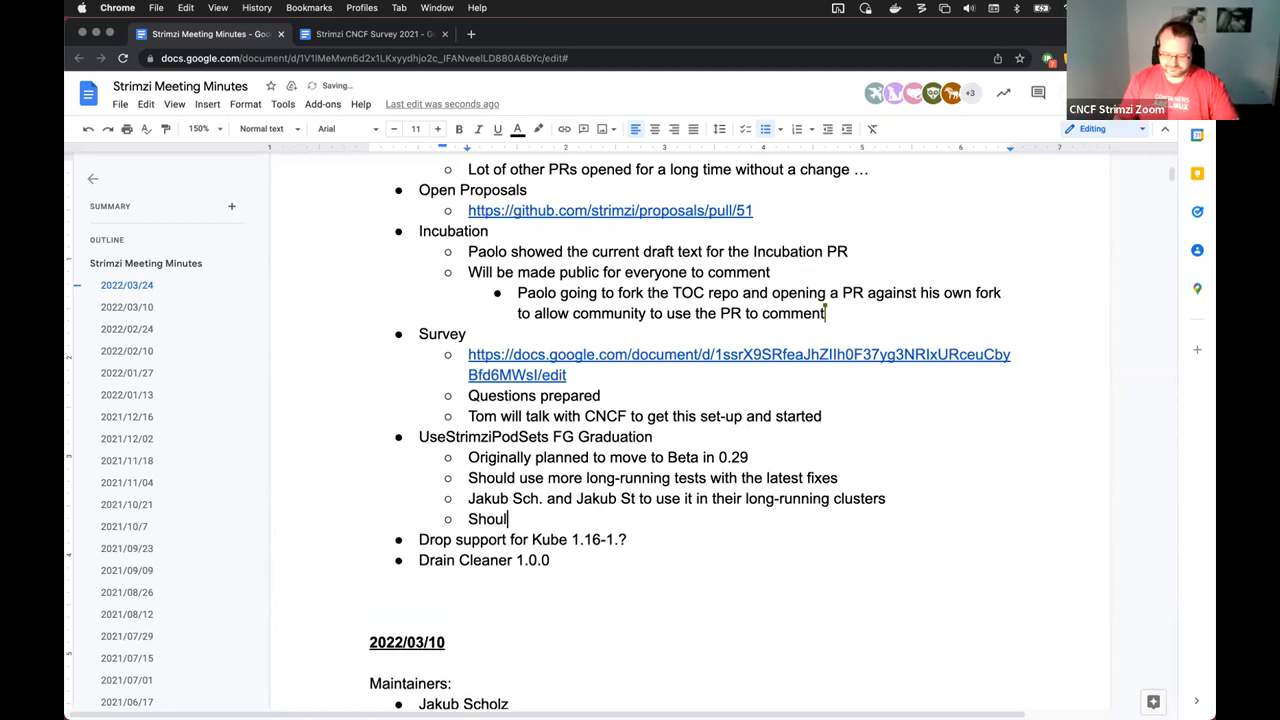
{"action": "type", "text": "d be re-"}
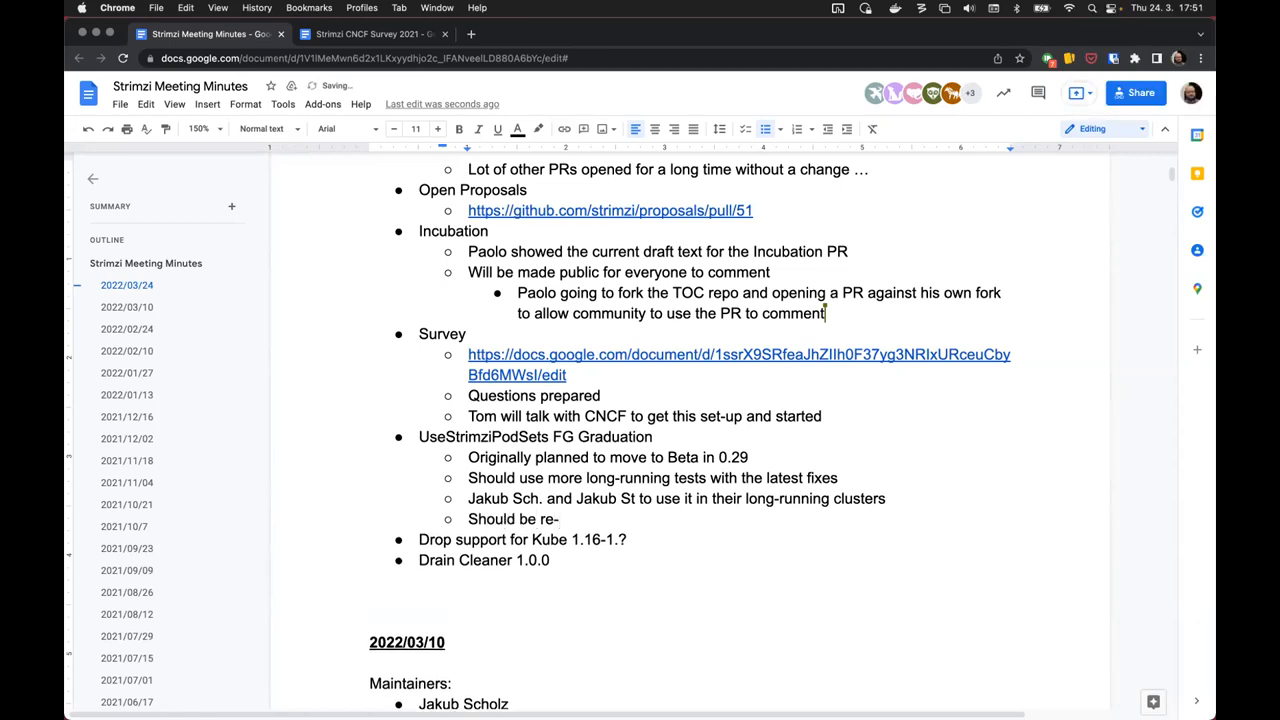
{"action": "type", "text": "evaluated in 0.30"}
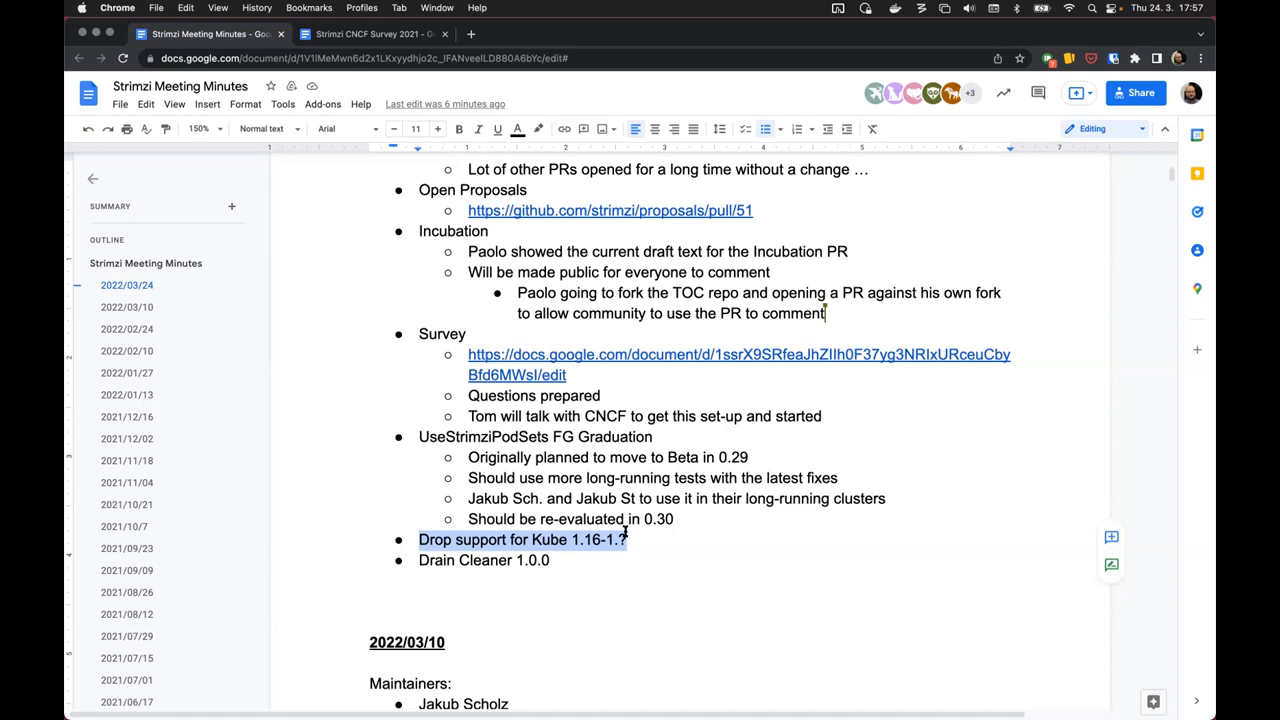
- Add a sub-bullet 'Discussion about what should be the oldest supported version' under the Kube 1.16 item
{"action": "left_click", "coordinate": [628, 540]}
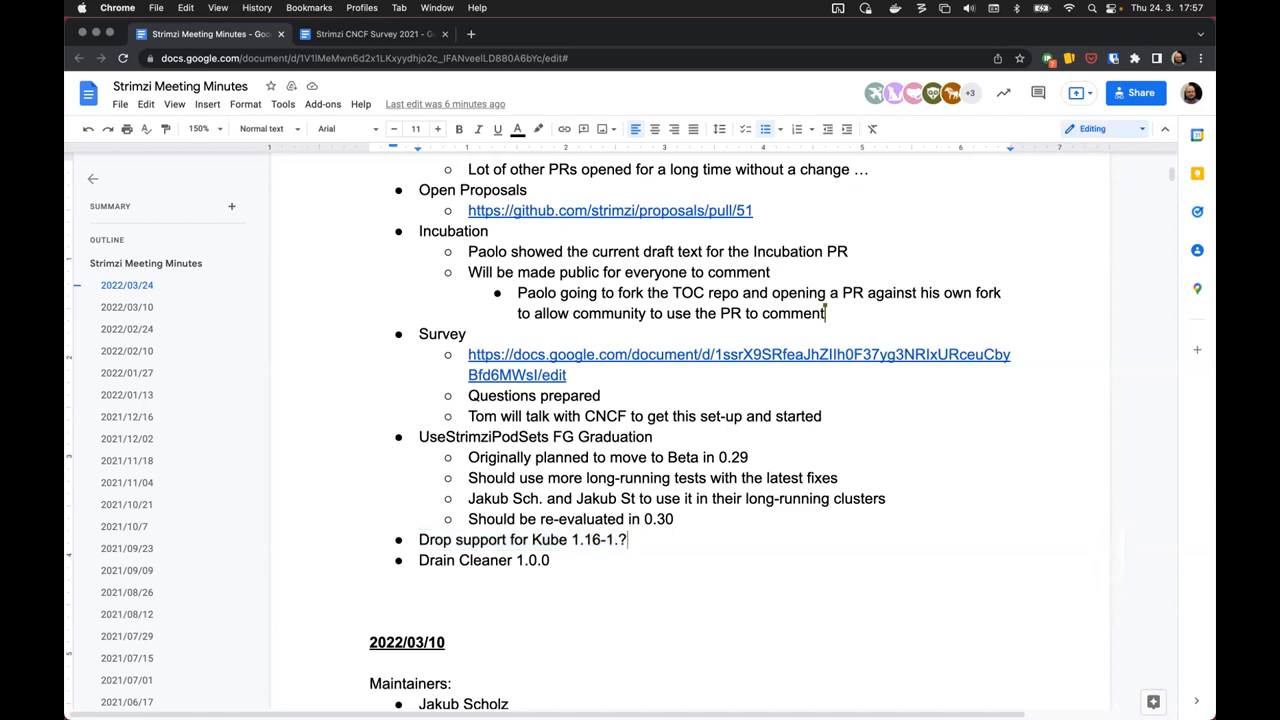
{"action": "key", "text": "enter"}
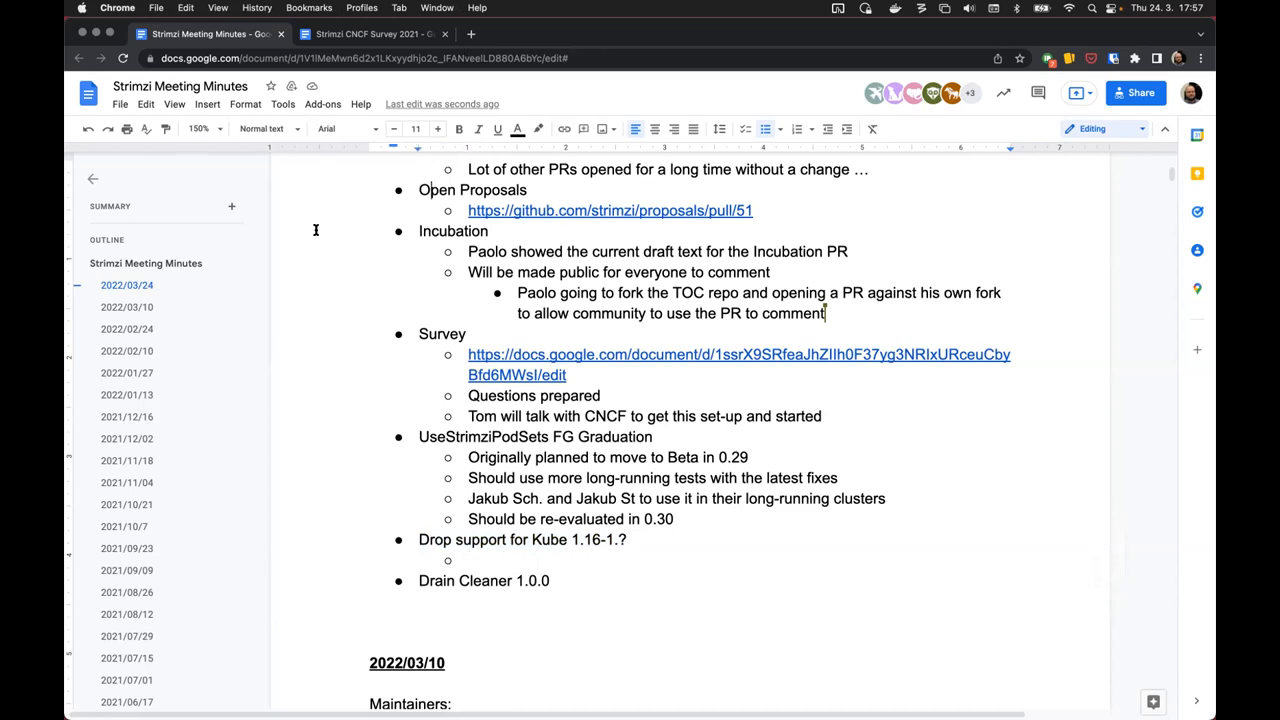
{"action": "mouse_move", "coordinate": [500, 478]}
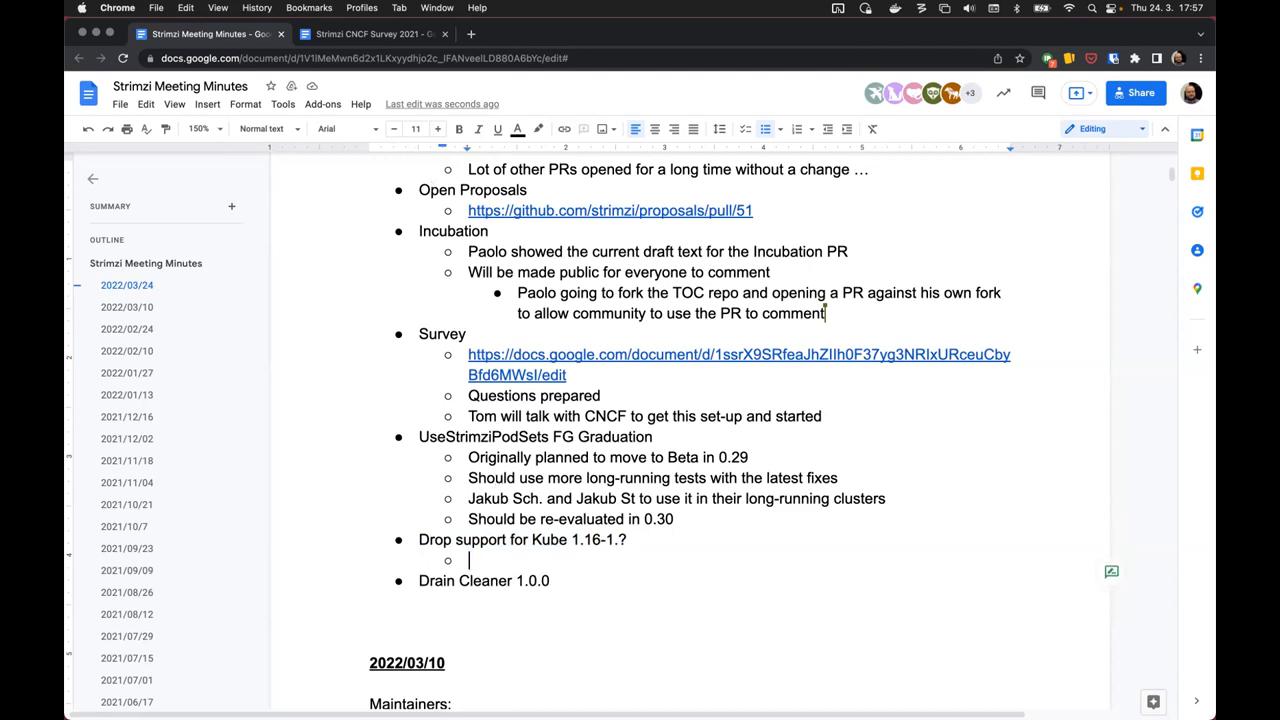
{"action": "type", "text": "S"}
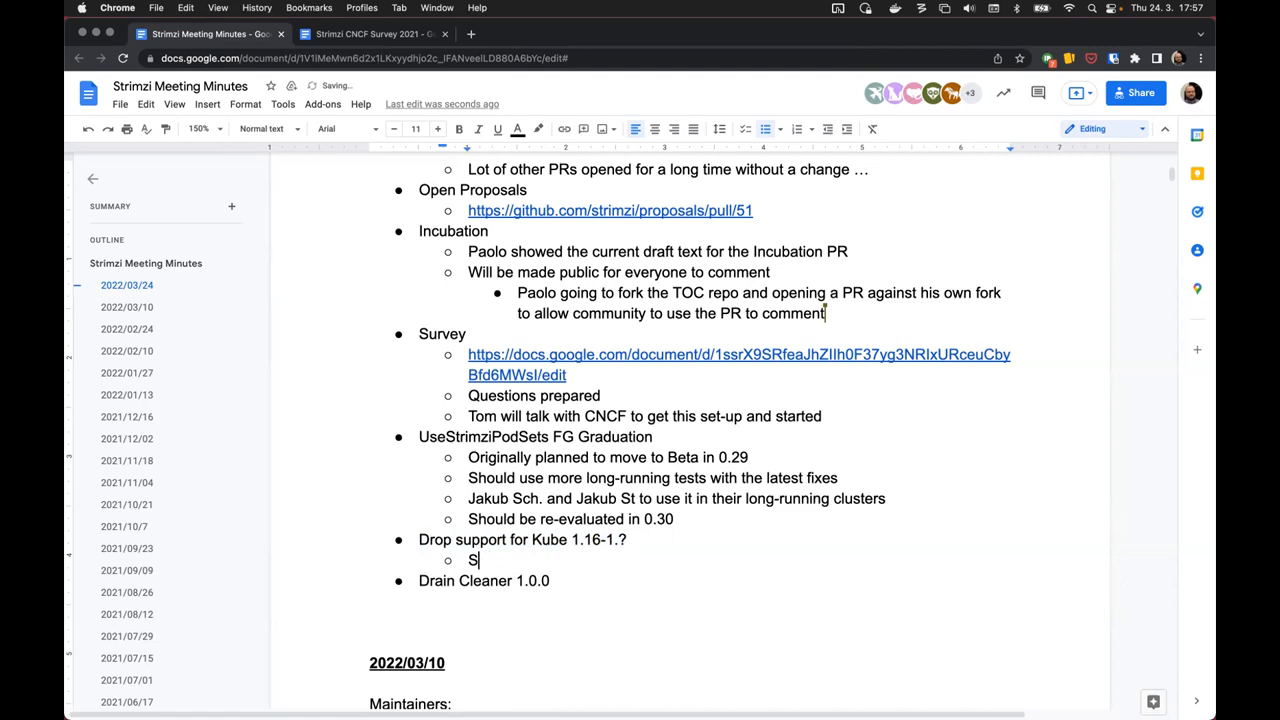
{"action": "key", "text": "backspace"}
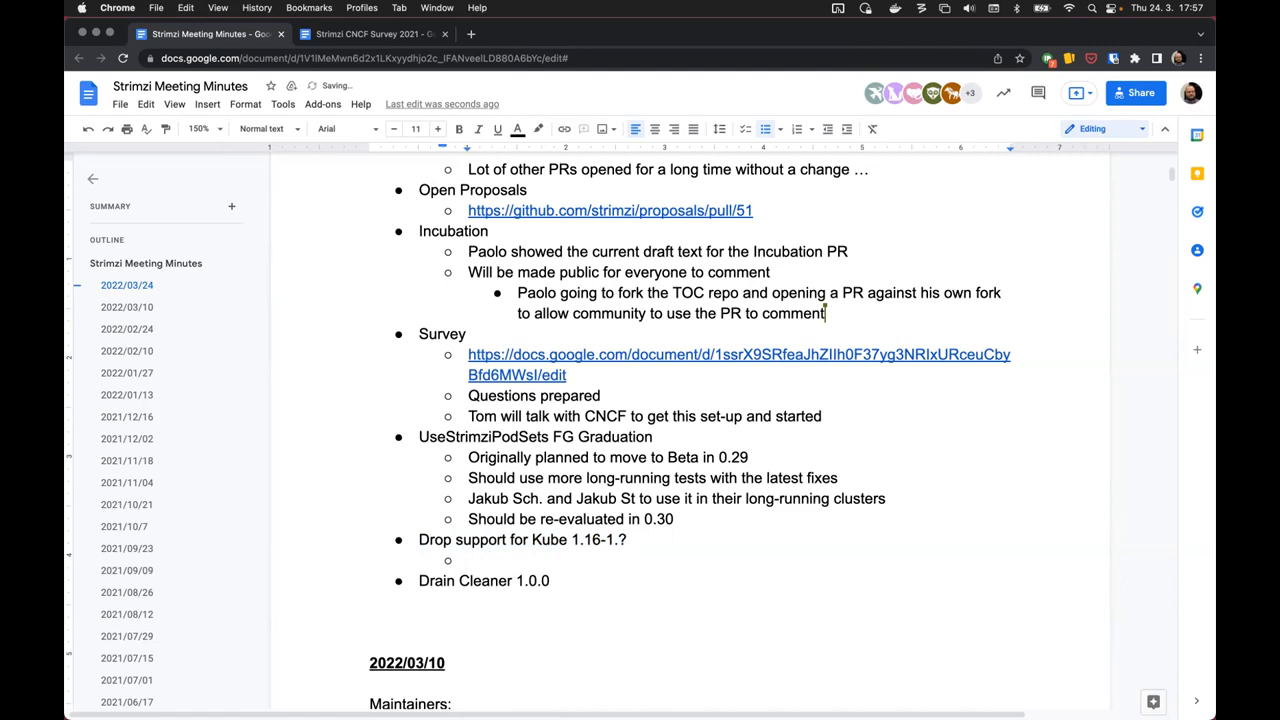
{"action": "type", "text": "Disc"}
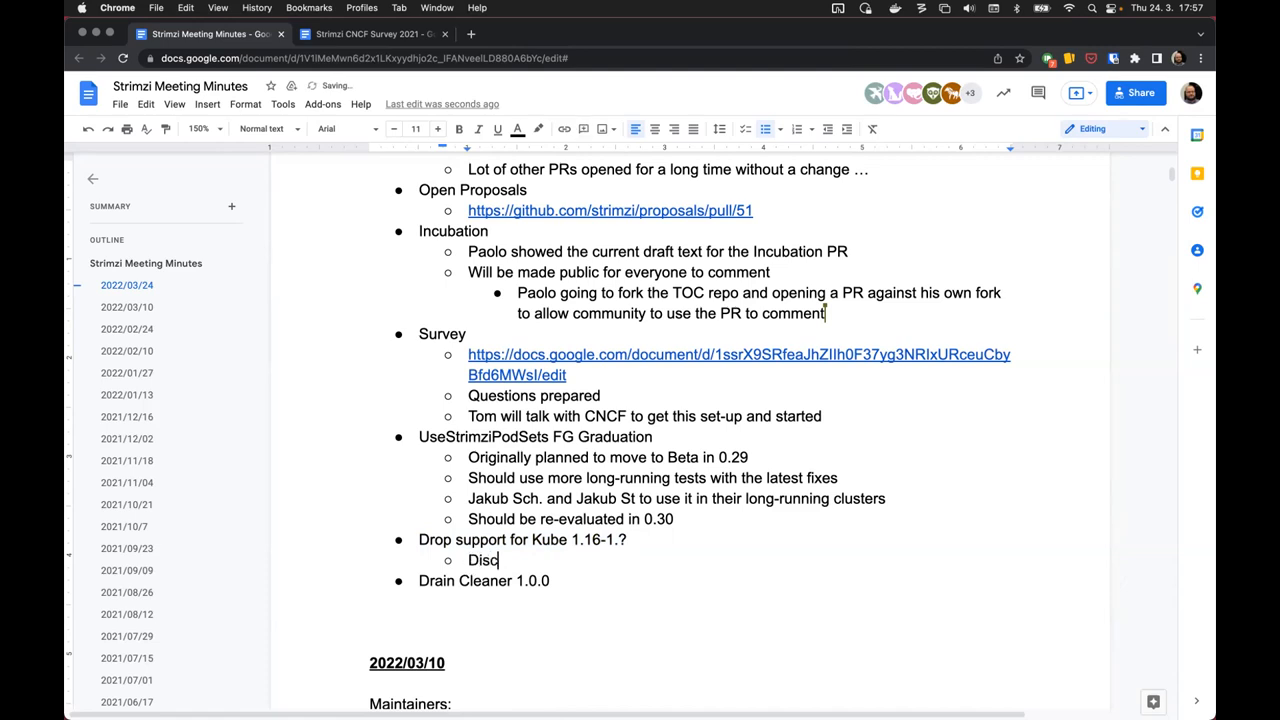
{"action": "type", "text": "ussion about"}
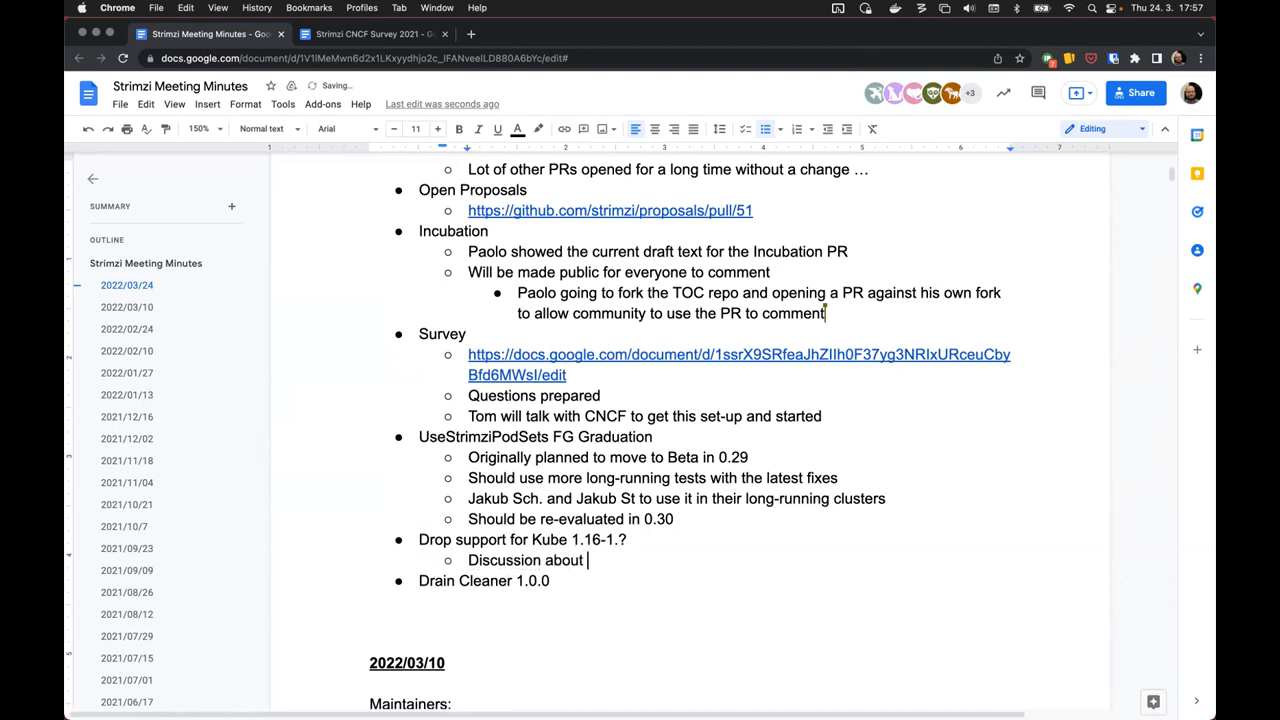
{"action": "type", "text": "what should be the n"}
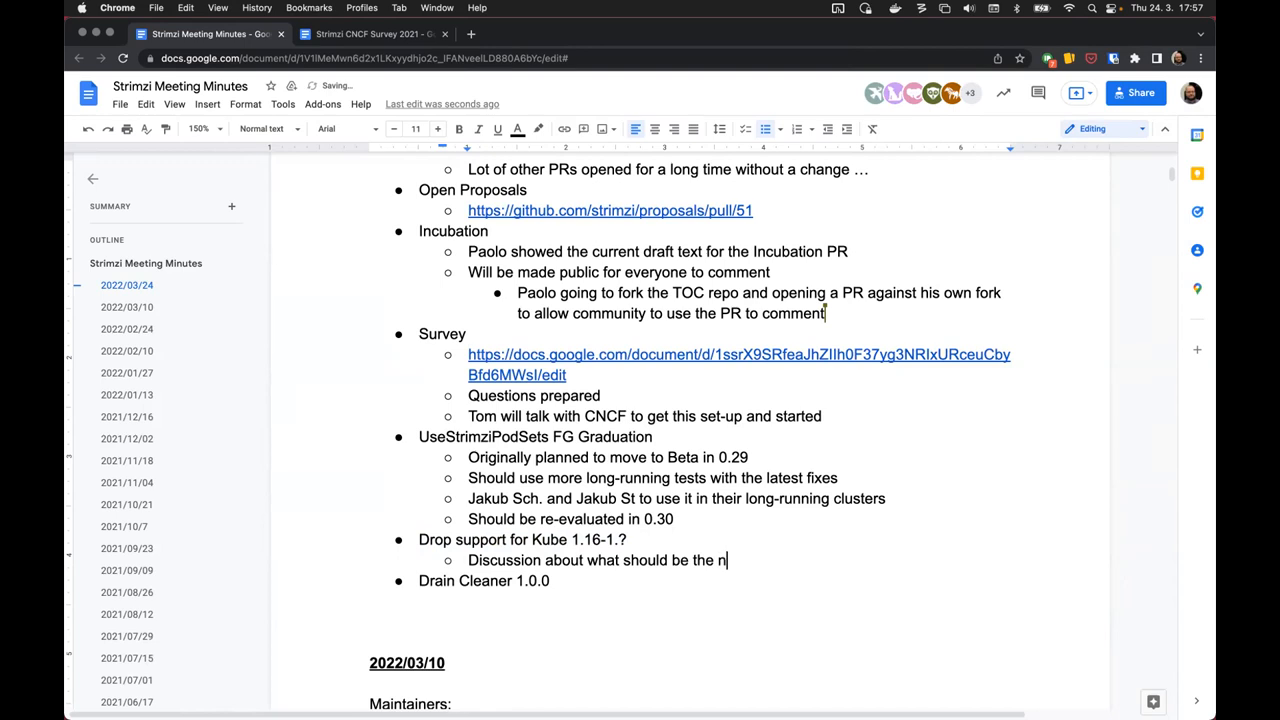
{"action": "type", "text": "ew oldest"}
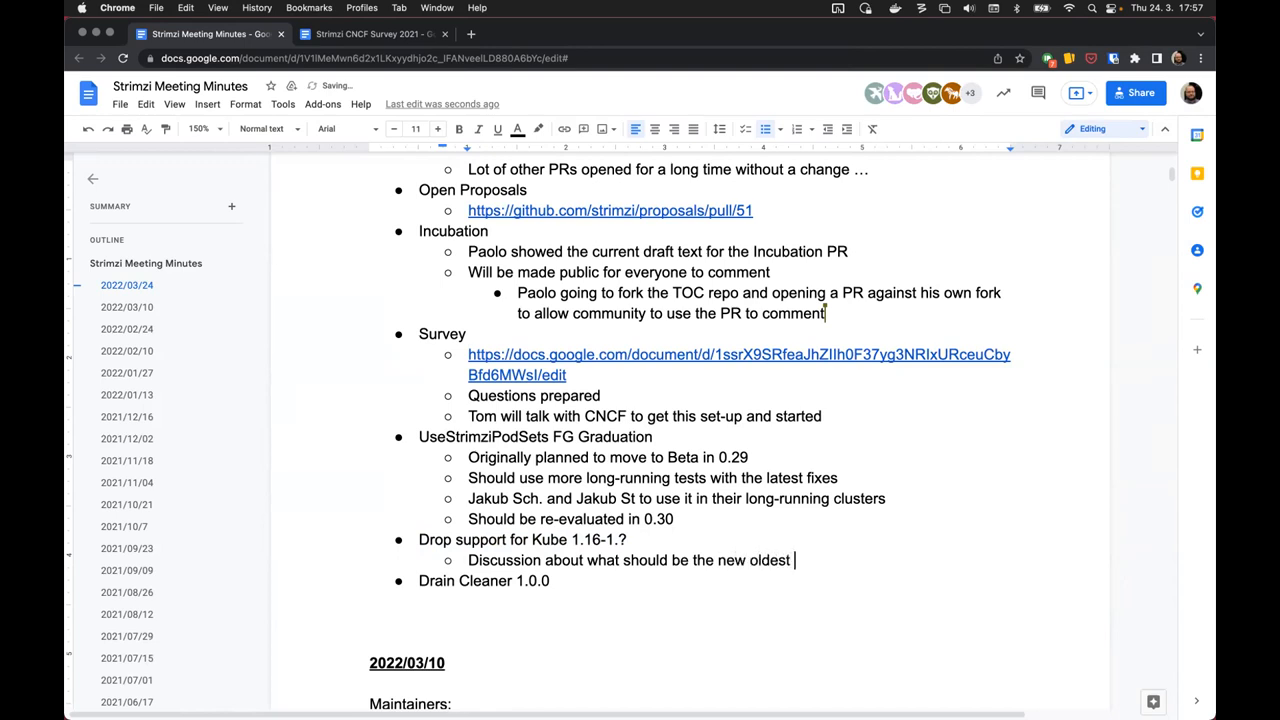
{"action": "type", "text": "supported"}
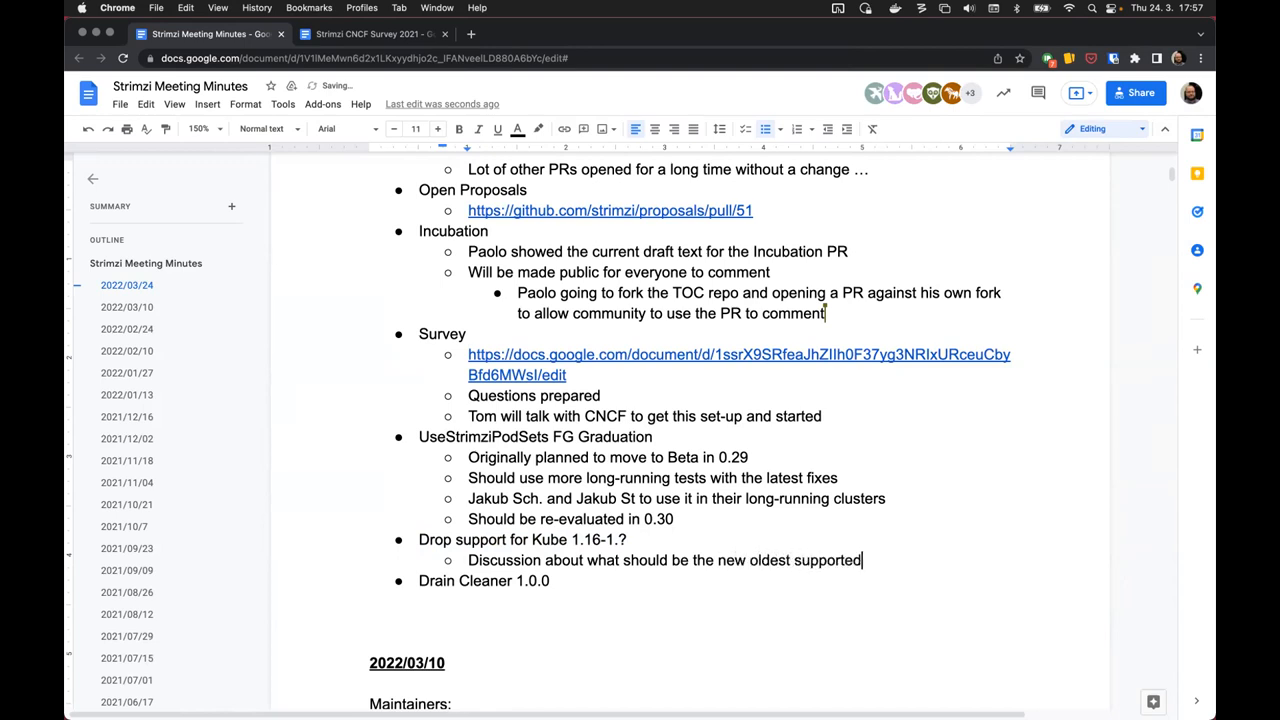
{"action": "type", "text": "version"}
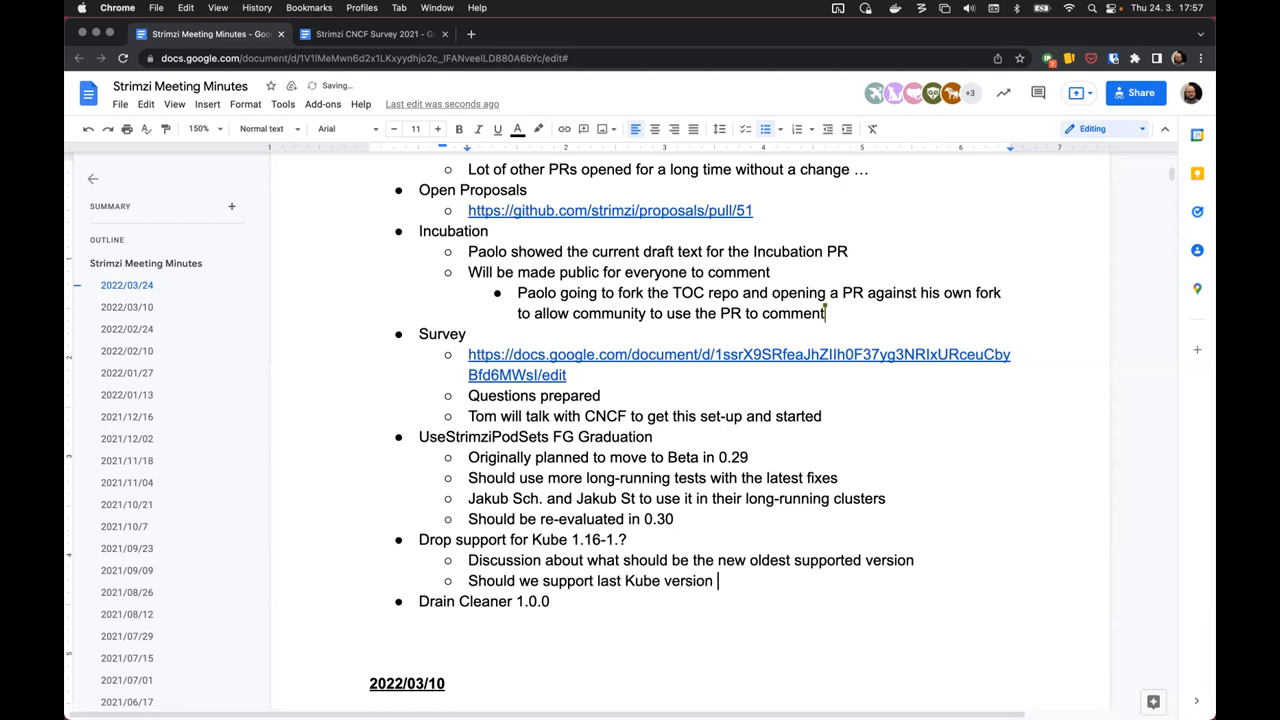
- Add sub-bullets for 'last Kube version + N older releases', 'Should we have regular review' and 'The survey'
{"action": "type", "text": "+"}
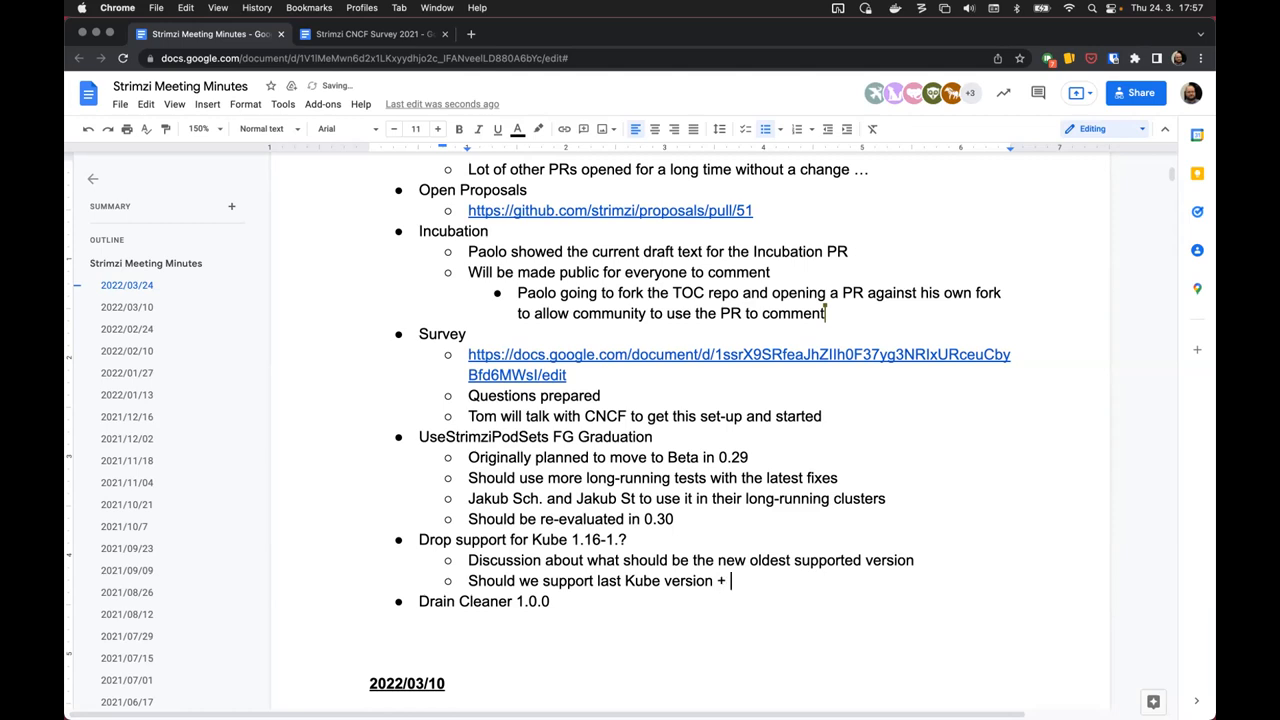
{"action": "type", "text": "N older releases?"}
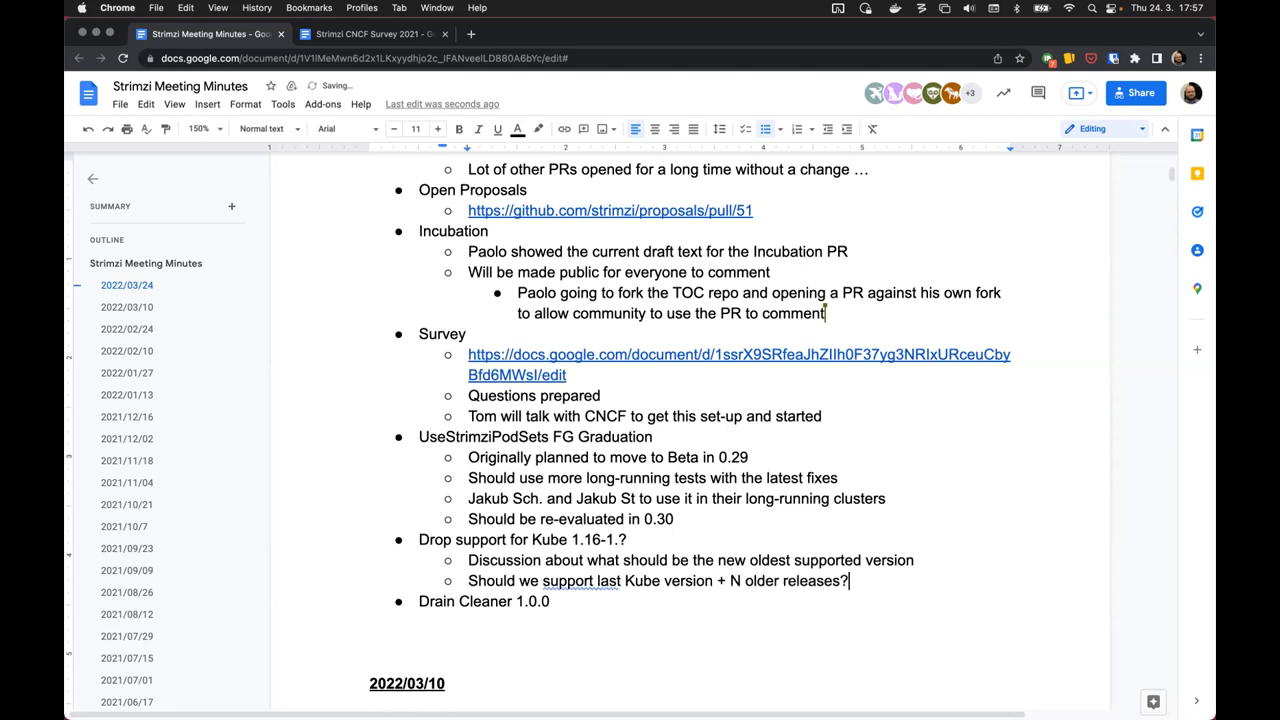
{"action": "key", "text": "Return"}
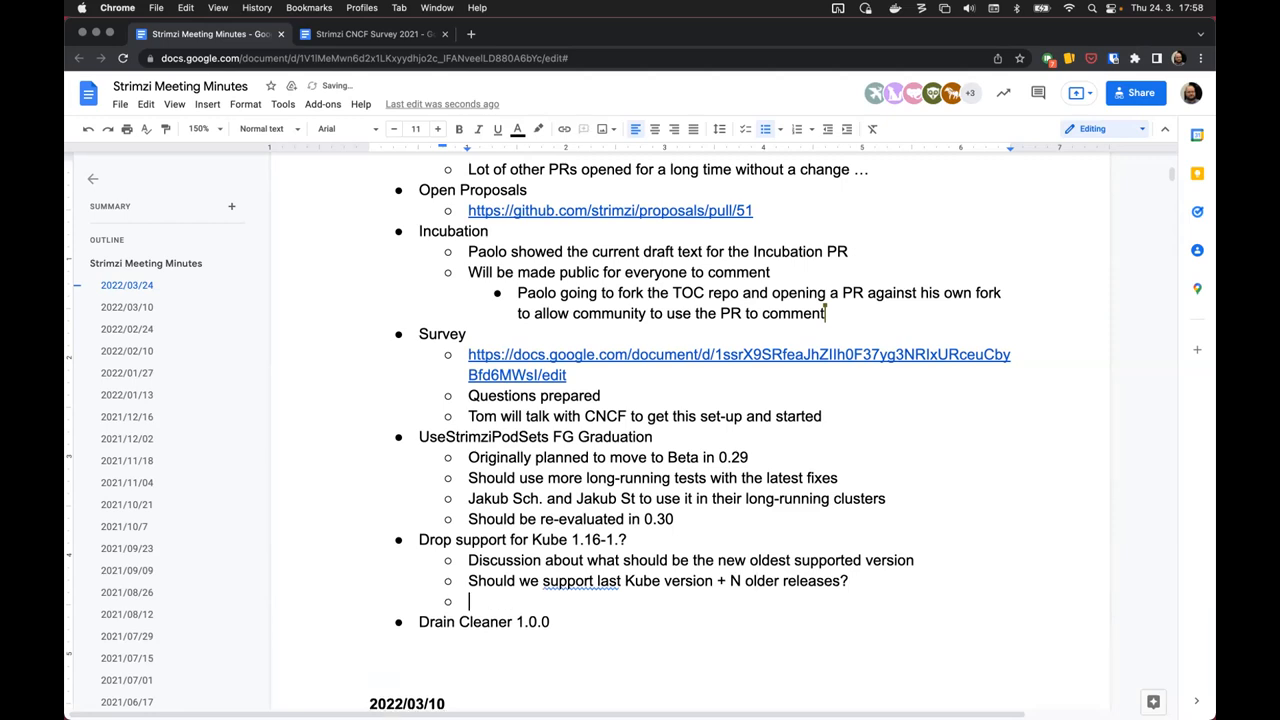
{"action": "type", "text": "Should we have re"}
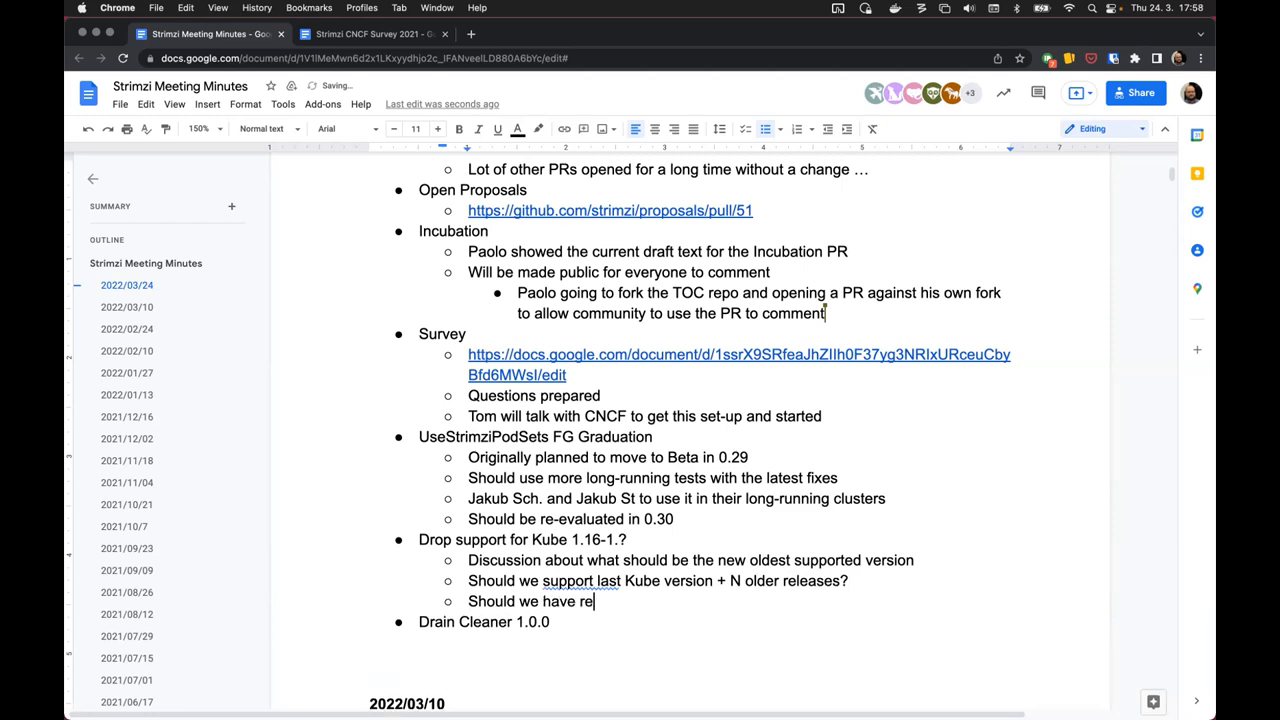
{"action": "type", "text": "gular review"}
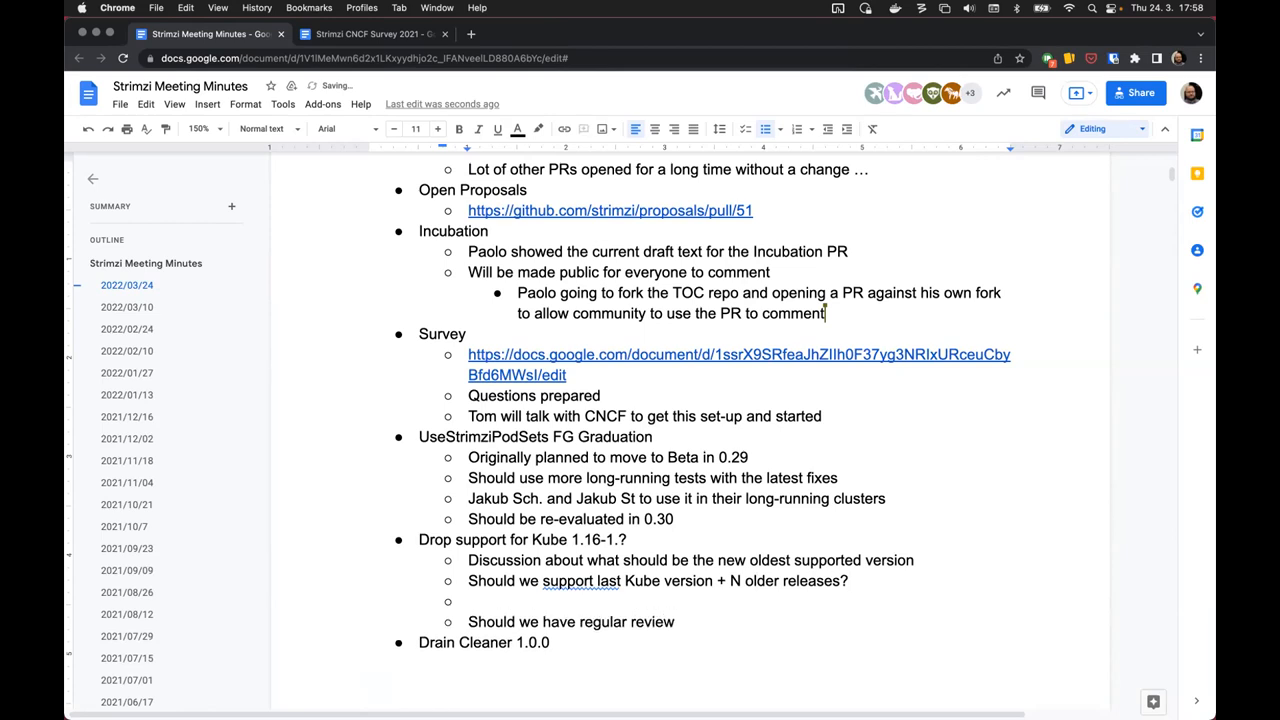
{"action": "type", "text": "The survey"}
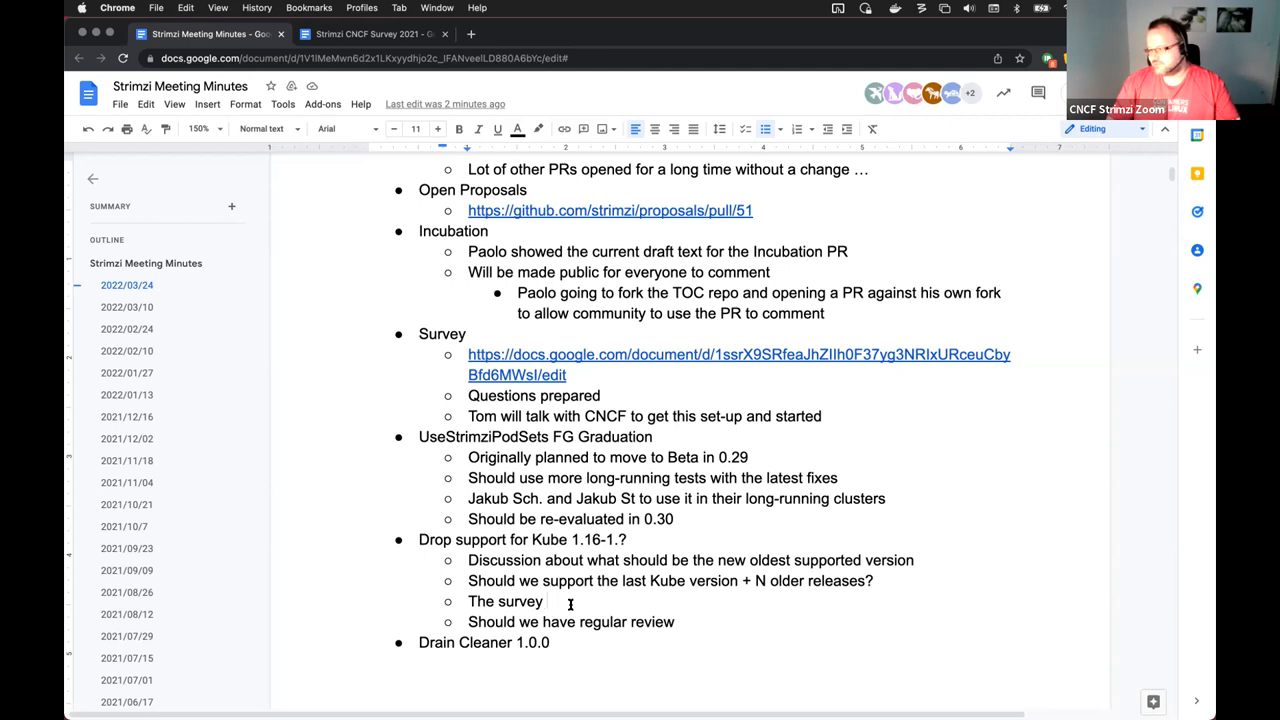
- Note the survey's Kubernetes question and 'Probably yes!' under the Kube support item
{"action": "type", "text": "ha"}
{"action": "left_click", "coordinate": [570, 622]}
{"action": "type", "text": " of this? Probabl"}
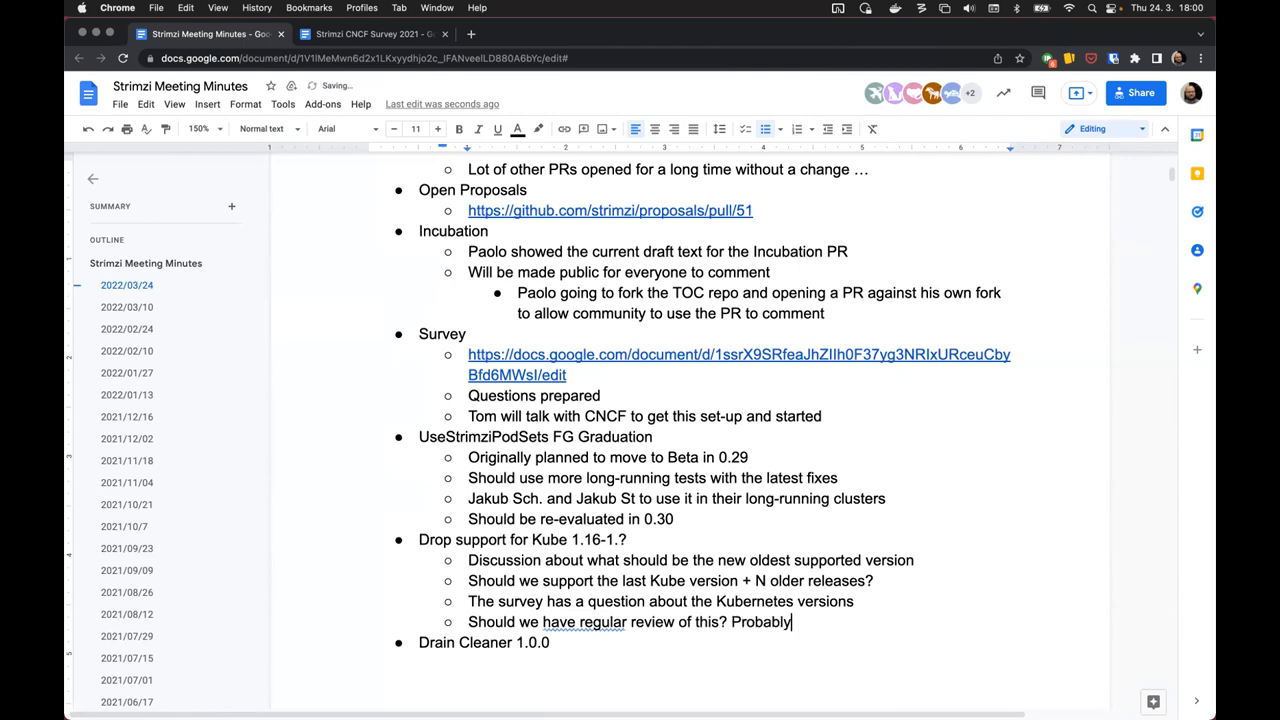
{"action": "type", "text": "yes."}
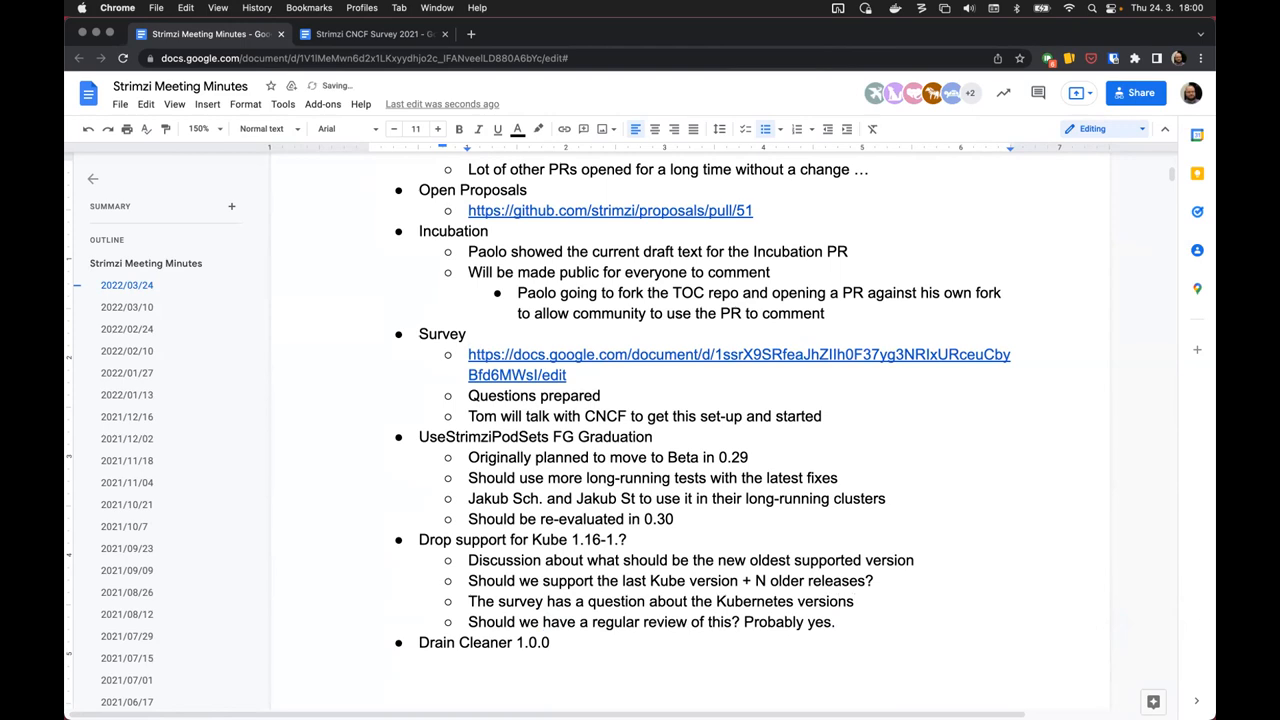
{"action": "left_click", "coordinate": [832, 620]}
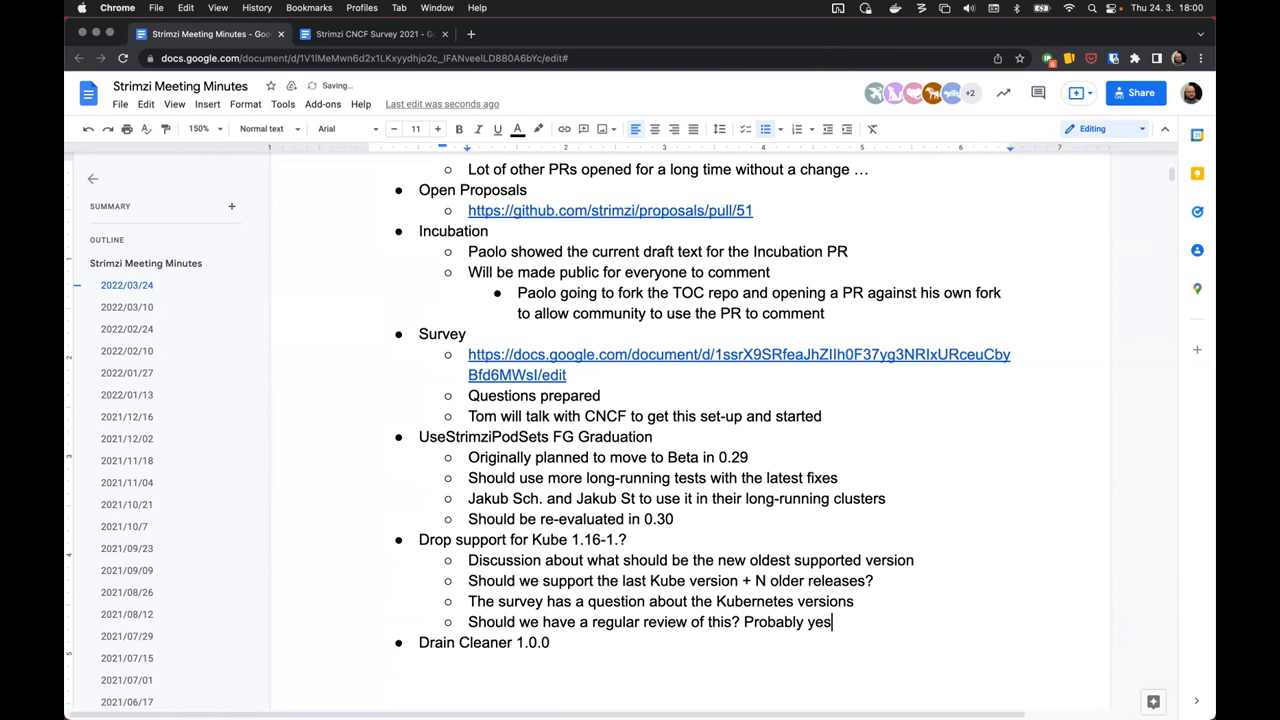
- Add the bullet 'What are other projects doing?' under the Kube support discussion
{"action": "type", "text": "What a"}
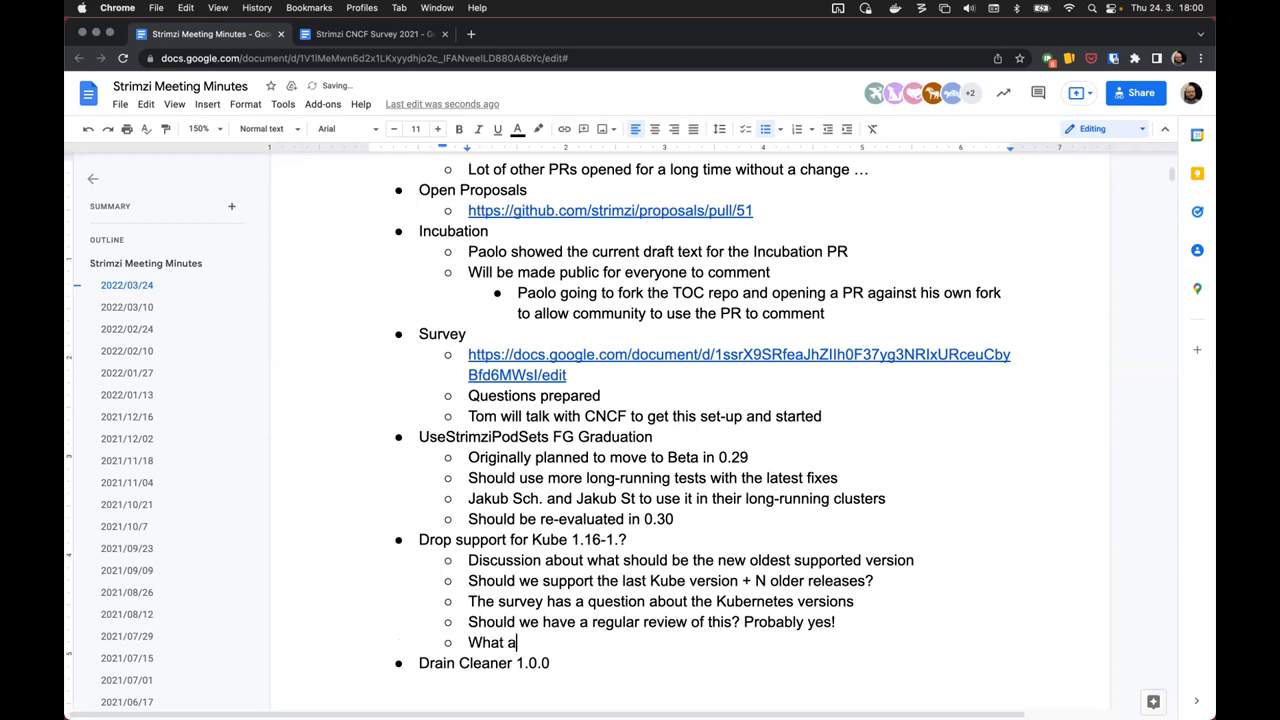
{"action": "type", "text": "re other project"}
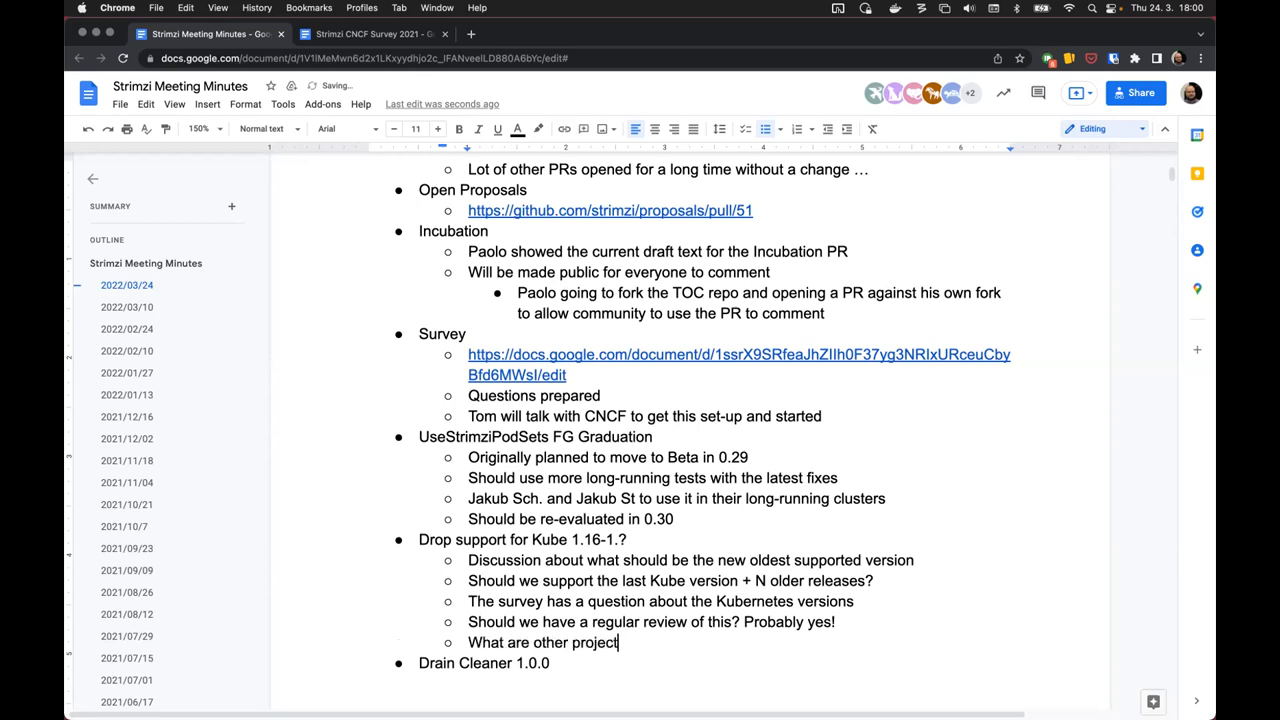
{"action": "type", "text": "s doing"}
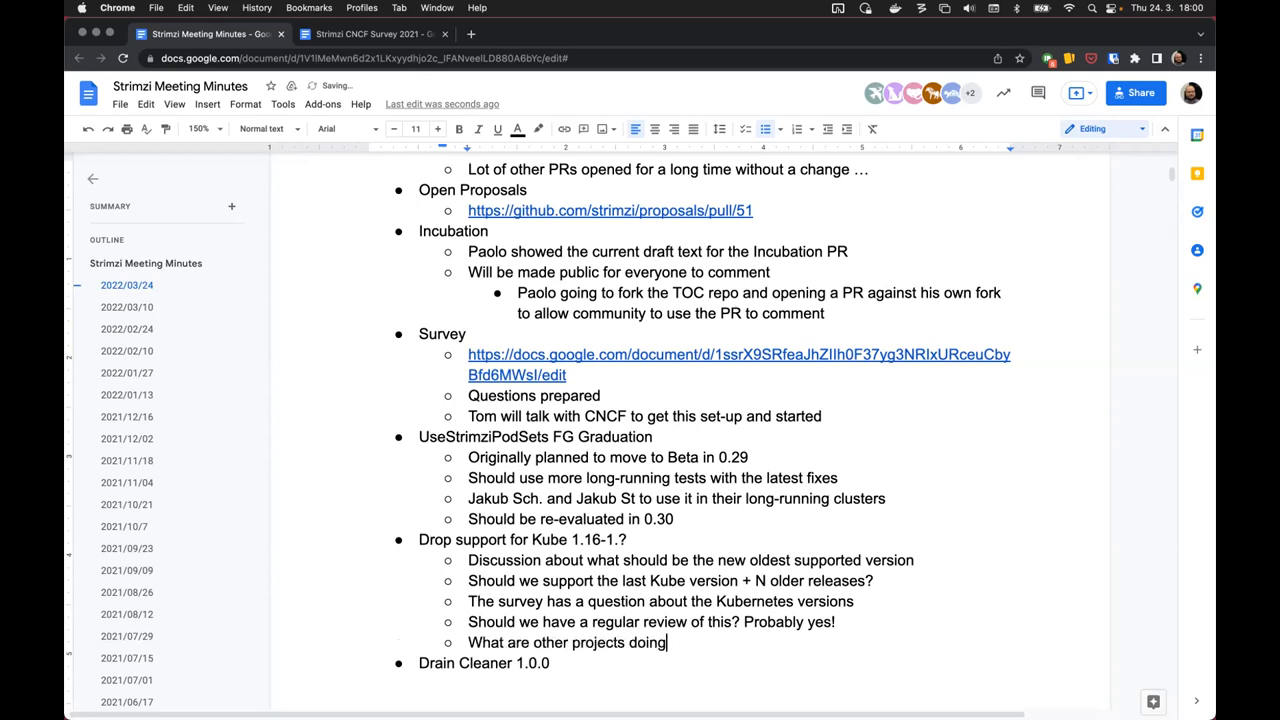
{"action": "type", "text": "?"}
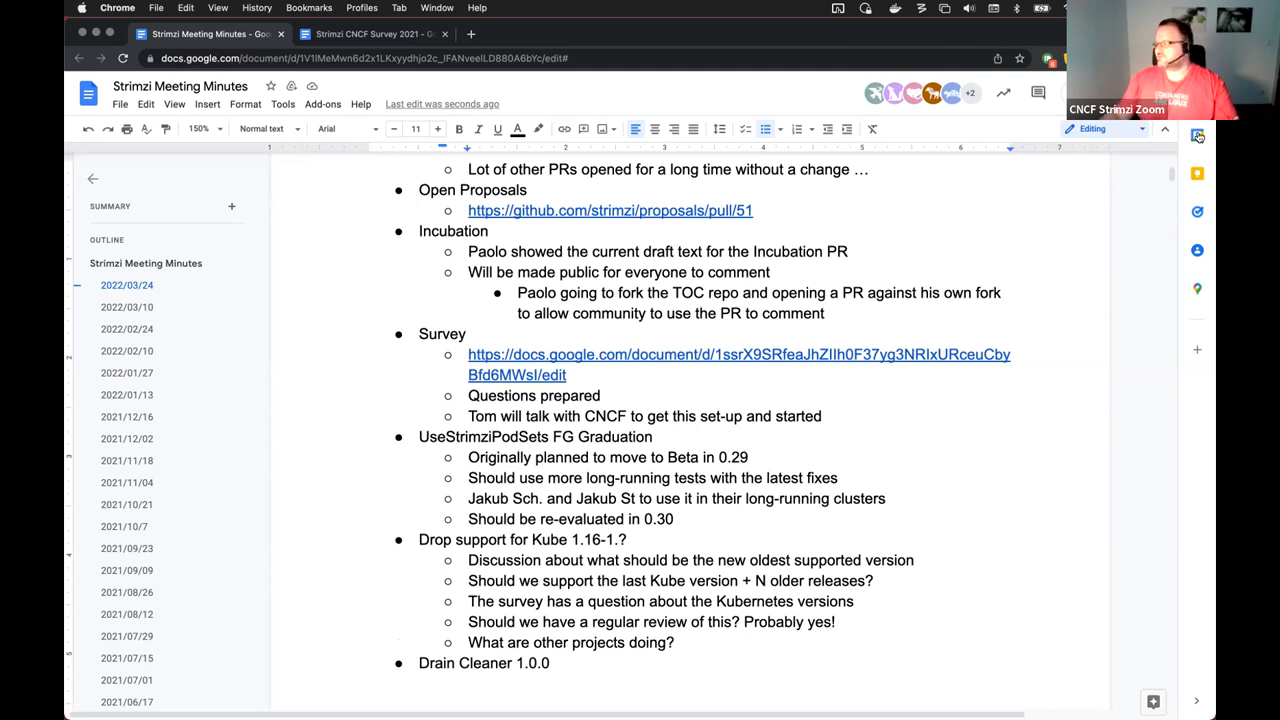
{"action": "mouse_move", "coordinate": [876, 100]}
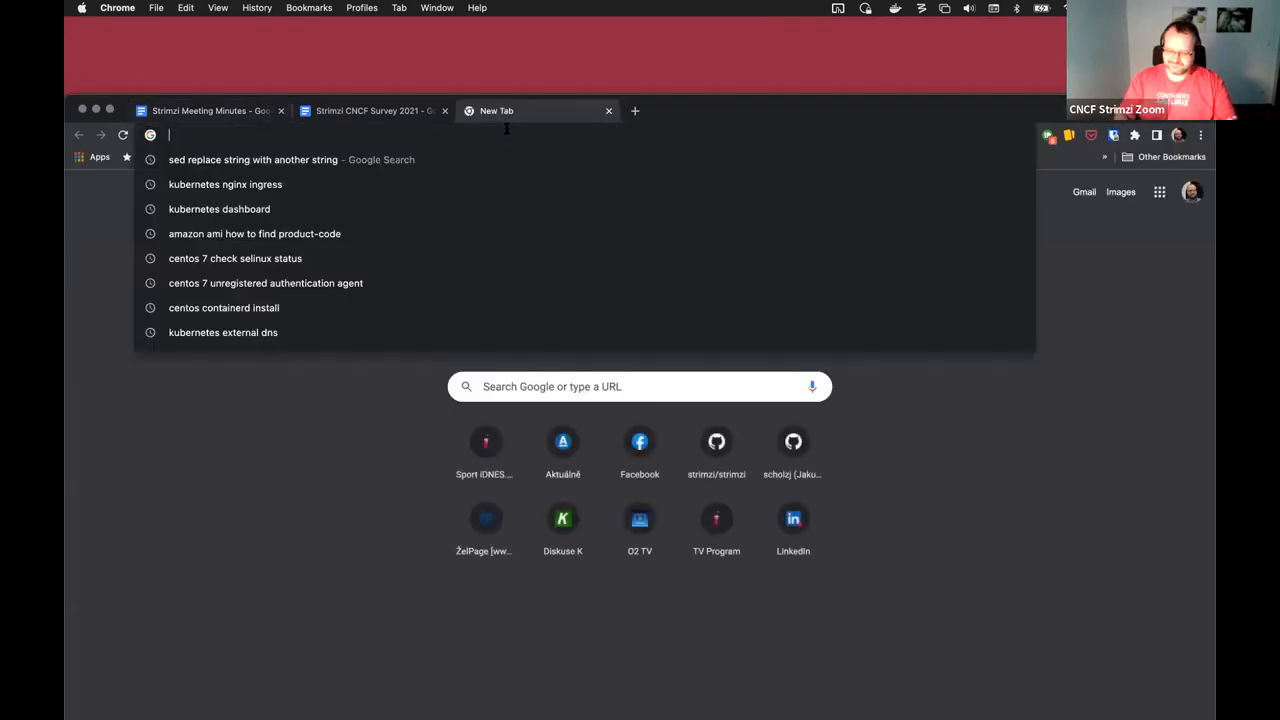
- Search Google for 'kubernetes dashboard', view the docs page and reach the kubernetes/dashboard GitHub repository
{"action": "type", "text": "kubernetes dashabord"}
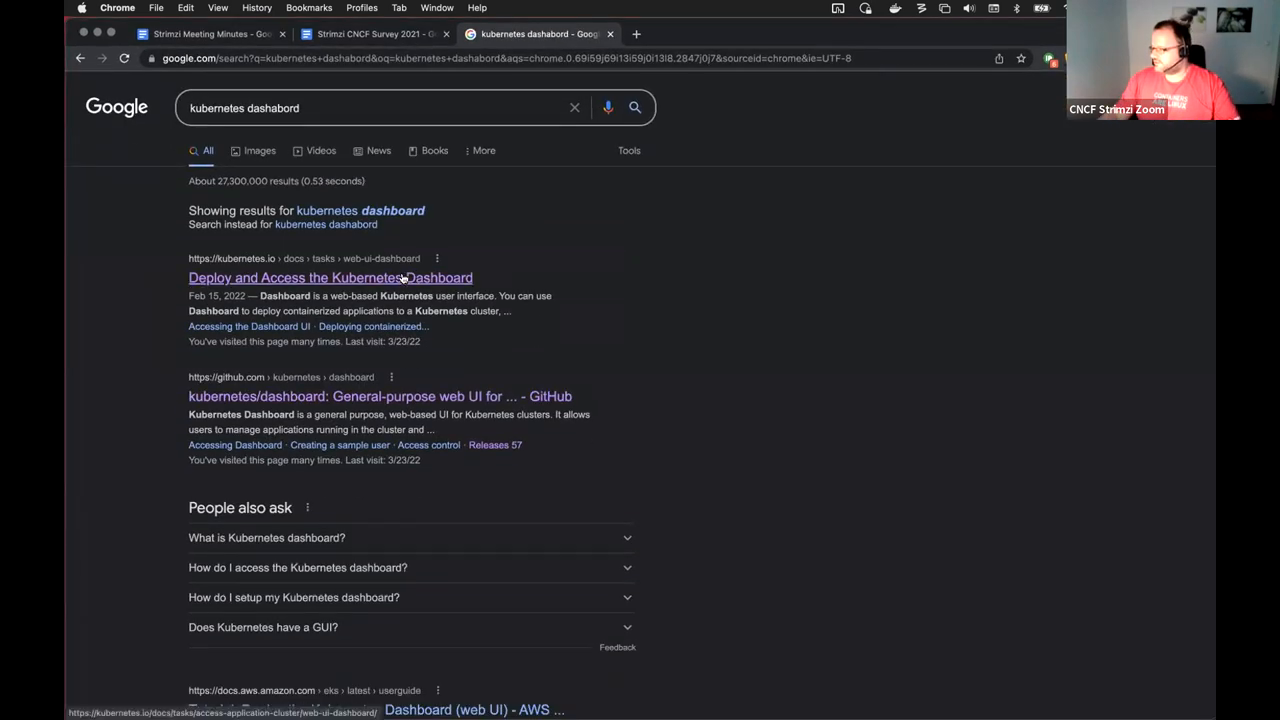
{"action": "left_click", "coordinate": [330, 276]}
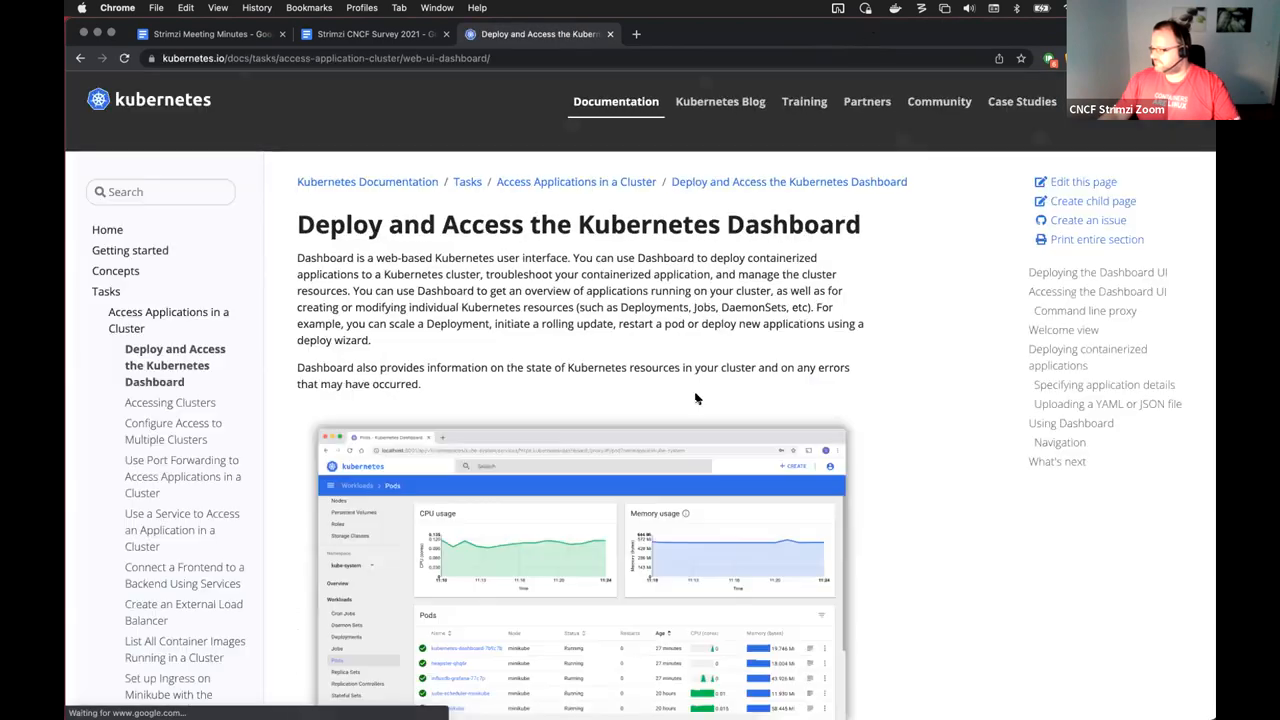
{"action": "scroll", "scroll_direction": "down", "scroll_amount": 3}
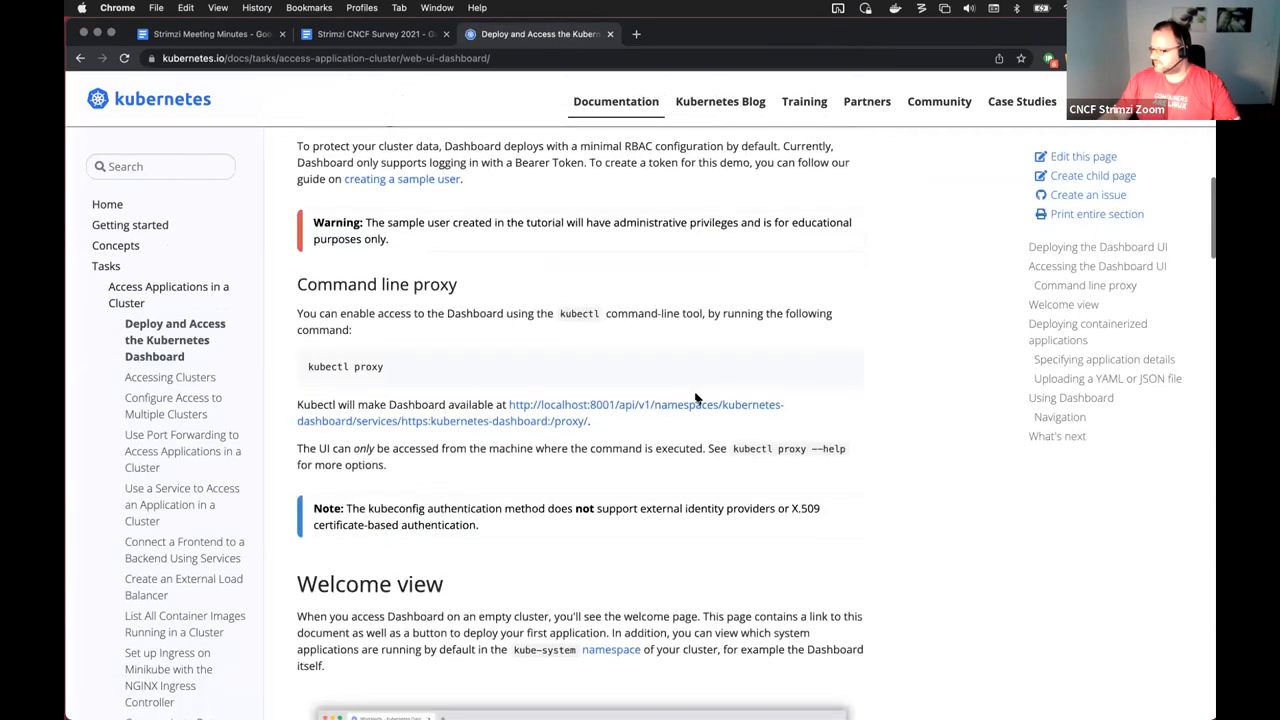
{"action": "scroll", "scroll_direction": "up", "scroll_amount": 3}
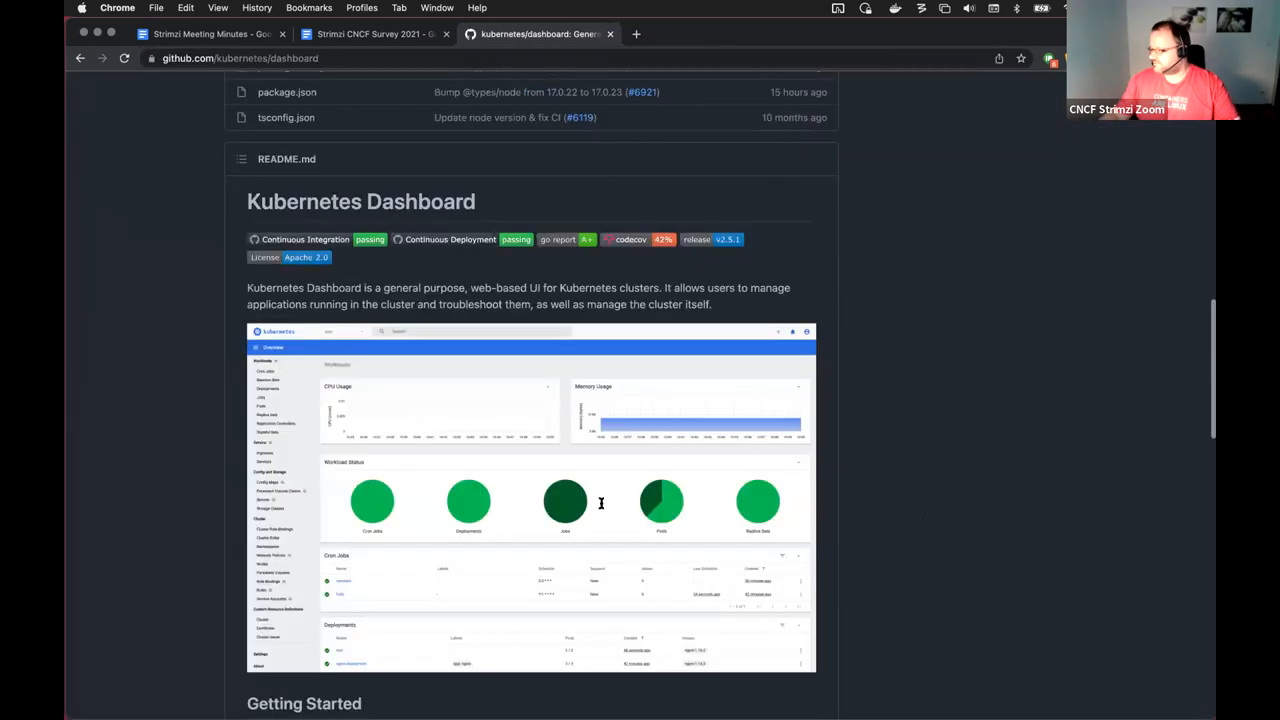
{"action": "scroll", "scroll_direction": "down", "scroll_amount": 3}
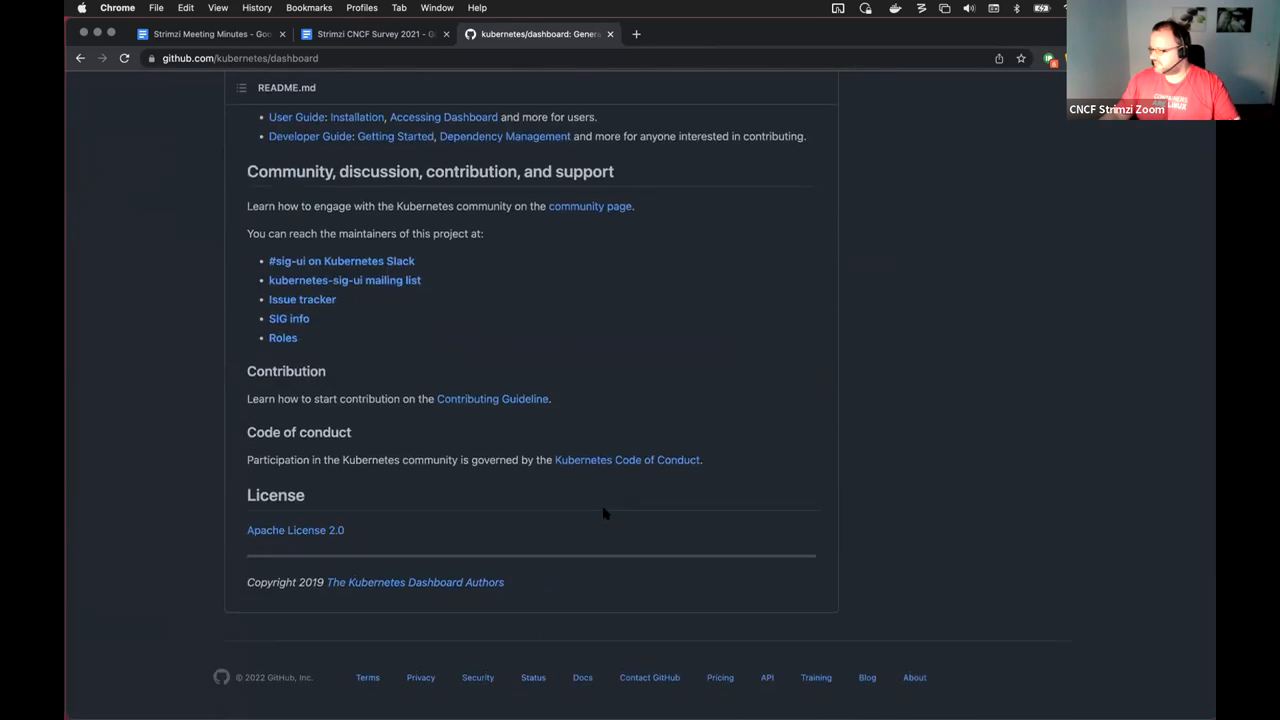
{"action": "scroll", "scroll_direction": "up", "scroll_amount": 3}
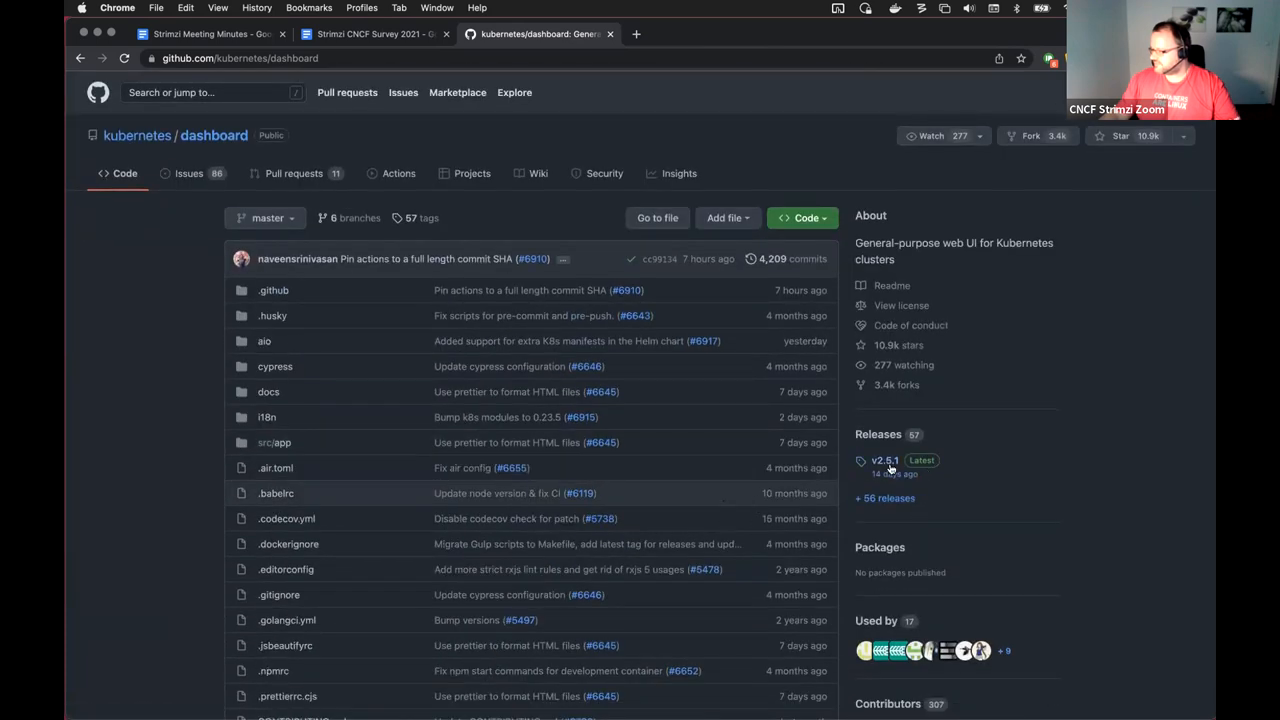
- View the v2.5.1 release notes scrolled to the compatibility table showing Kubernetes 1.23 support
{"action": "left_click", "coordinate": [884, 460]}
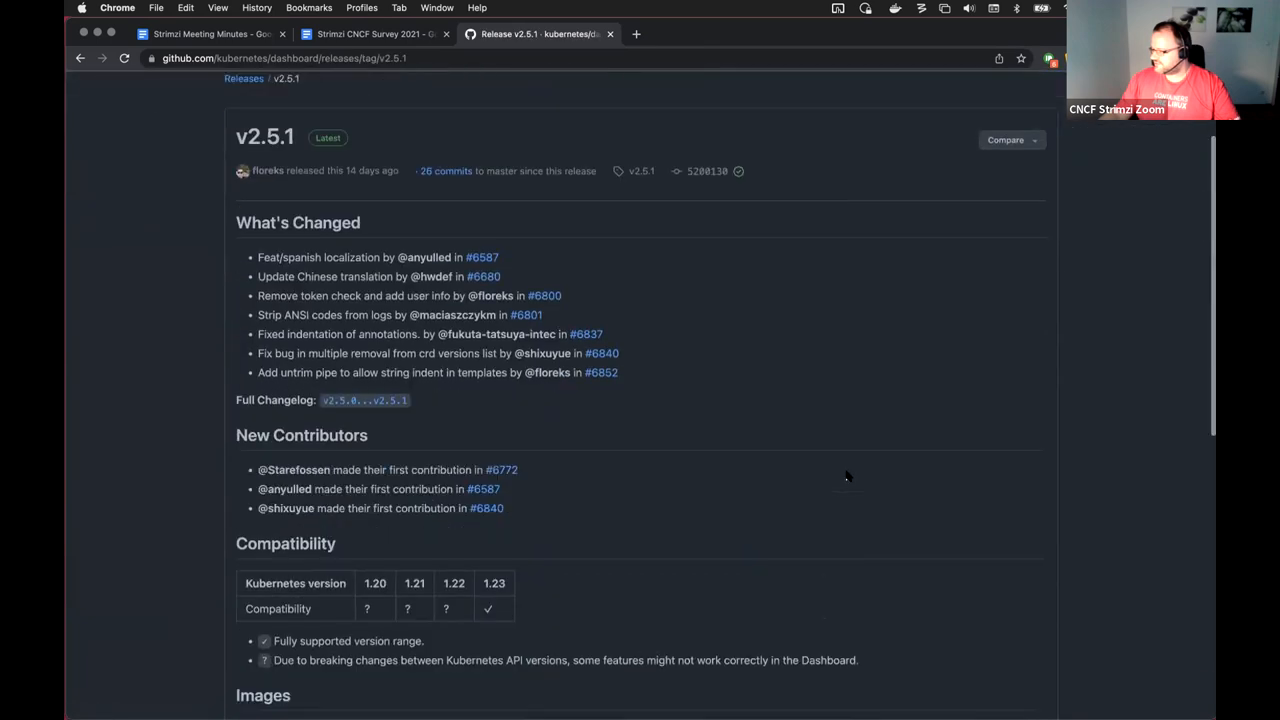
{"action": "scroll", "scroll_direction": "down", "scroll_amount": 3}
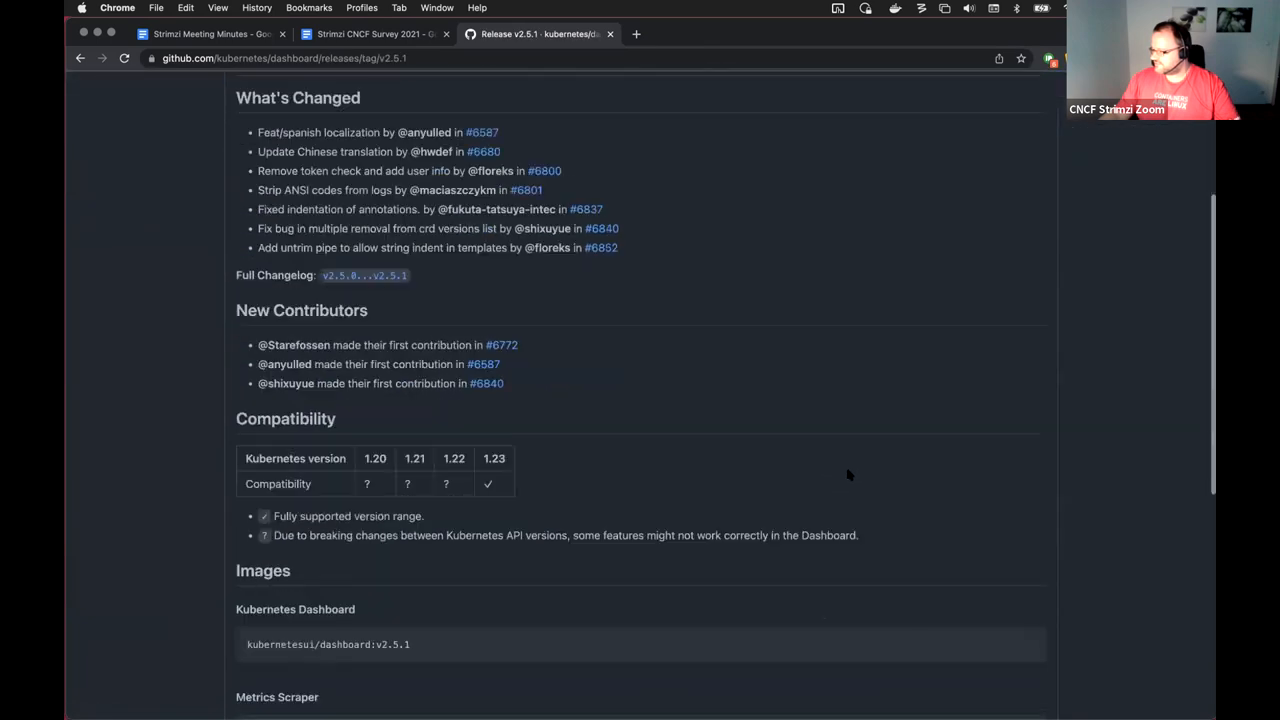
{"action": "scroll", "scroll_direction": "down", "scroll_amount": 3}
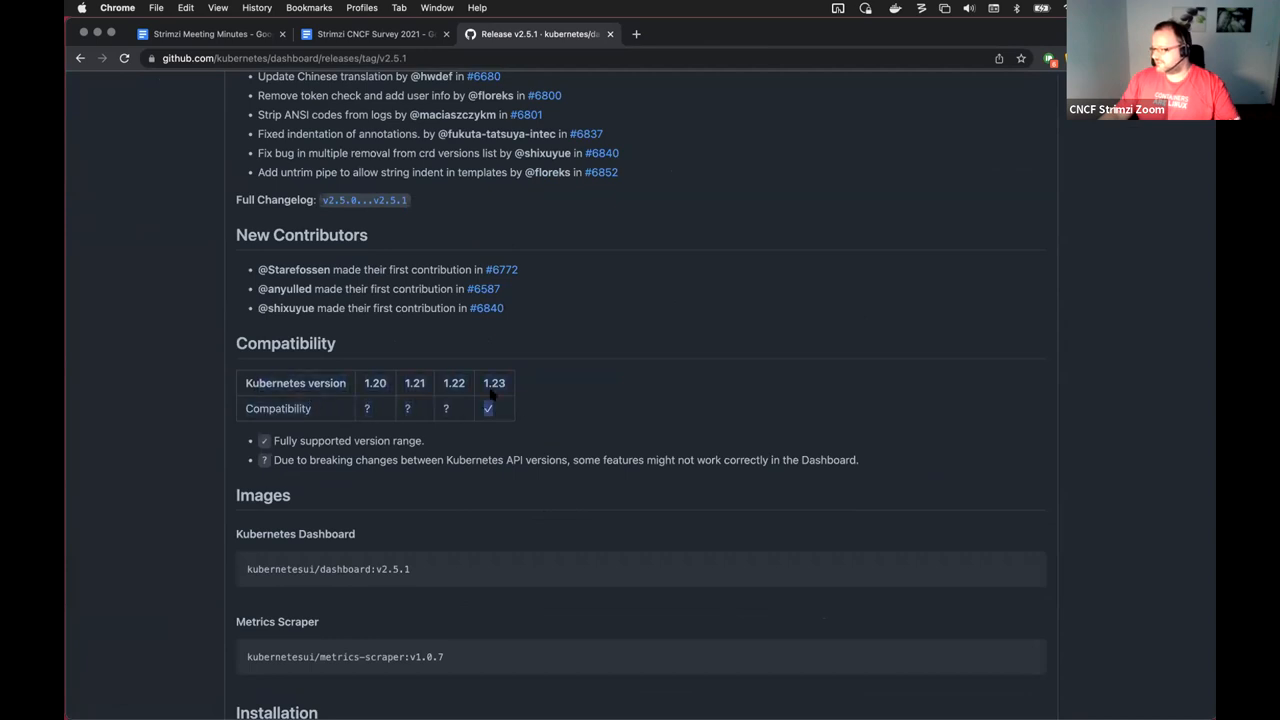
{"action": "mouse_move", "coordinate": [500, 422]}
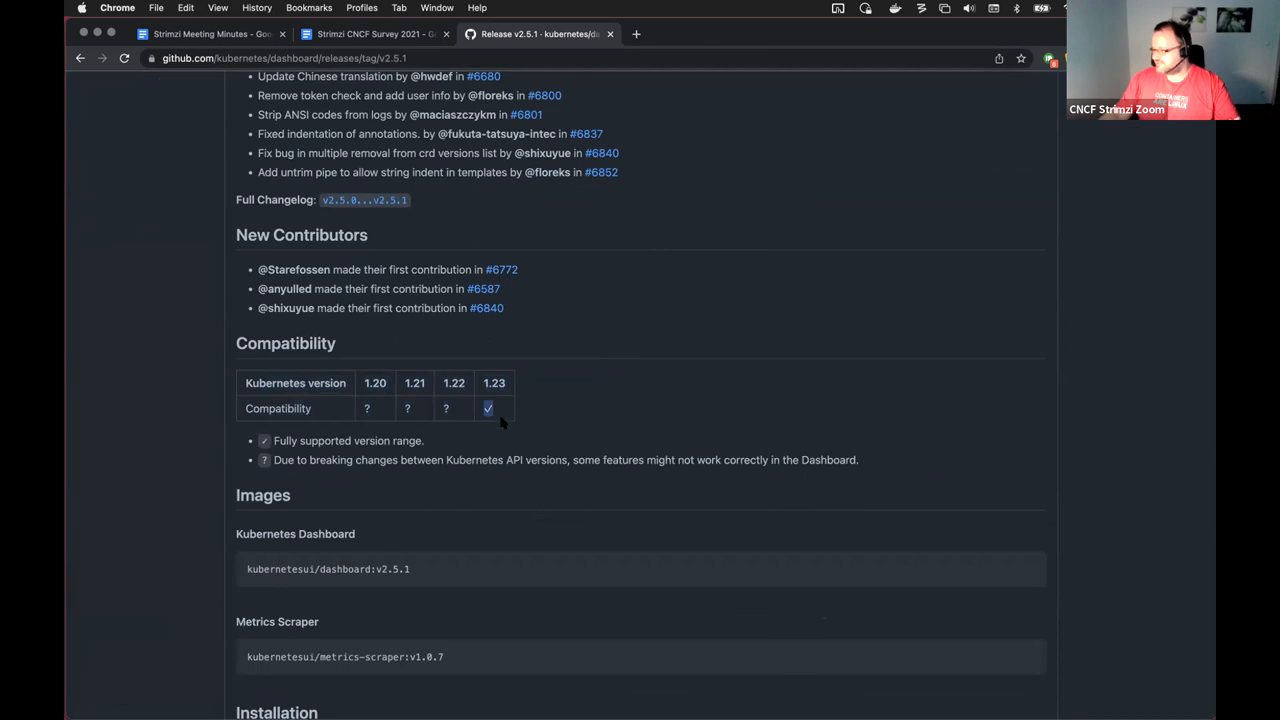
{"action": "mouse_move", "coordinate": [518, 442]}
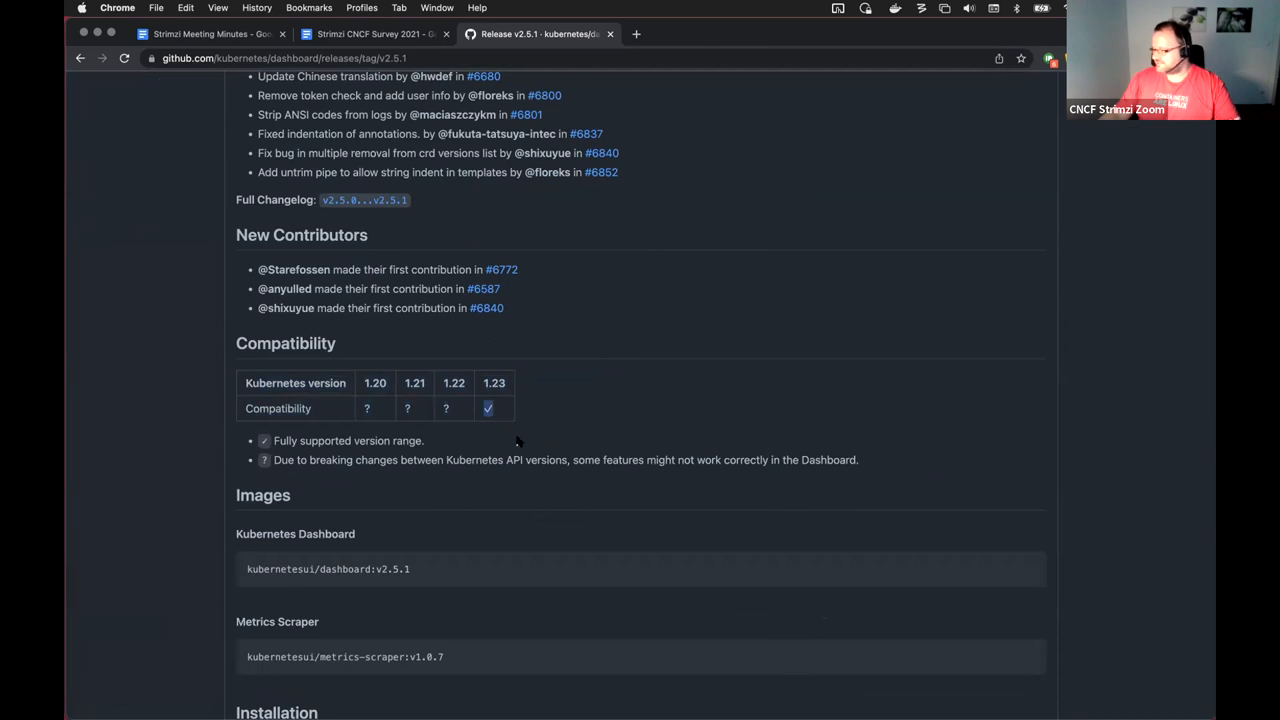
{"action": "mouse_move", "coordinate": [456, 418]}
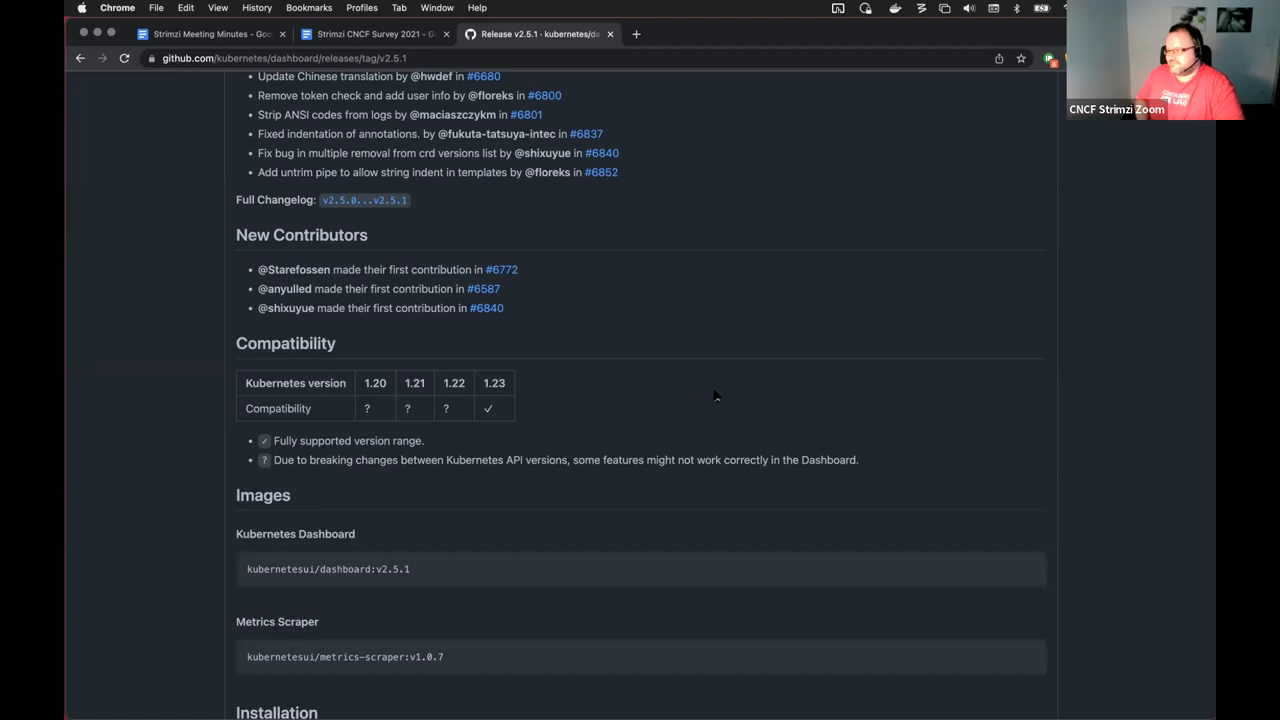
{"action": "mouse_move", "coordinate": [720, 386]}
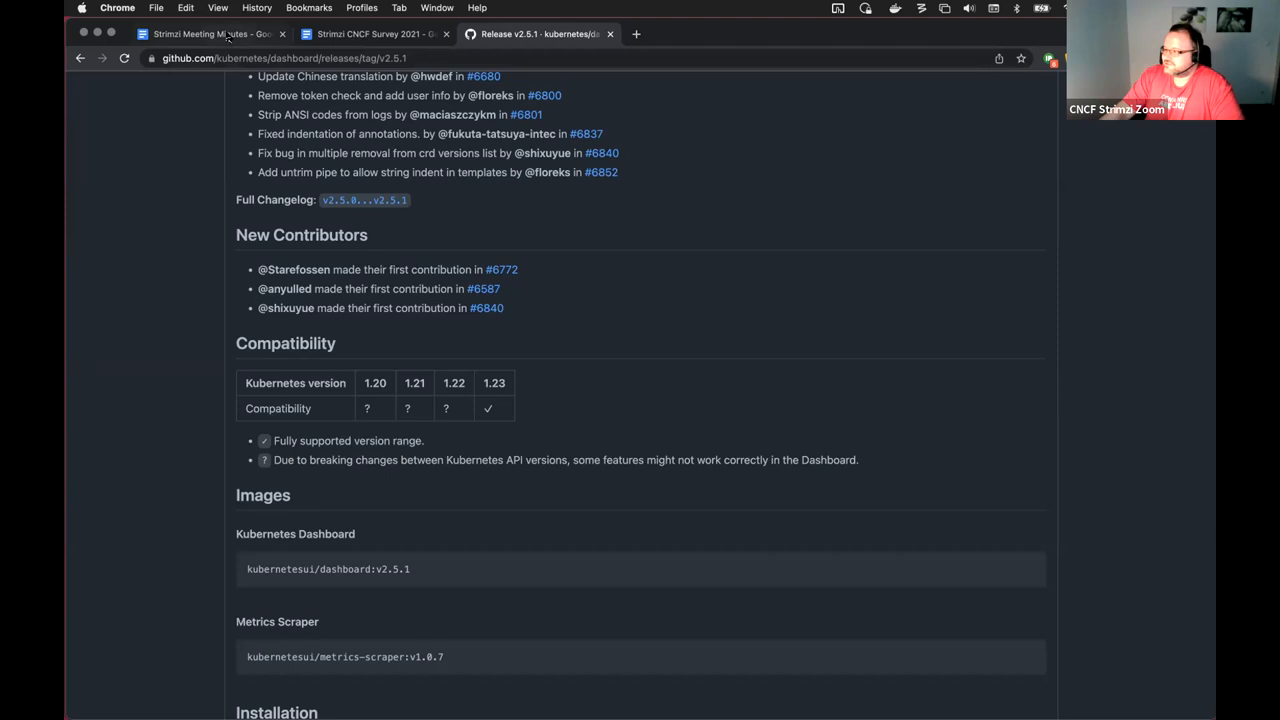
- Return to the Strimzi Meeting Minutes and select the 'Drain Cleaner 1.0.0' agenda line
{"action": "left_click", "coordinate": [212, 32]}
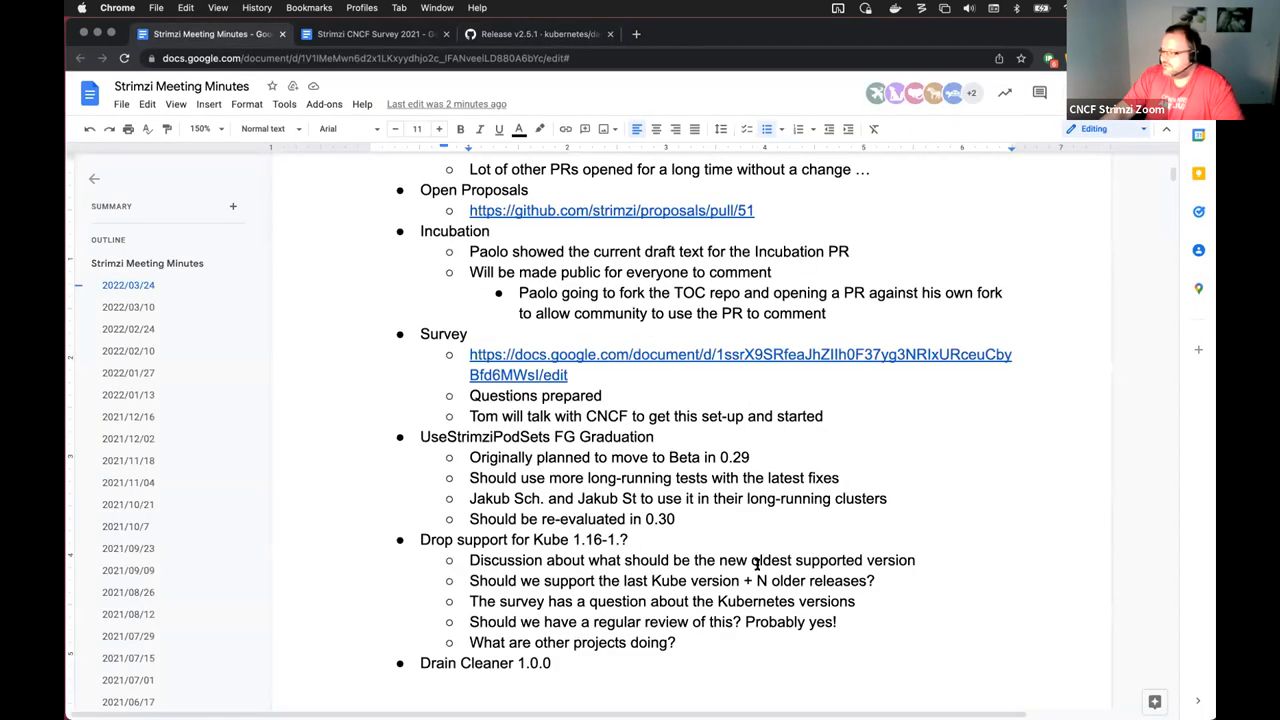
{"action": "scroll", "scroll_direction": "down", "scroll_amount": 3}
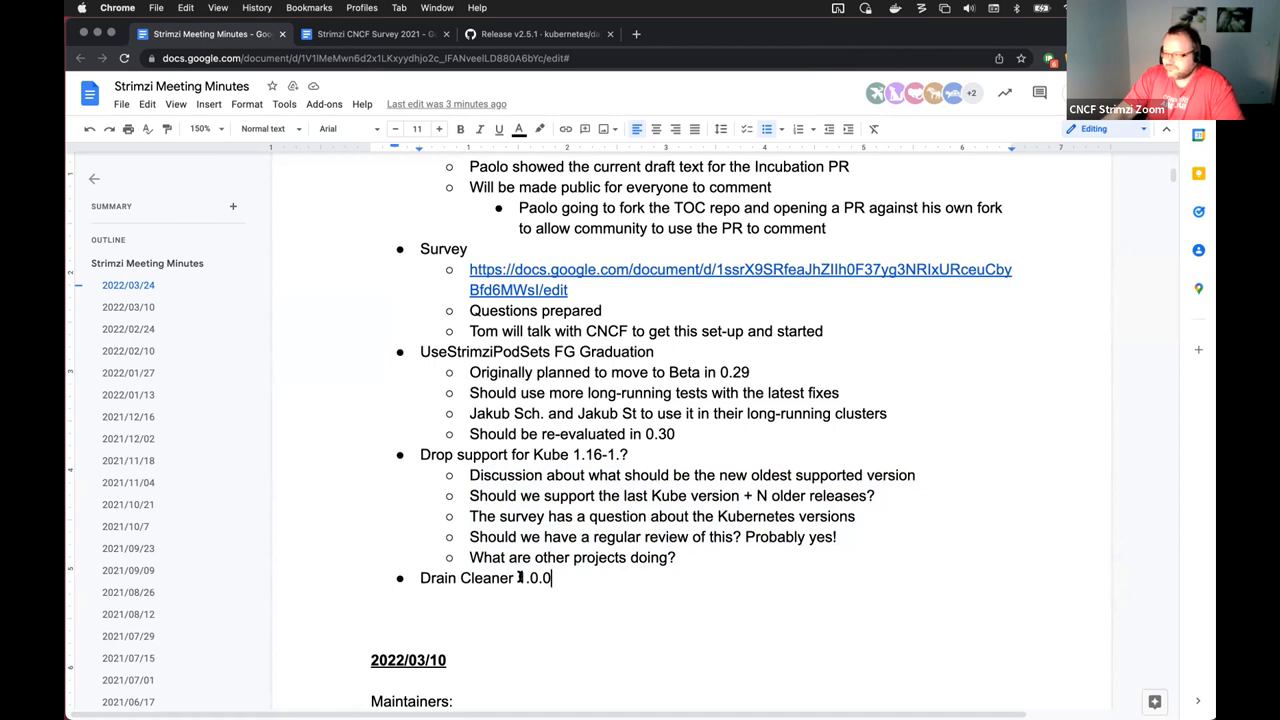
{"action": "triple_click", "coordinate": [484, 578]}
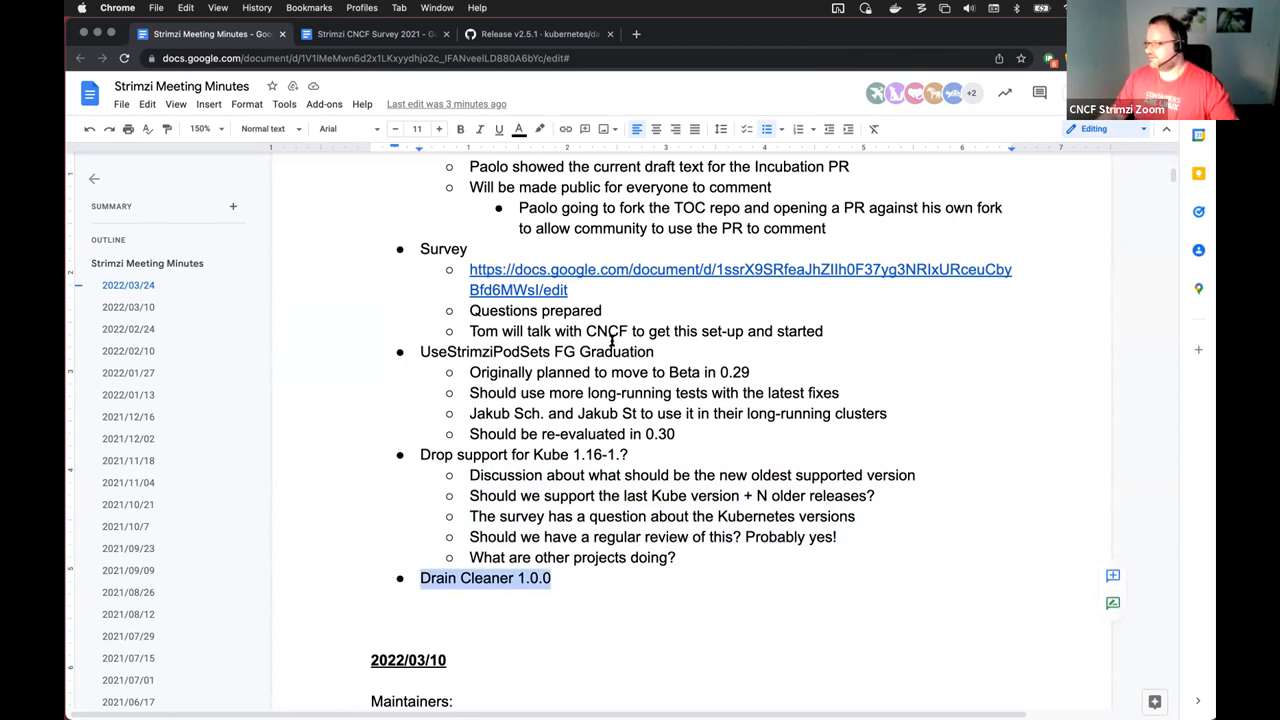
{"action": "mouse_move", "coordinate": [756, 82]}
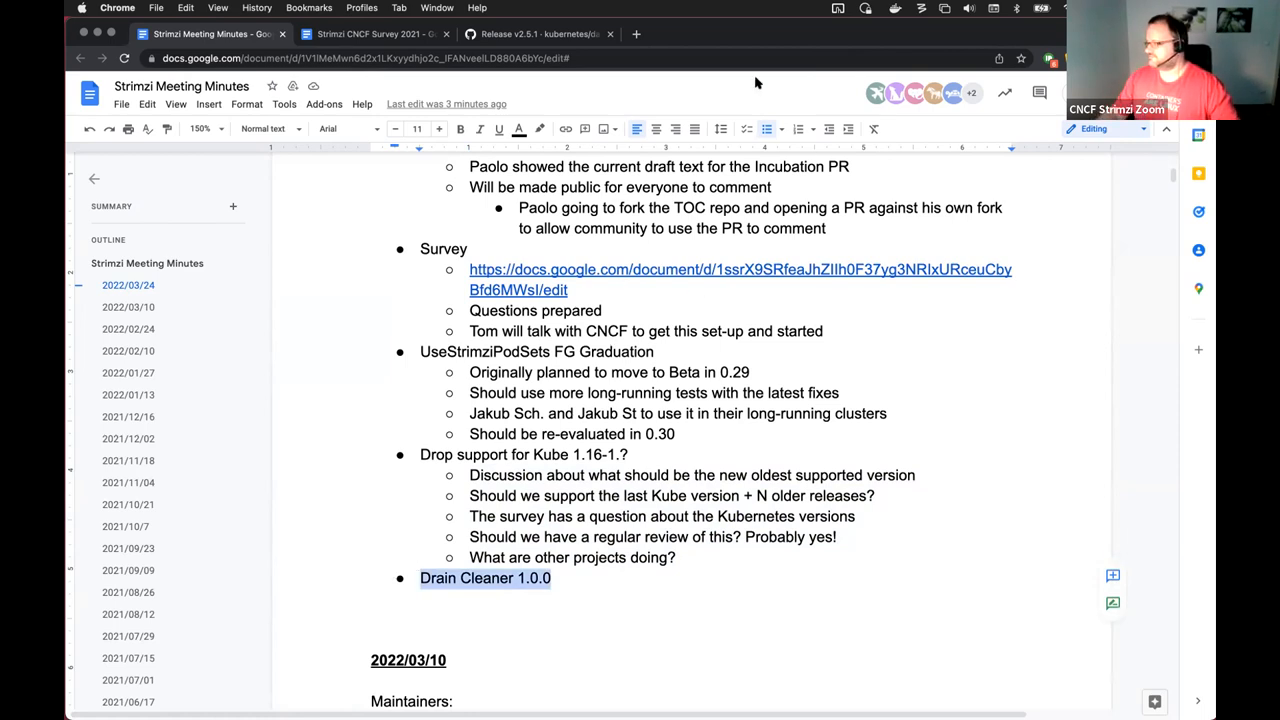